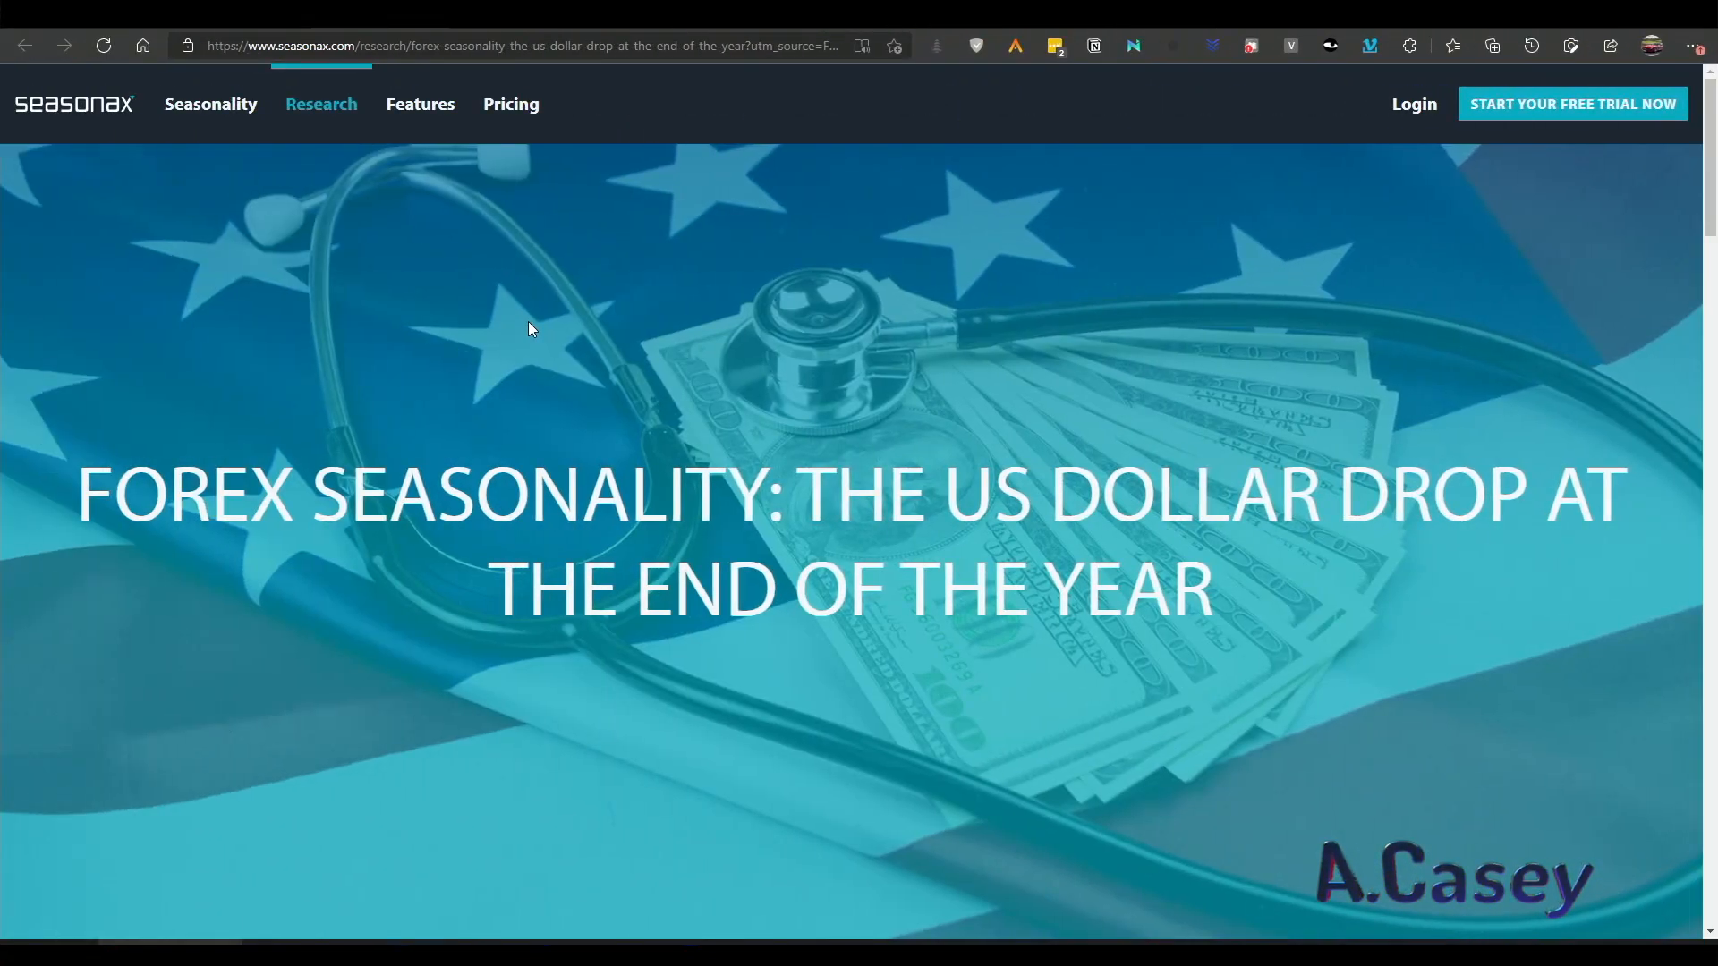
# Step: Scroll the US dollar year-end article to its December-to-January 'Pattern returns' bar chart
pyautogui.scroll(-3)
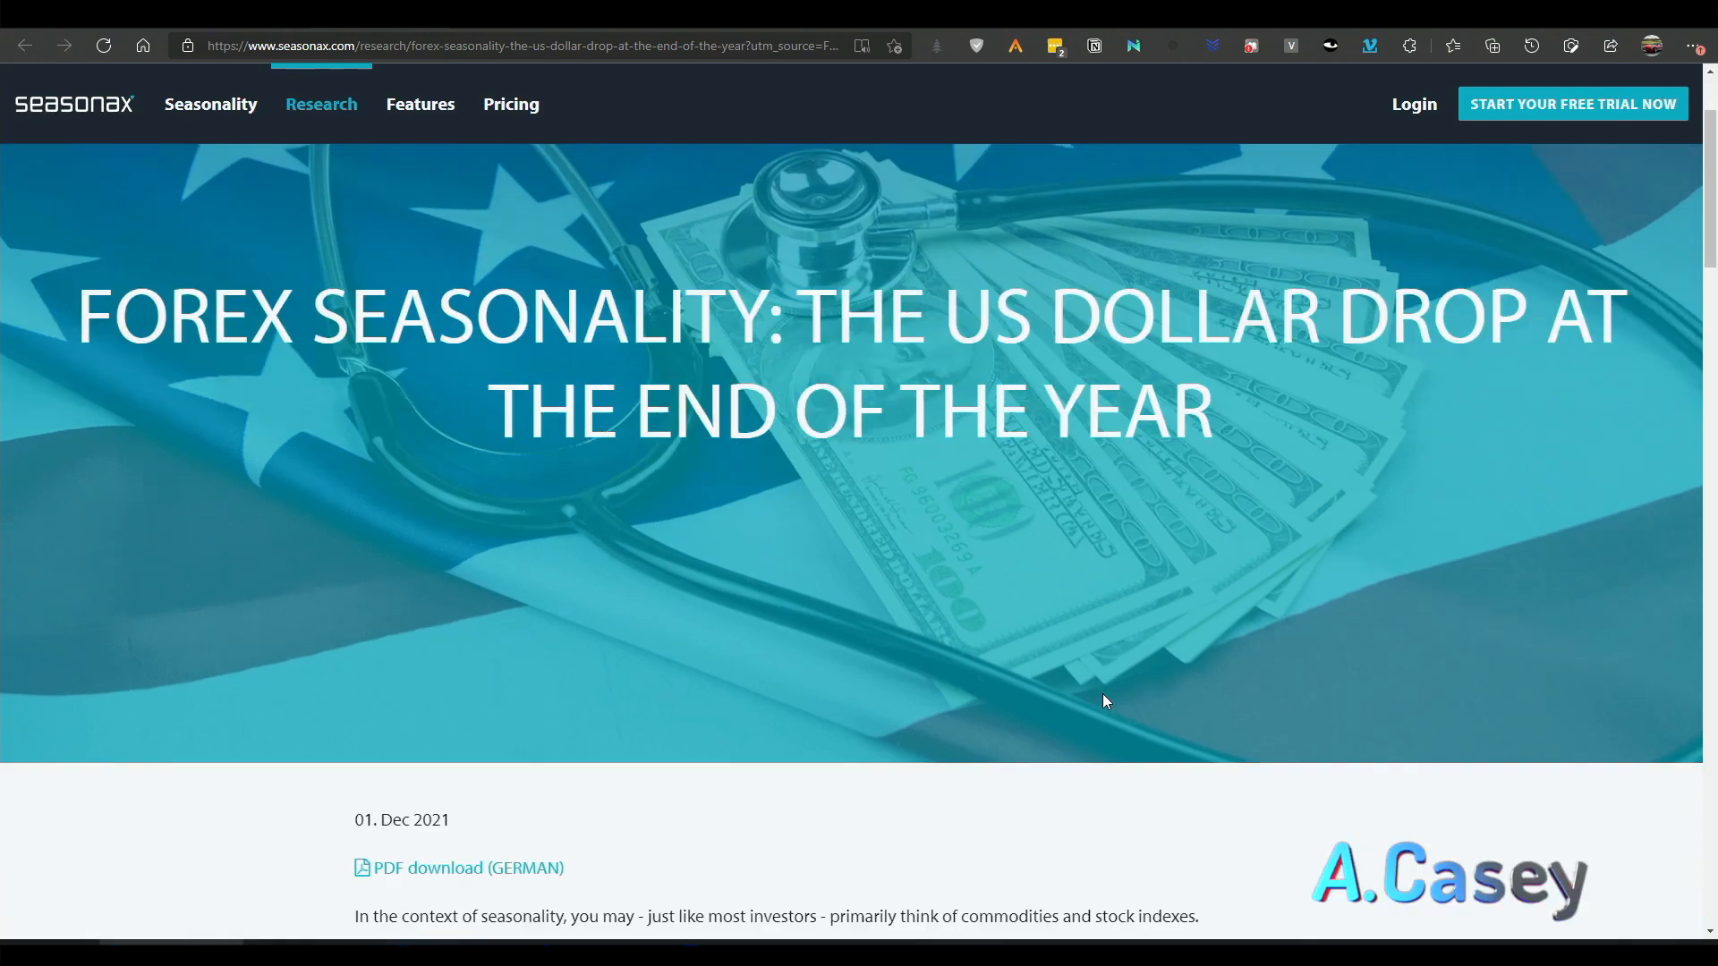
pyautogui.scroll(-3)
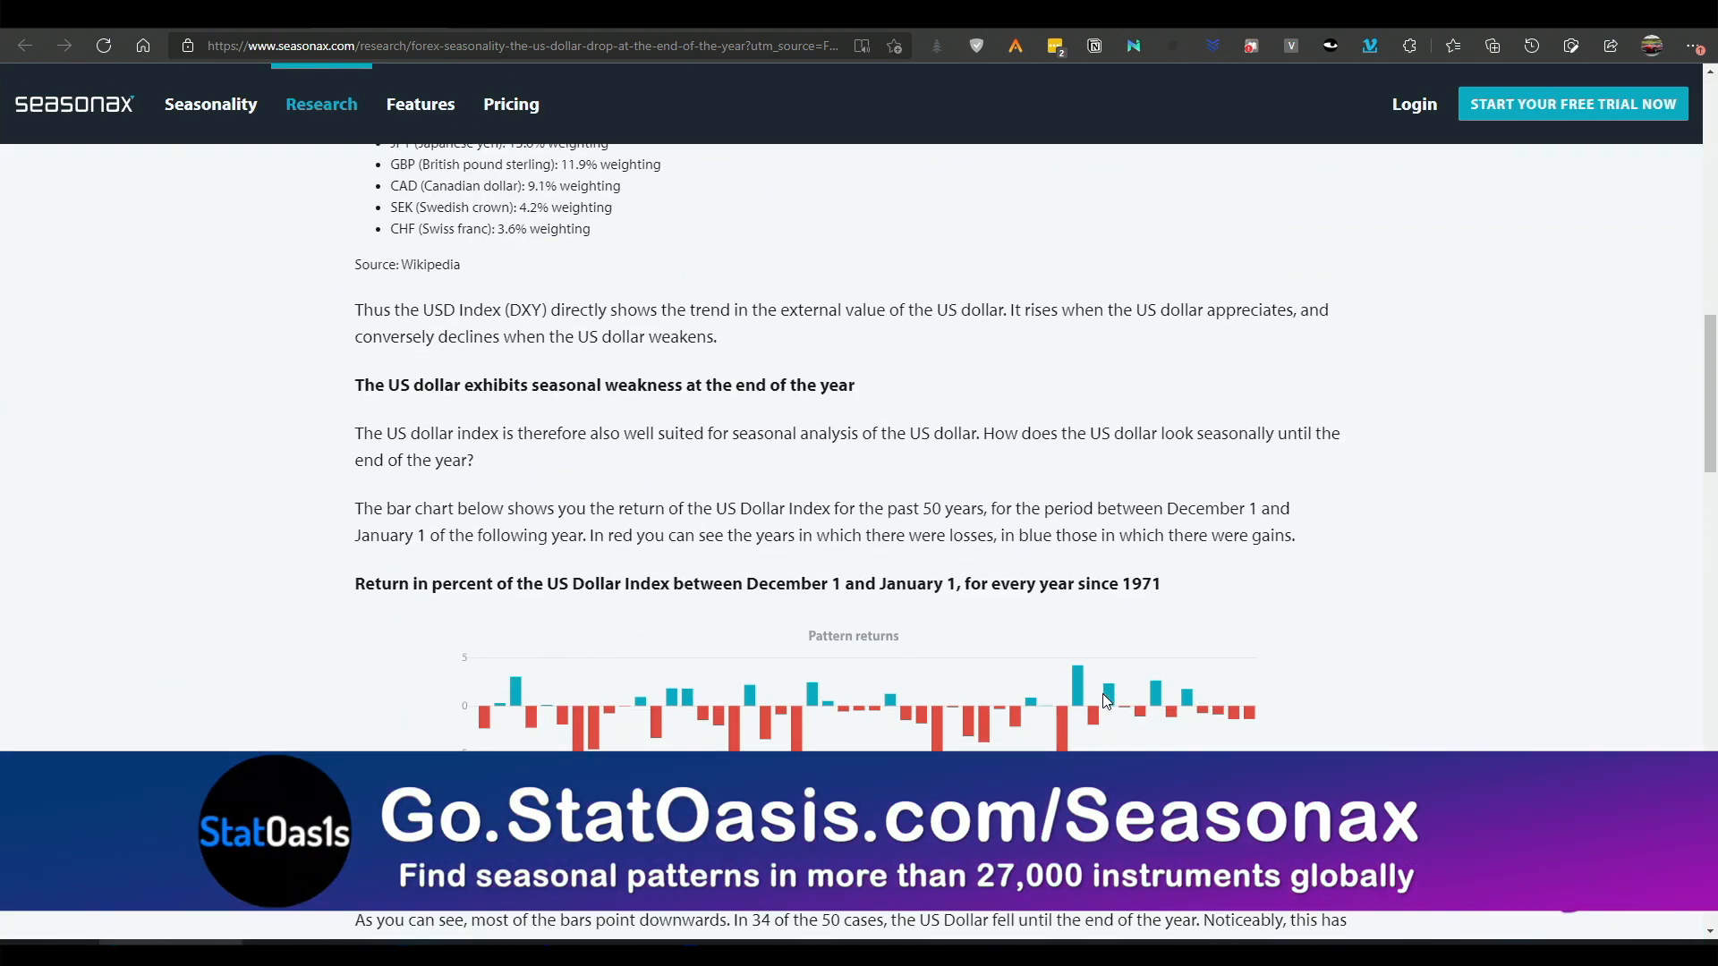
pyautogui.moveTo(1186, 723)
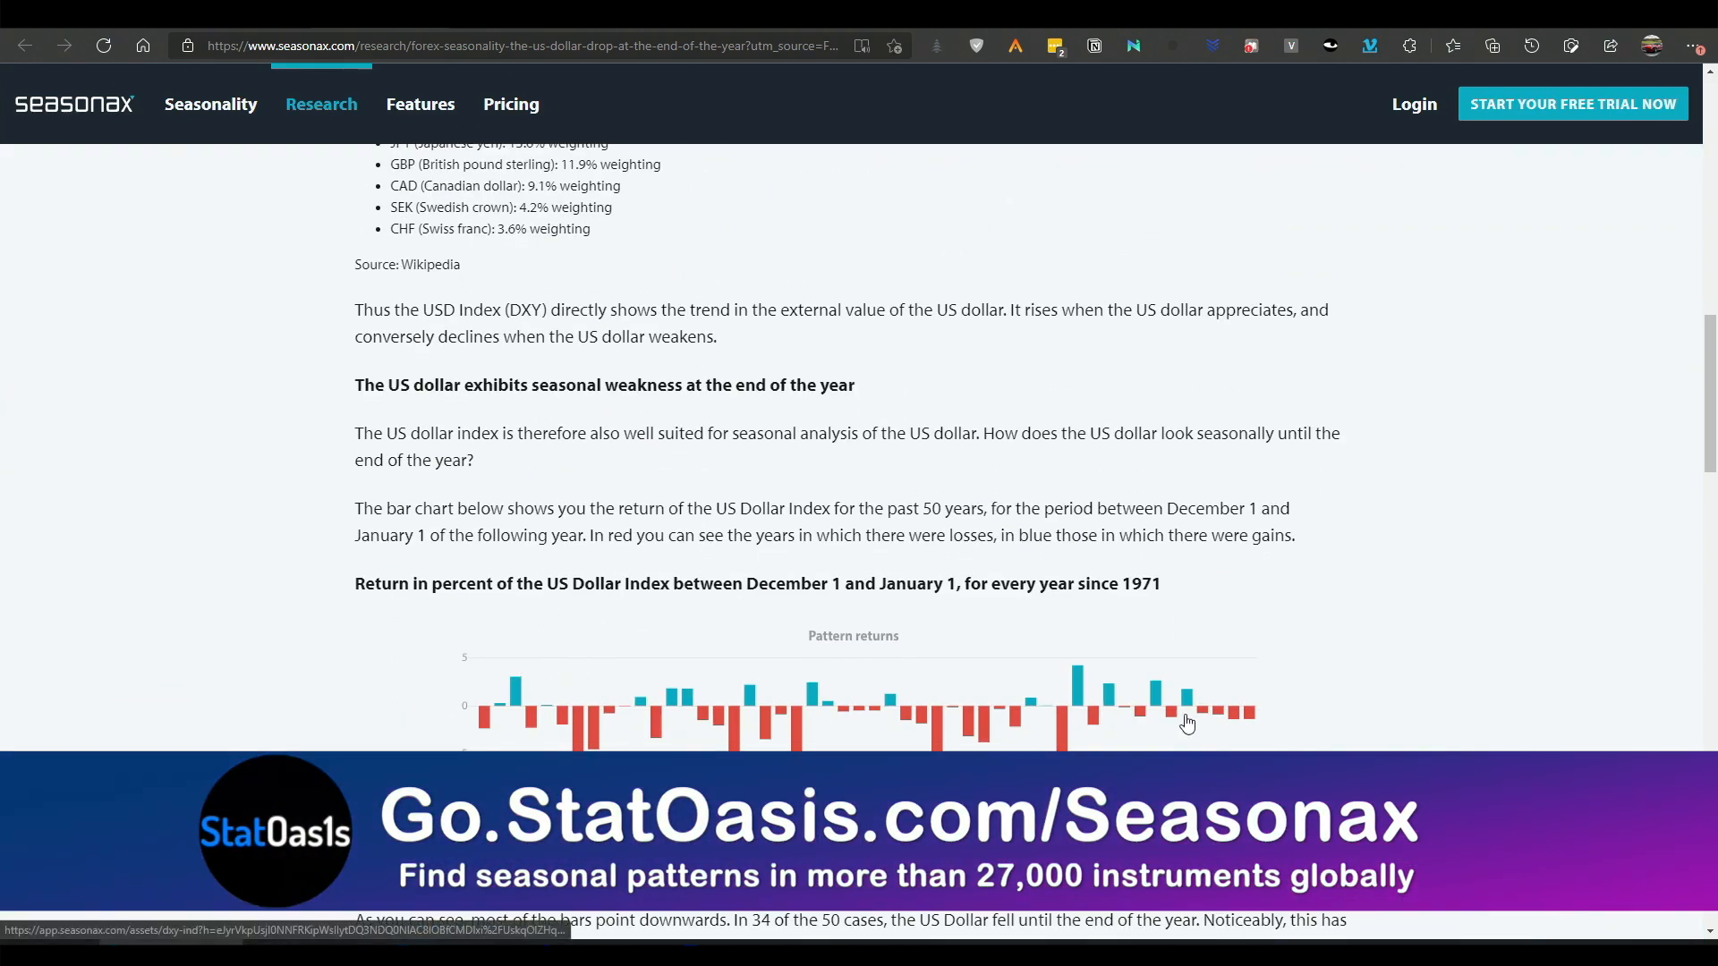
pyautogui.scroll(3)
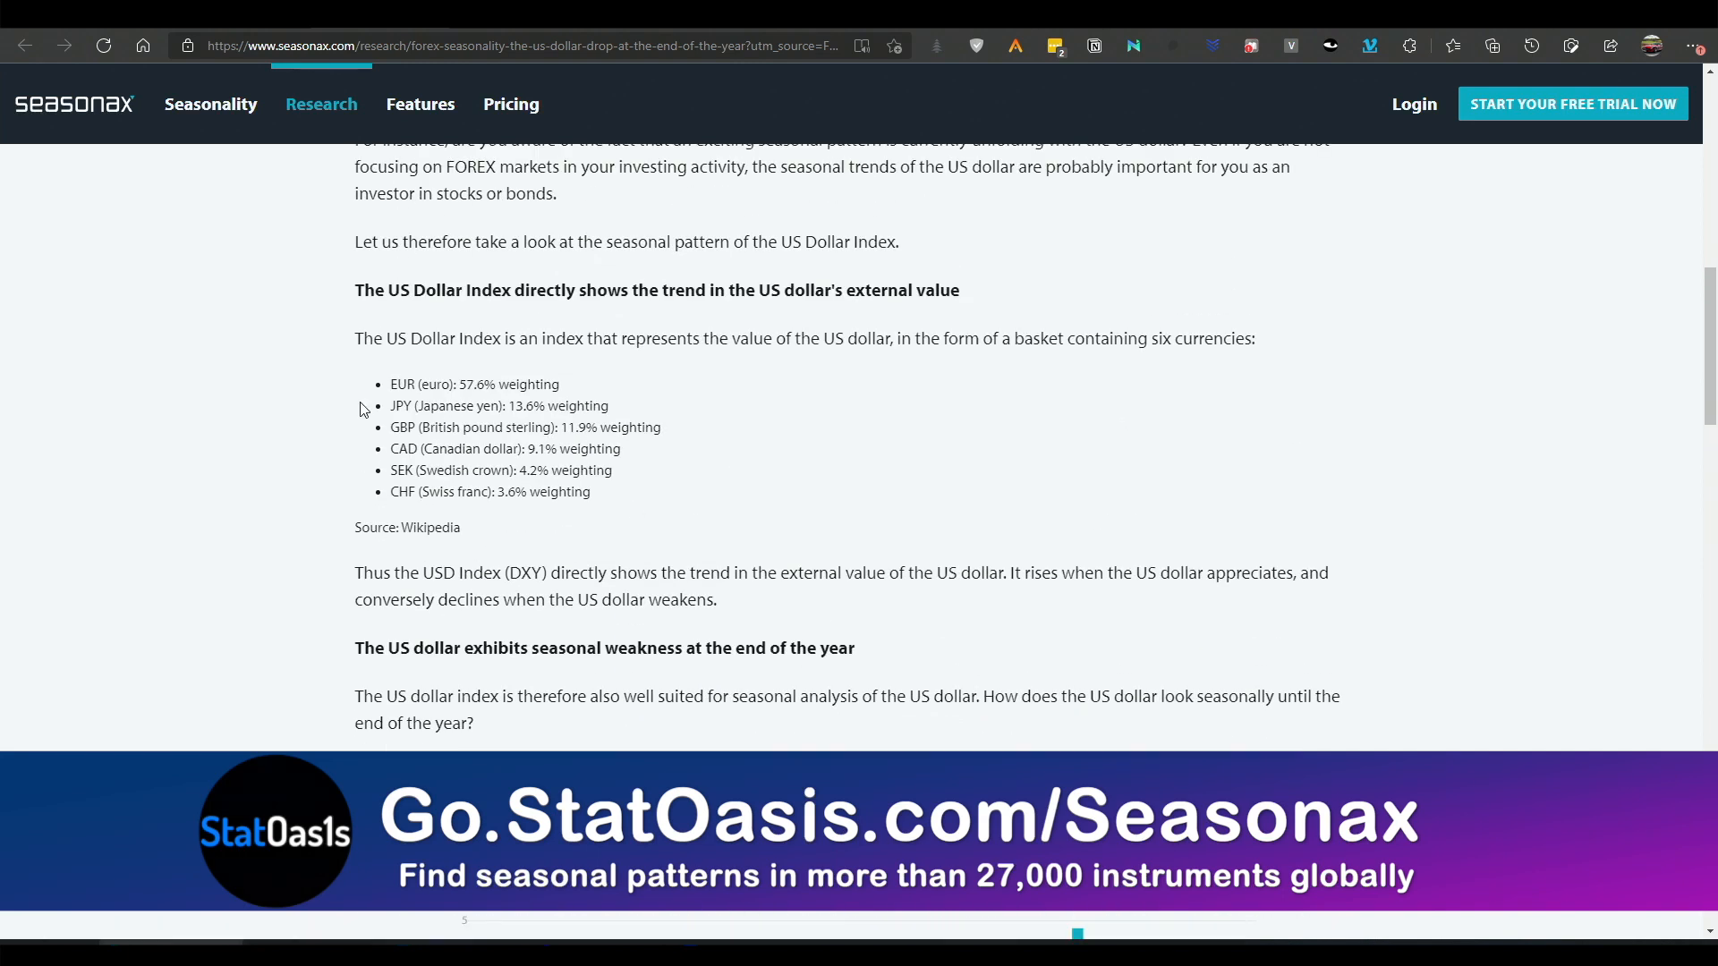
pyautogui.moveTo(414, 441)
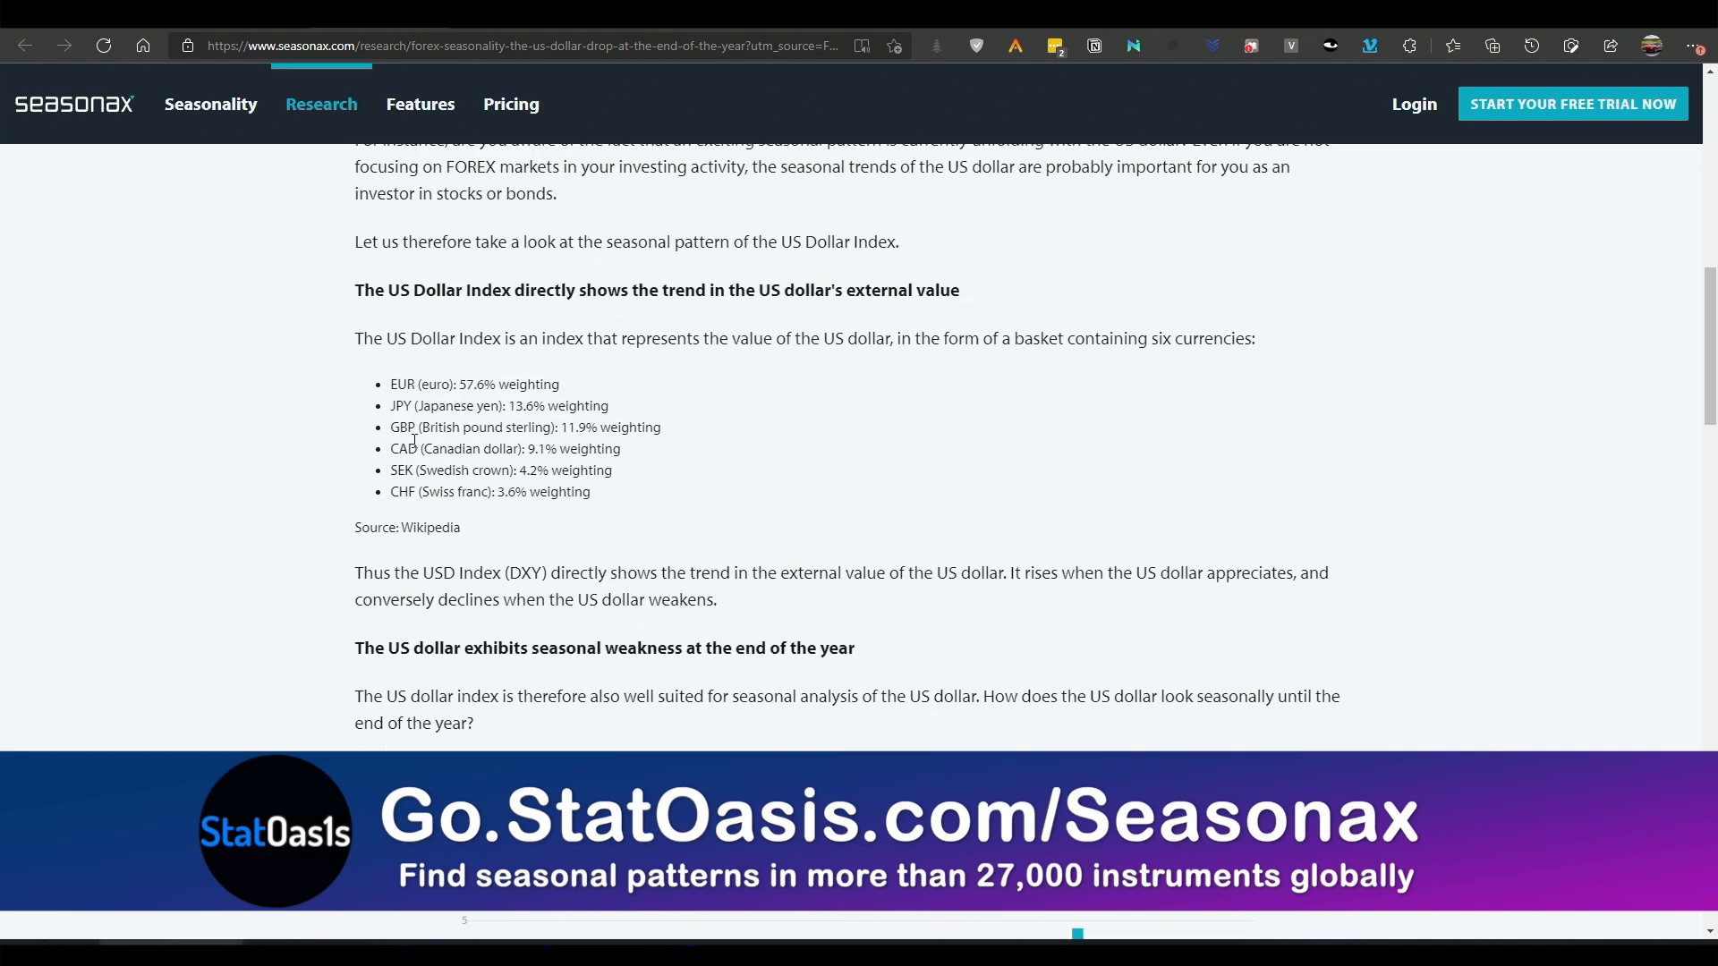
pyautogui.moveTo(564, 445)
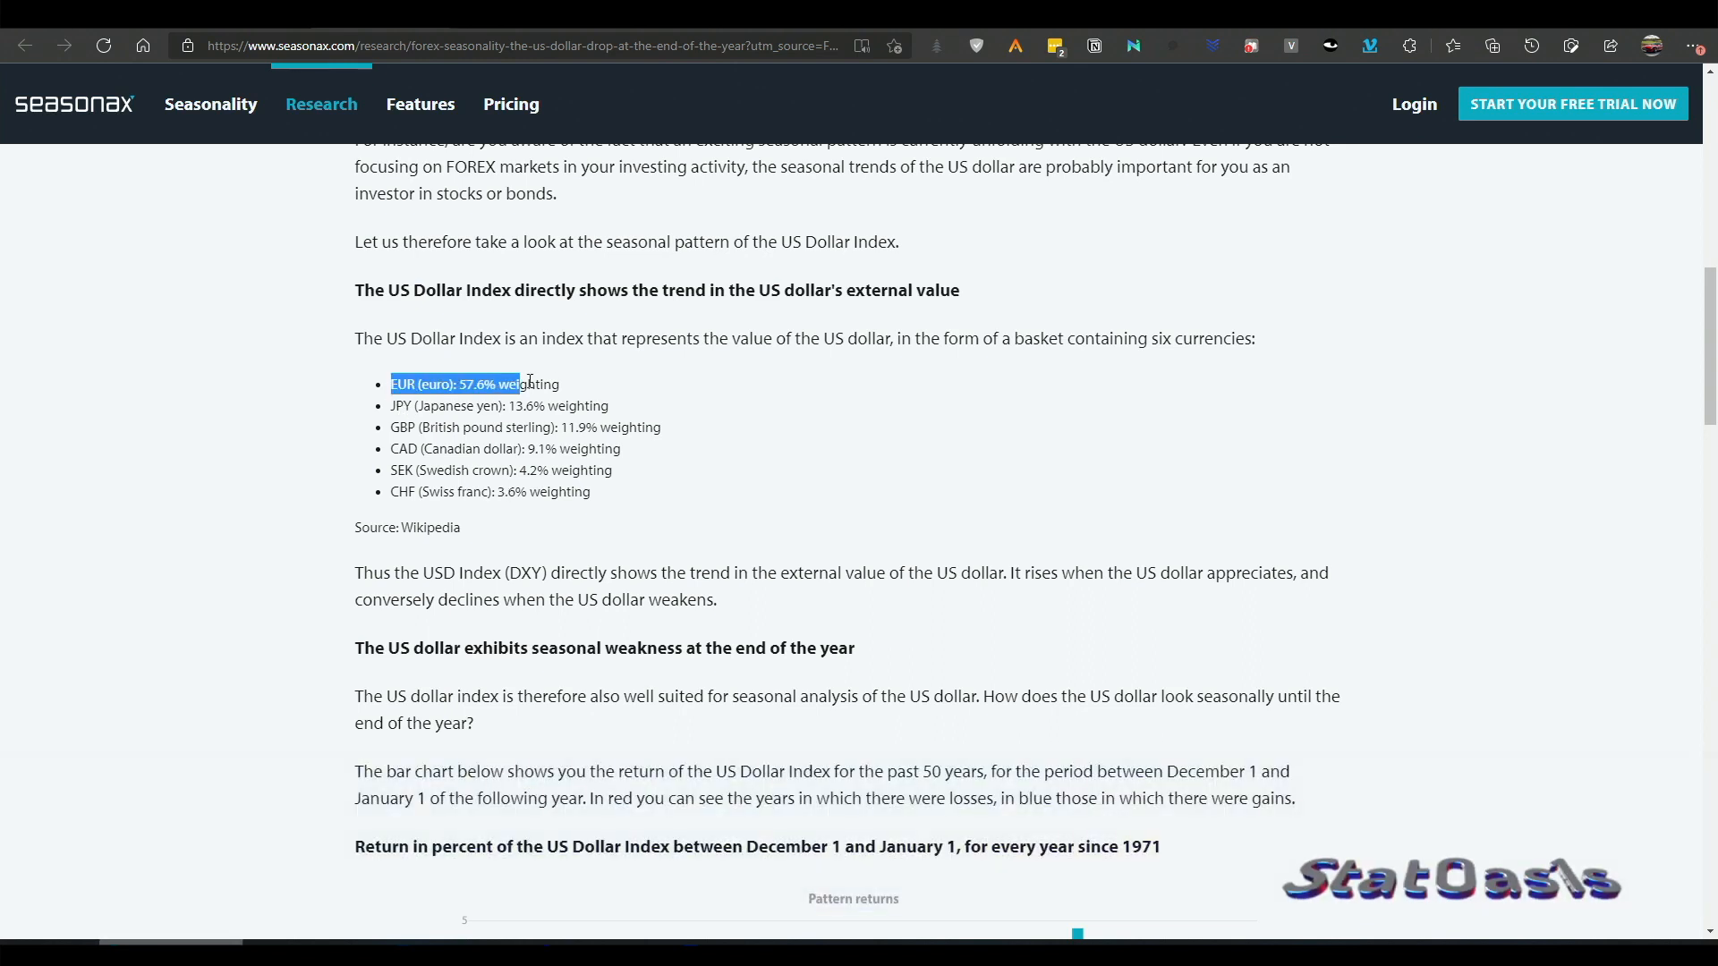
pyautogui.scroll(-3)
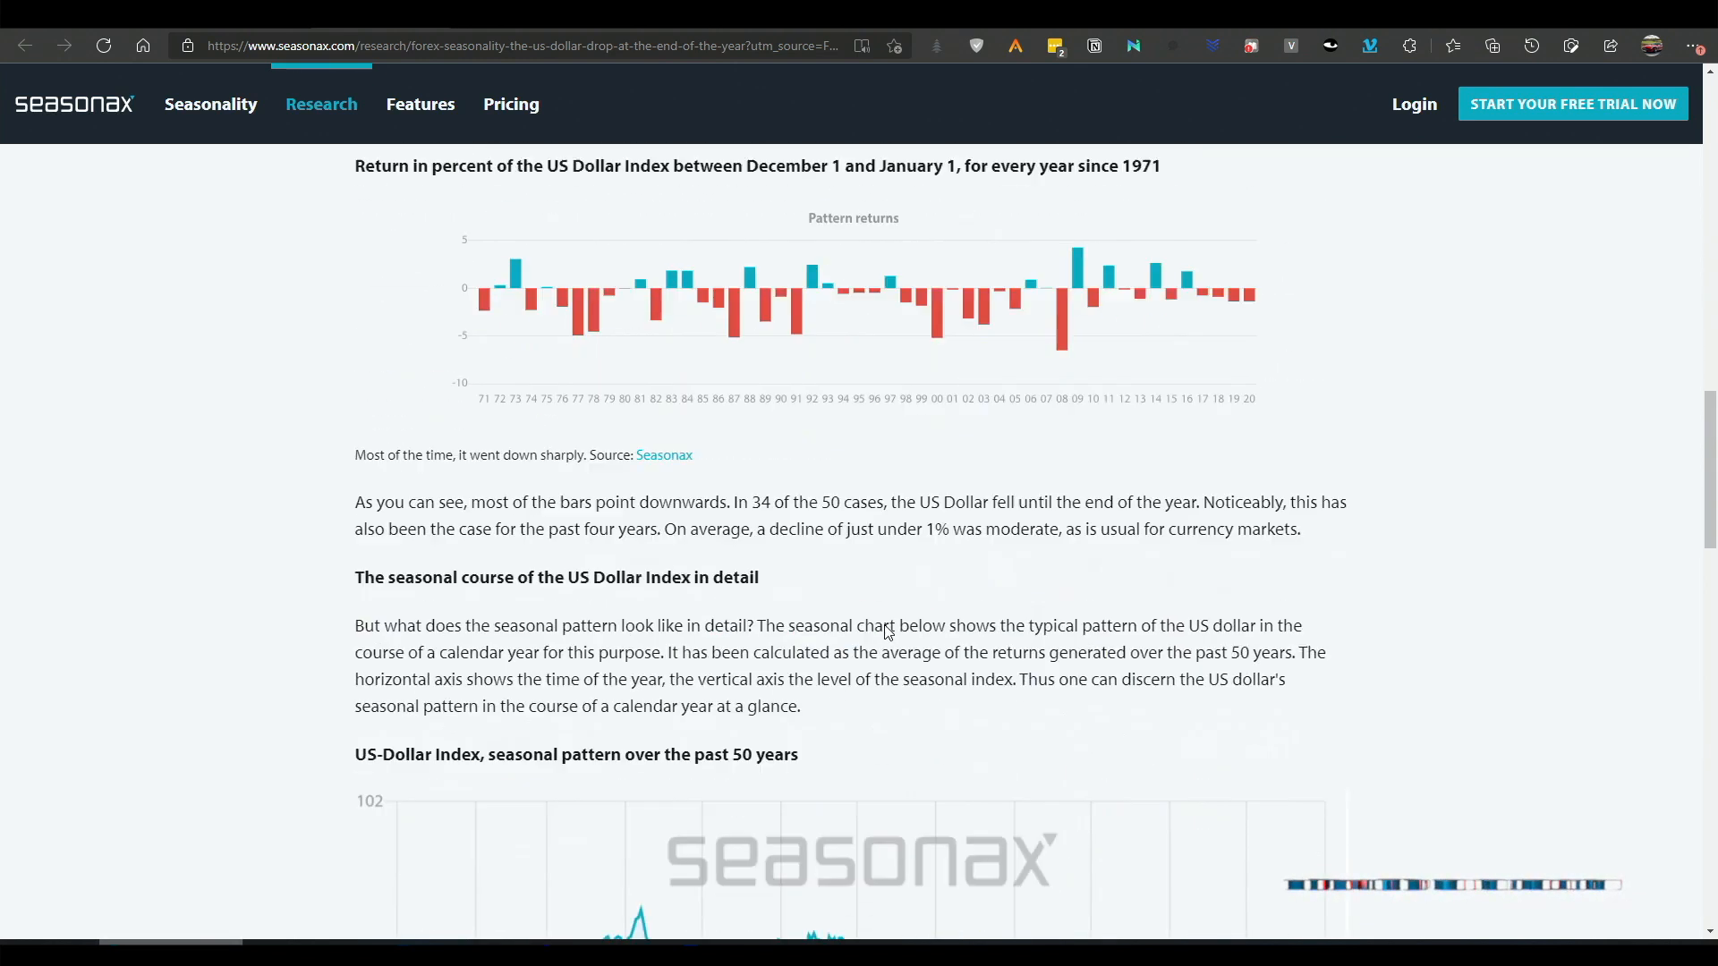
pyautogui.scroll(3)
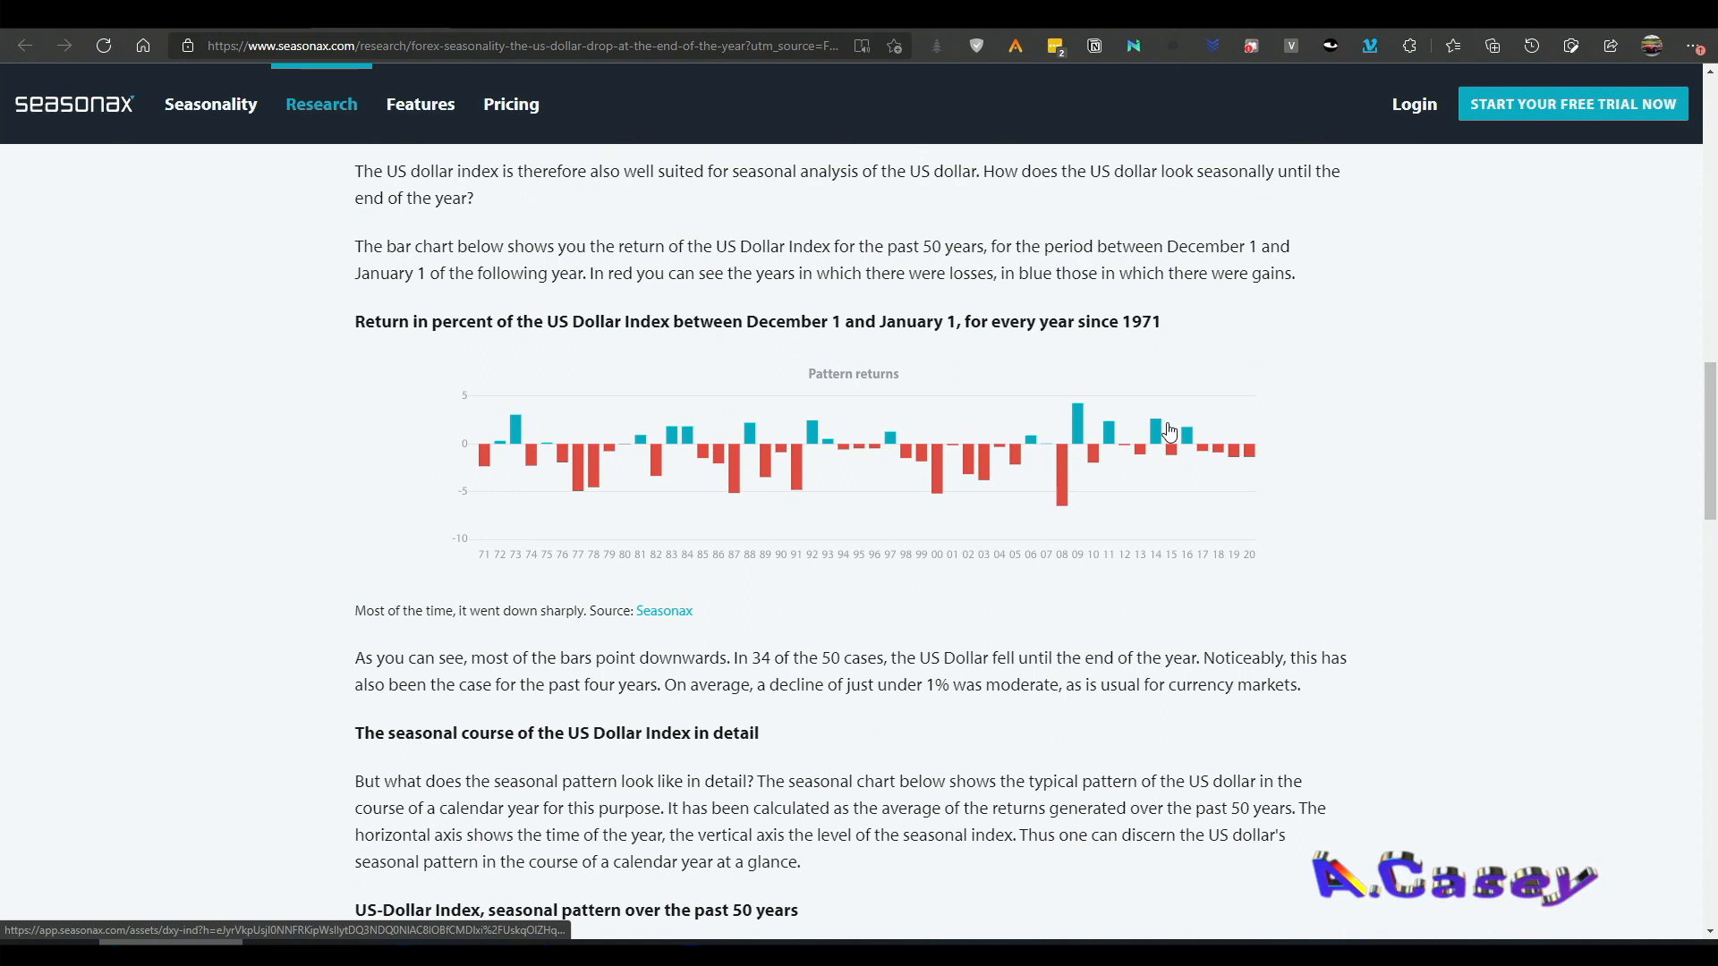
pyautogui.moveTo(1177, 576)
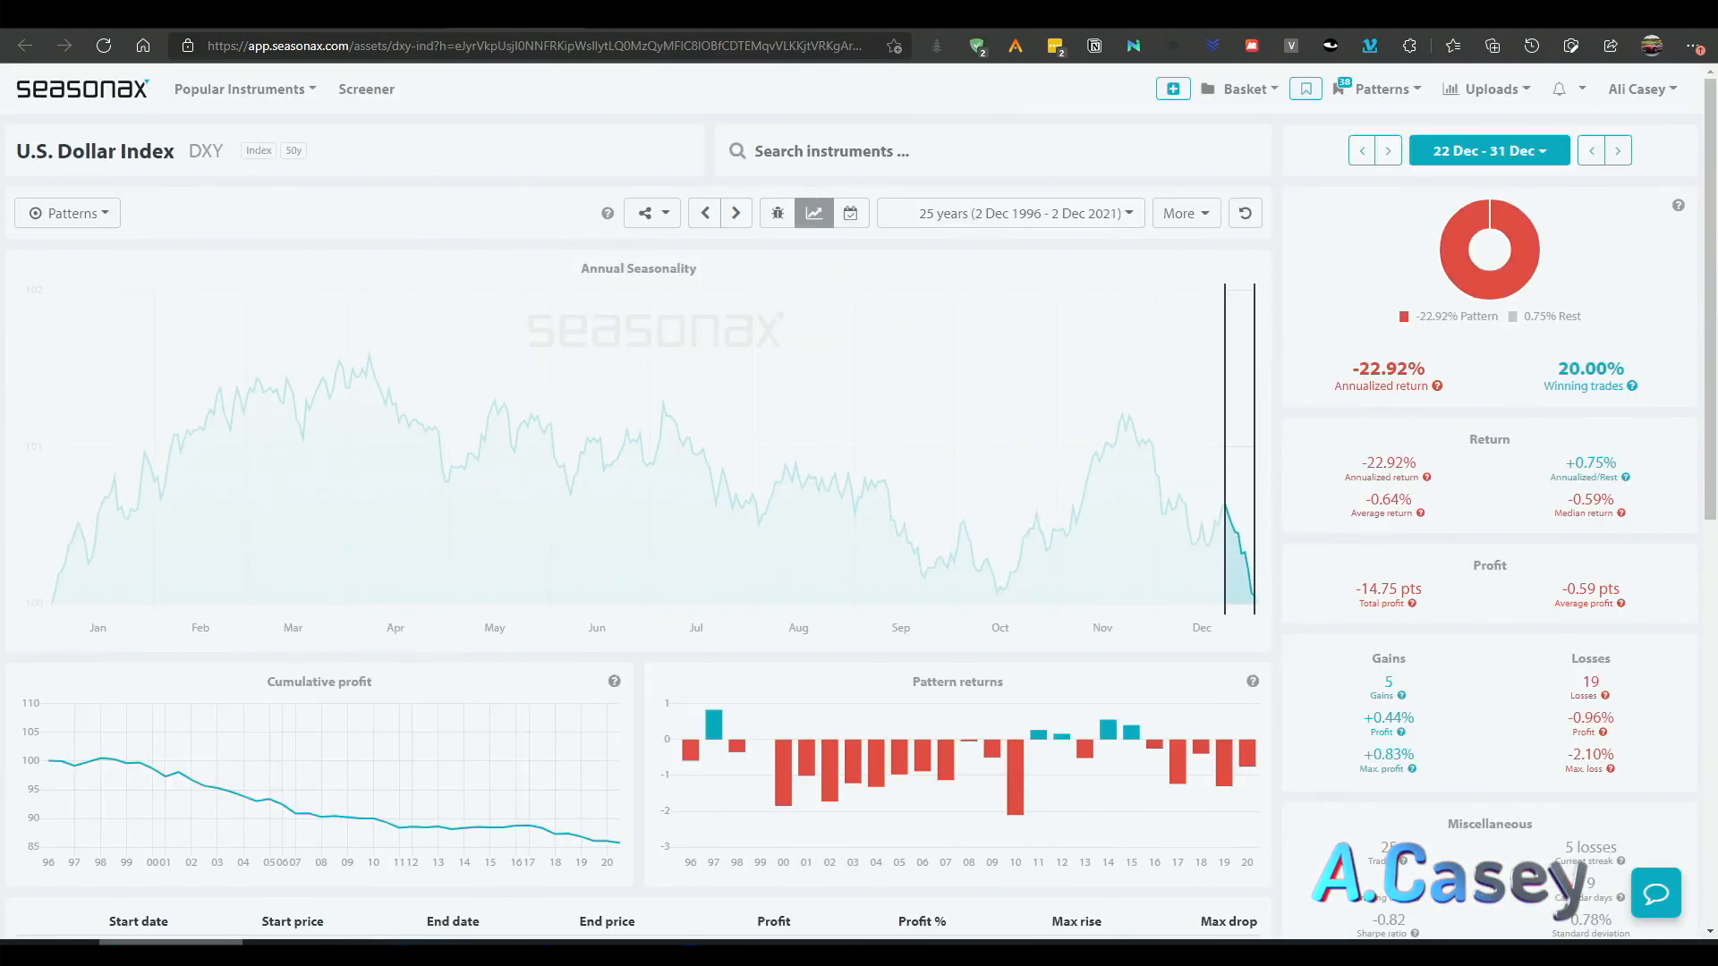
pyautogui.moveTo(1274, 626)
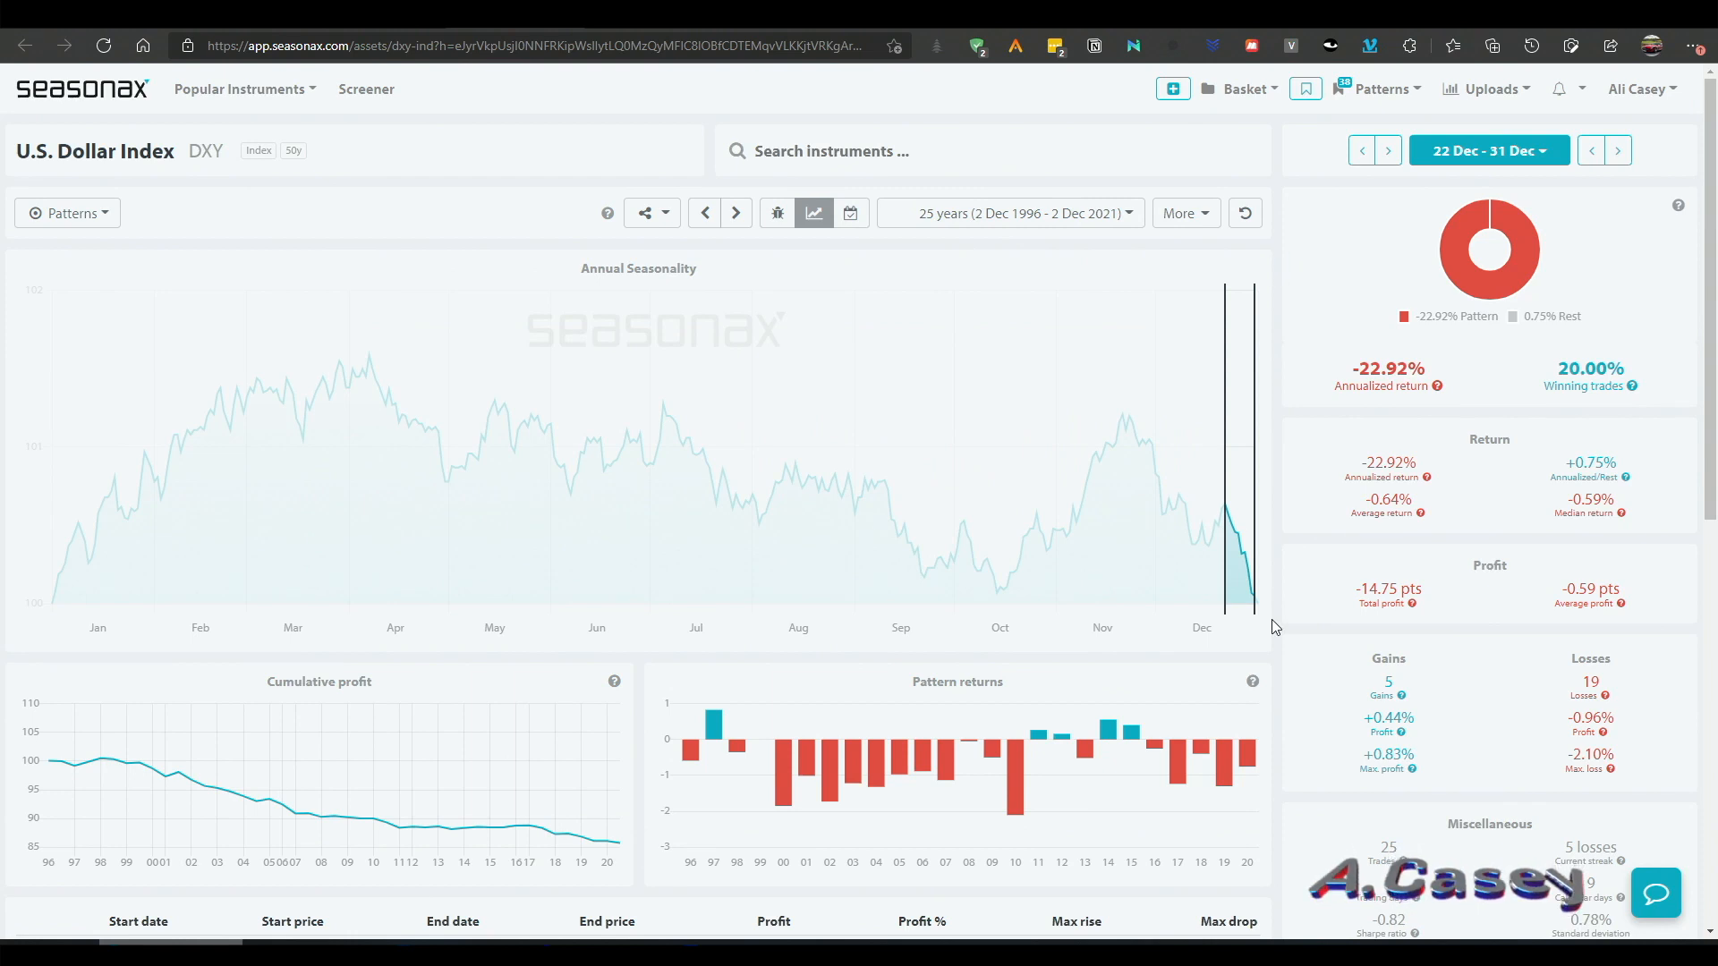
pyautogui.moveTo(1429, 204)
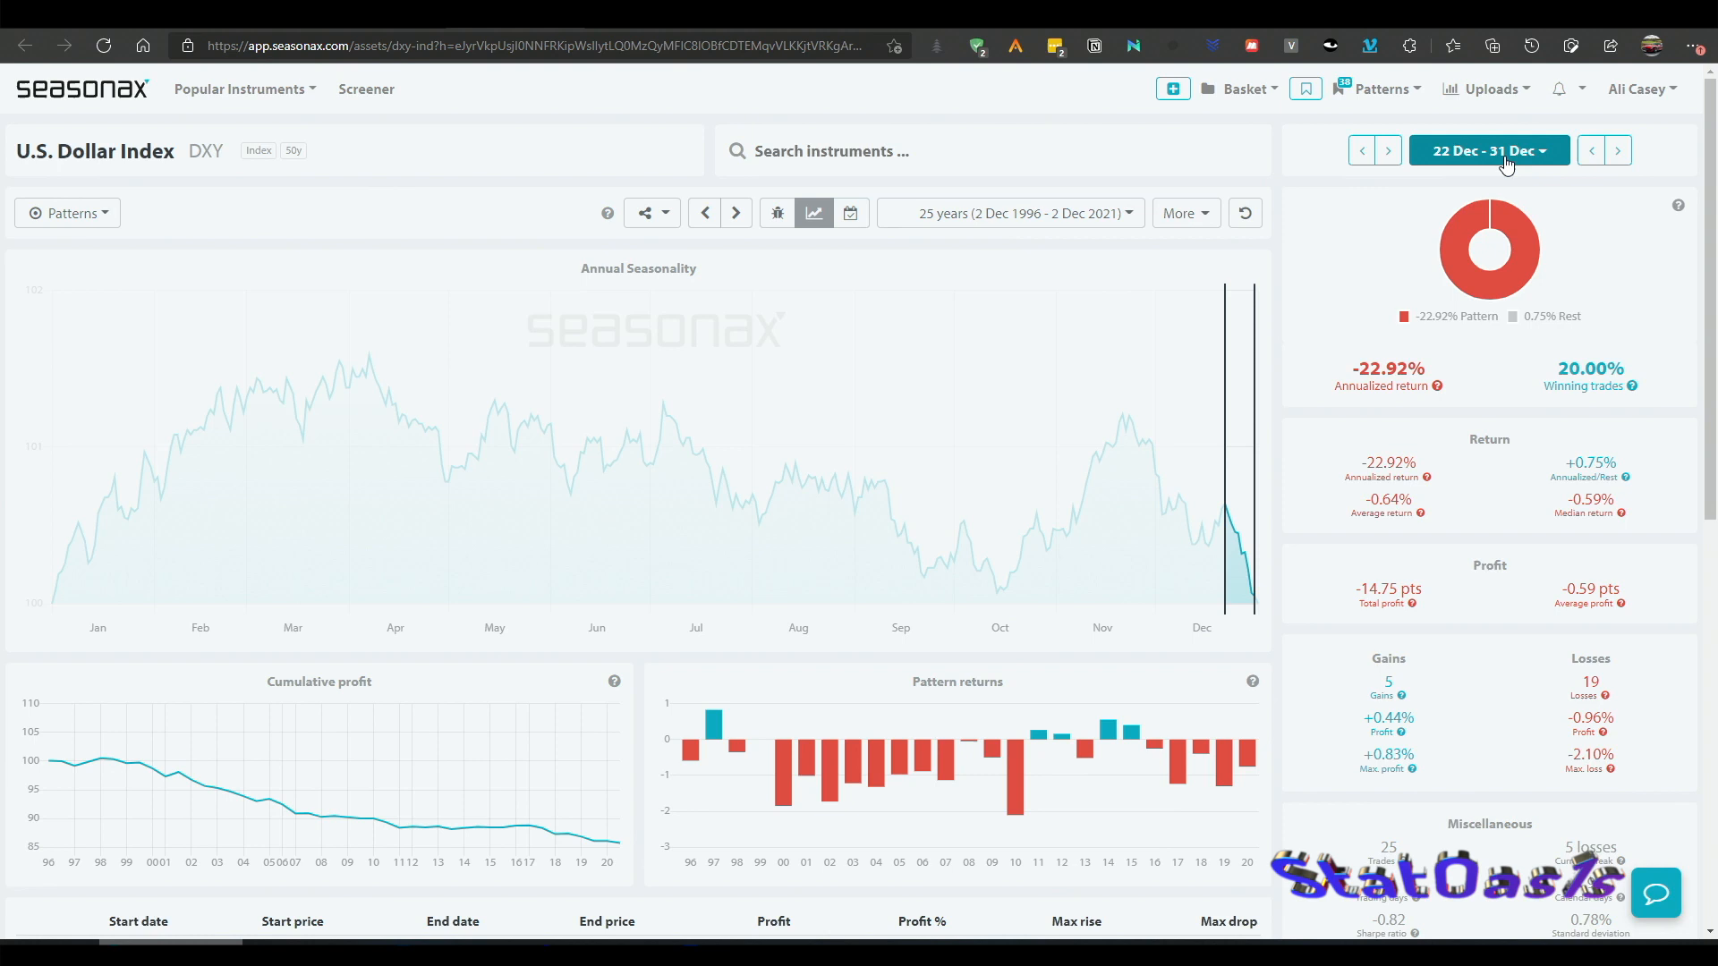
pyautogui.moveTo(1255, 607)
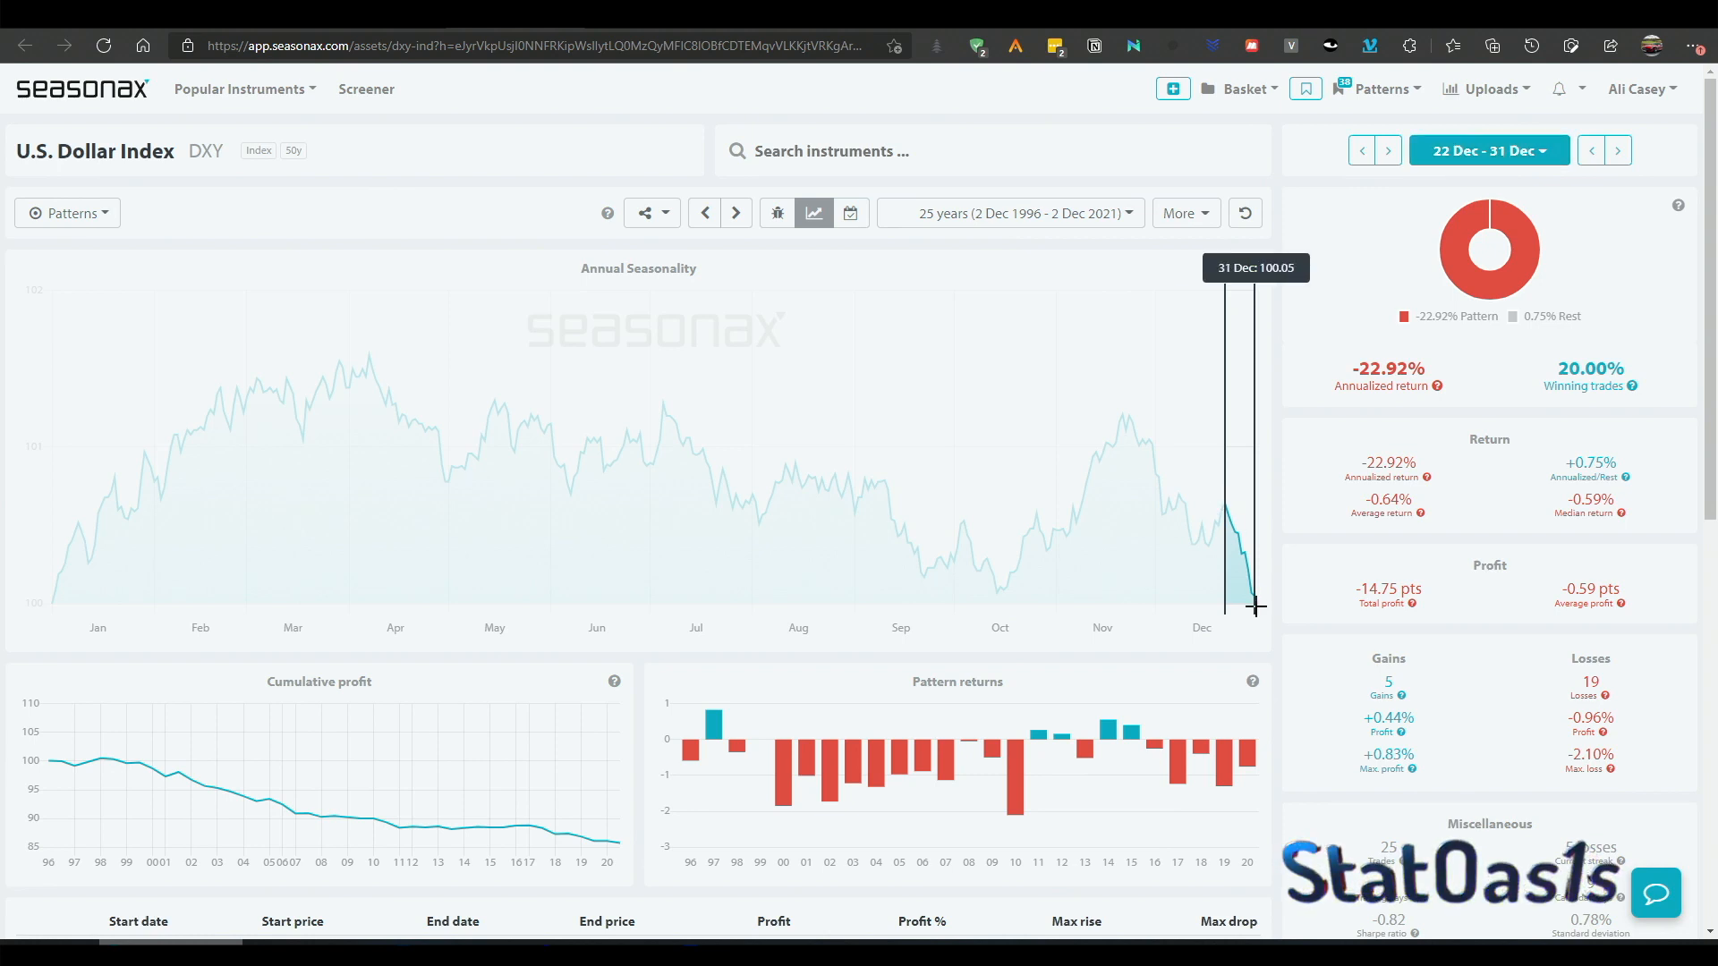
pyautogui.moveTo(51, 602)
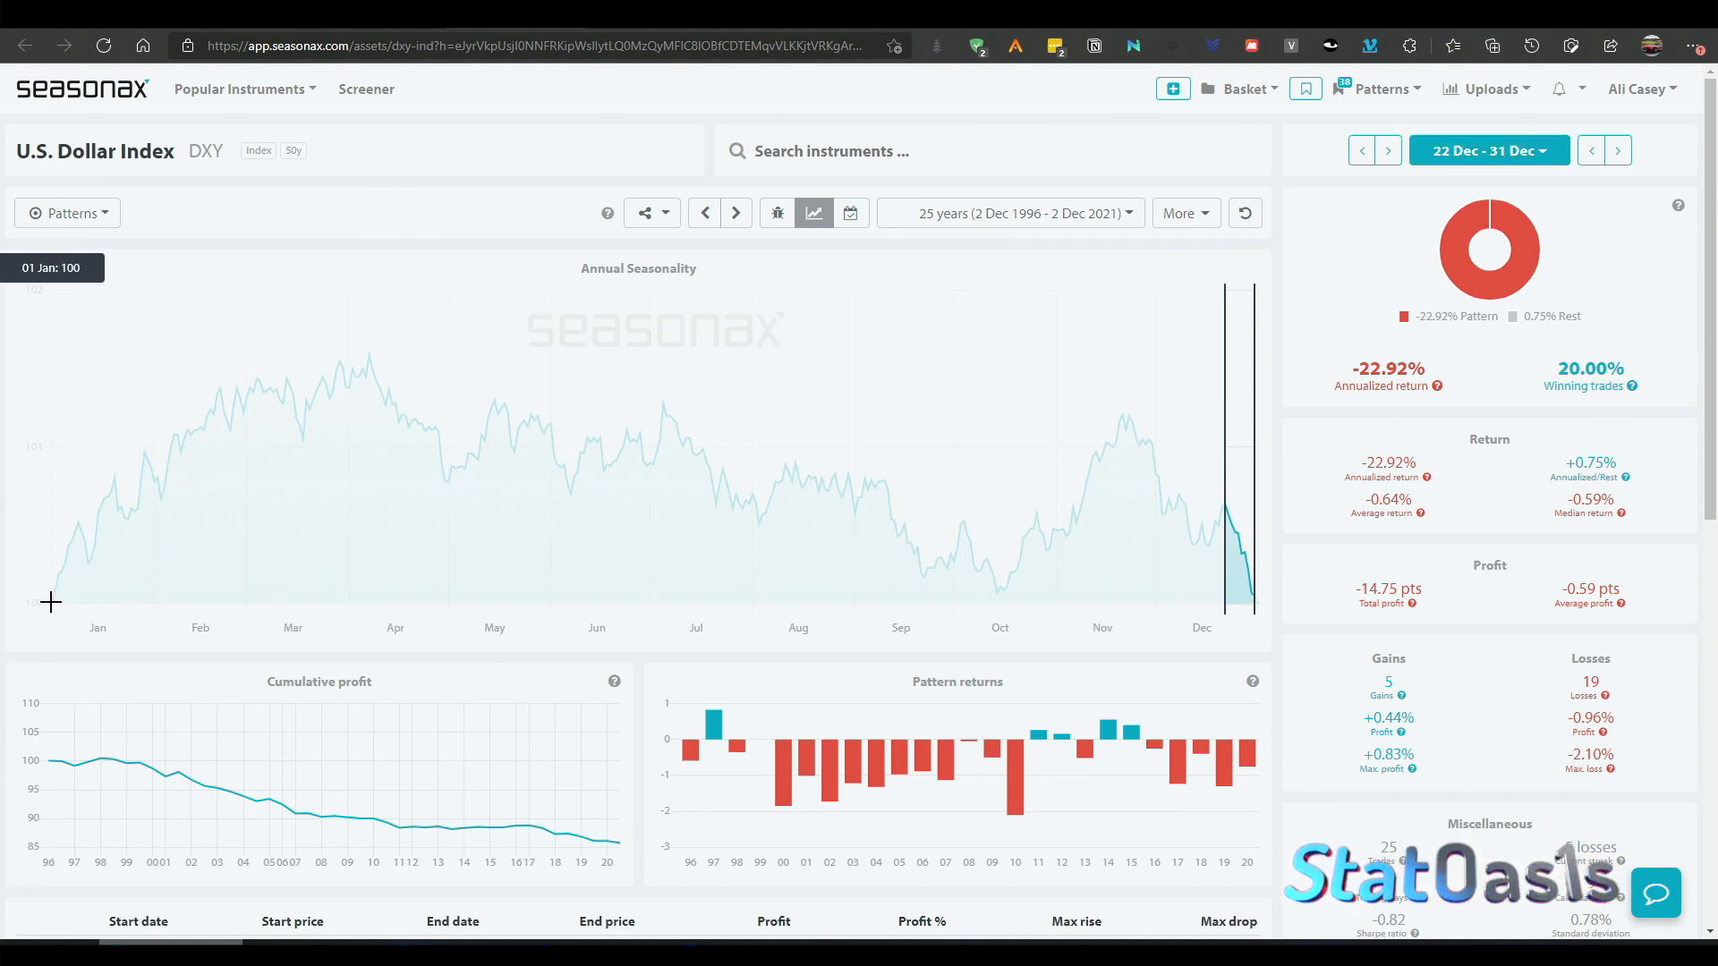
pyautogui.click(1617, 150)
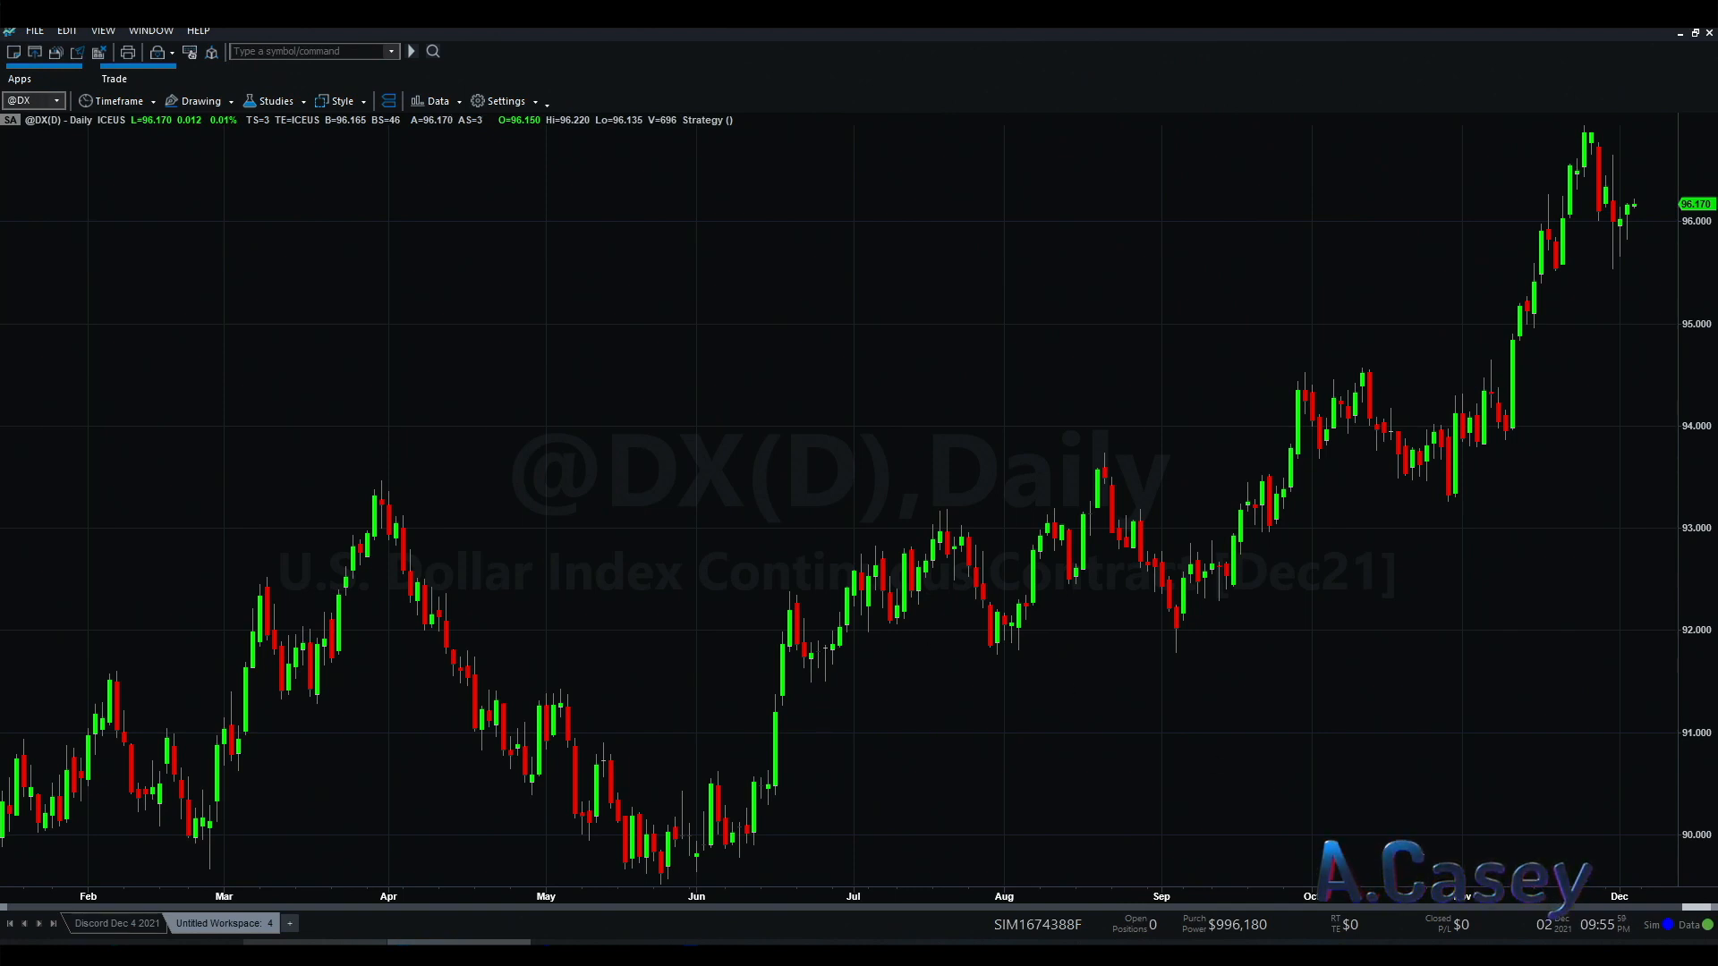
pyautogui.moveTo(1696, 915)
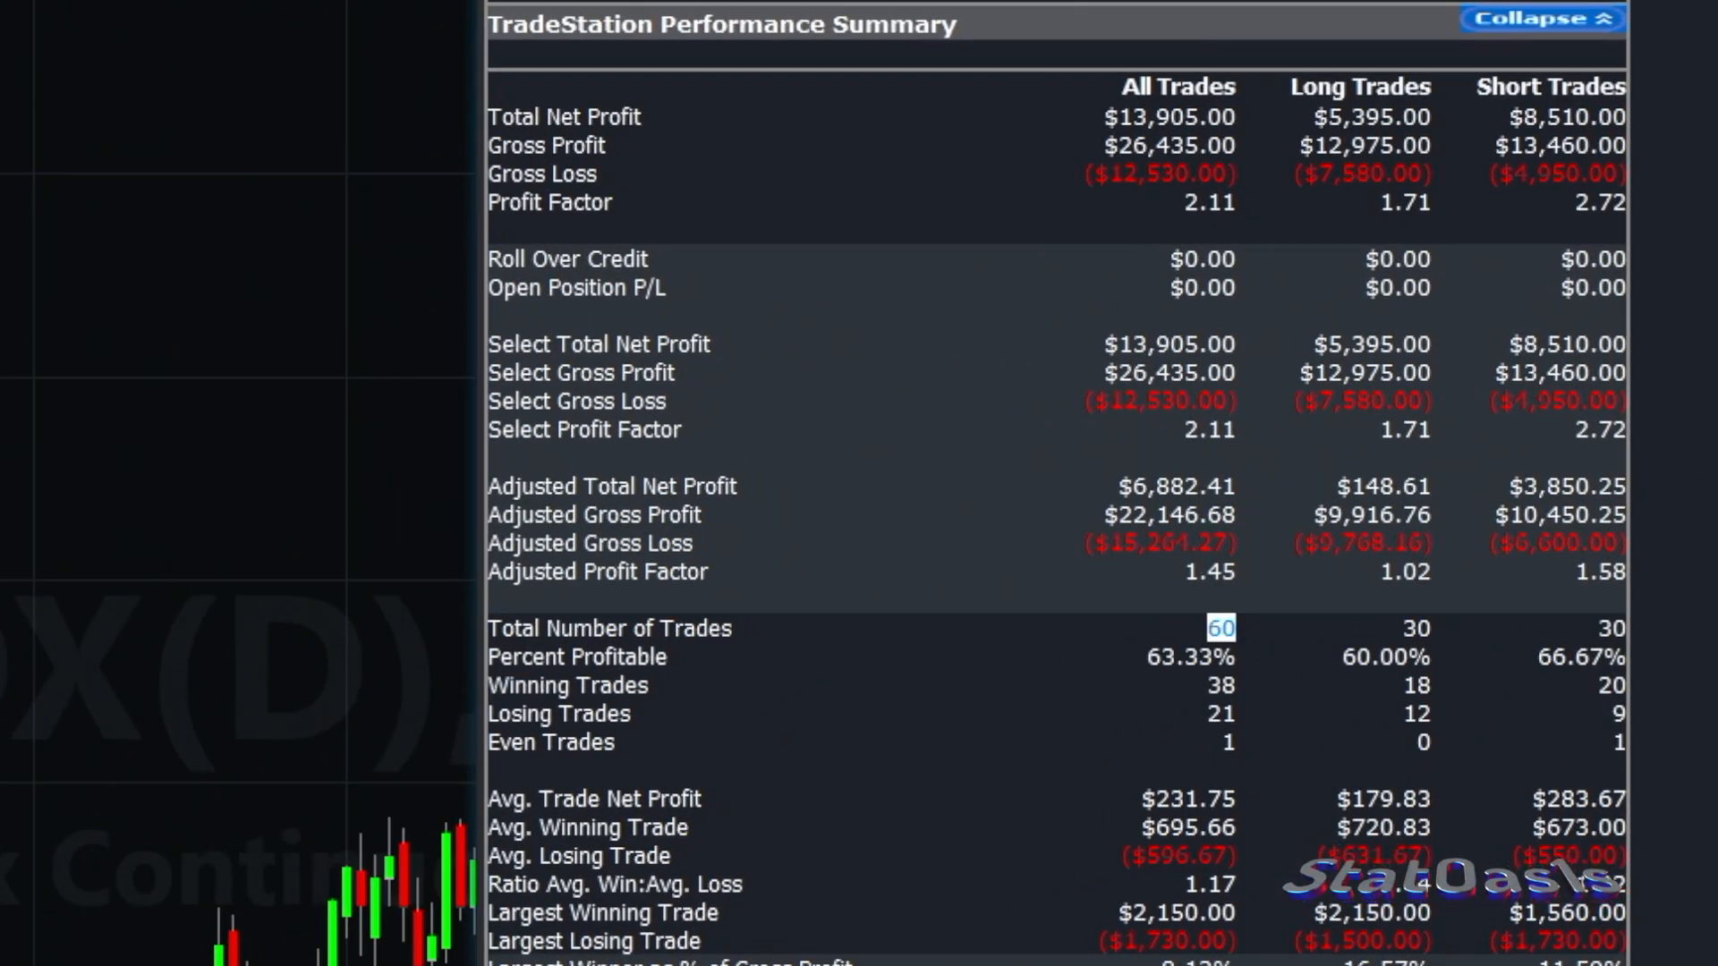
pyautogui.moveTo(1484, 633)
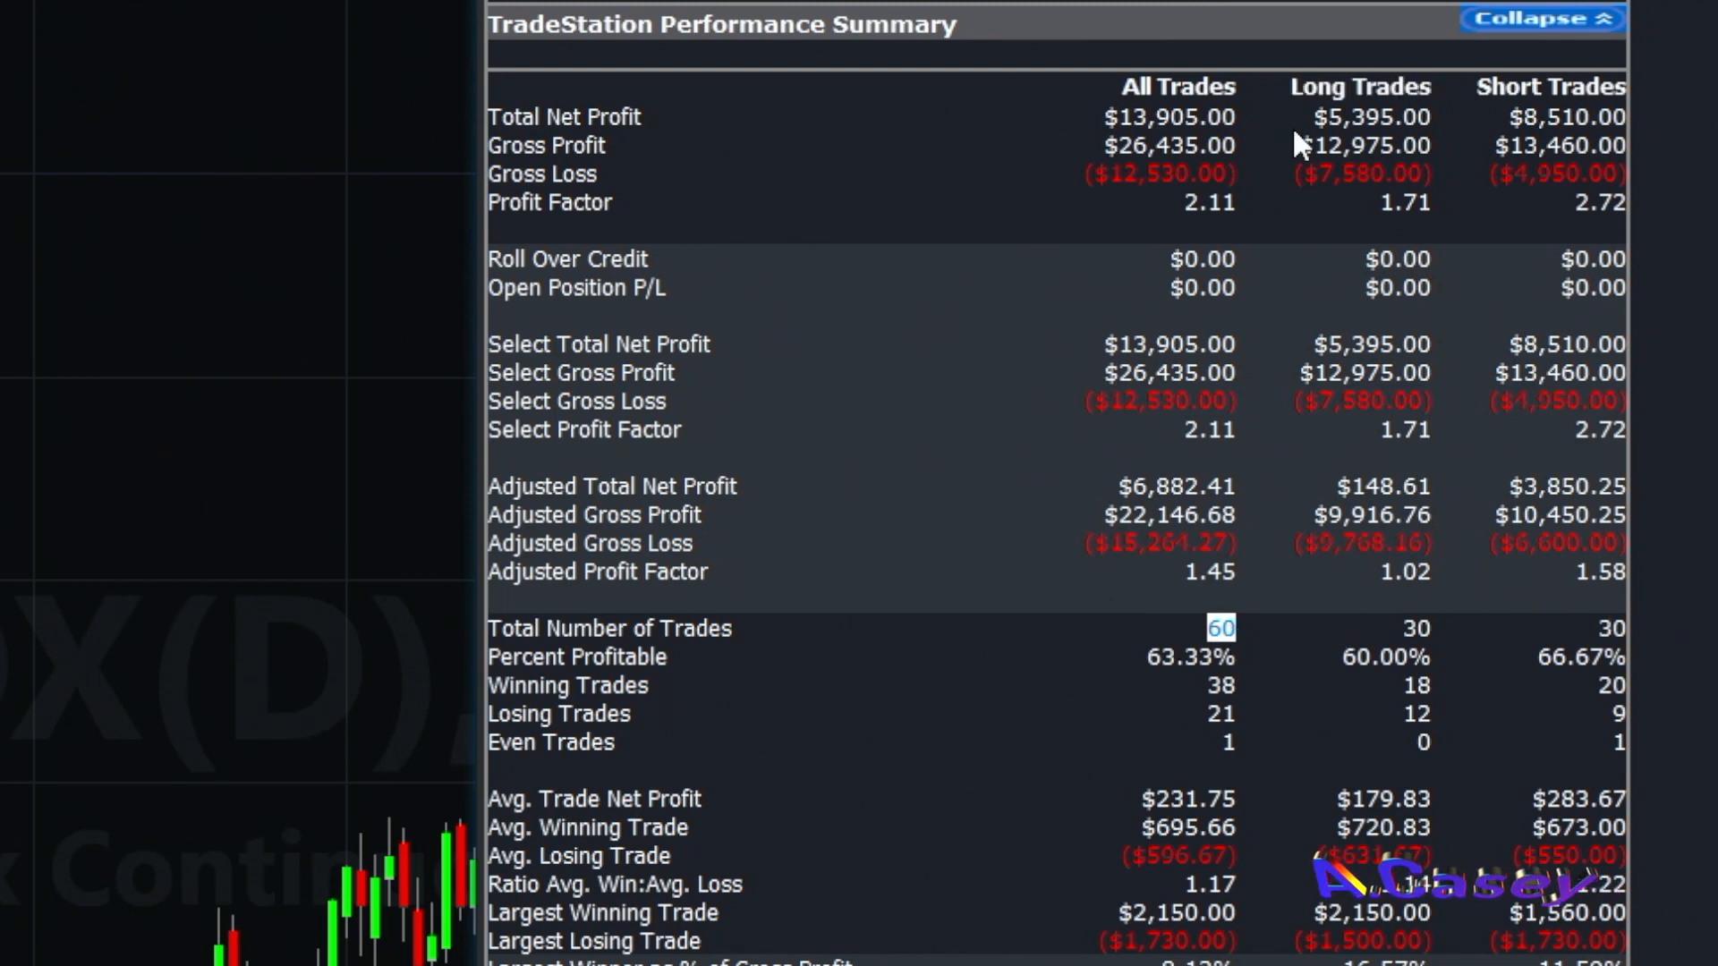
pyautogui.moveTo(1200, 400)
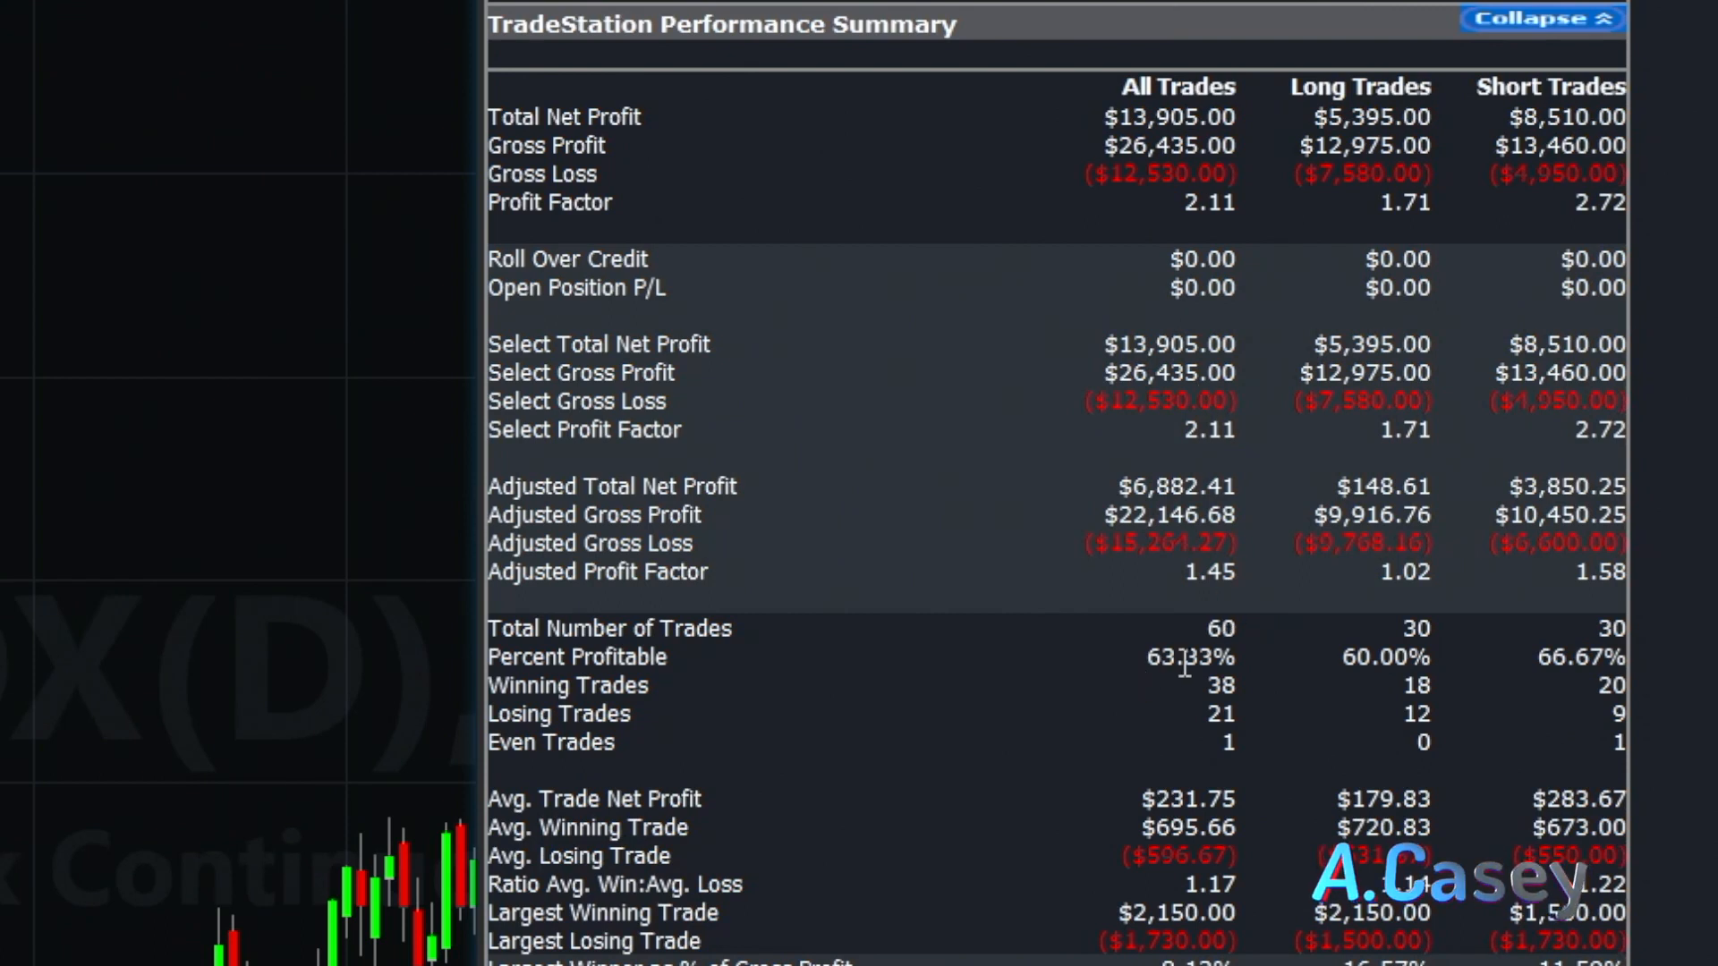
pyautogui.click(1292, 904)
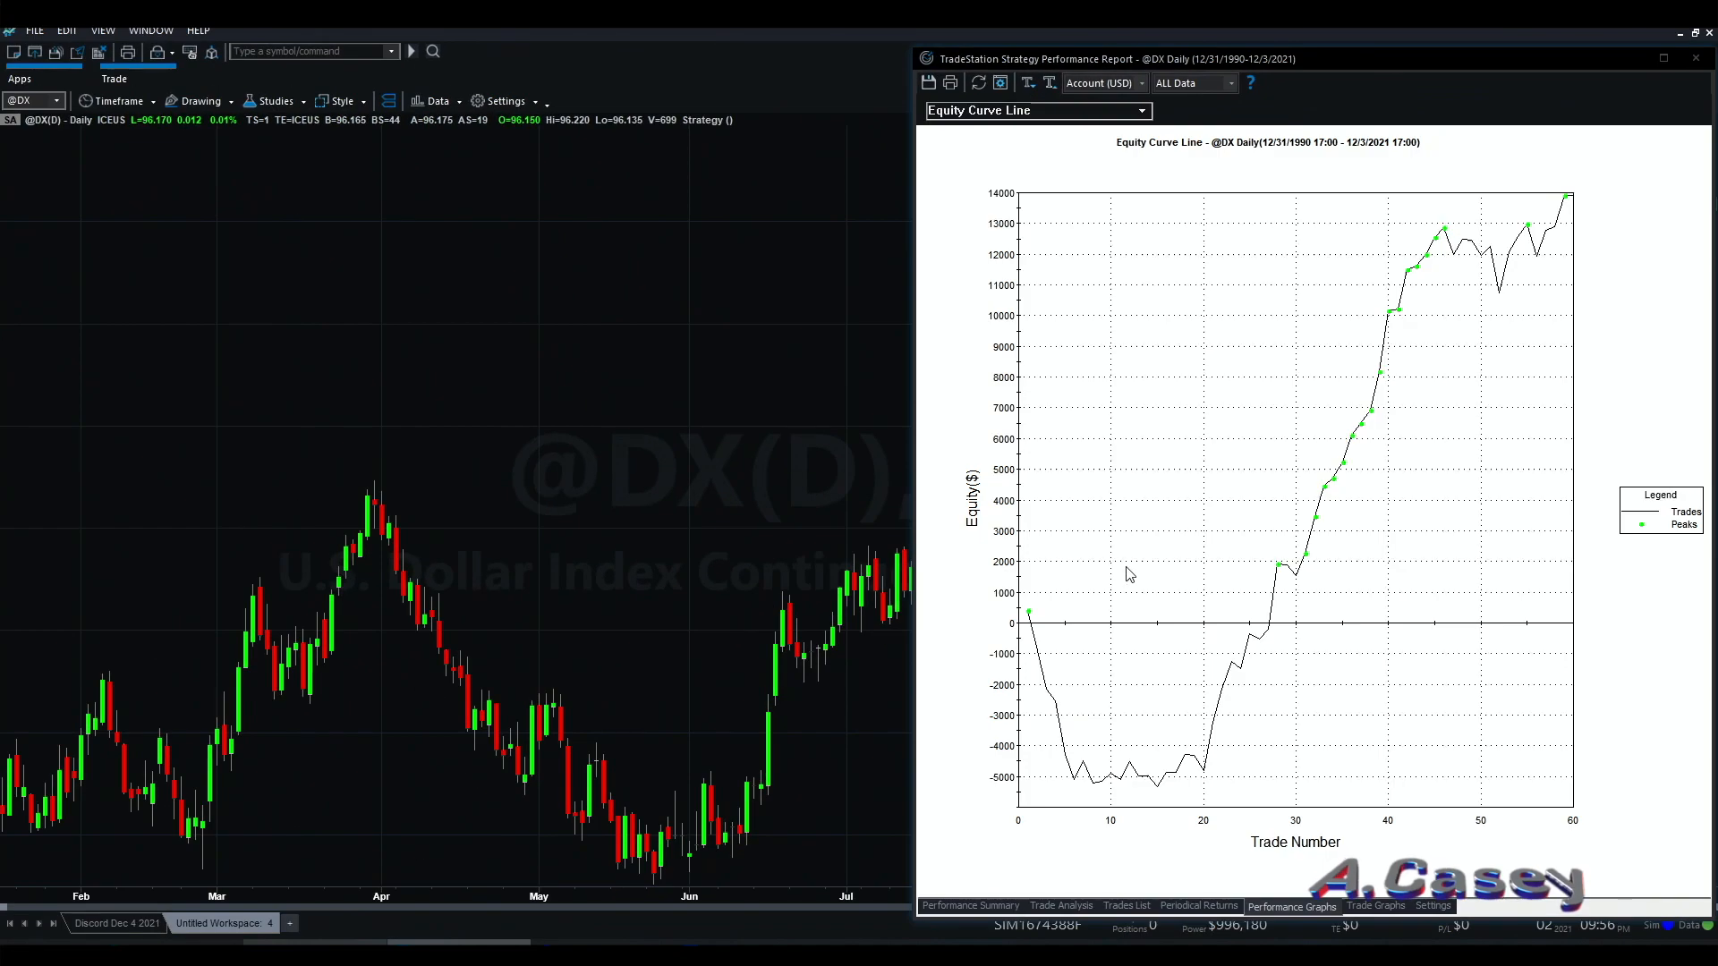
pyautogui.moveTo(1566, 210)
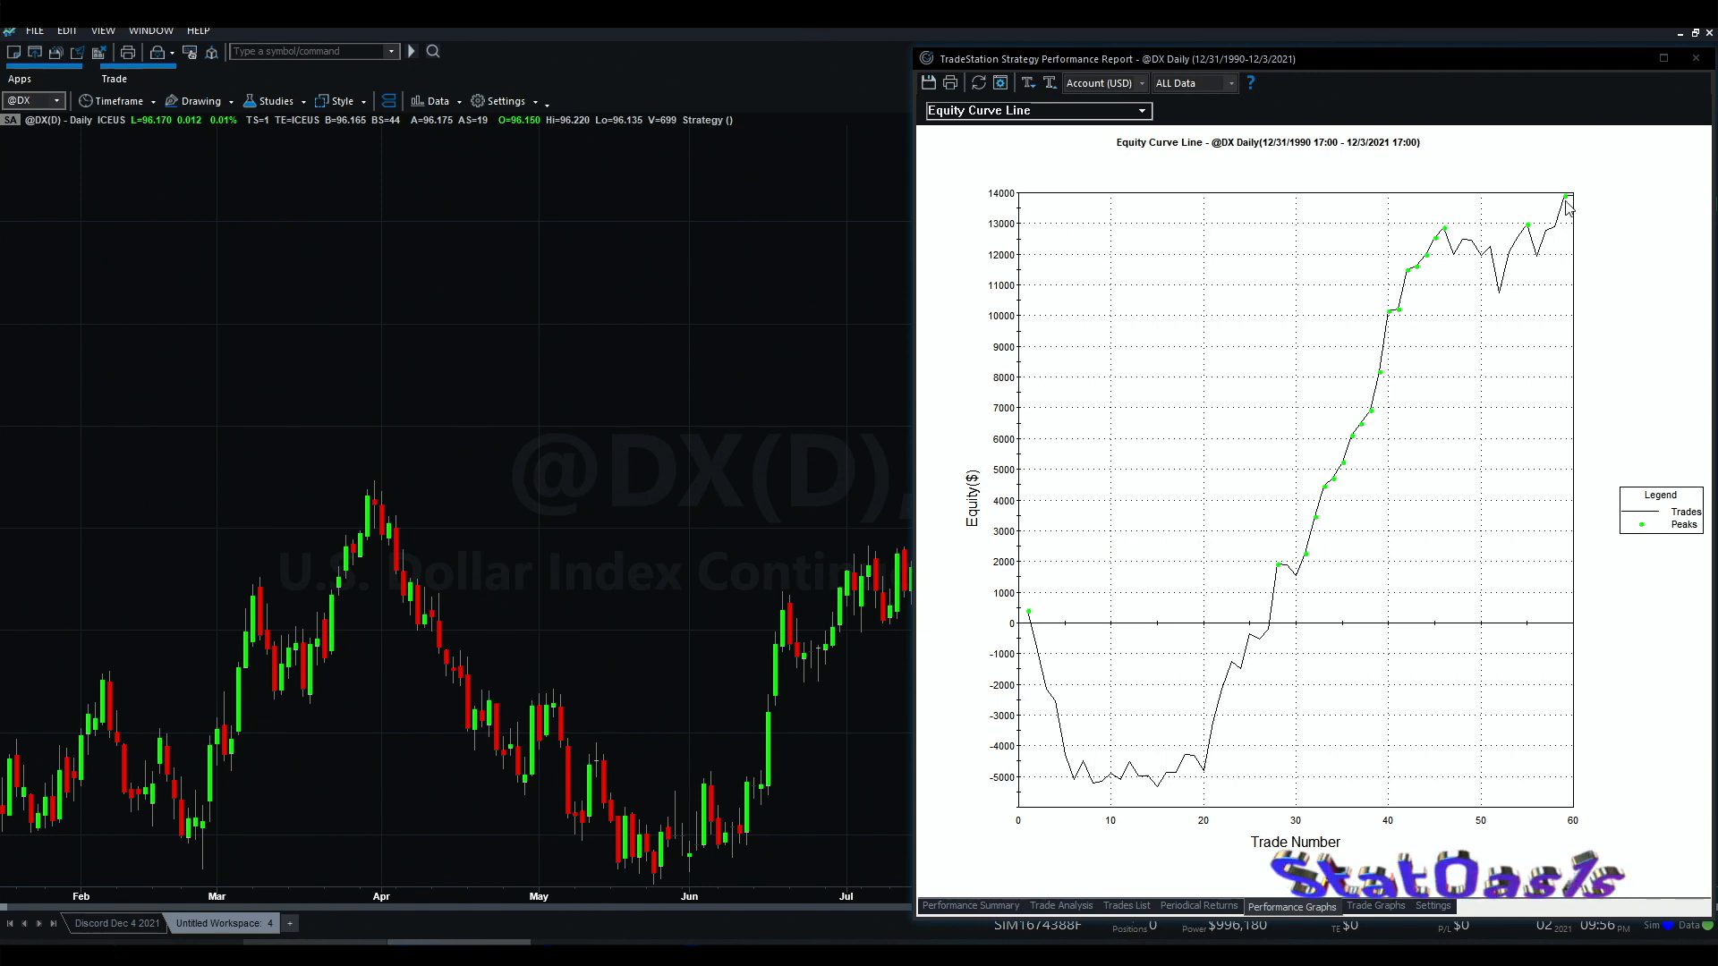
pyautogui.moveTo(1259, 516)
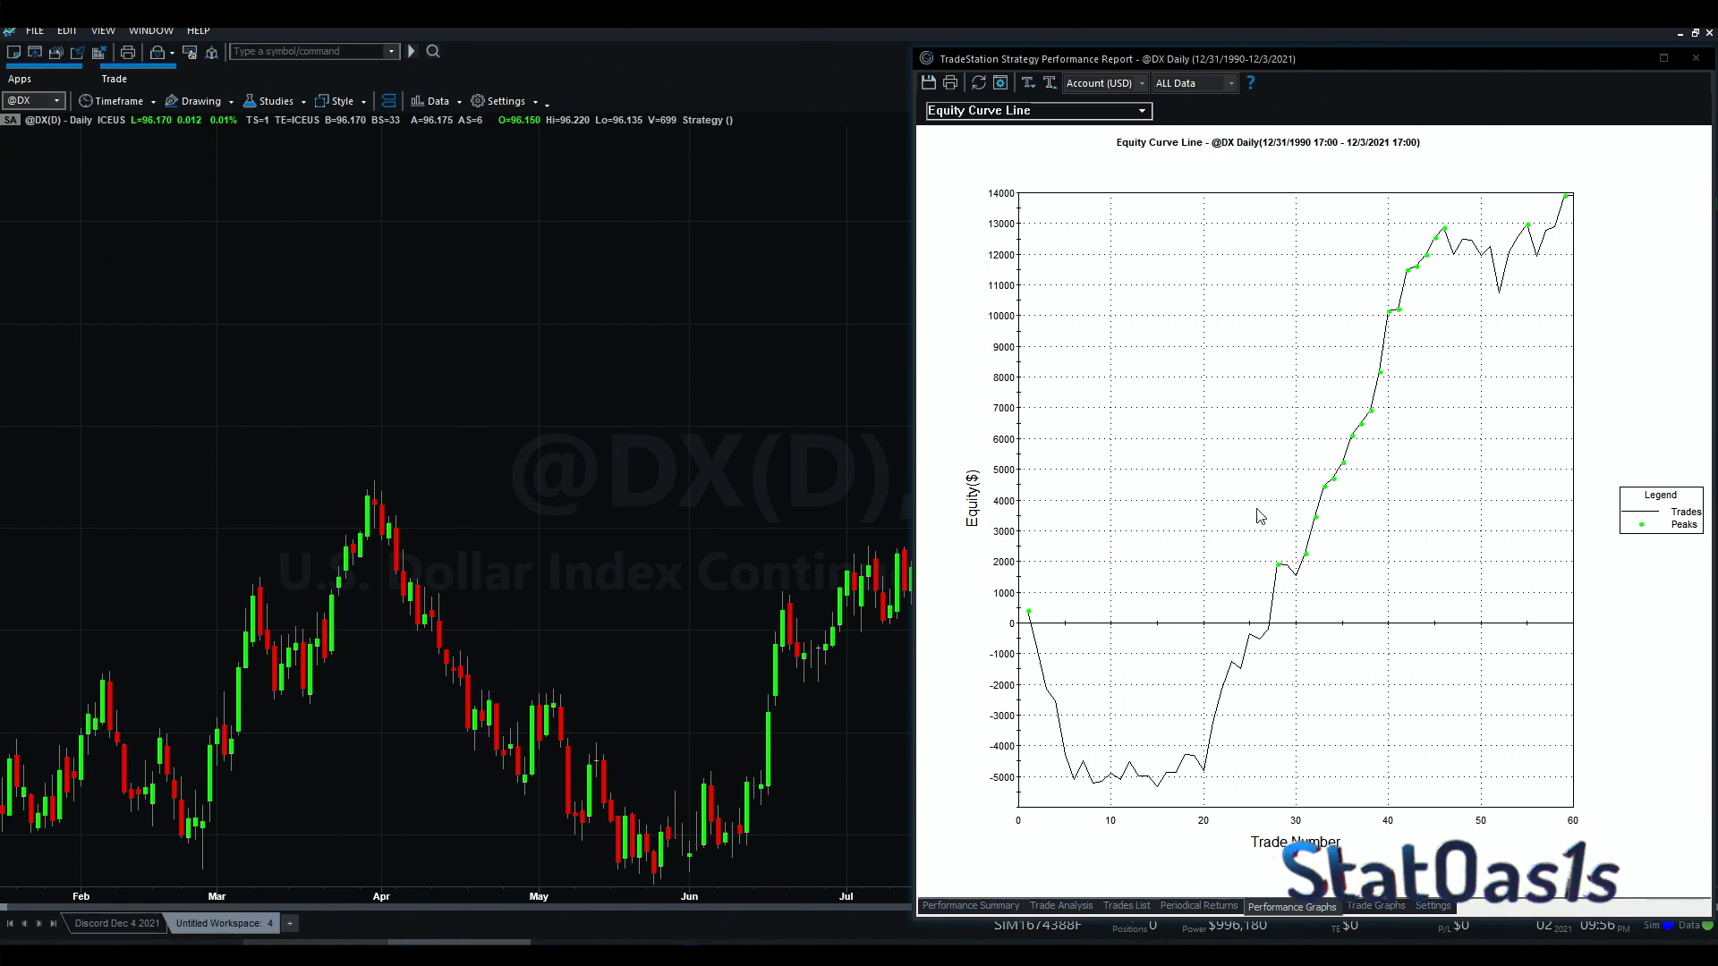
pyautogui.moveTo(1055, 669)
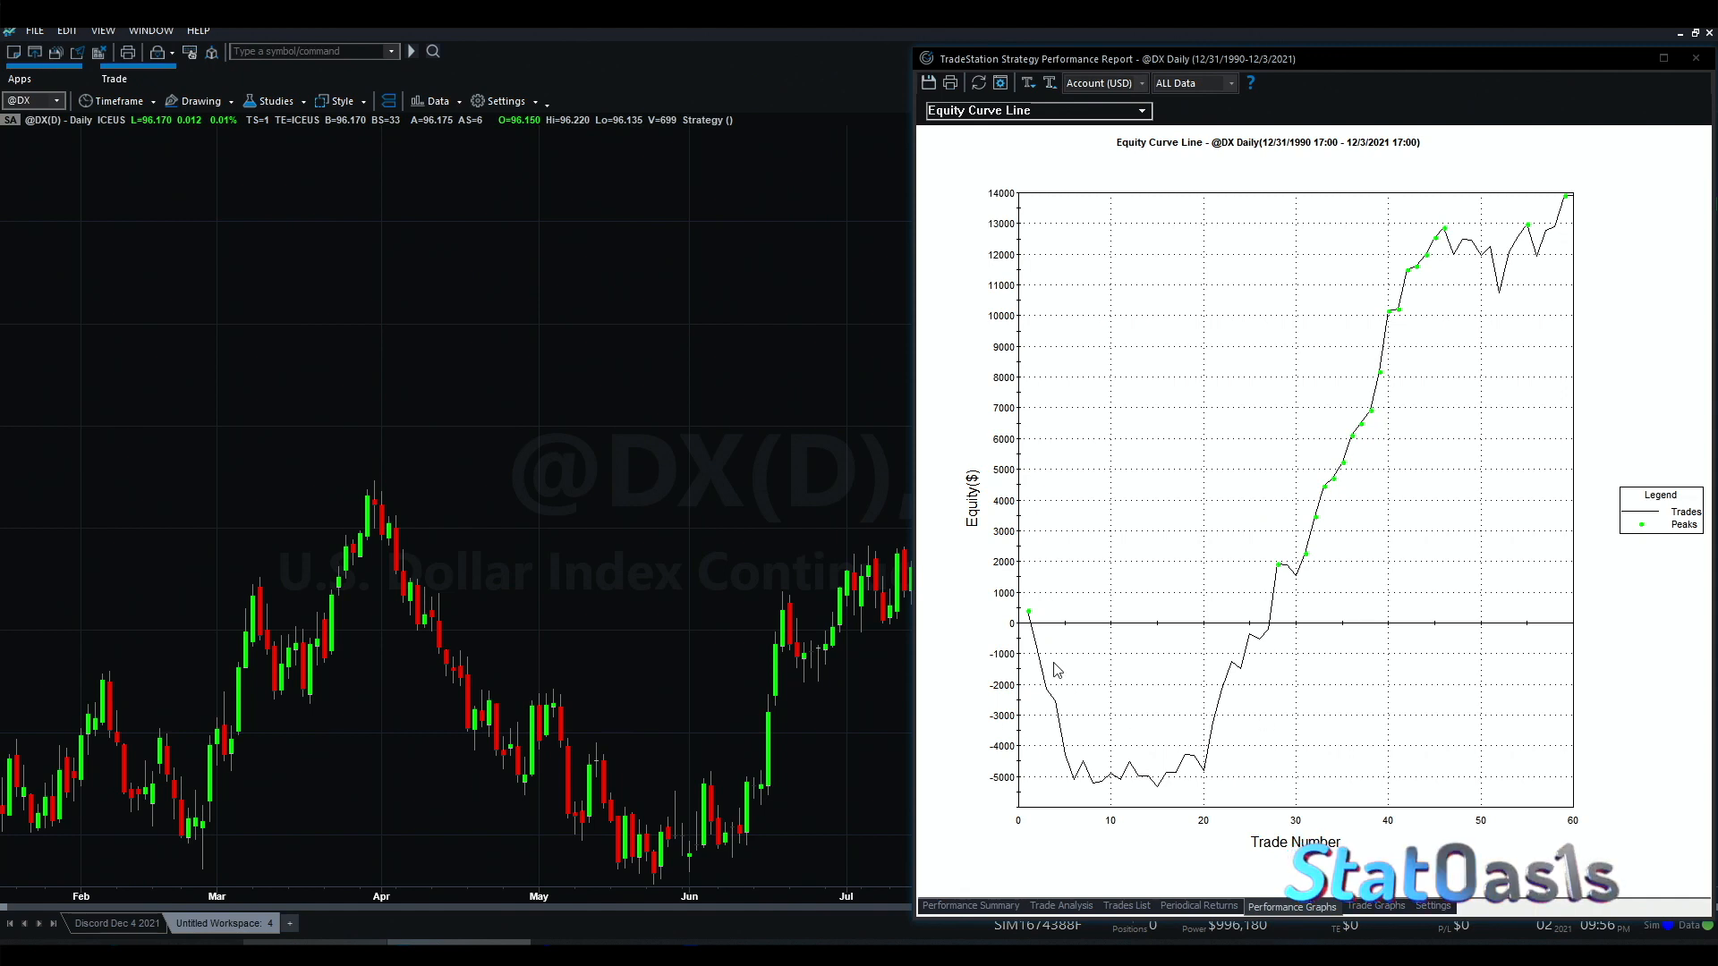
pyautogui.moveTo(1230, 731)
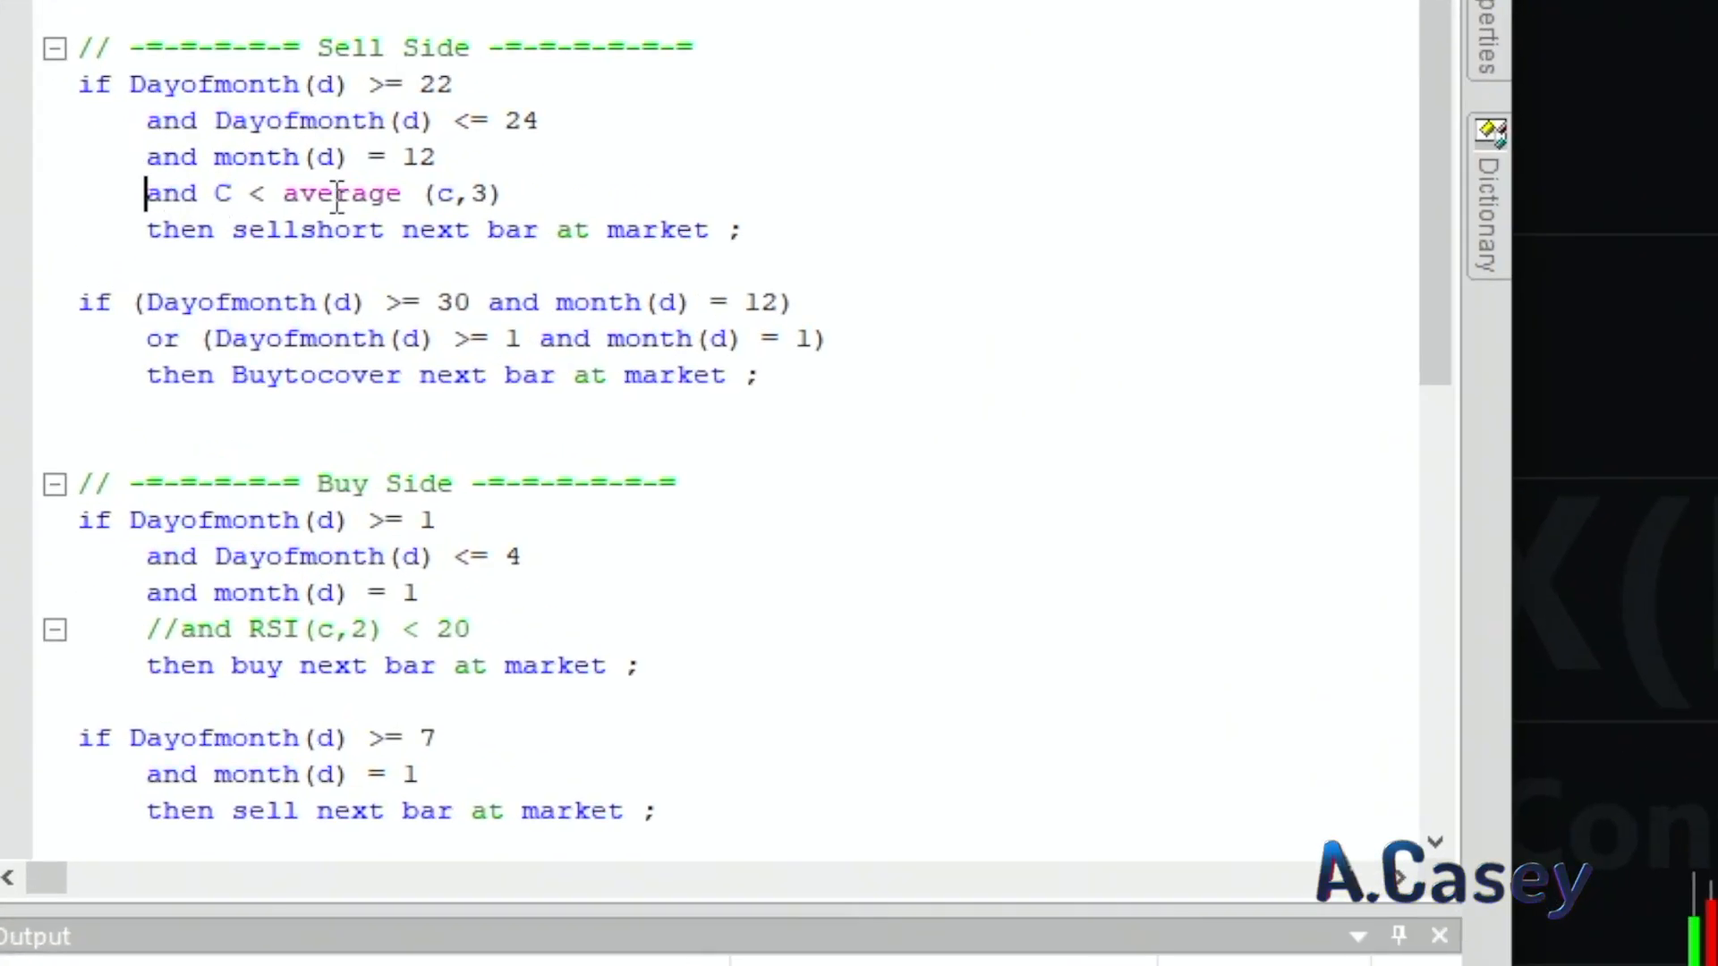
pyautogui.moveTo(526, 194)
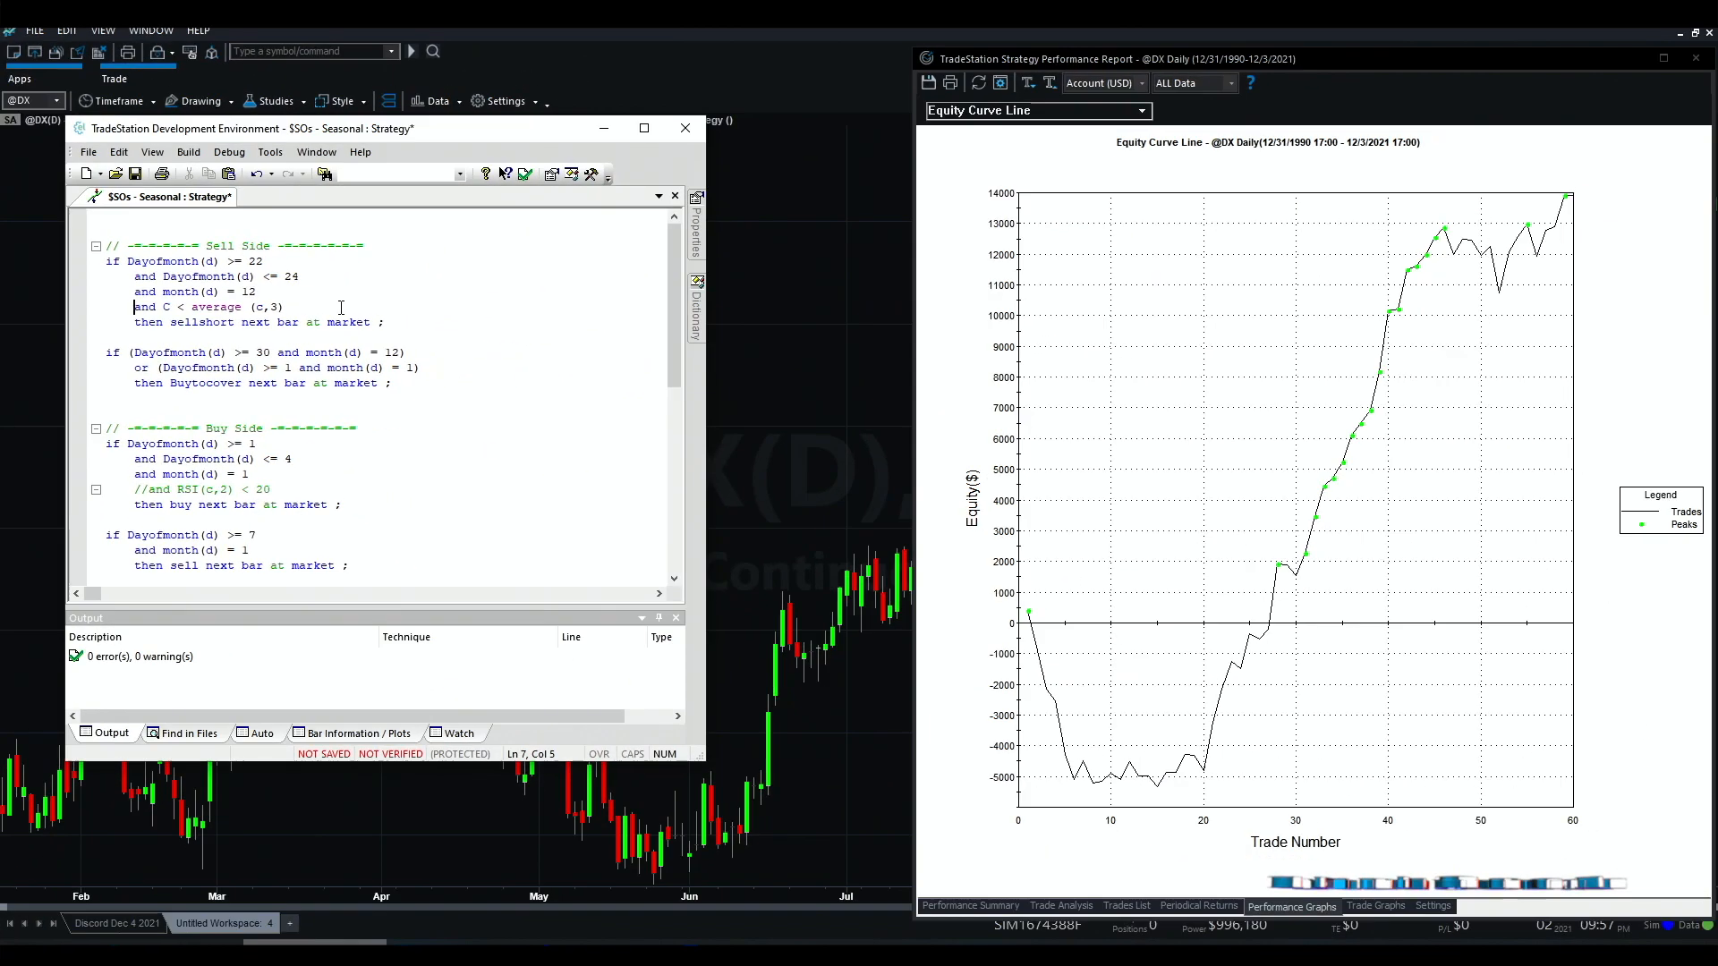
# Step: Check the edited RSI(2)-filtered strategy code, then reload data to recalculate the equity curve
pyautogui.click(684, 128)
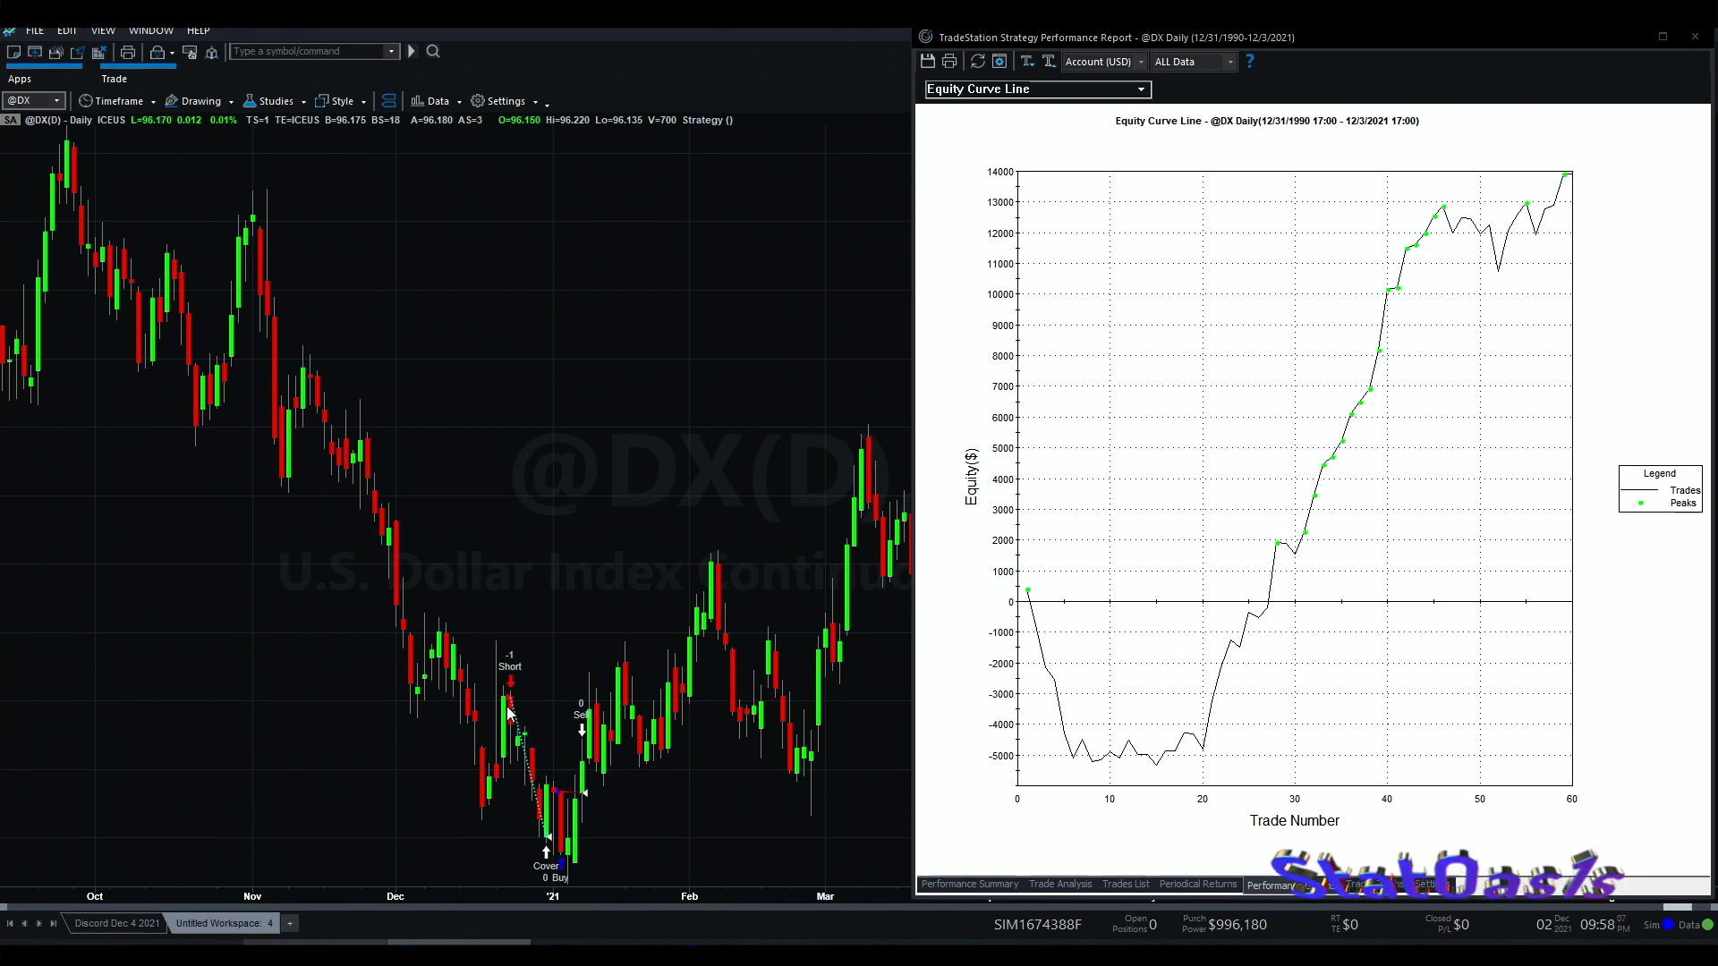
pyautogui.moveTo(586, 797)
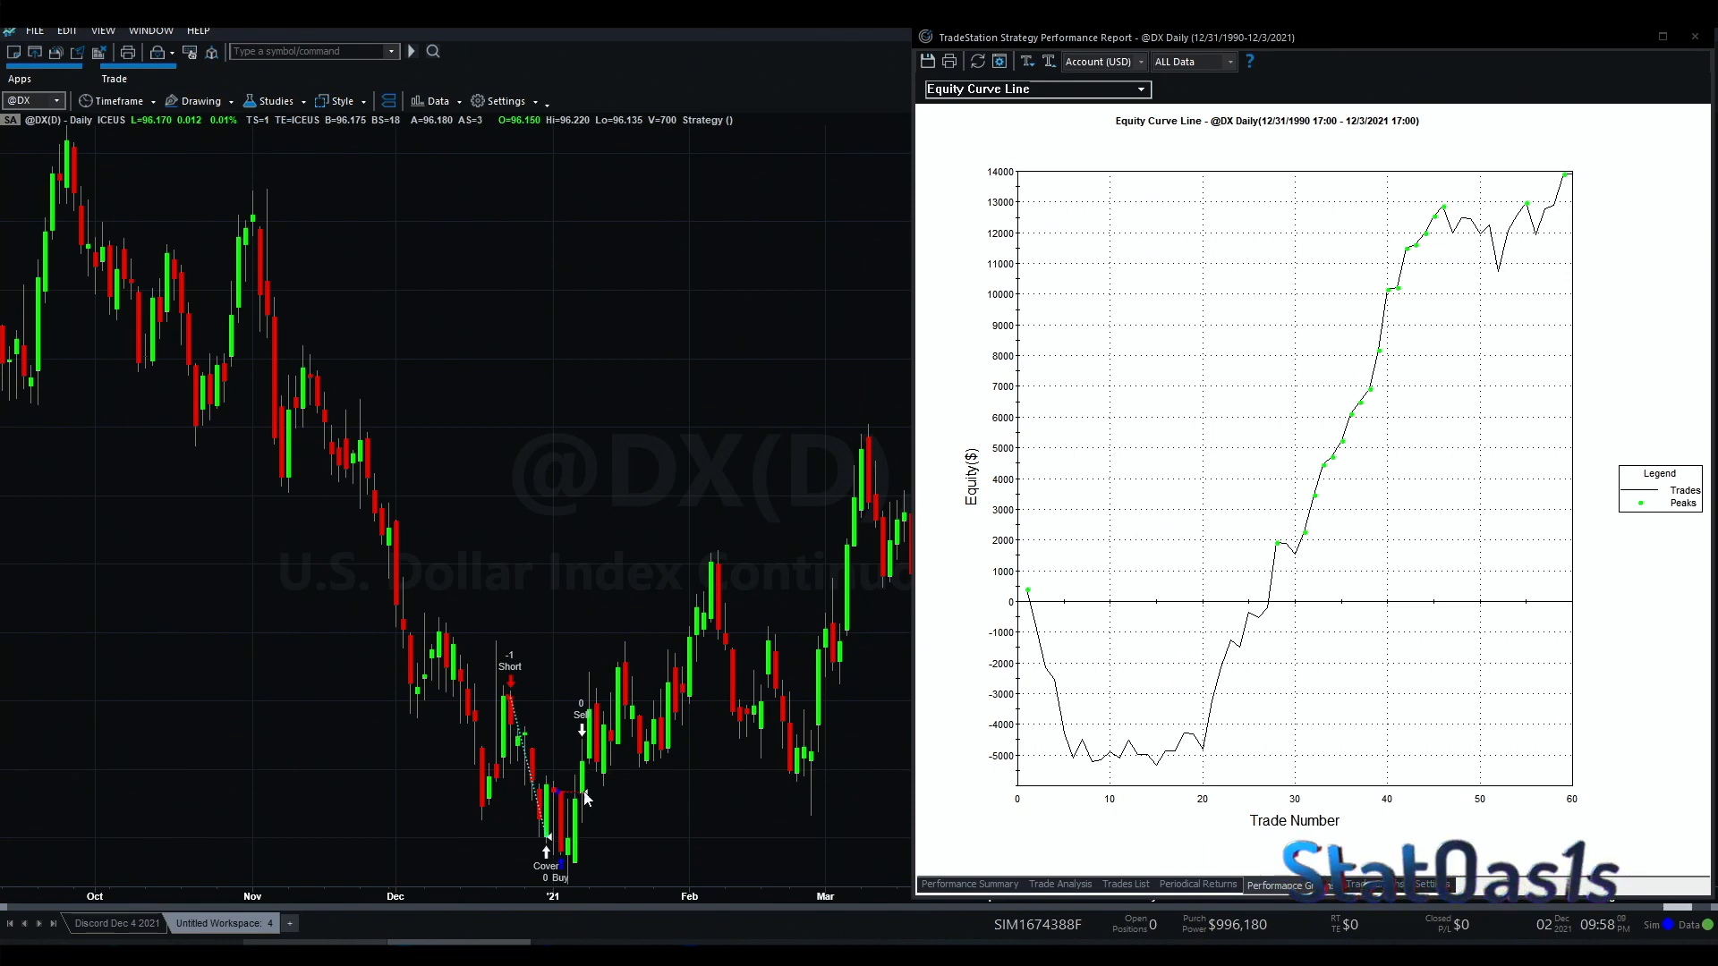
pyautogui.moveTo(628, 824)
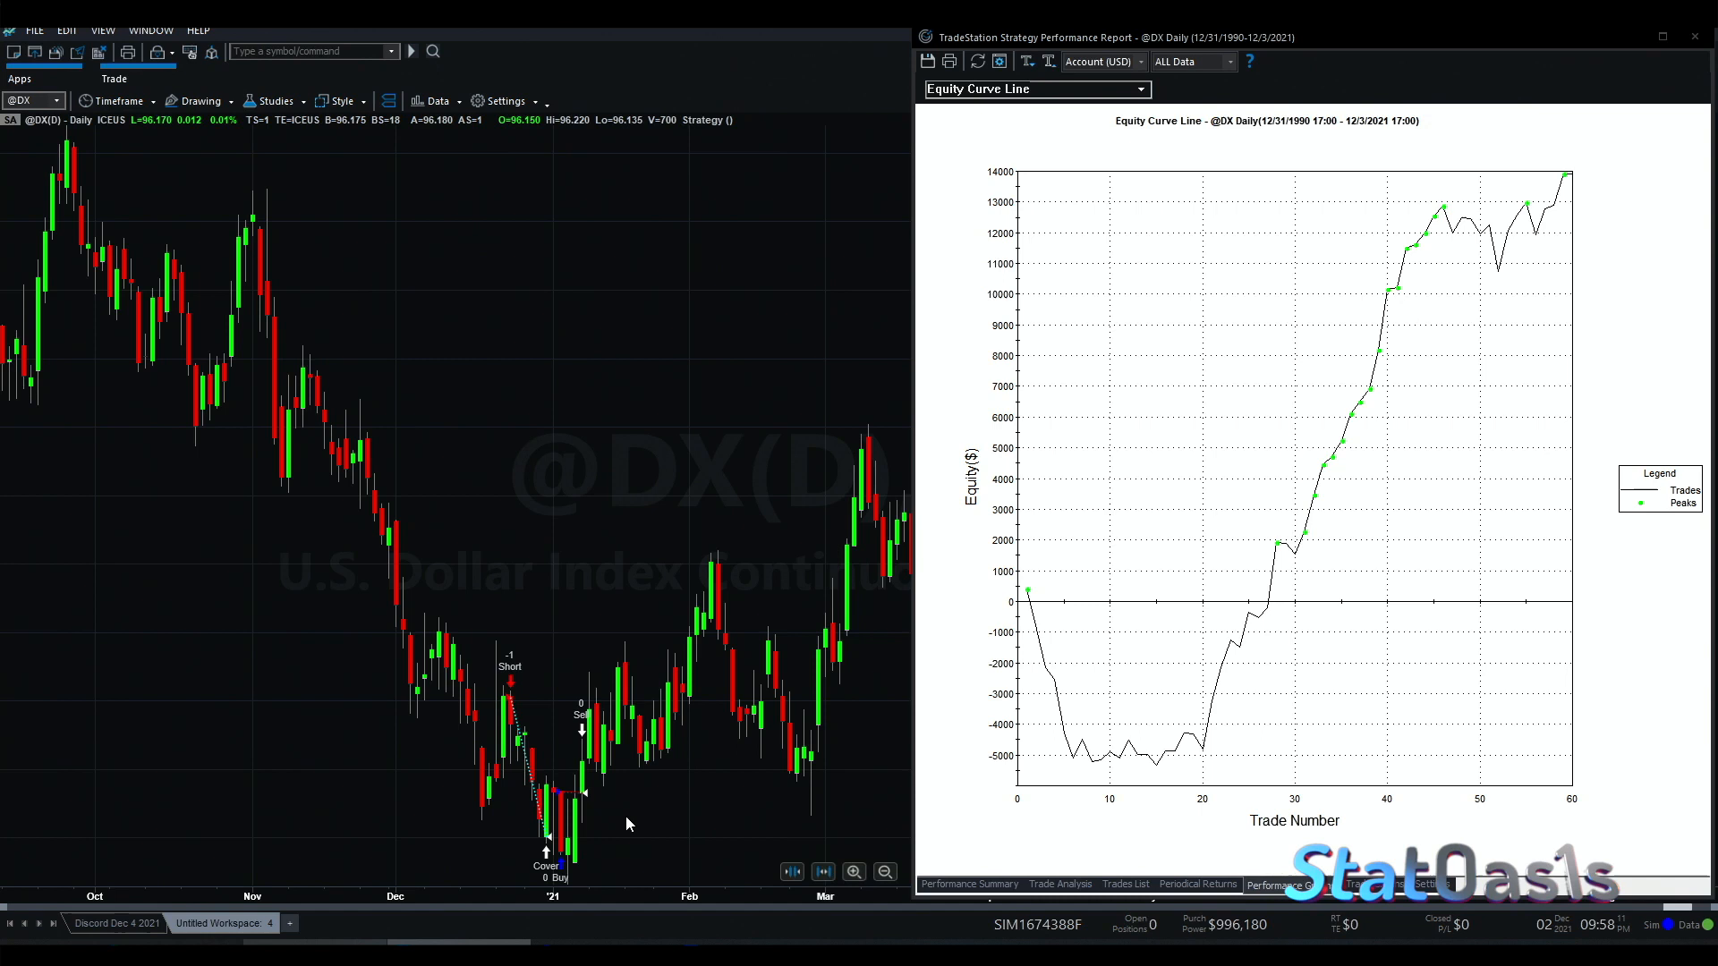
pyautogui.moveTo(509, 701)
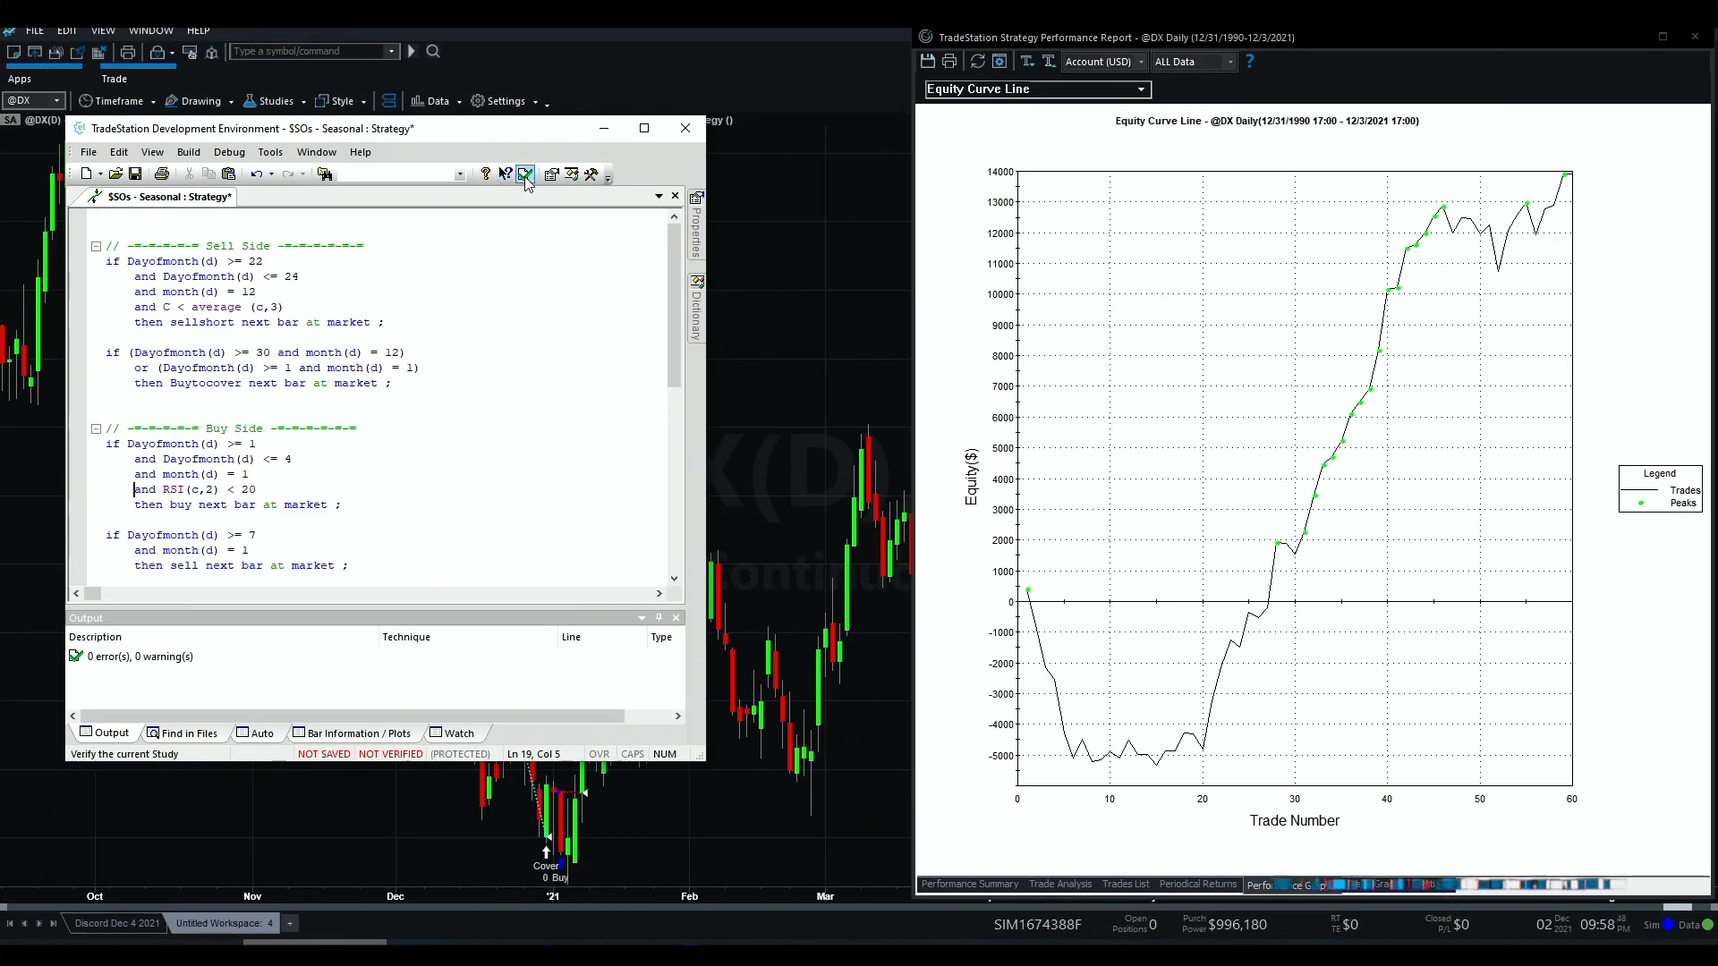
pyautogui.click(526, 172)
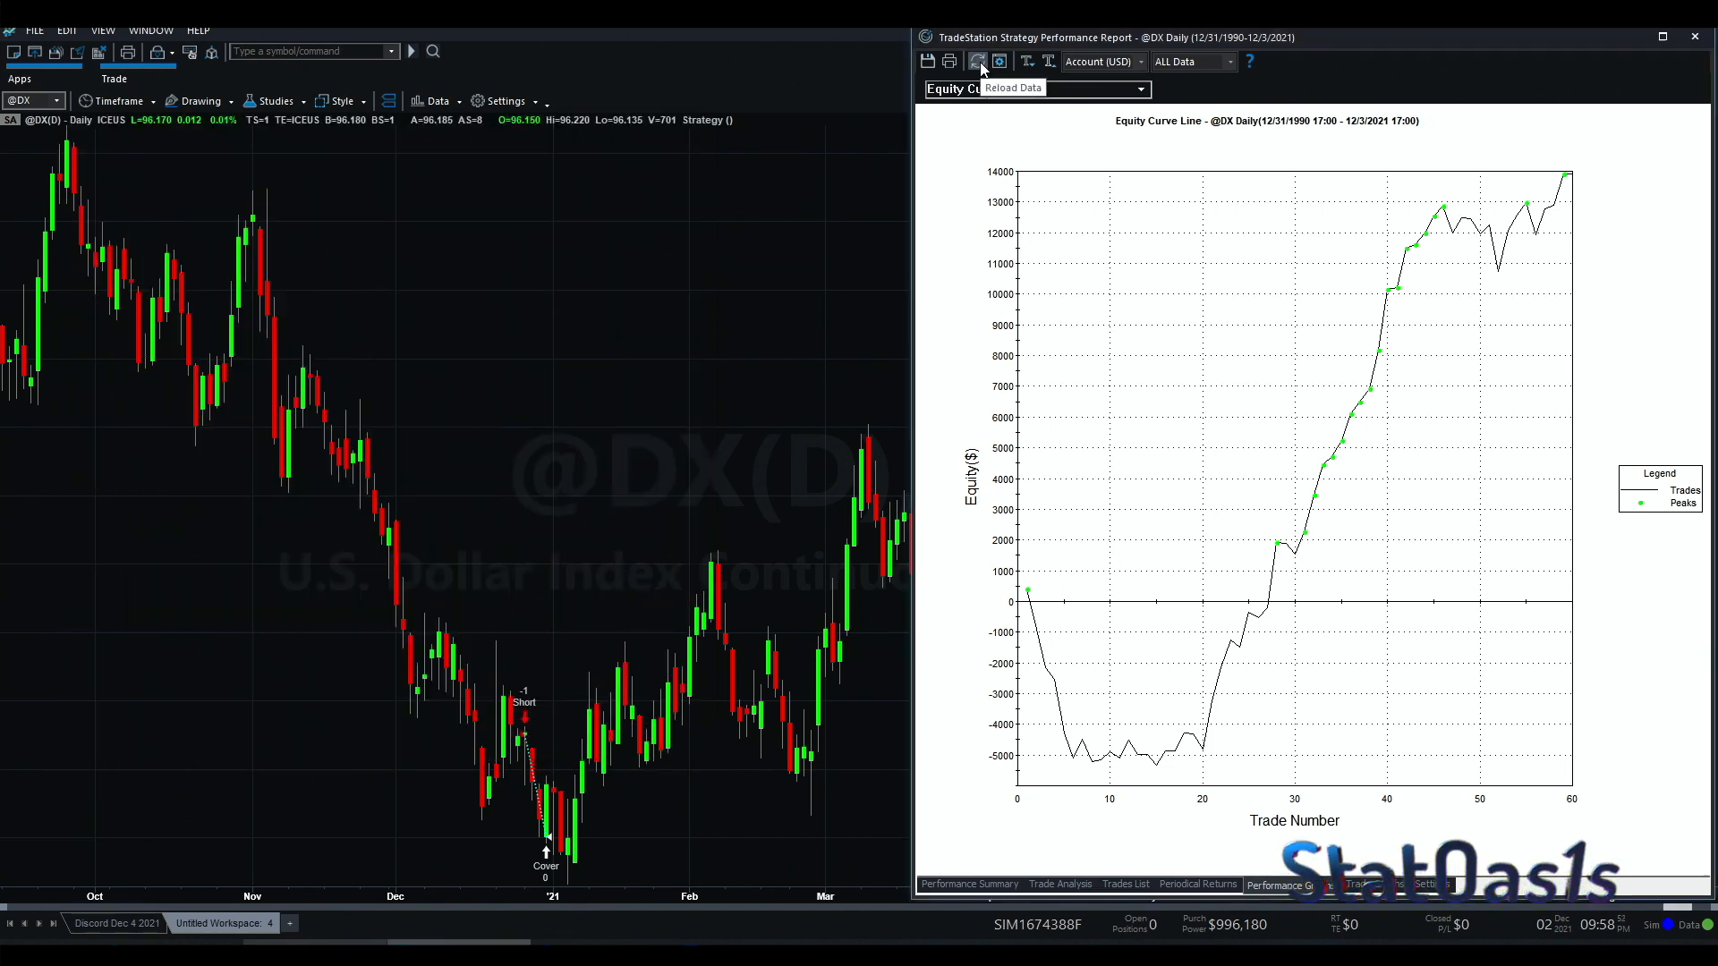
pyautogui.click(976, 60)
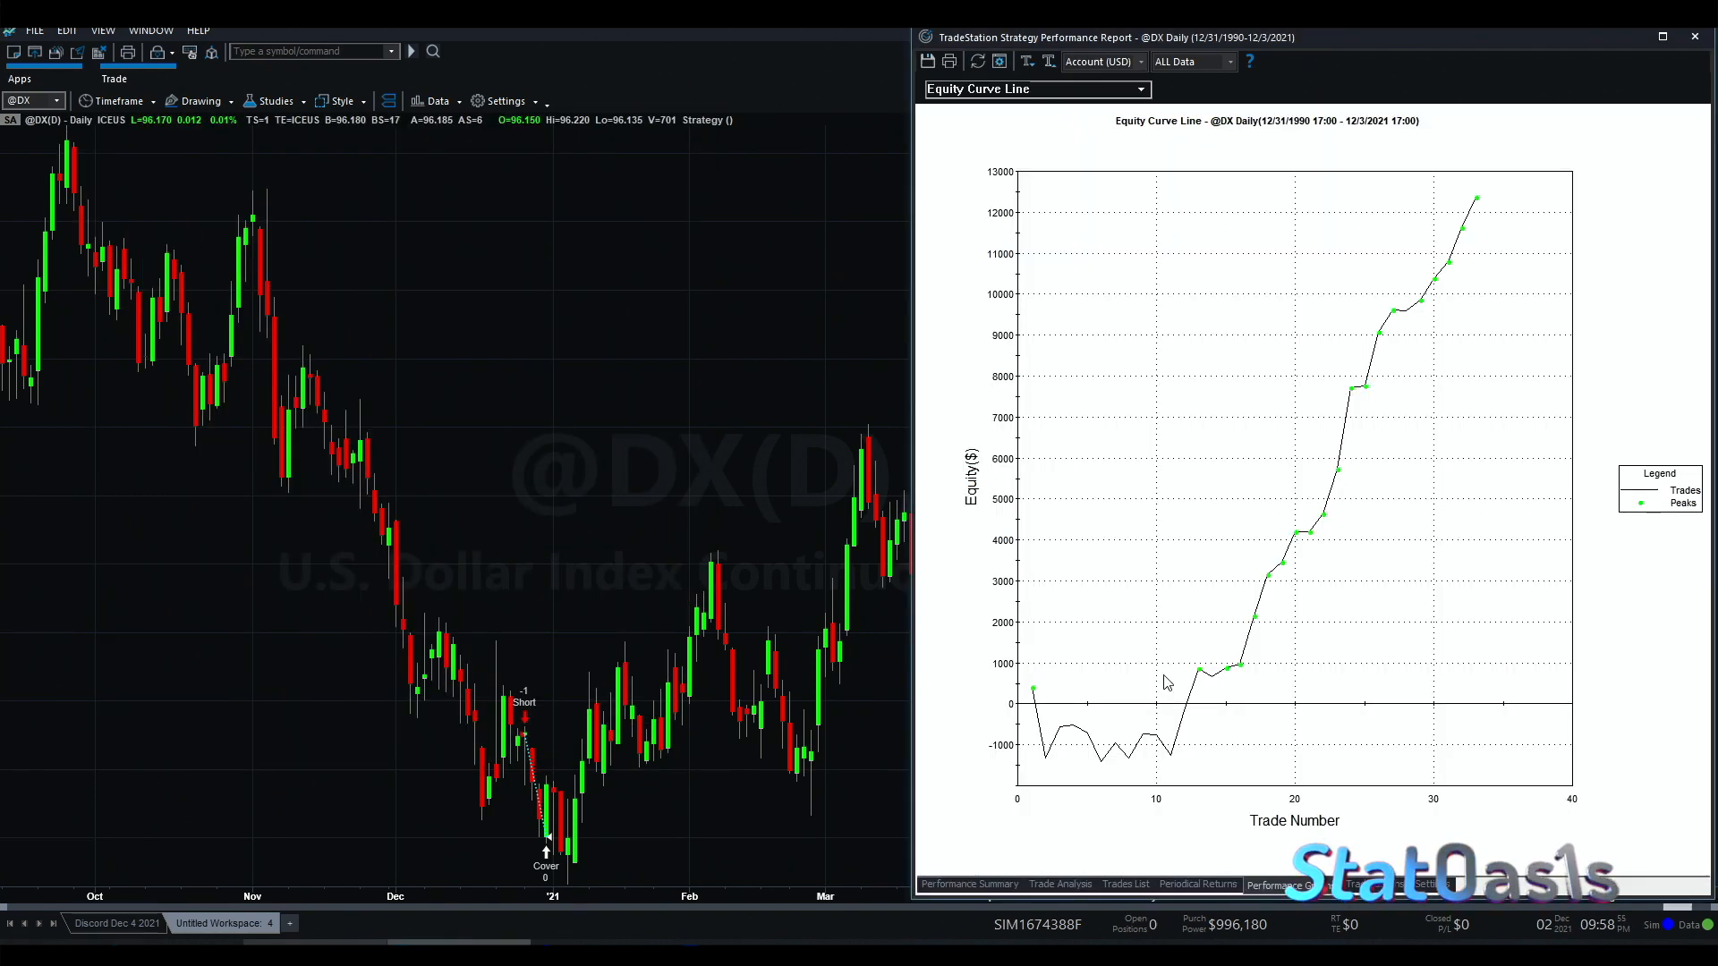
pyautogui.moveTo(1024, 753)
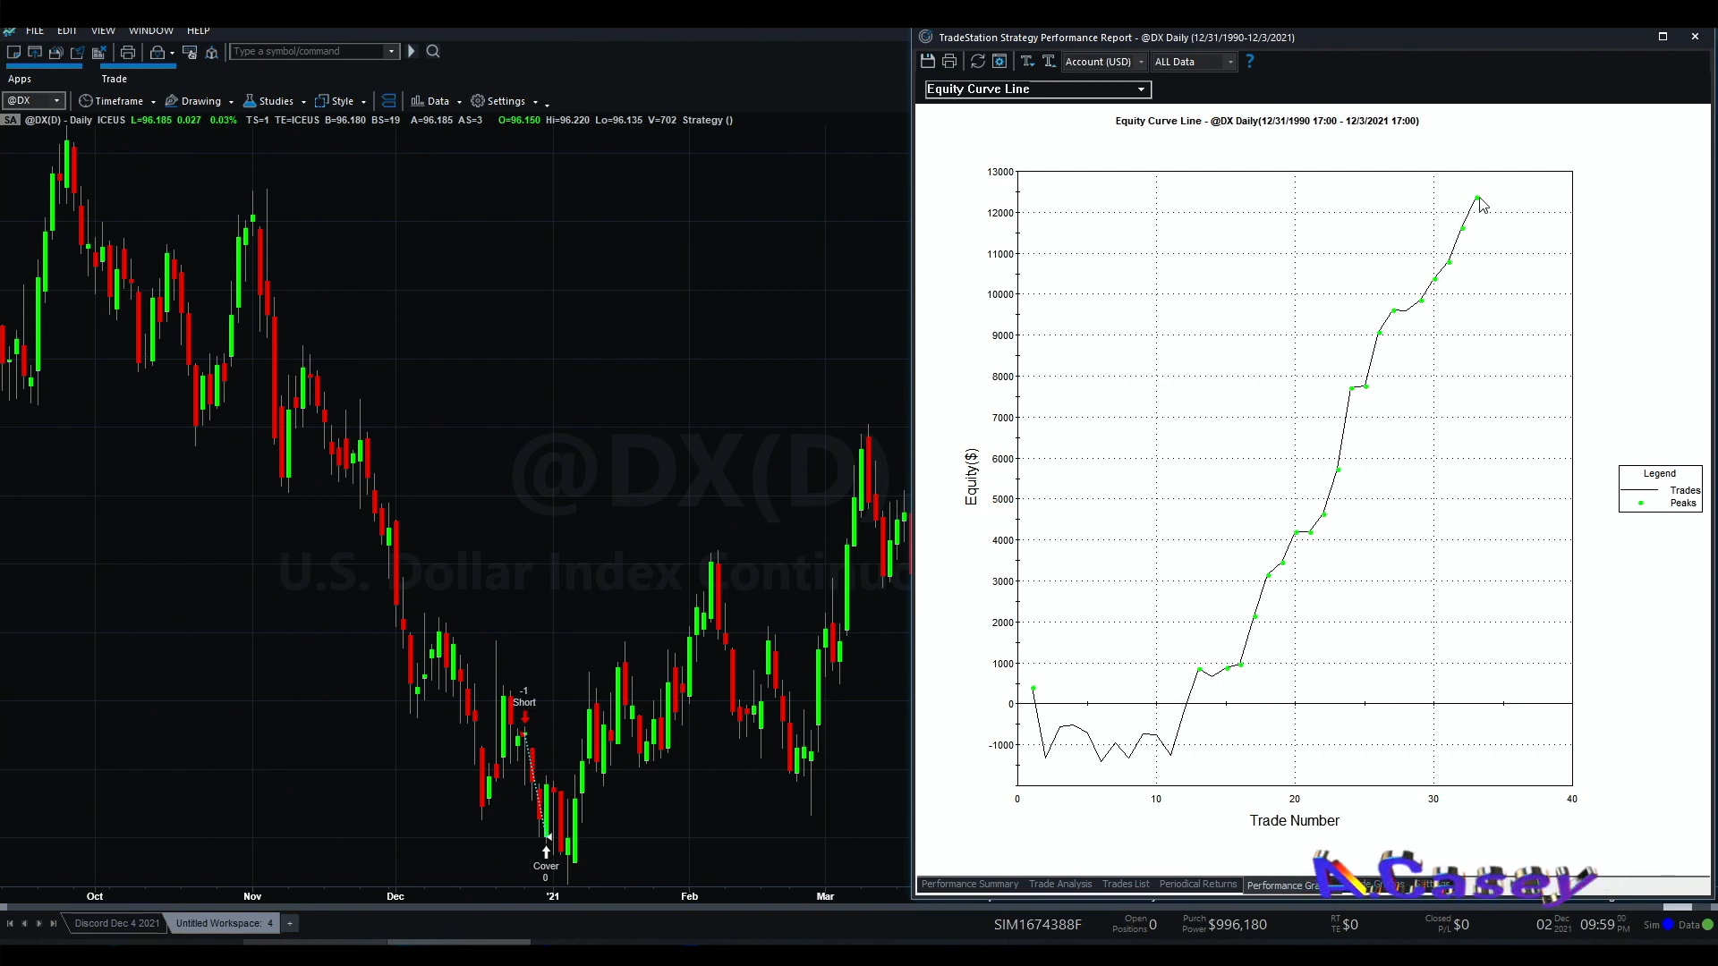
# Step: Highlight 33 trades, 75.76% profitable and $374.70 average trade in the Performance Summary
pyautogui.click(967, 884)
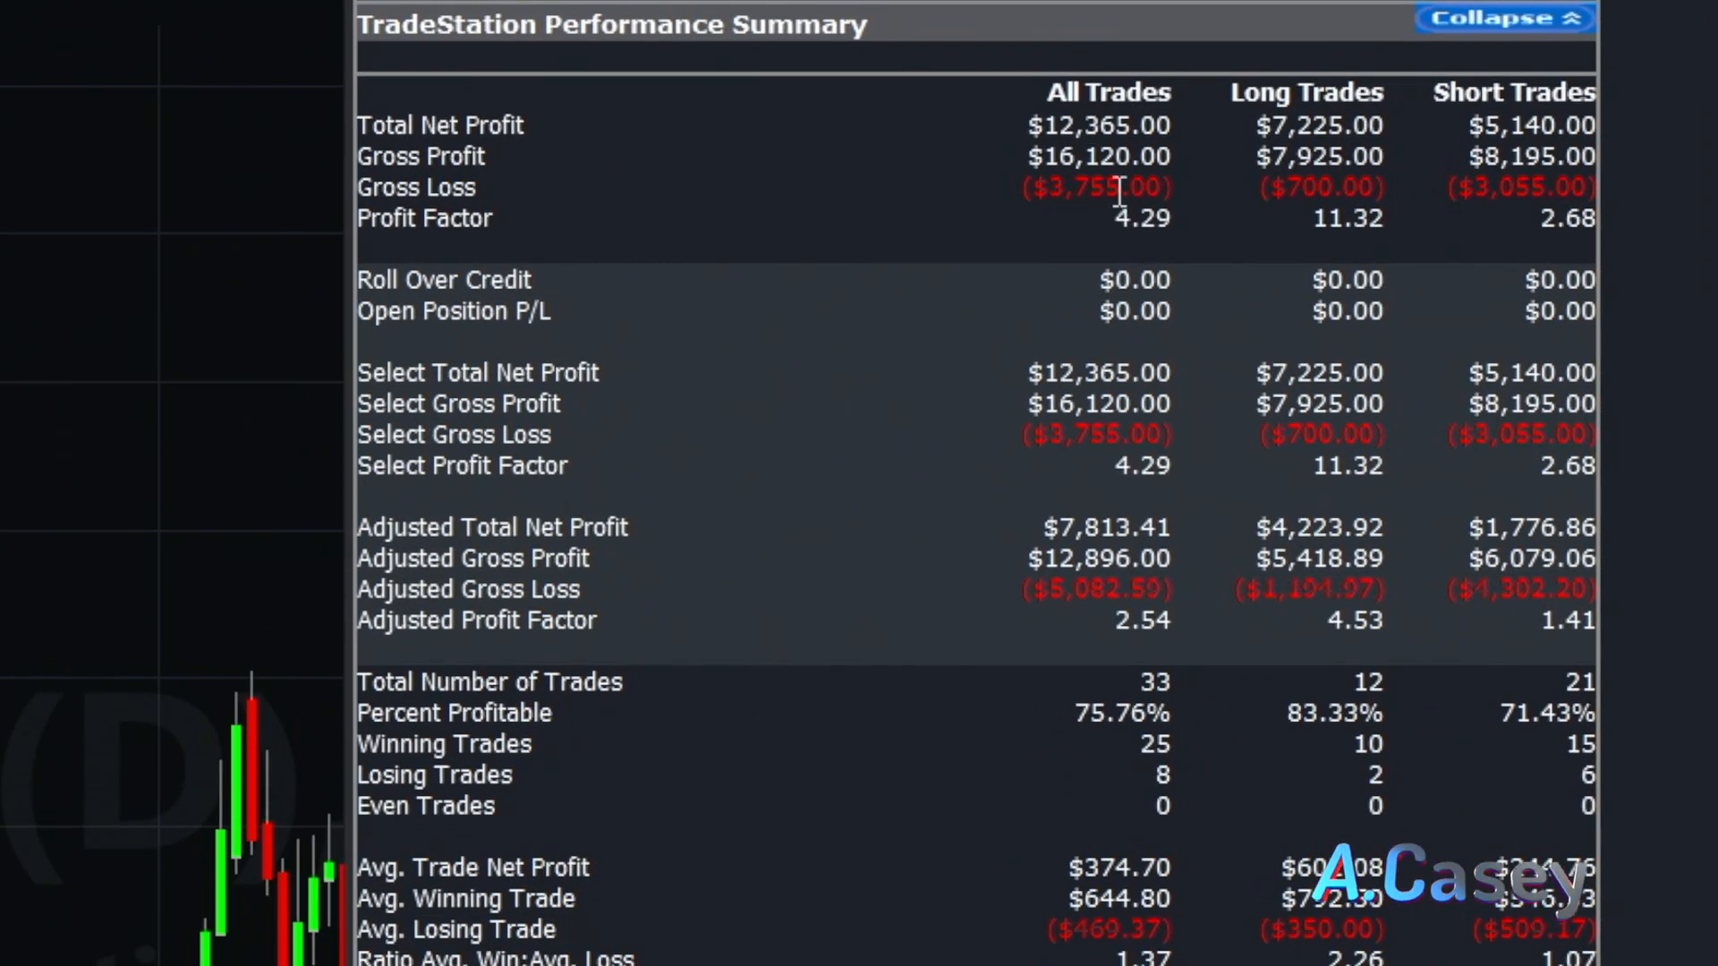
pyautogui.doubleClick(1154, 681)
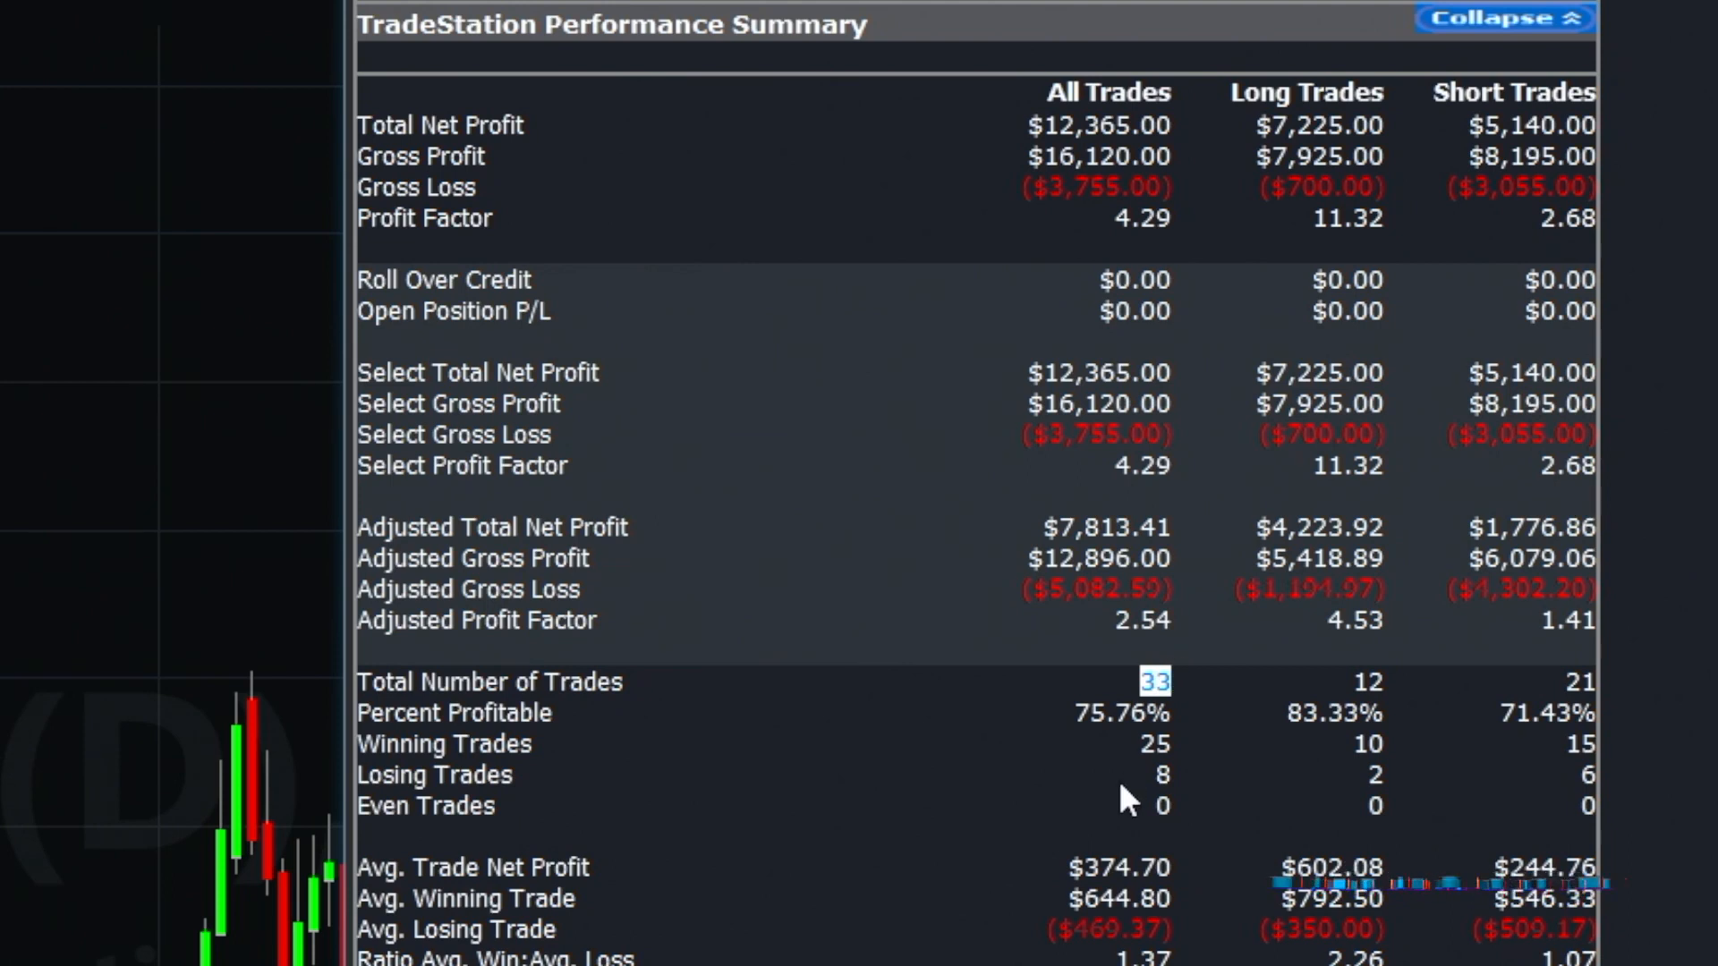
pyautogui.click(1120, 712)
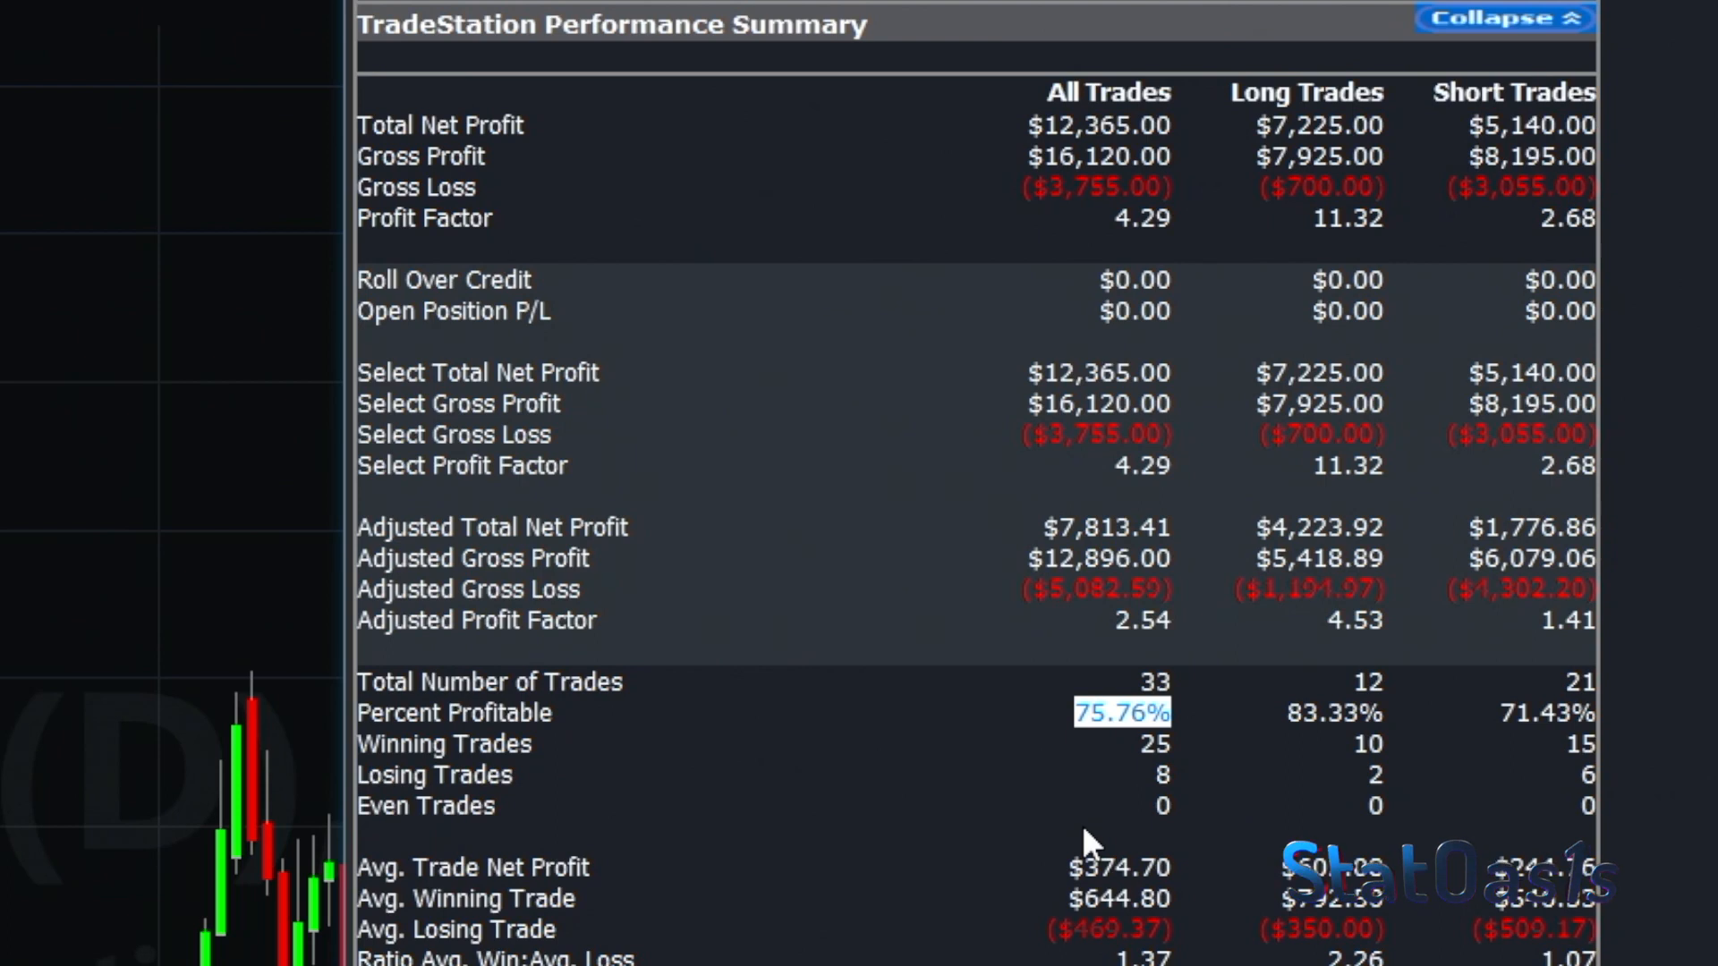
pyautogui.moveTo(1091, 852)
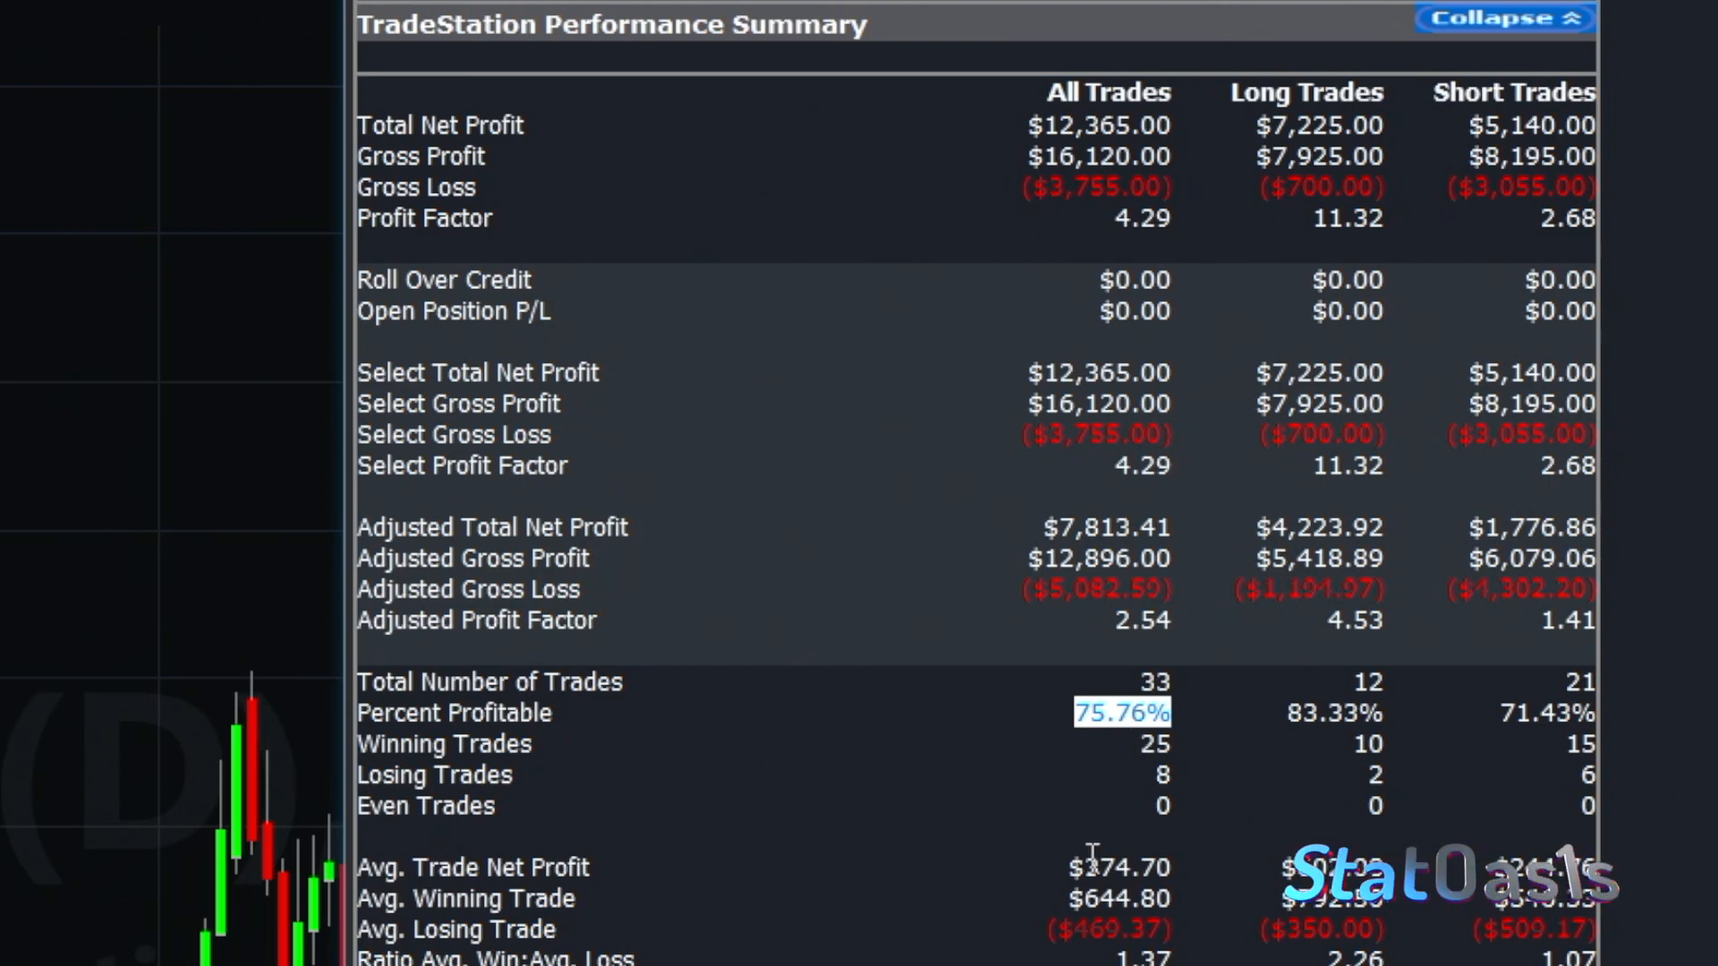
pyautogui.click(1119, 866)
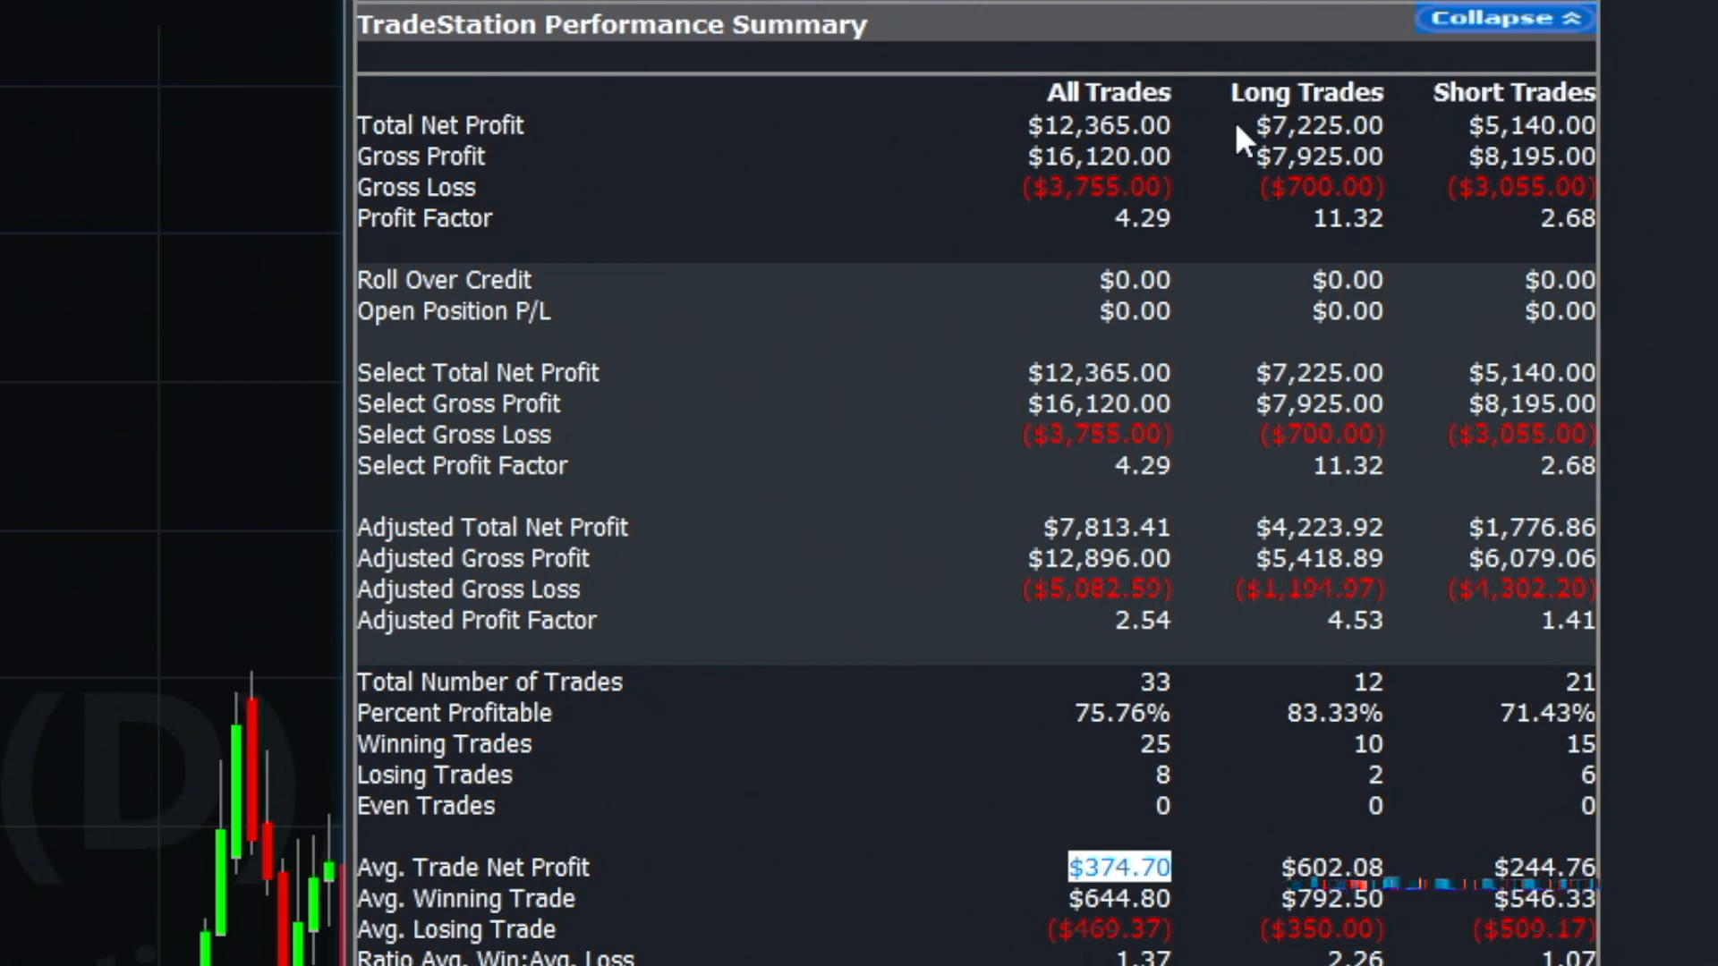
pyautogui.moveTo(1145, 844)
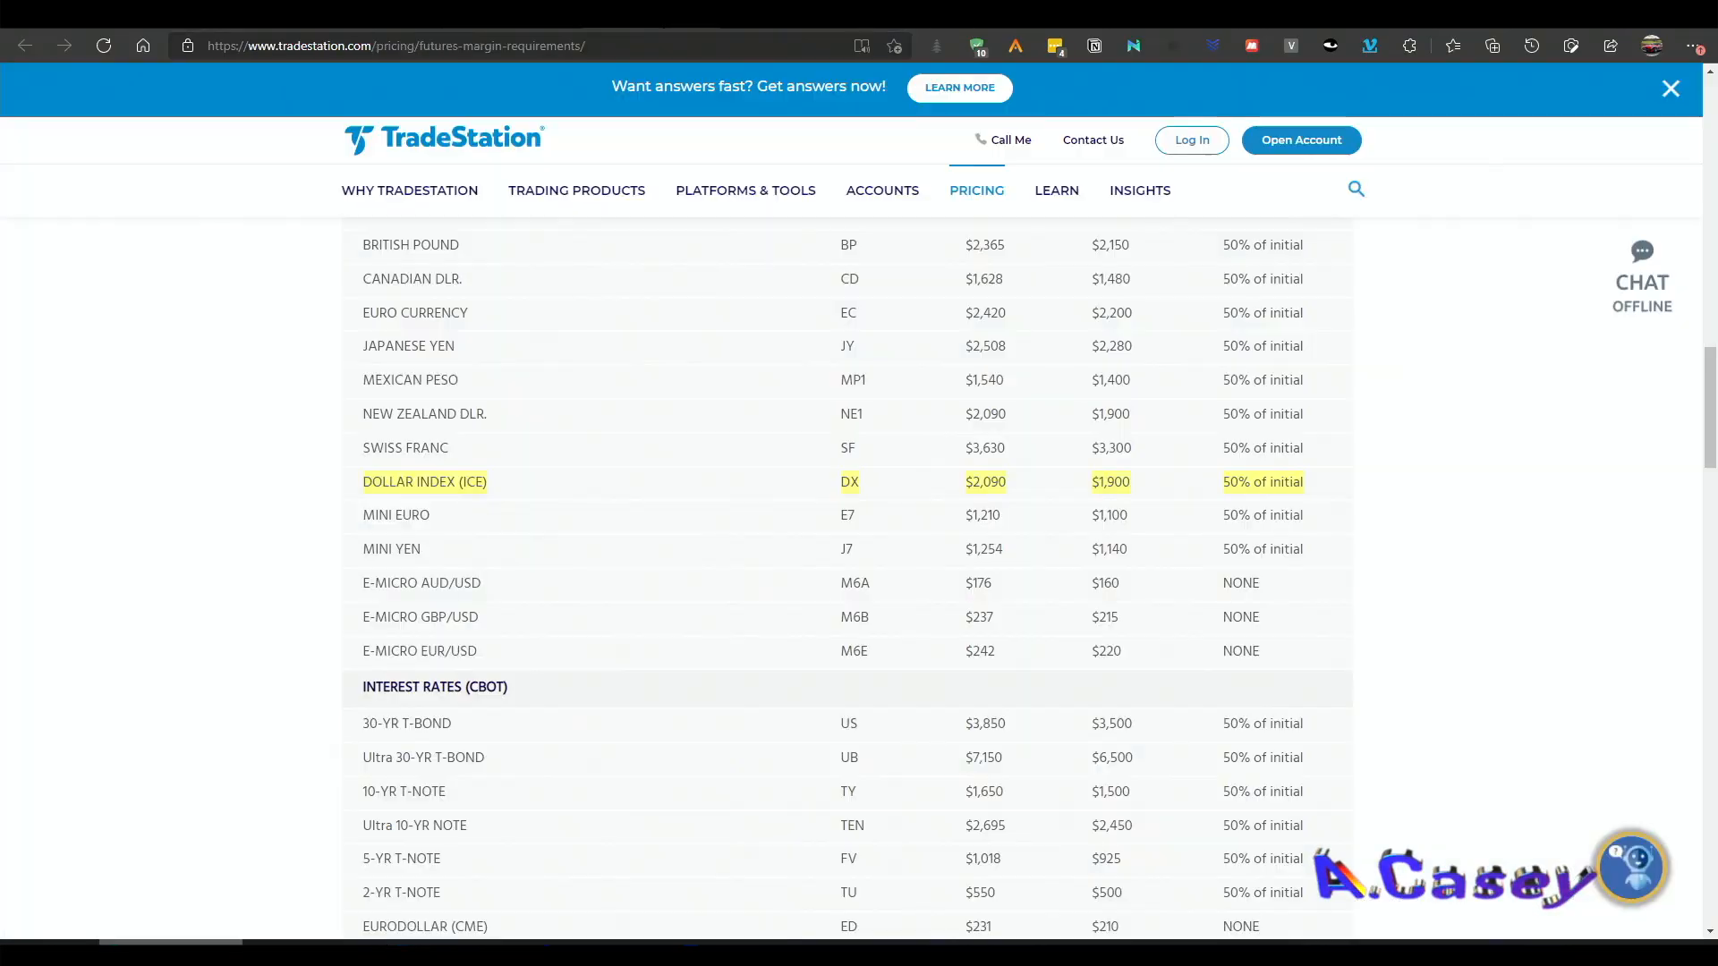
pyautogui.moveTo(479, 489)
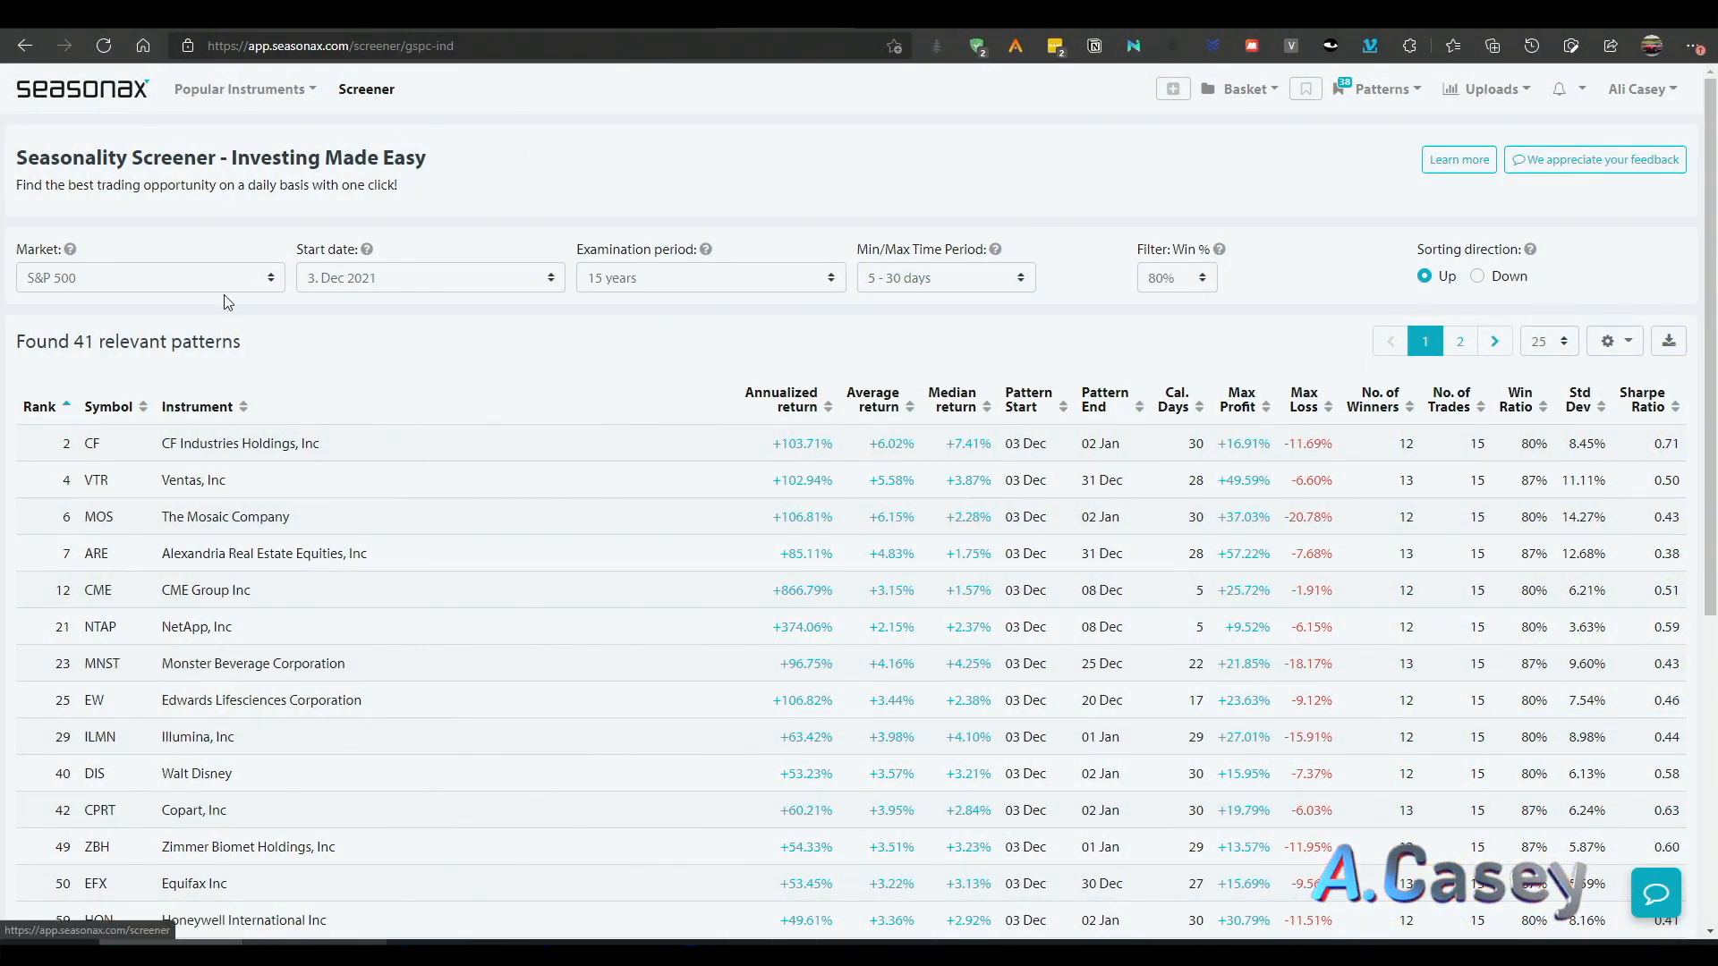
# Step: Sort the 41 S&P 500 December patterns by median return, highest first
pyautogui.click(148, 276)
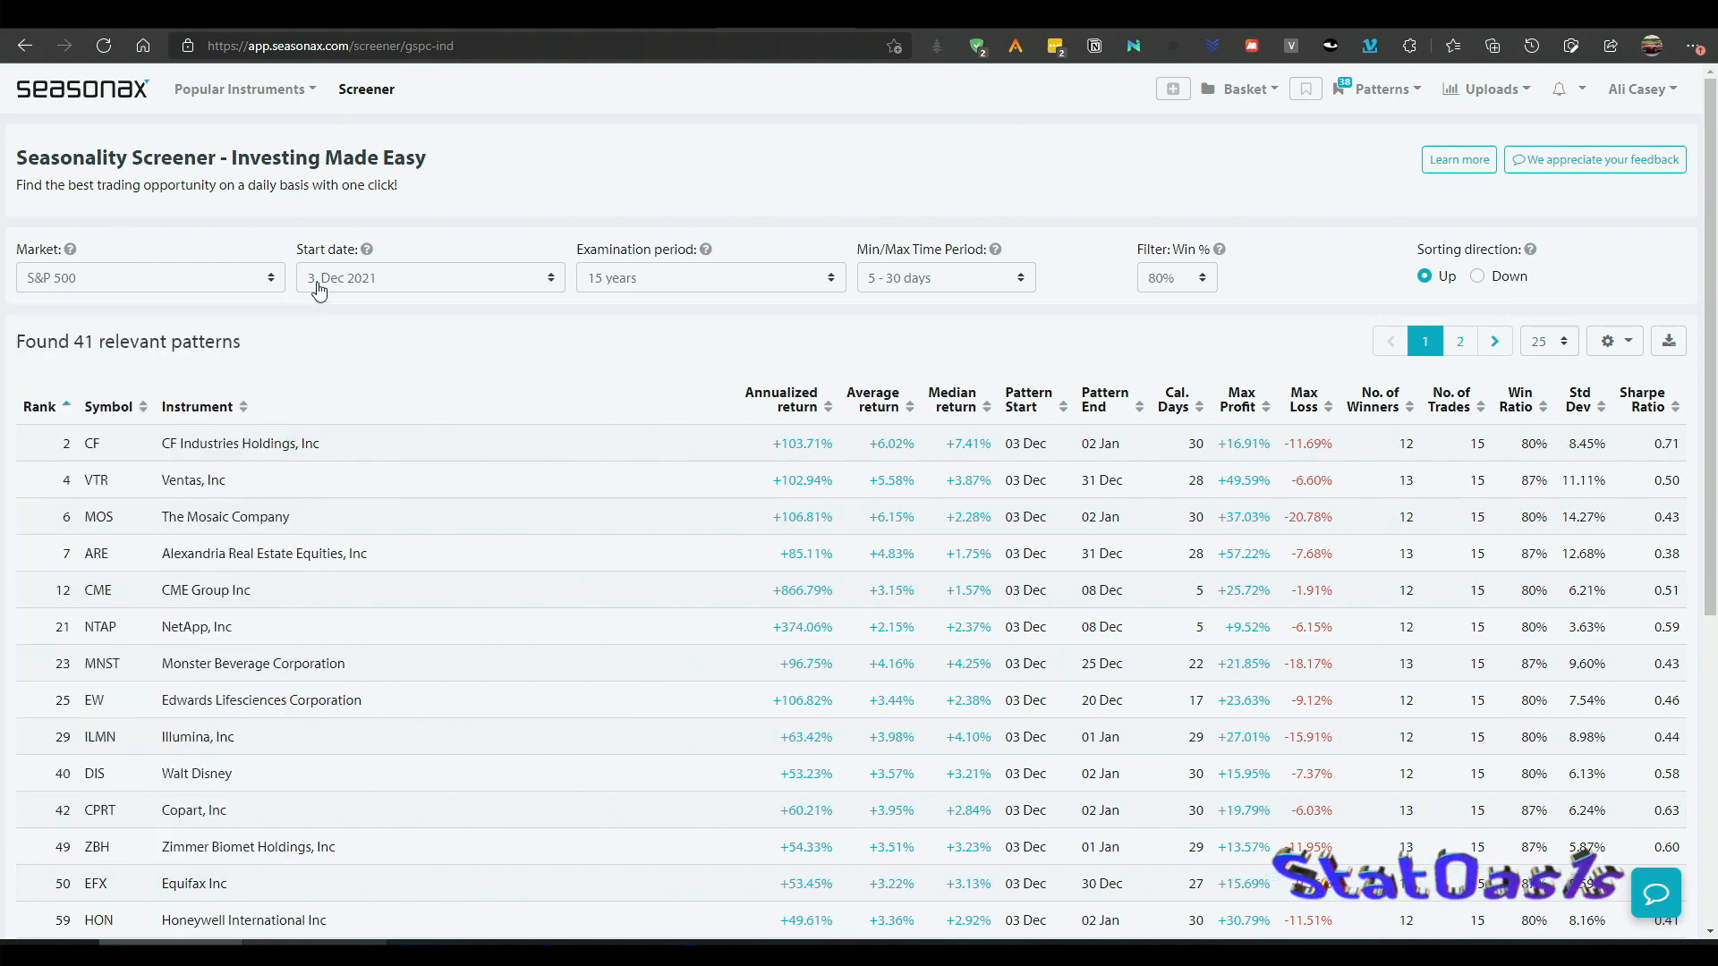
pyautogui.moveTo(937, 287)
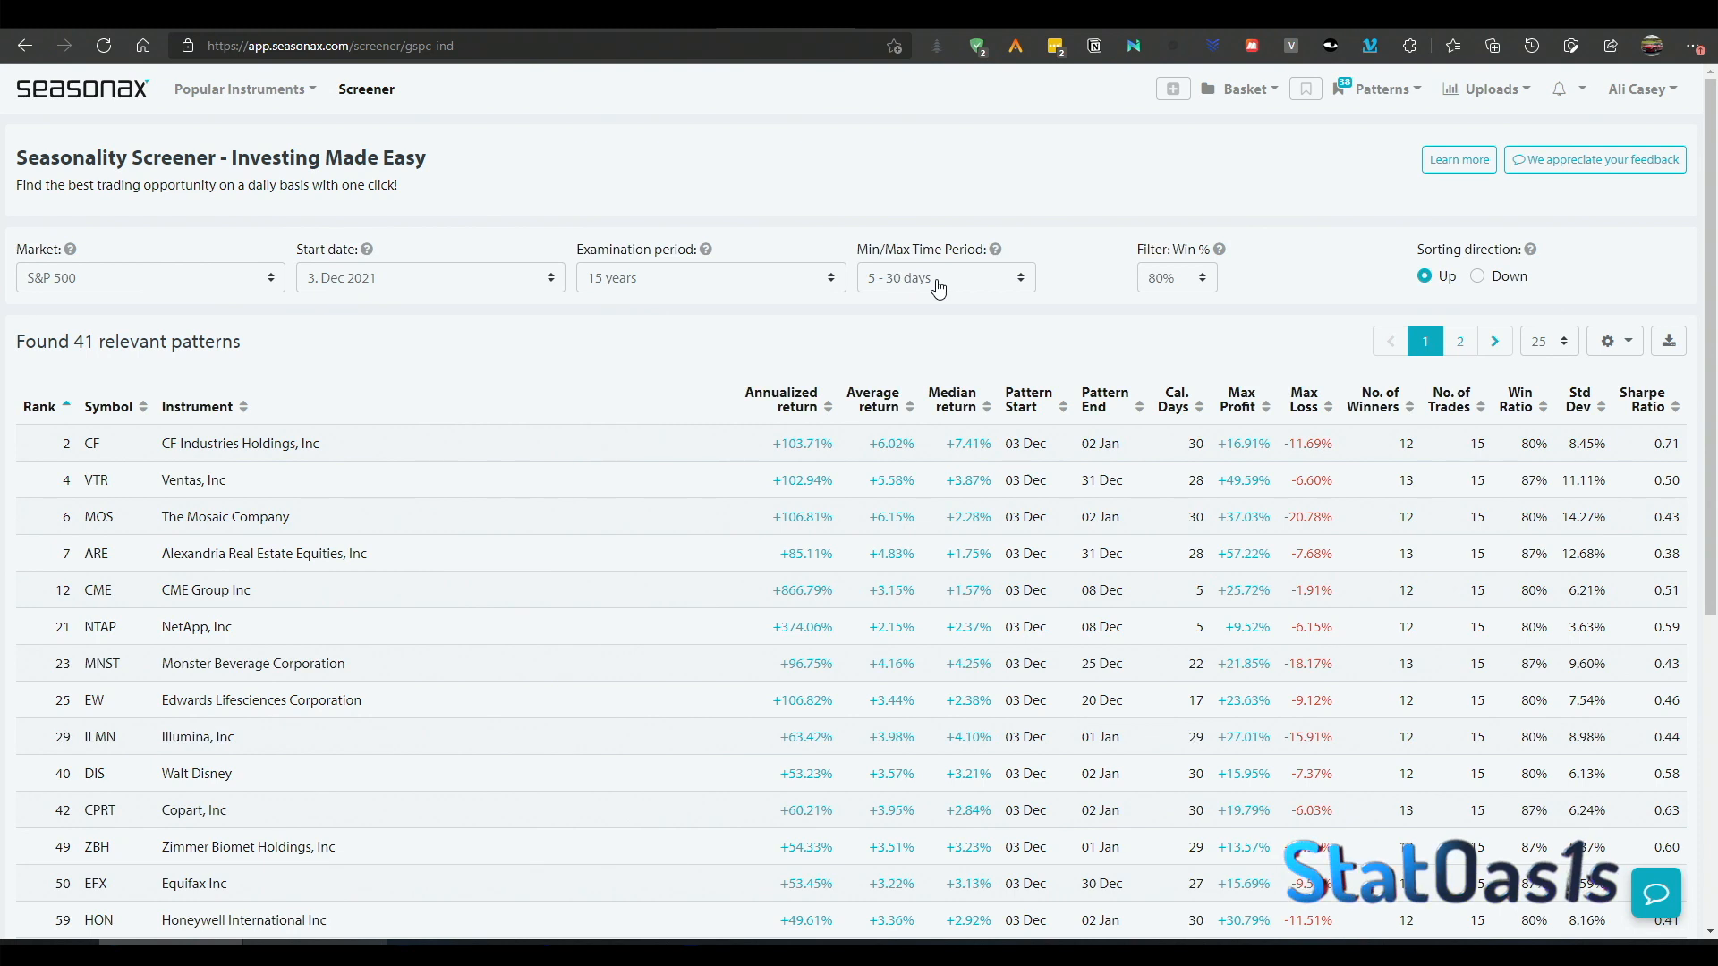
pyautogui.moveTo(1183, 283)
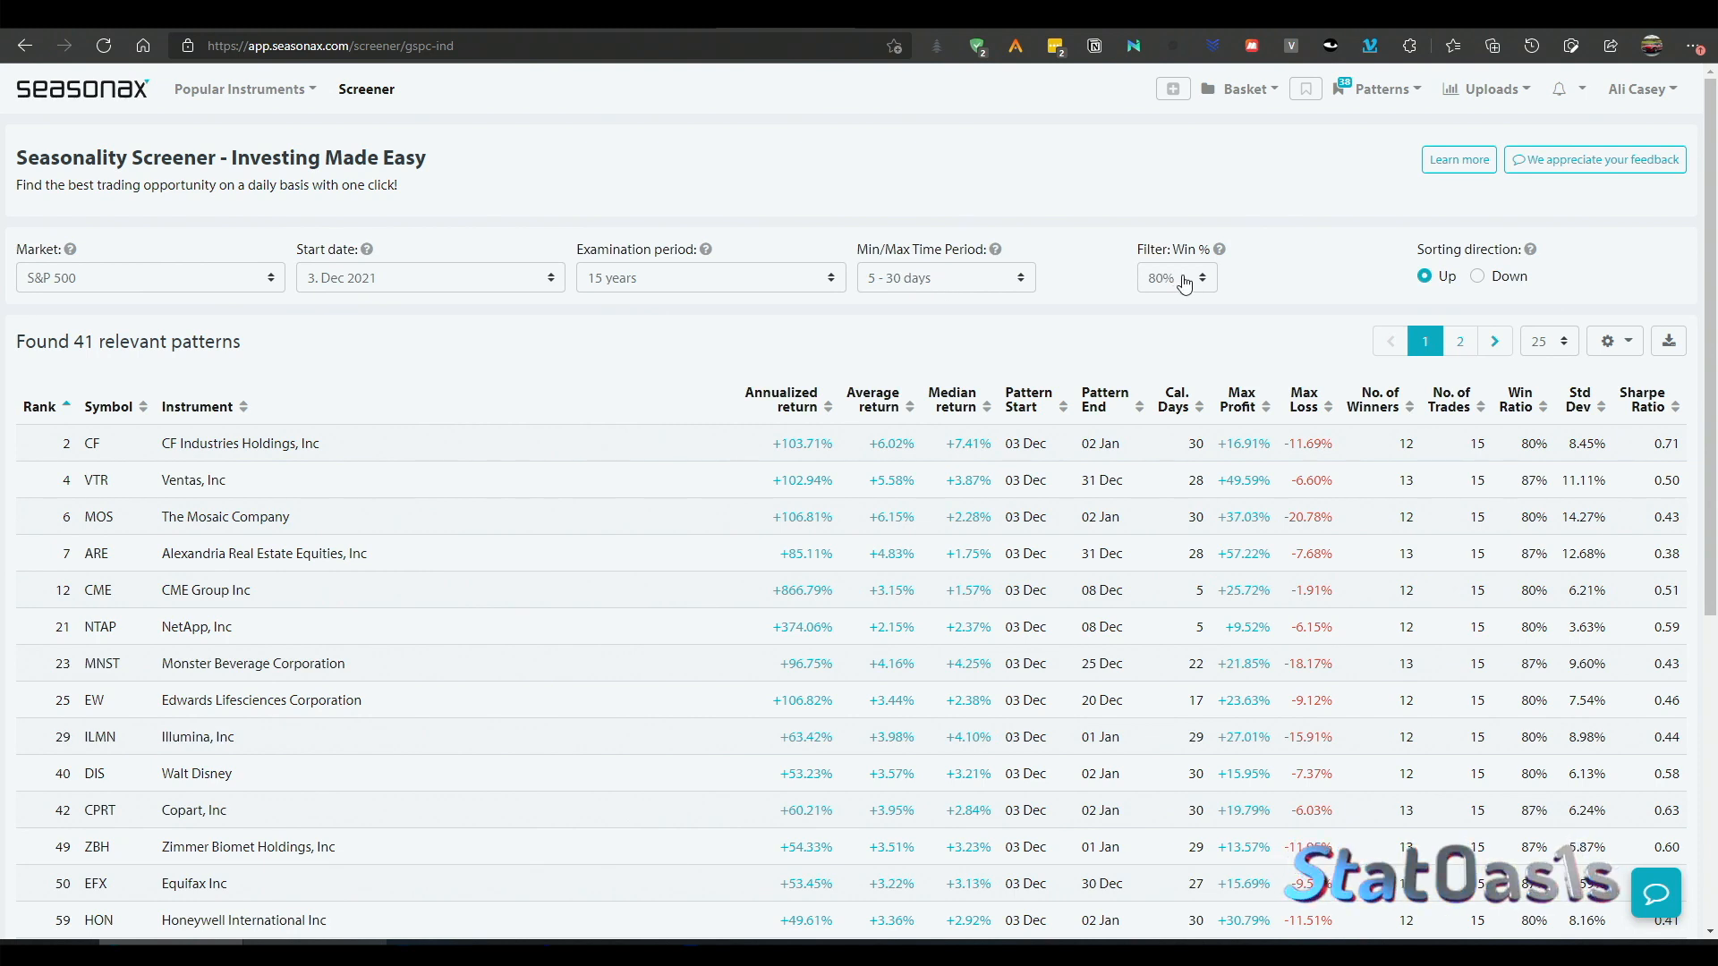
pyautogui.moveTo(327, 479)
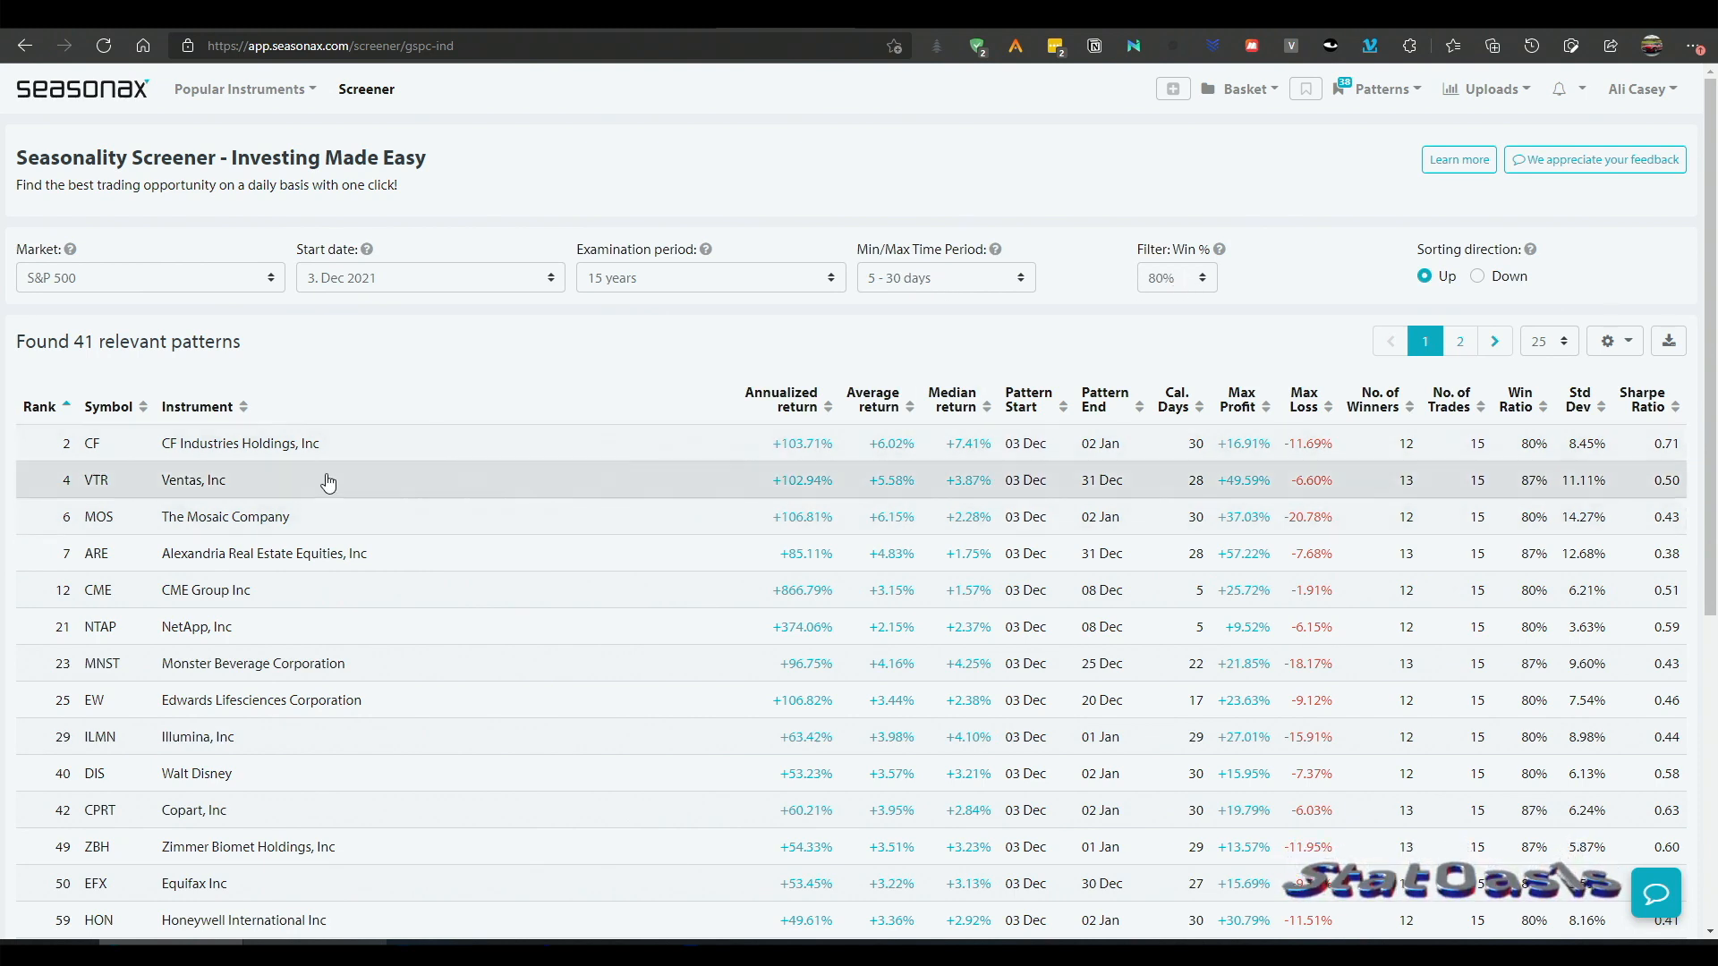
pyautogui.moveTo(425, 700)
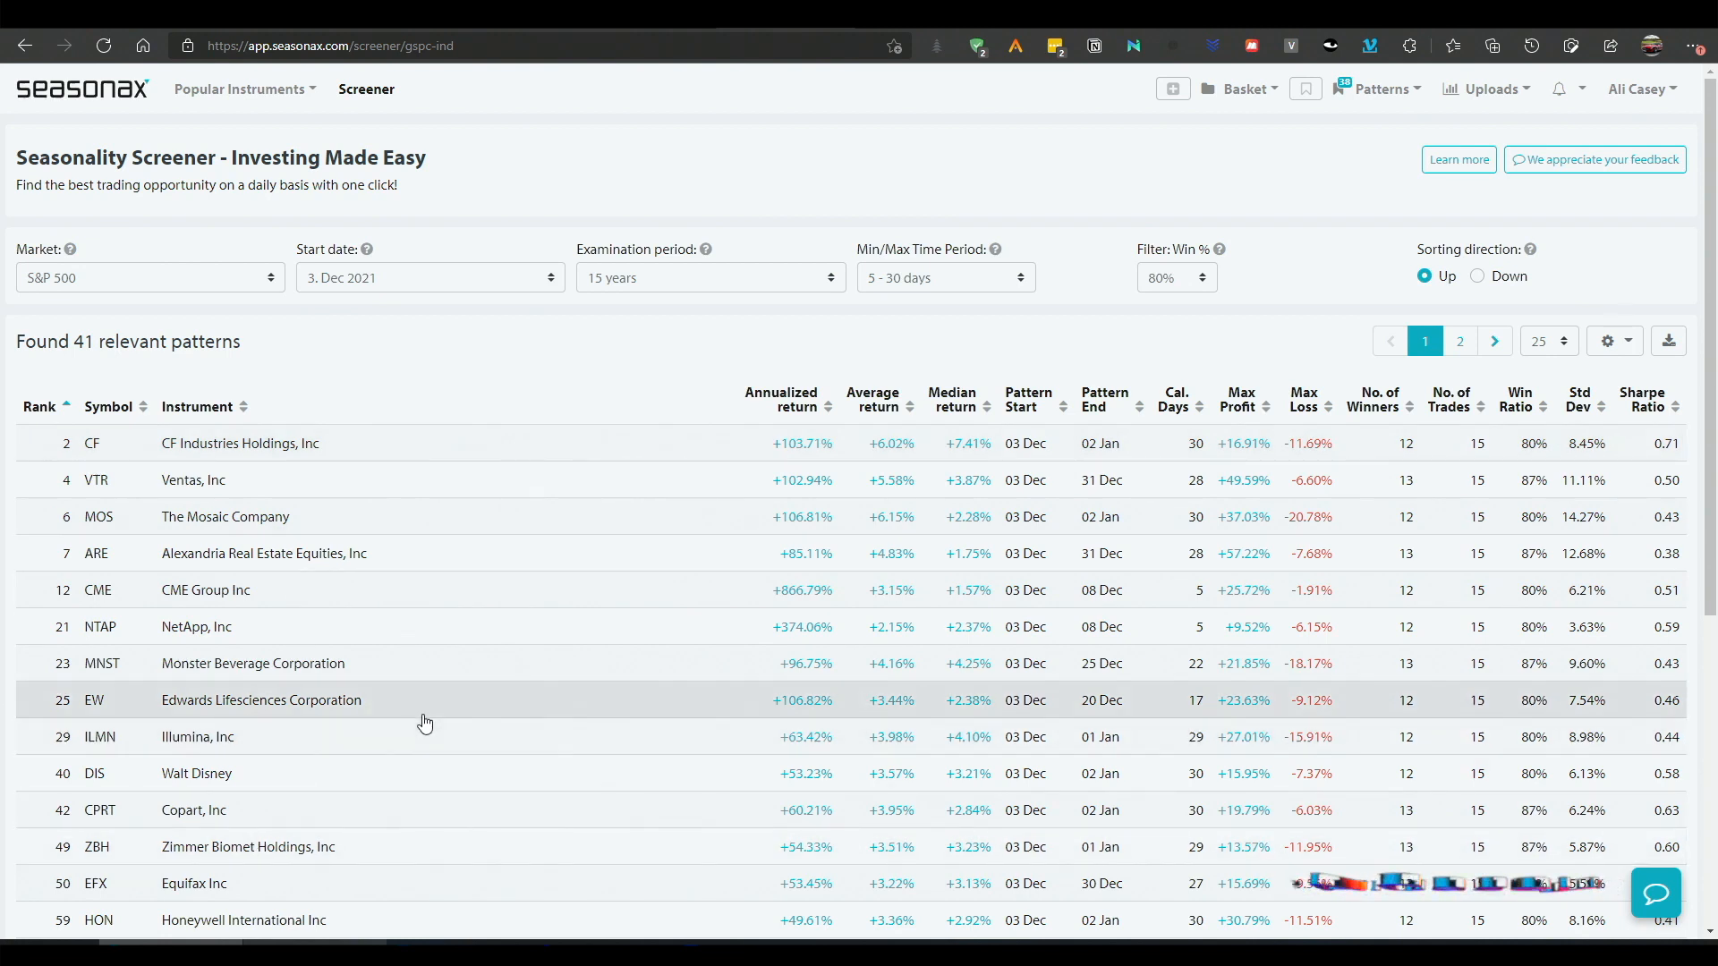
pyautogui.moveTo(340, 589)
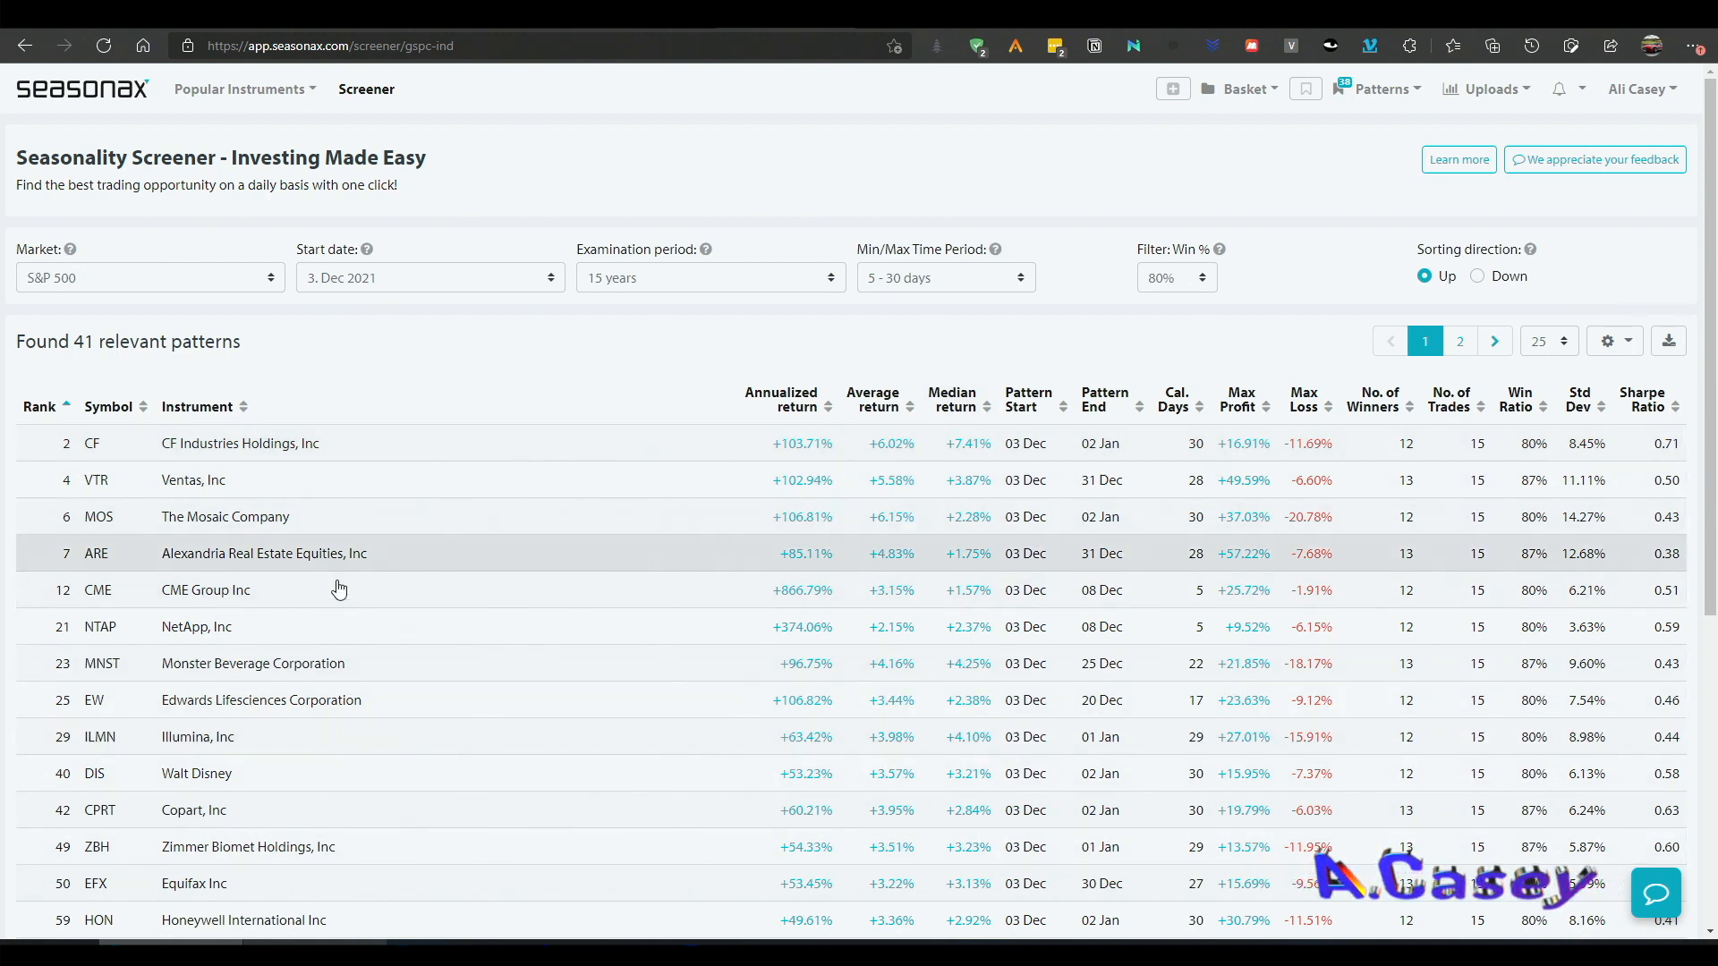
pyautogui.moveTo(382, 434)
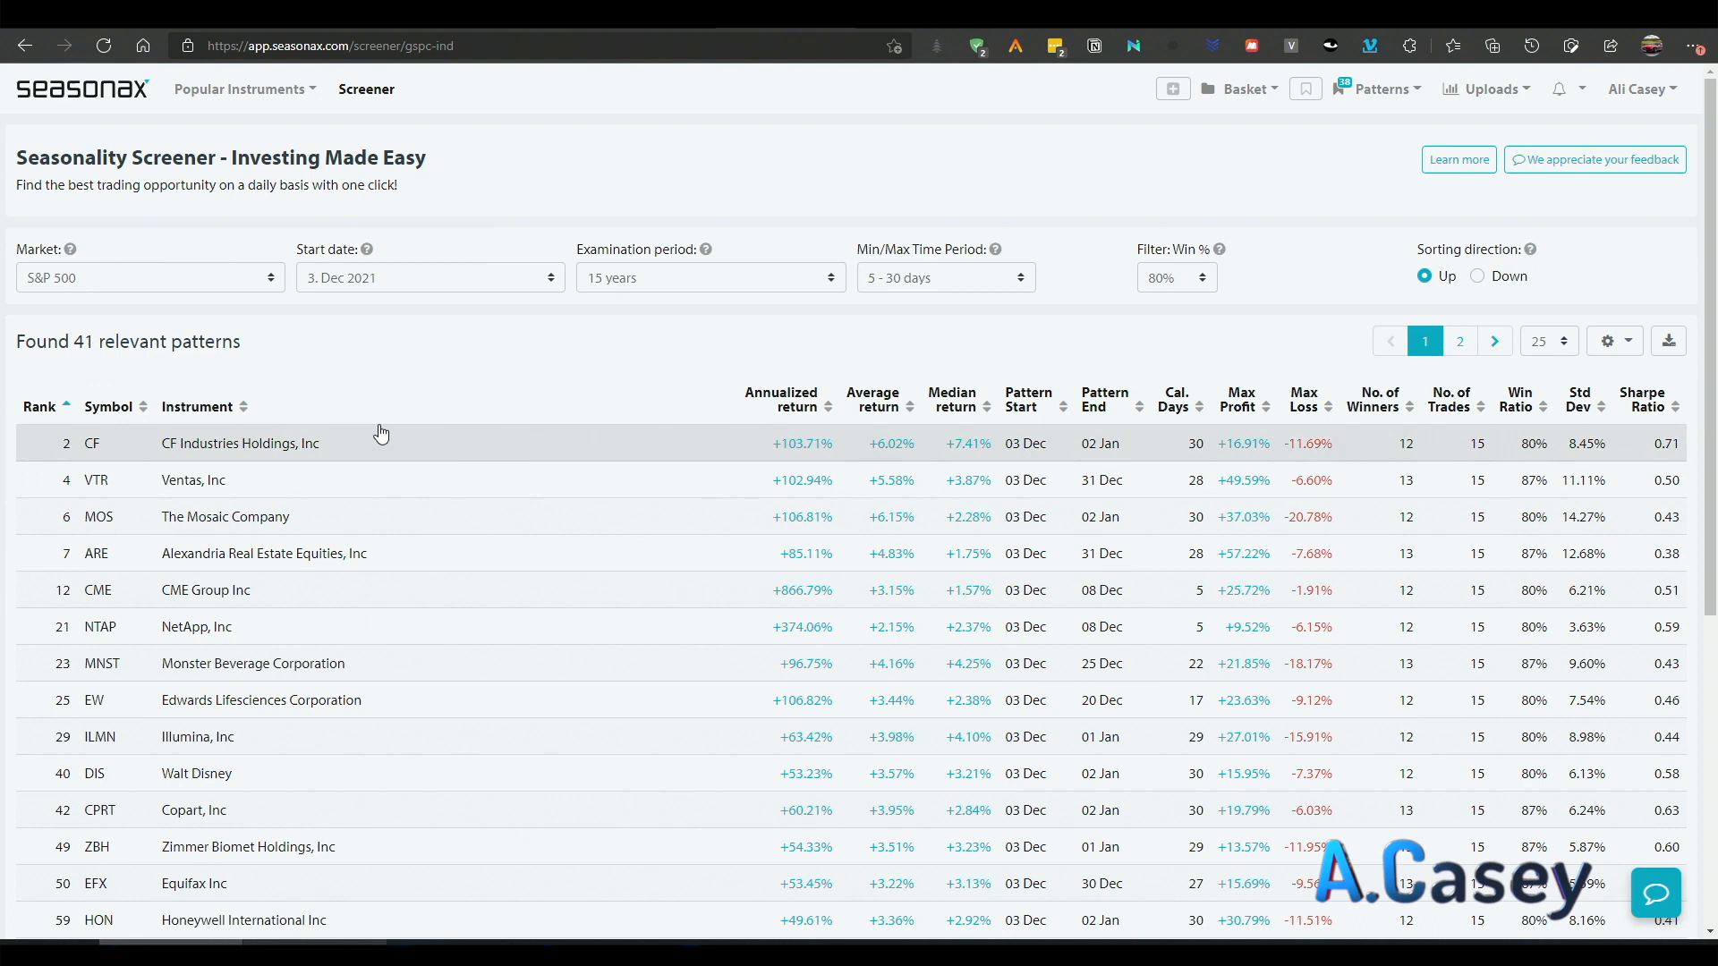
pyautogui.moveTo(1550, 431)
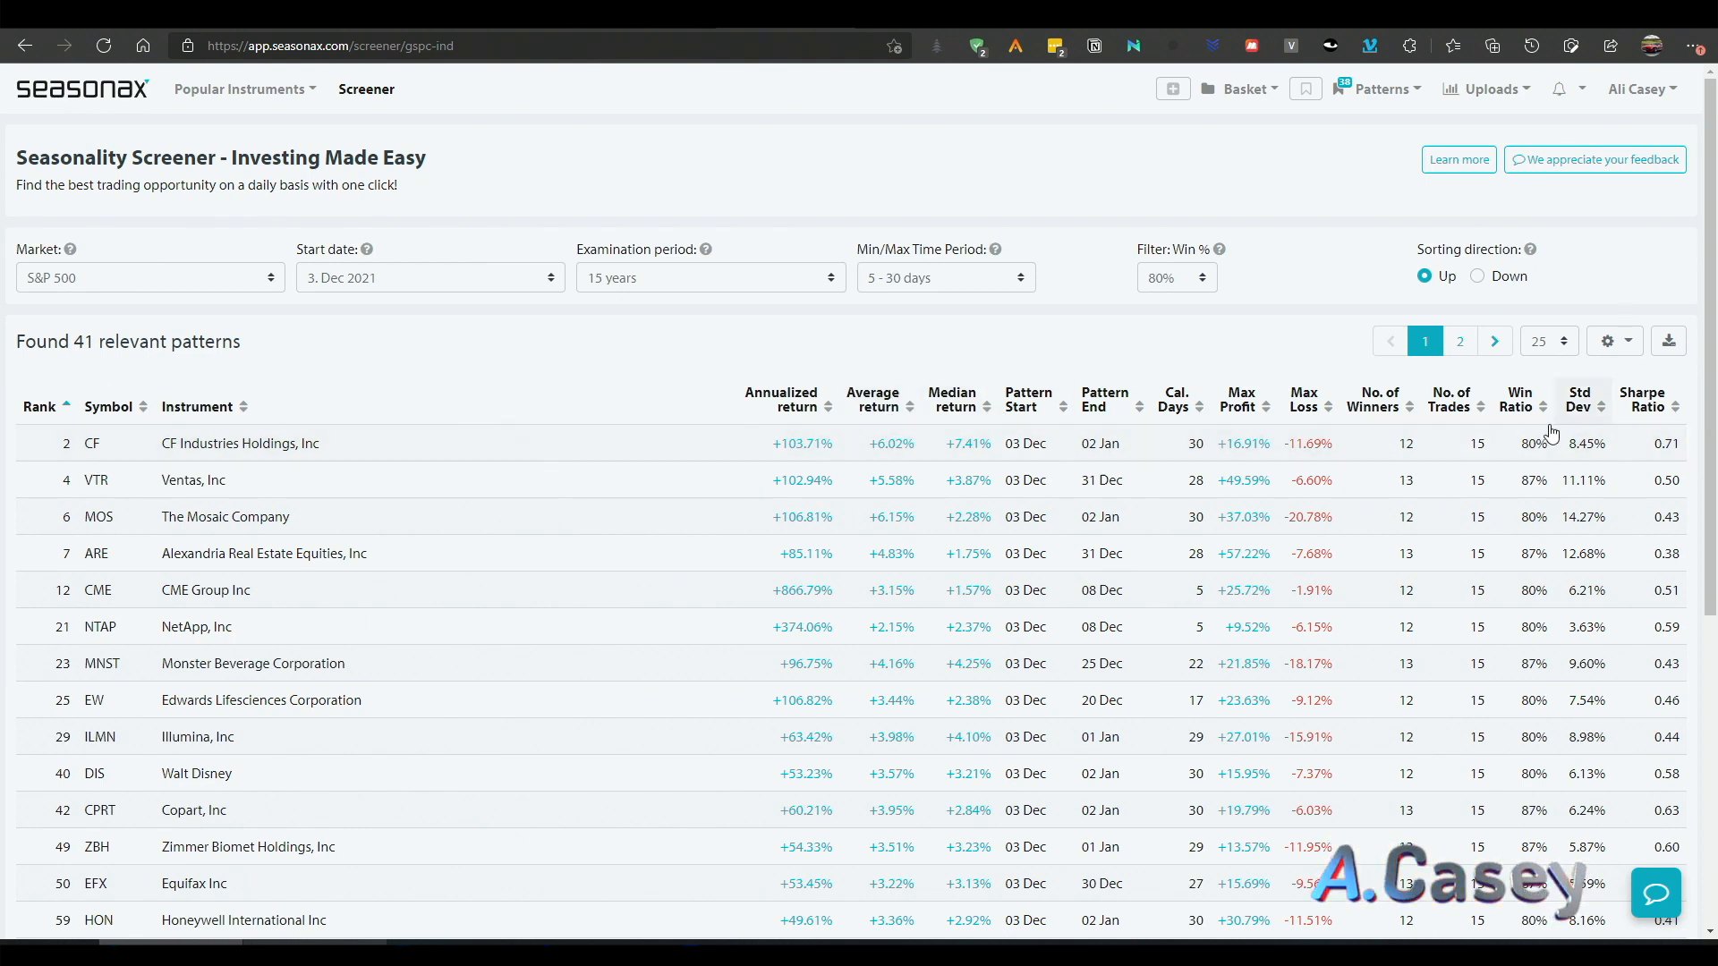
pyautogui.moveTo(225, 480)
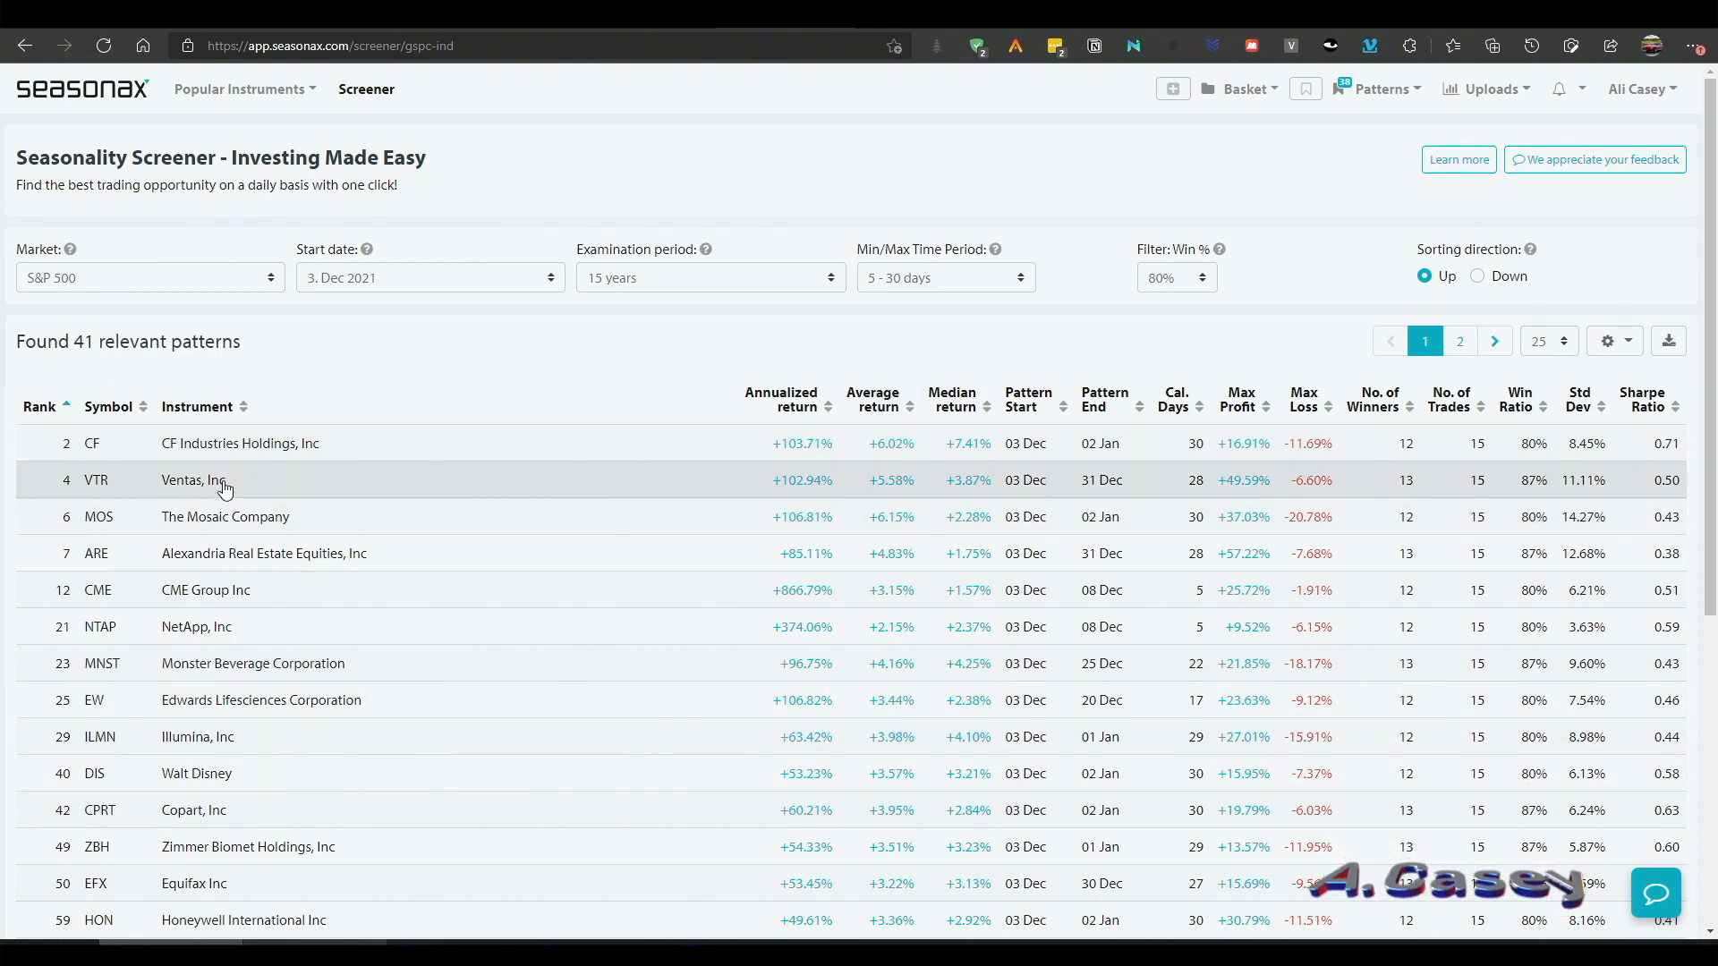
pyautogui.moveTo(951, 400)
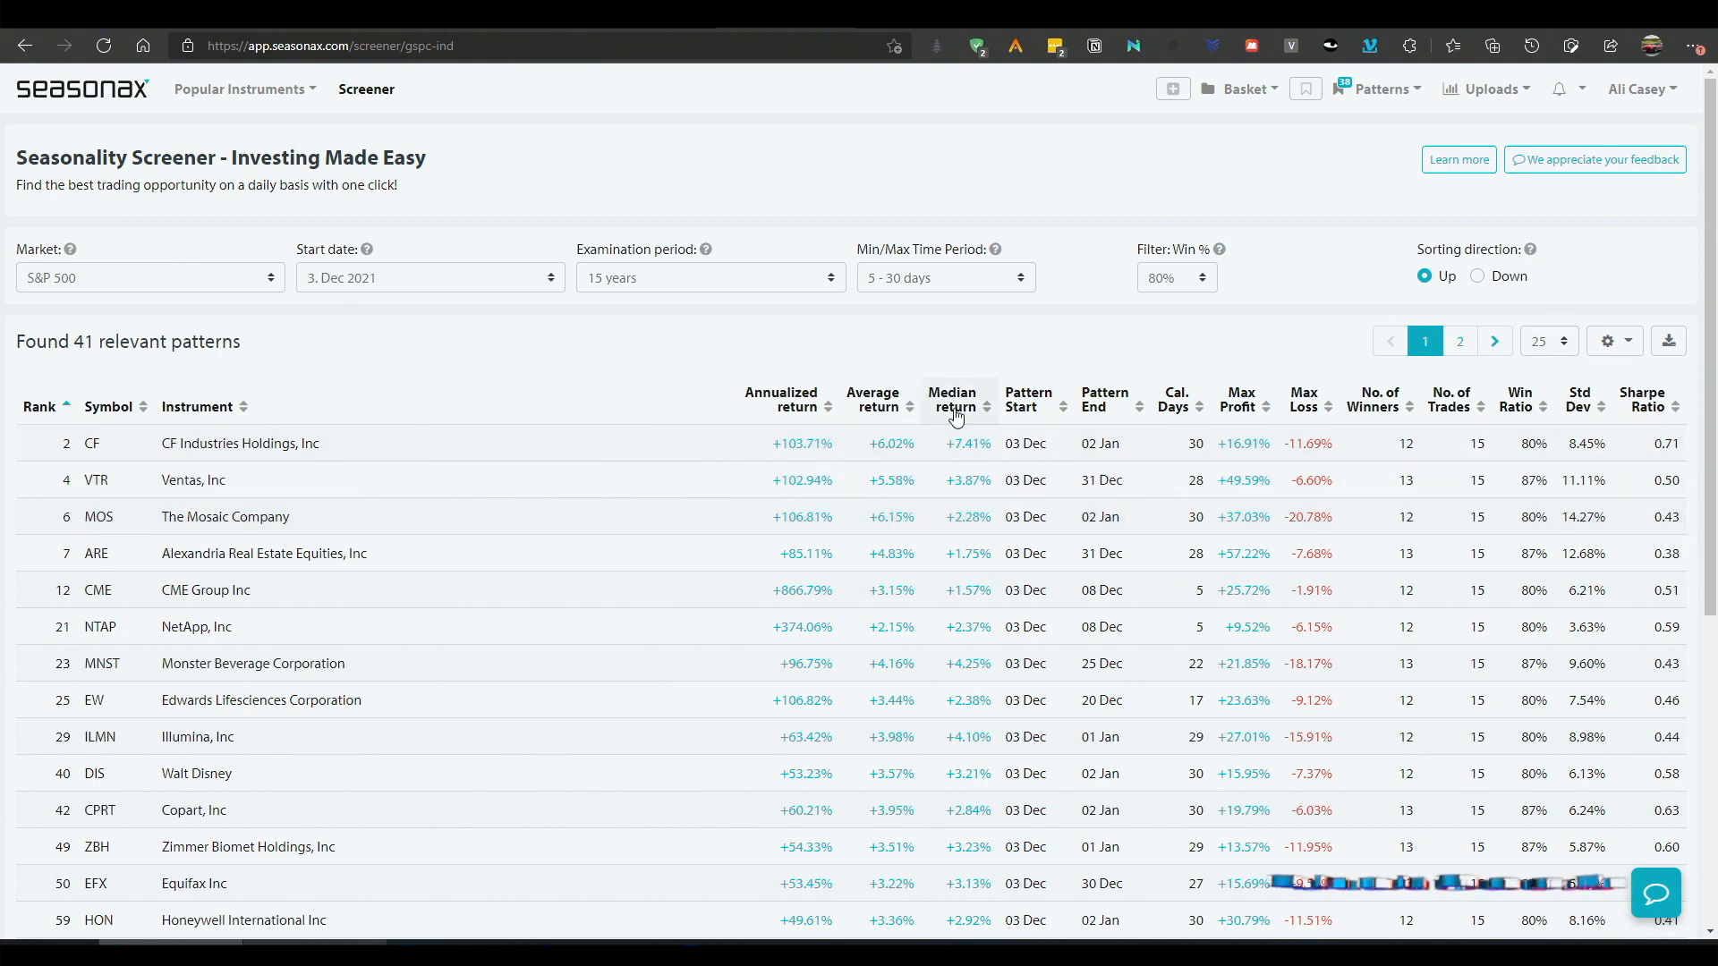
pyautogui.click(955, 399)
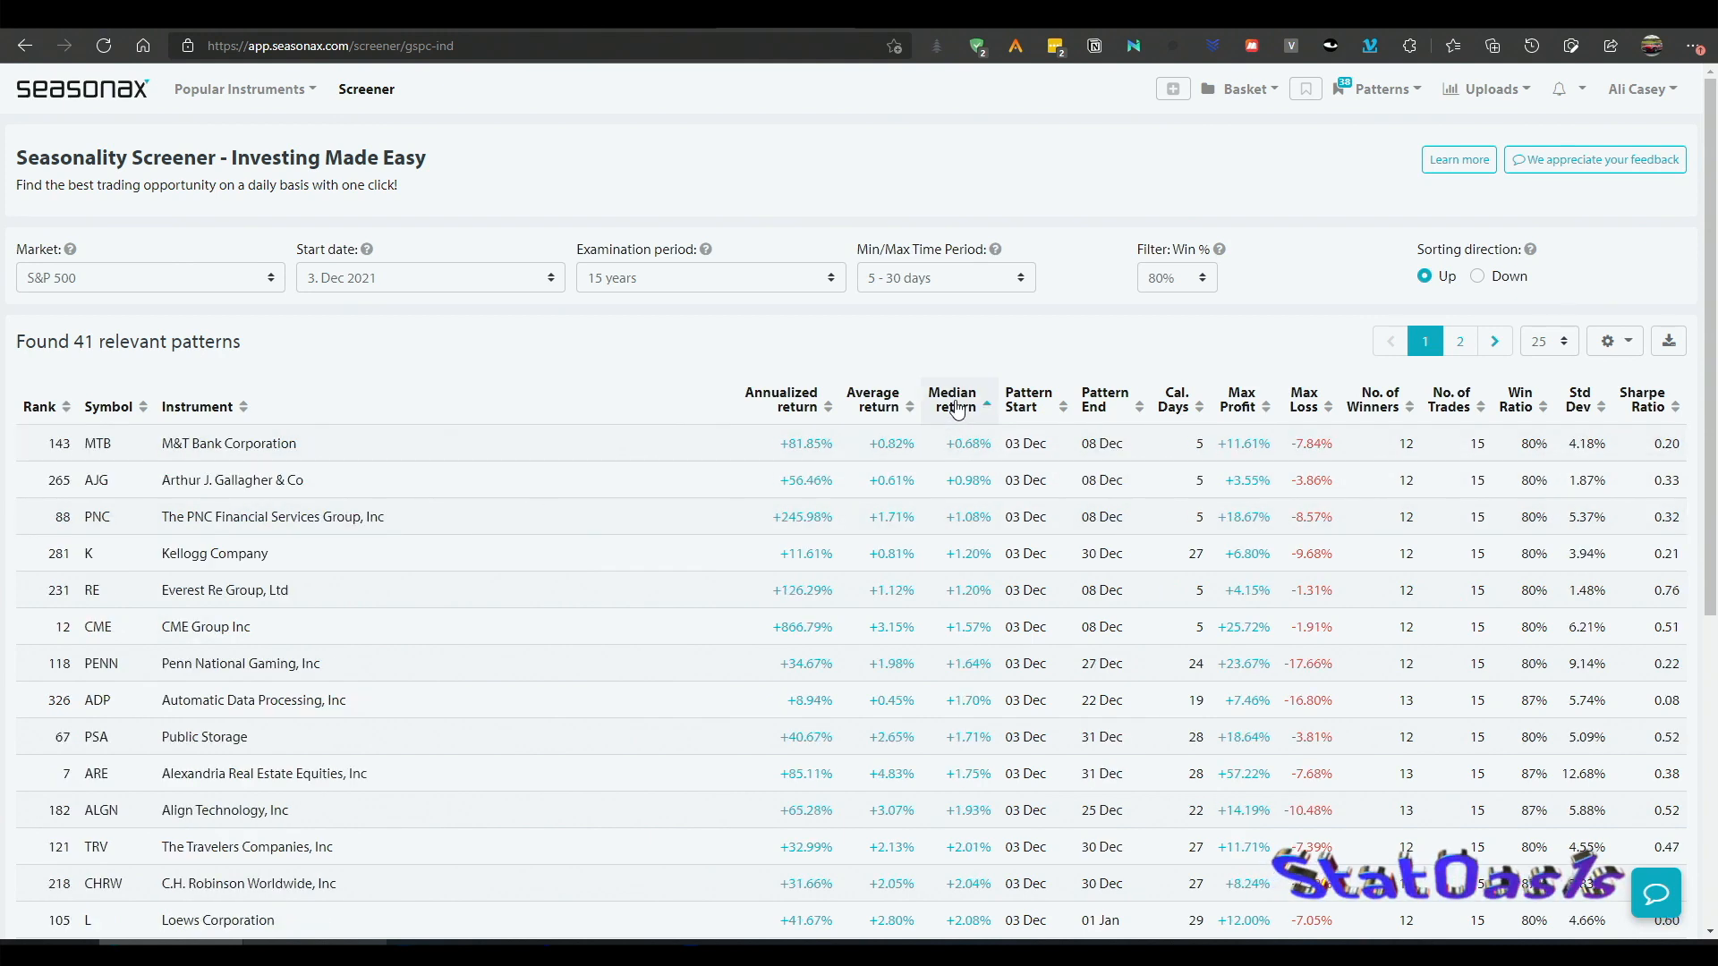
pyautogui.click(951, 400)
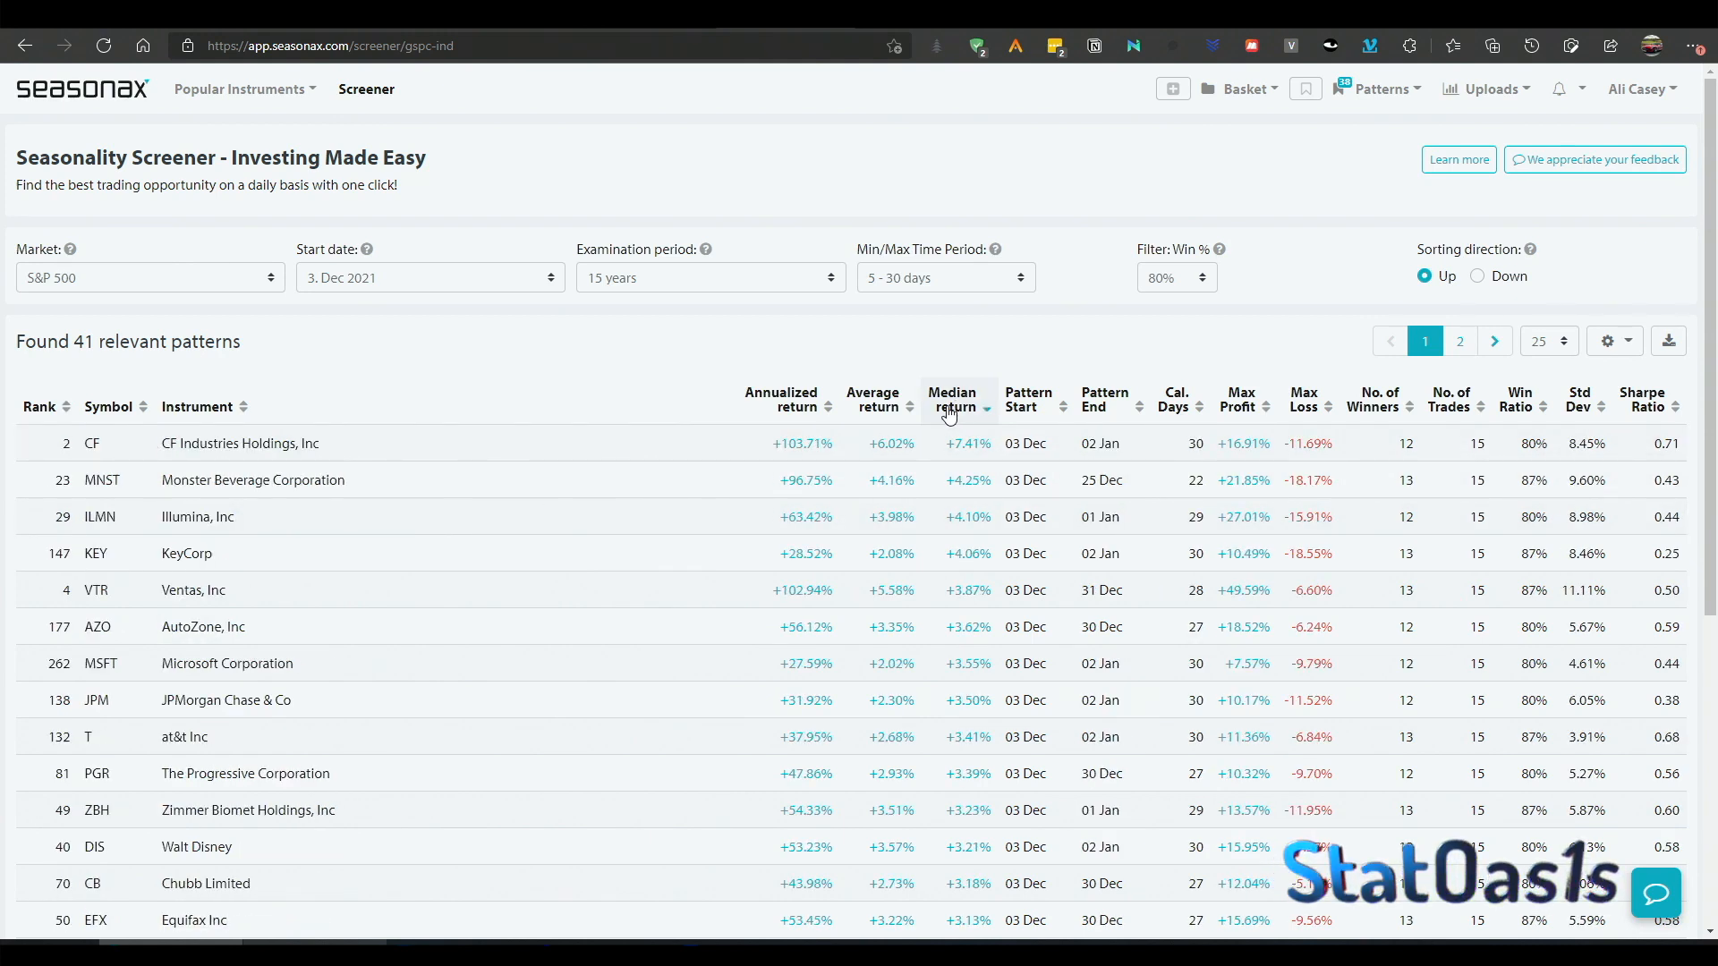
pyautogui.moveTo(302, 512)
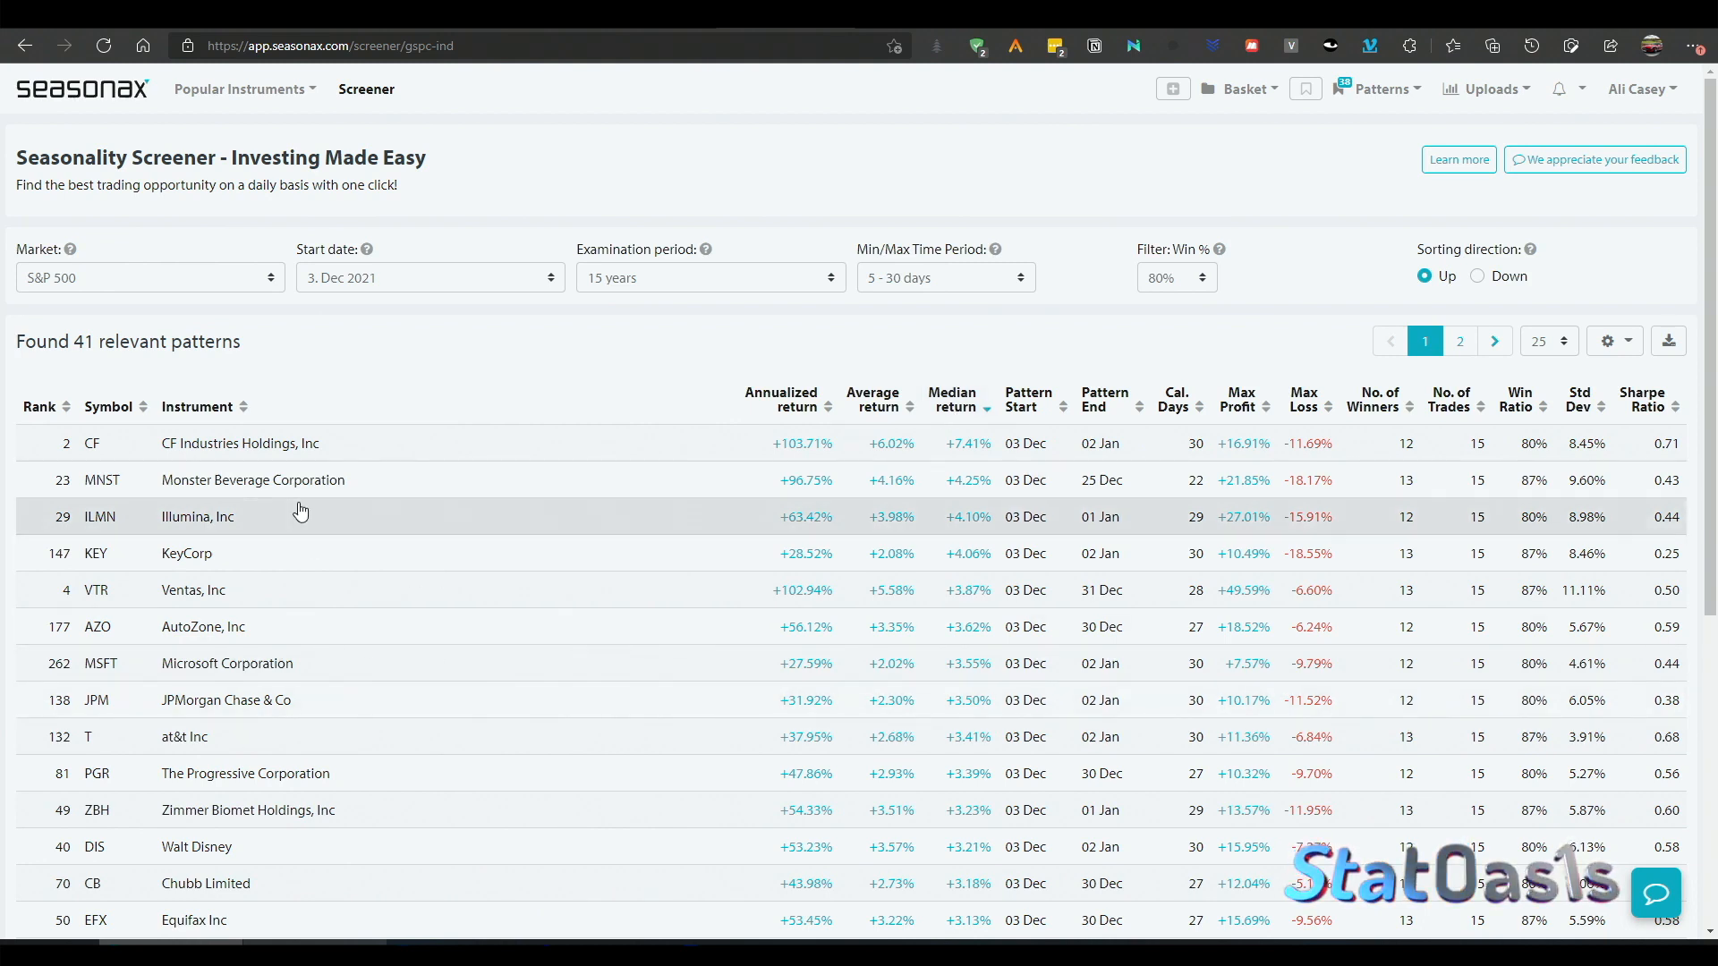
pyautogui.moveTo(382, 616)
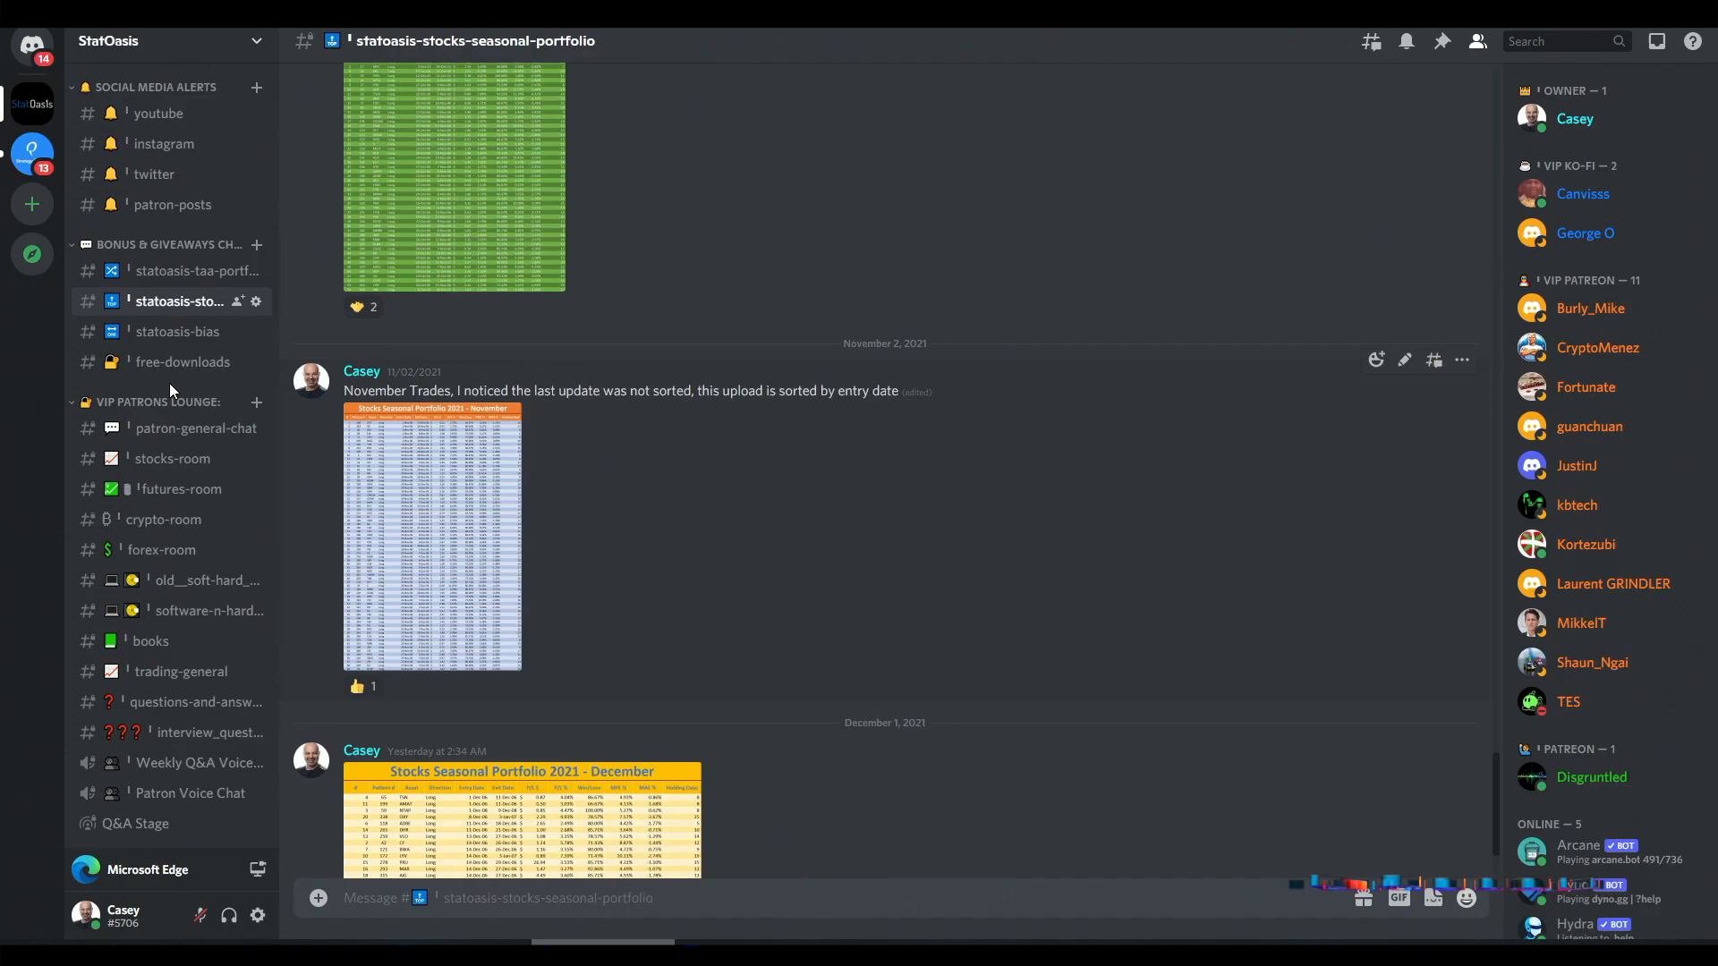
# Step: Enlarge the November 2021 Stocks Seasonal Portfolio trade sheet image in Discord
pyautogui.click(431, 537)
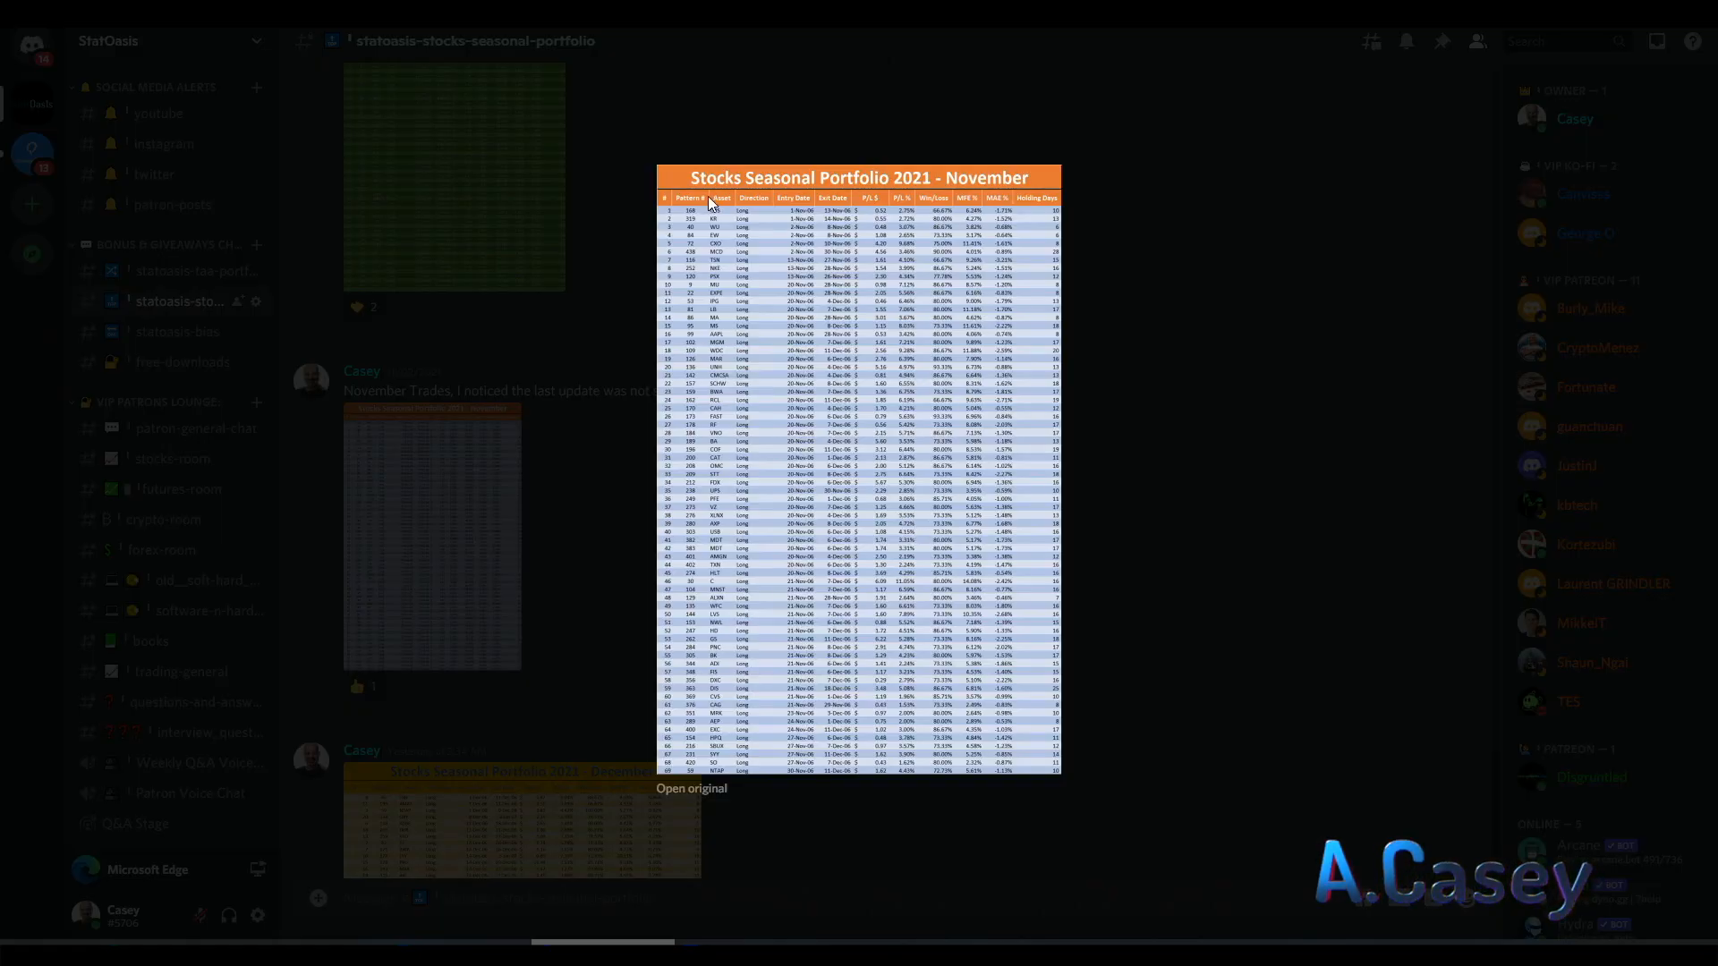
pyautogui.moveTo(488, 834)
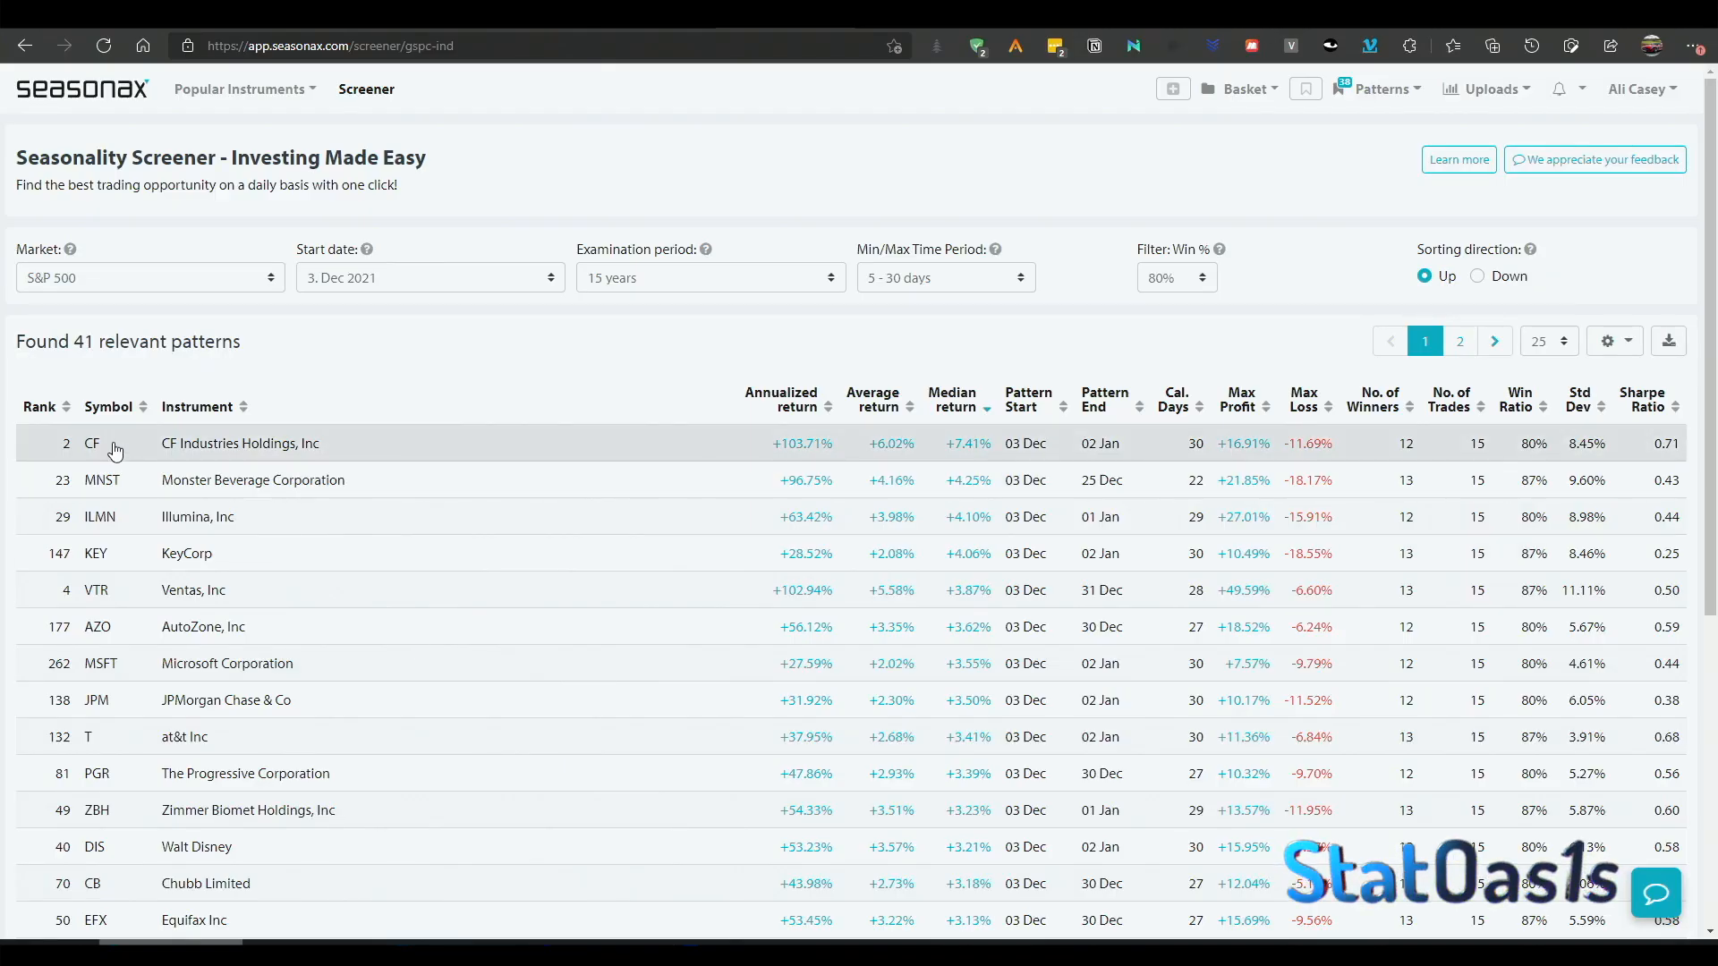
pyautogui.moveTo(924, 454)
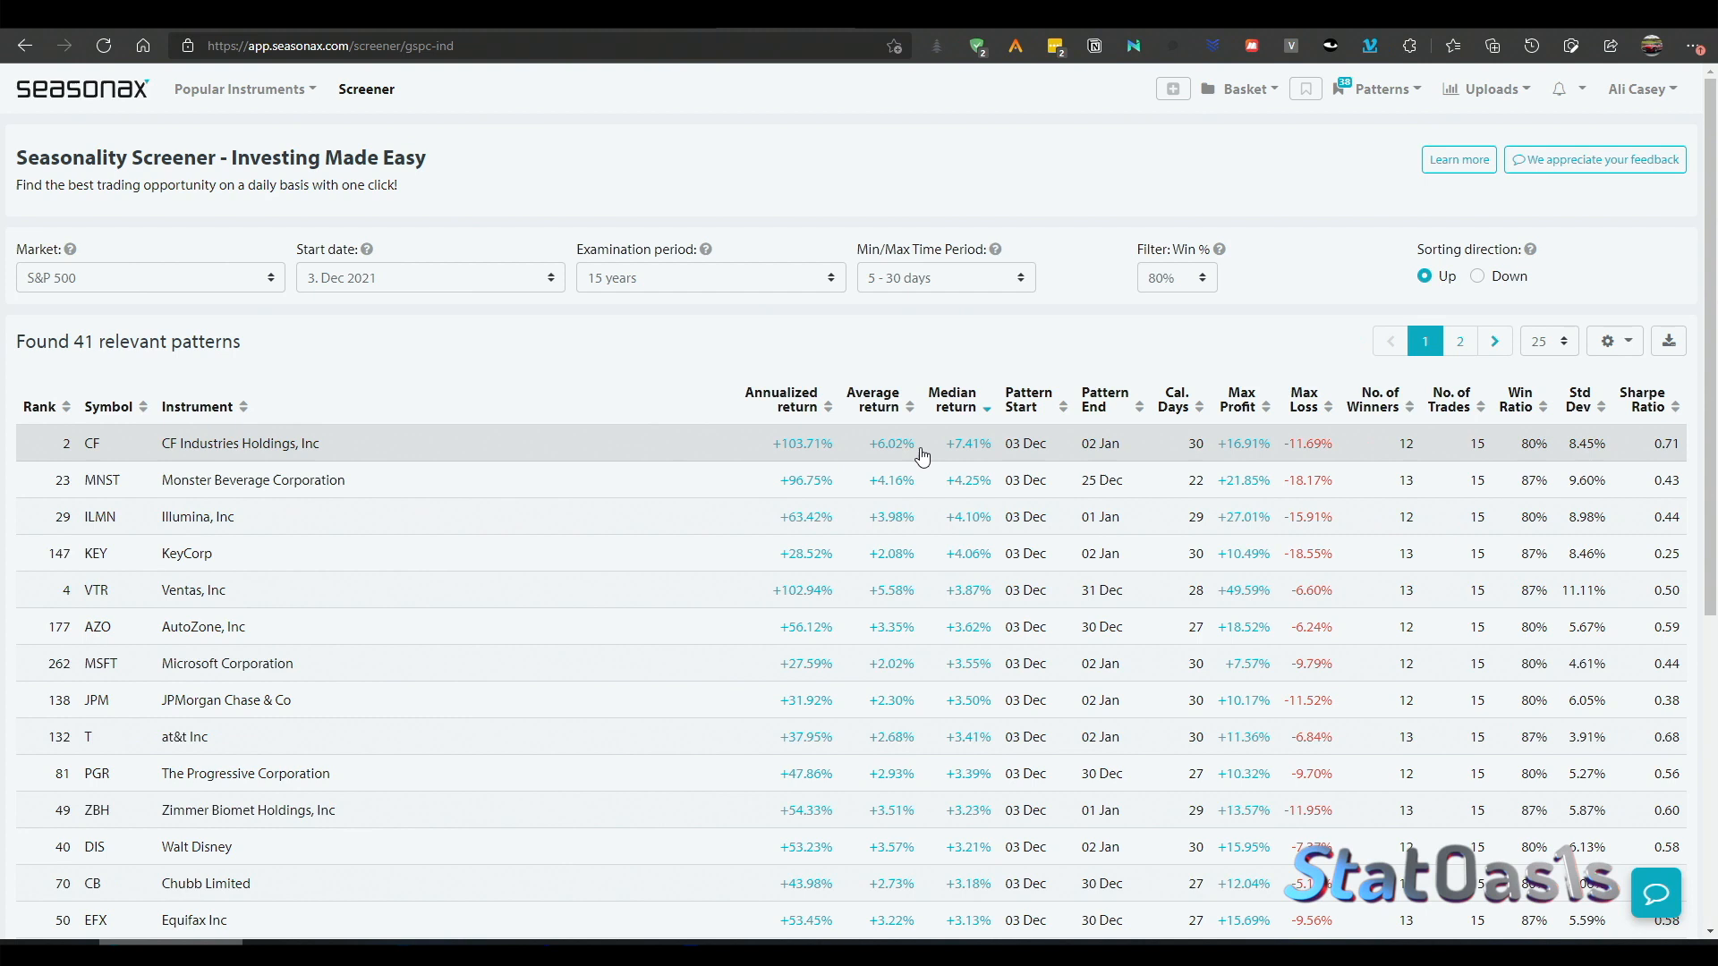
pyautogui.moveTo(1112, 453)
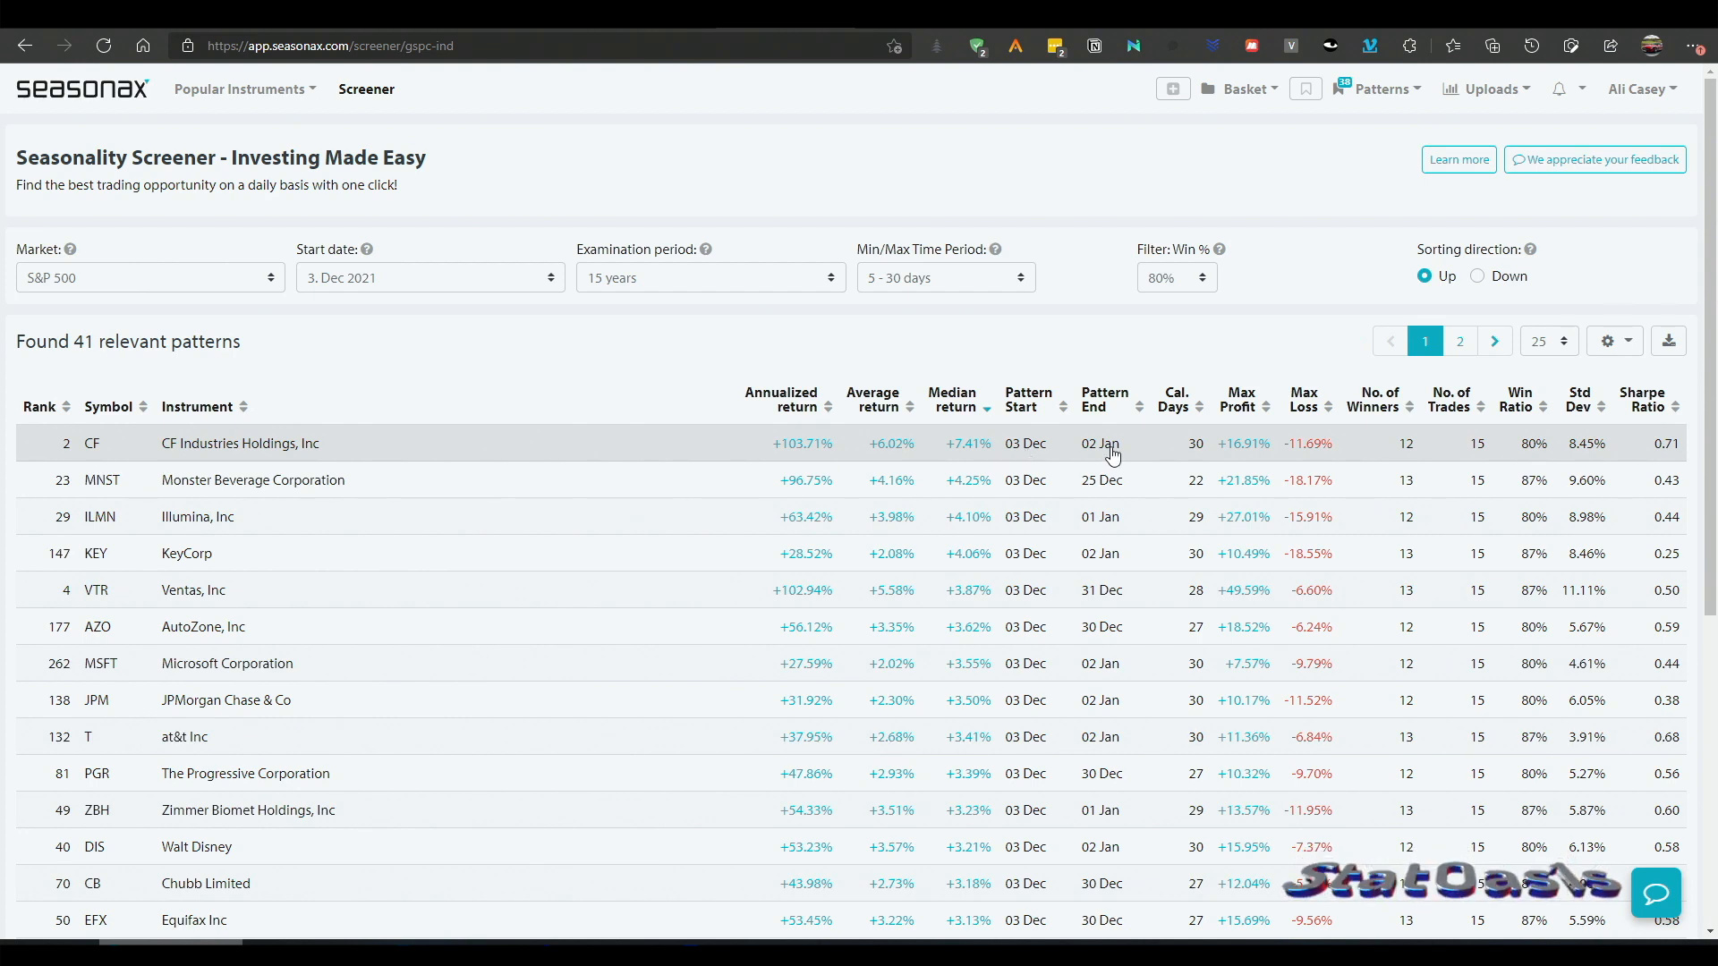
pyautogui.moveTo(819, 450)
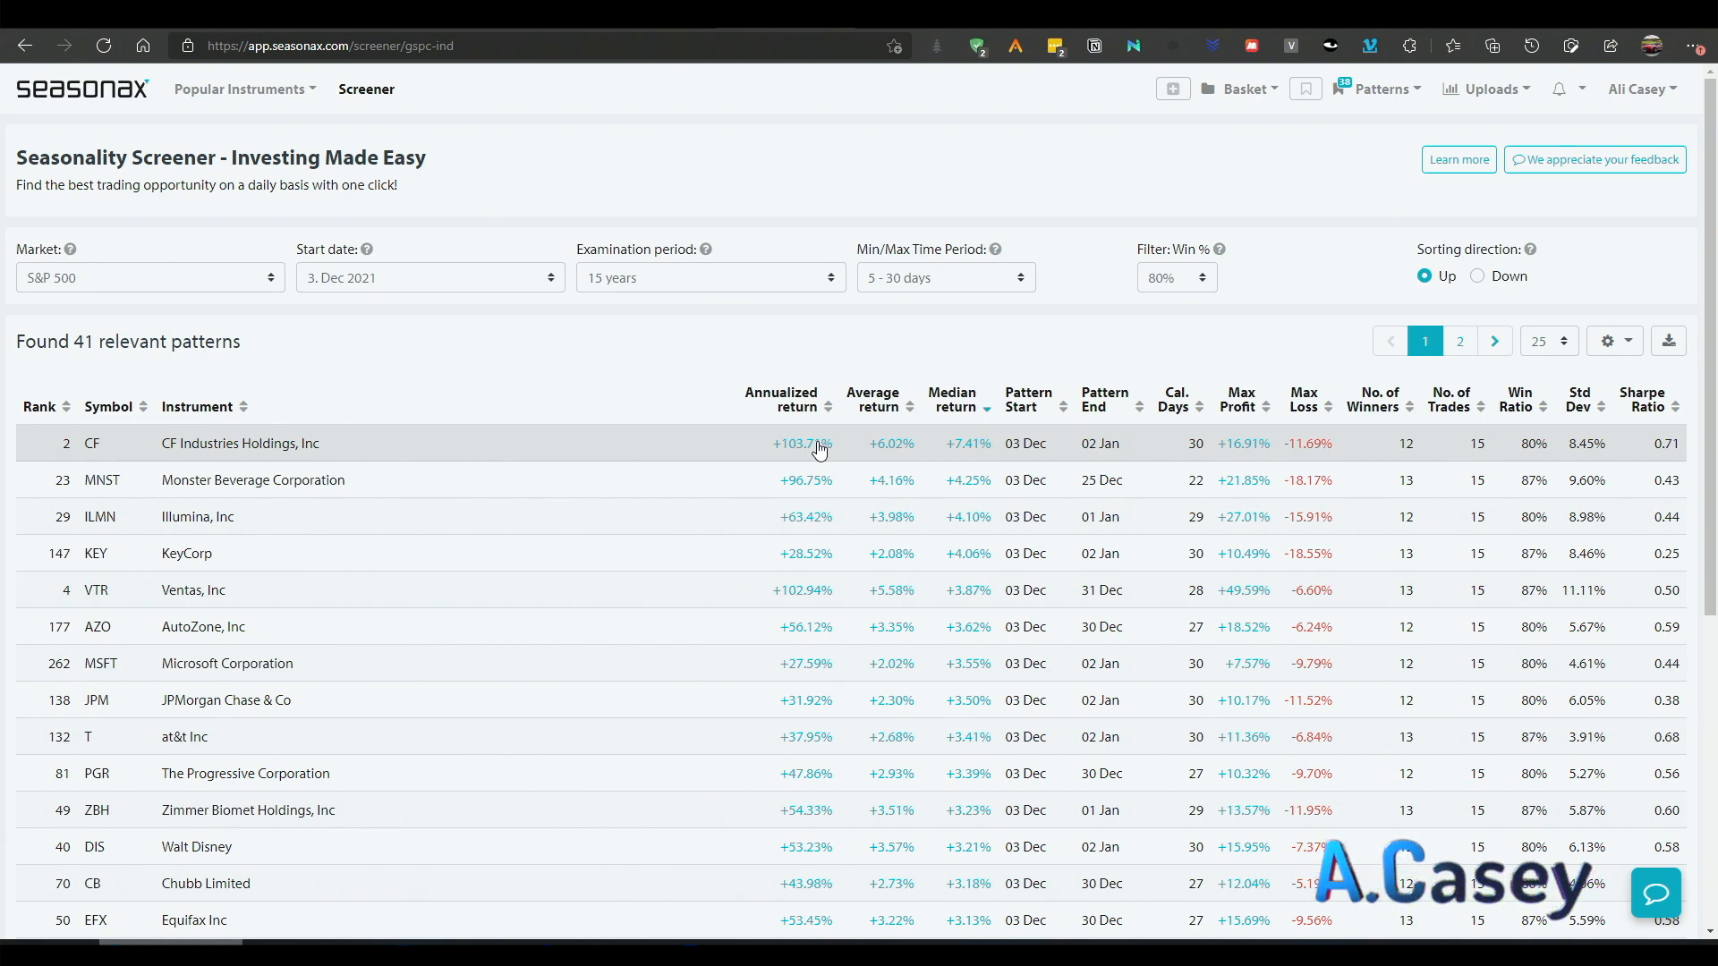
pyautogui.moveTo(1170, 446)
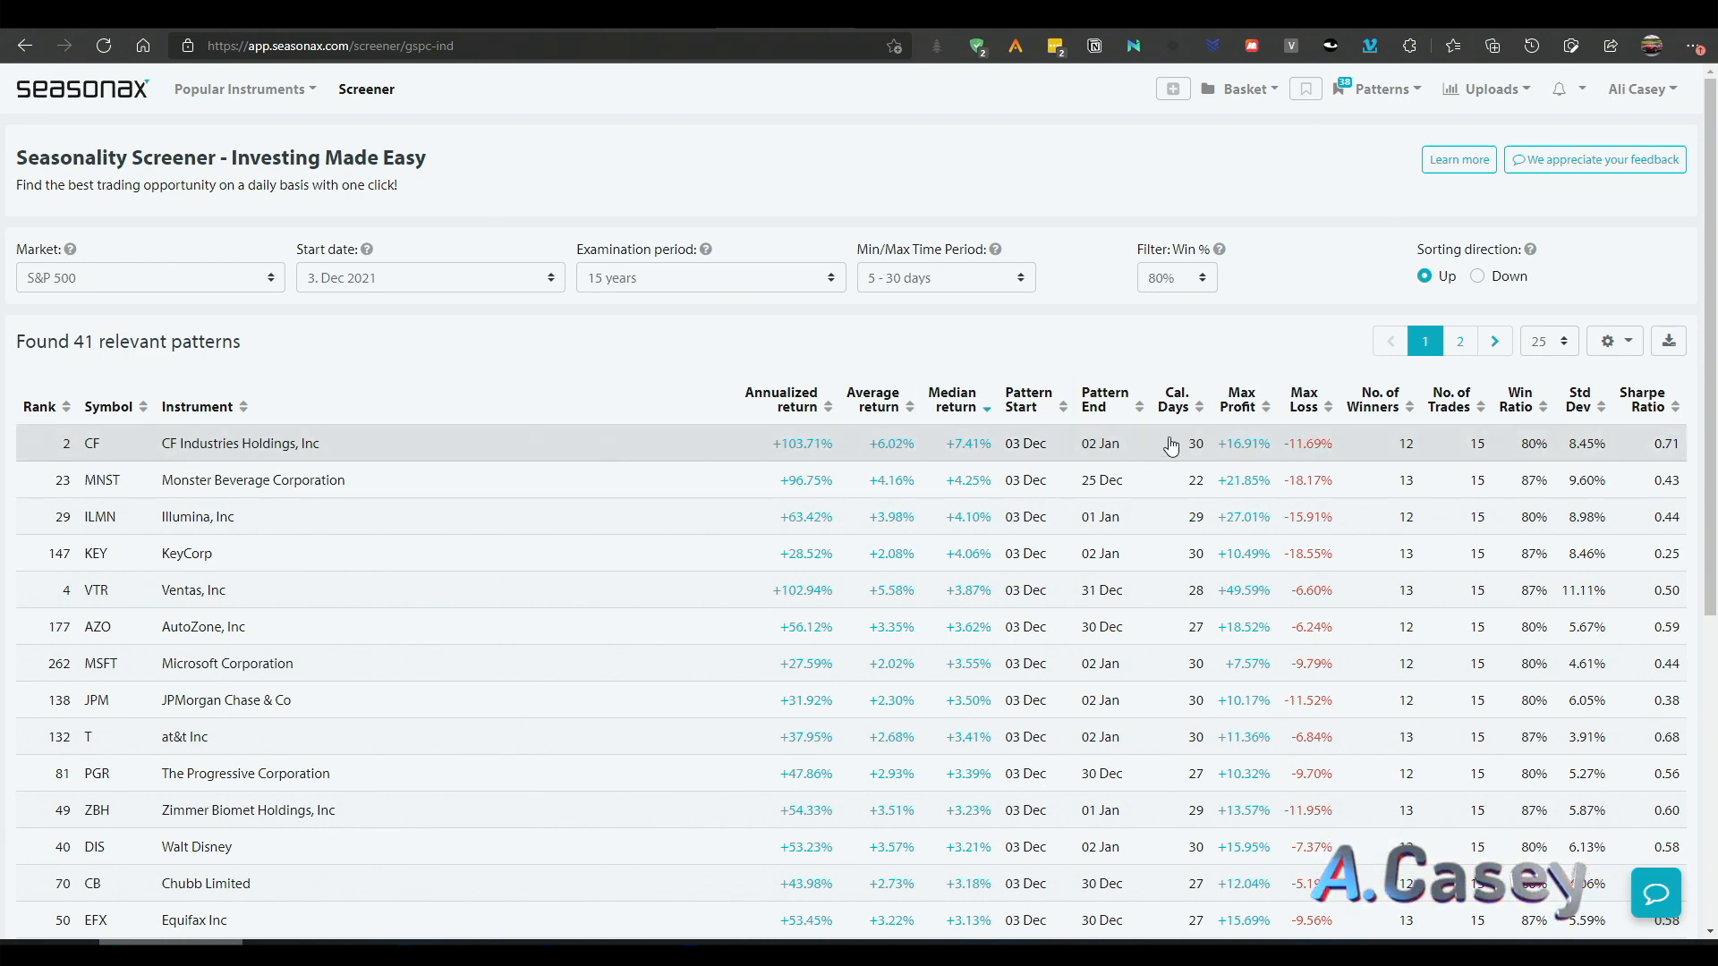
# Step: Open CF Industries Holdings' seasonal pattern from the December screener results
pyautogui.click(240, 443)
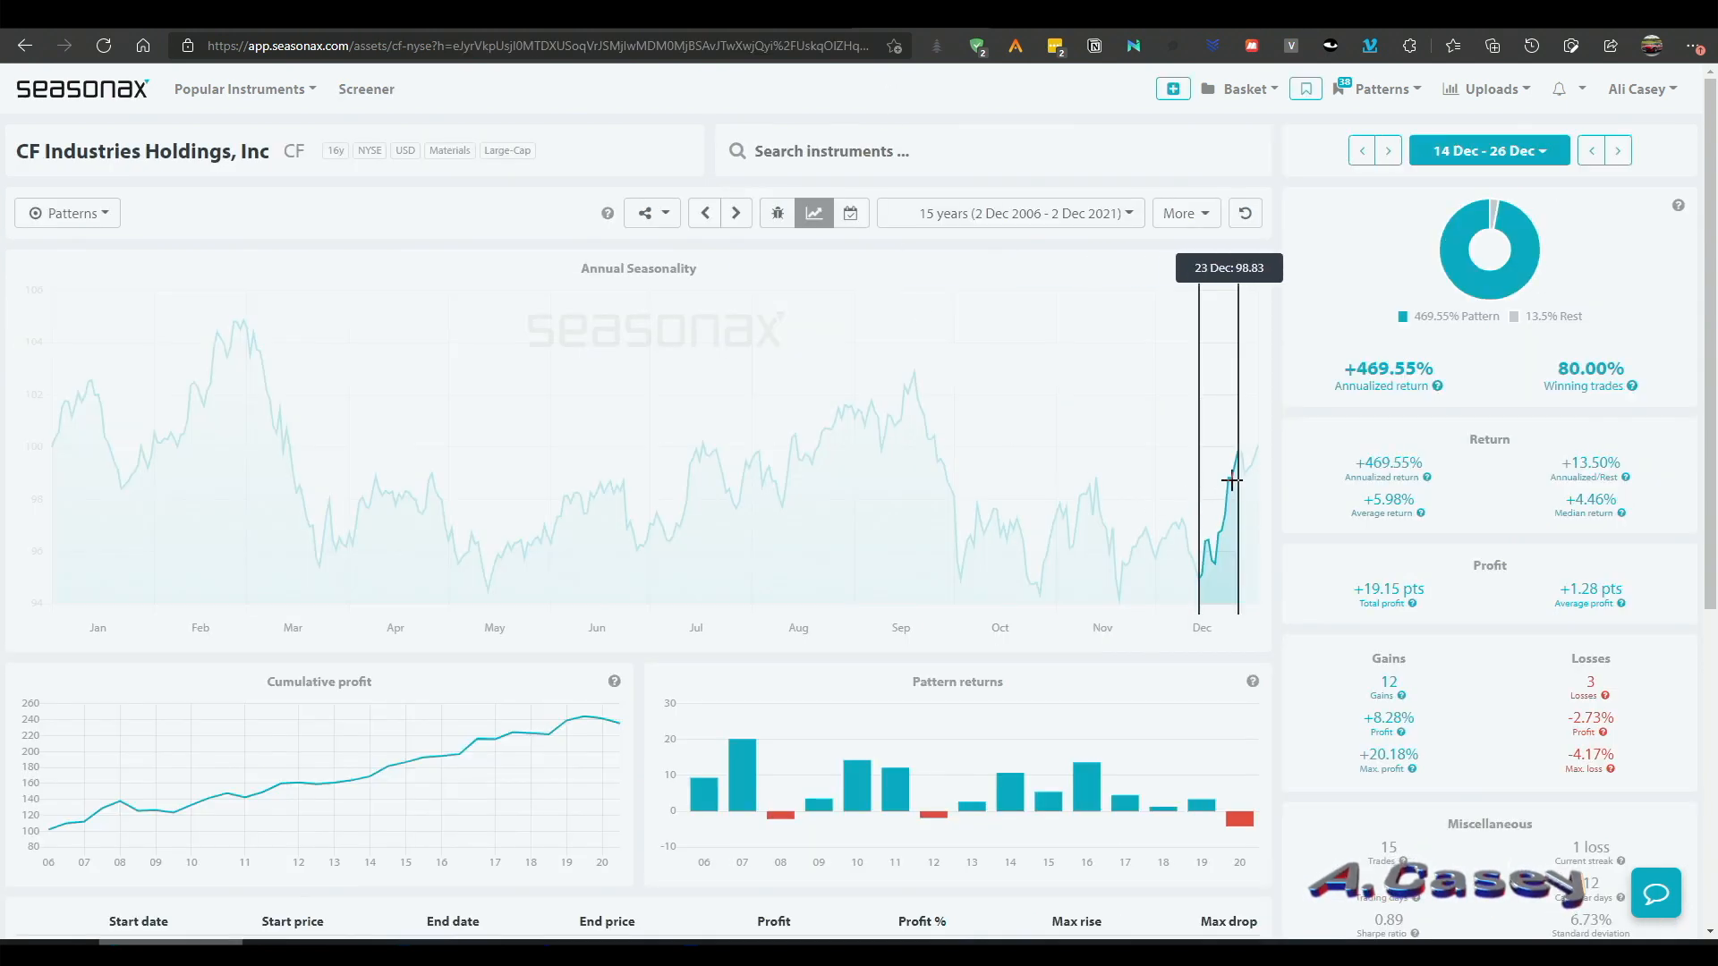
pyautogui.moveTo(1246, 530)
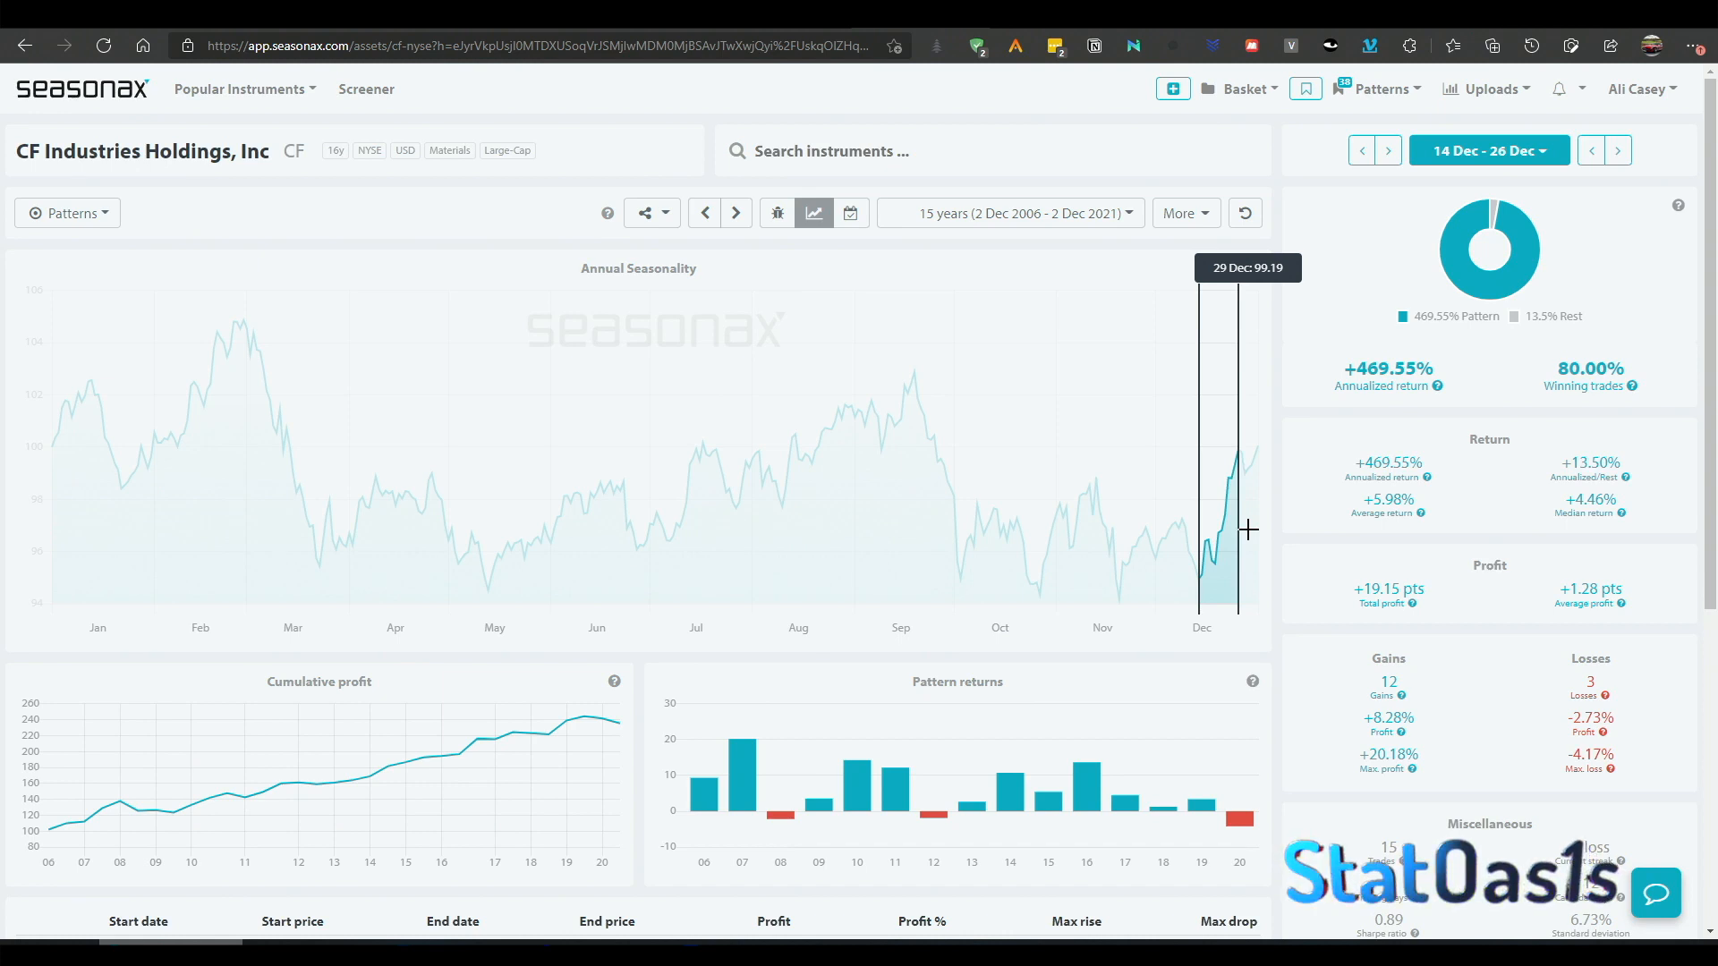
# Step: Return to the Screener to list ASX 200 December seasonal patterns
pyautogui.click(366, 88)
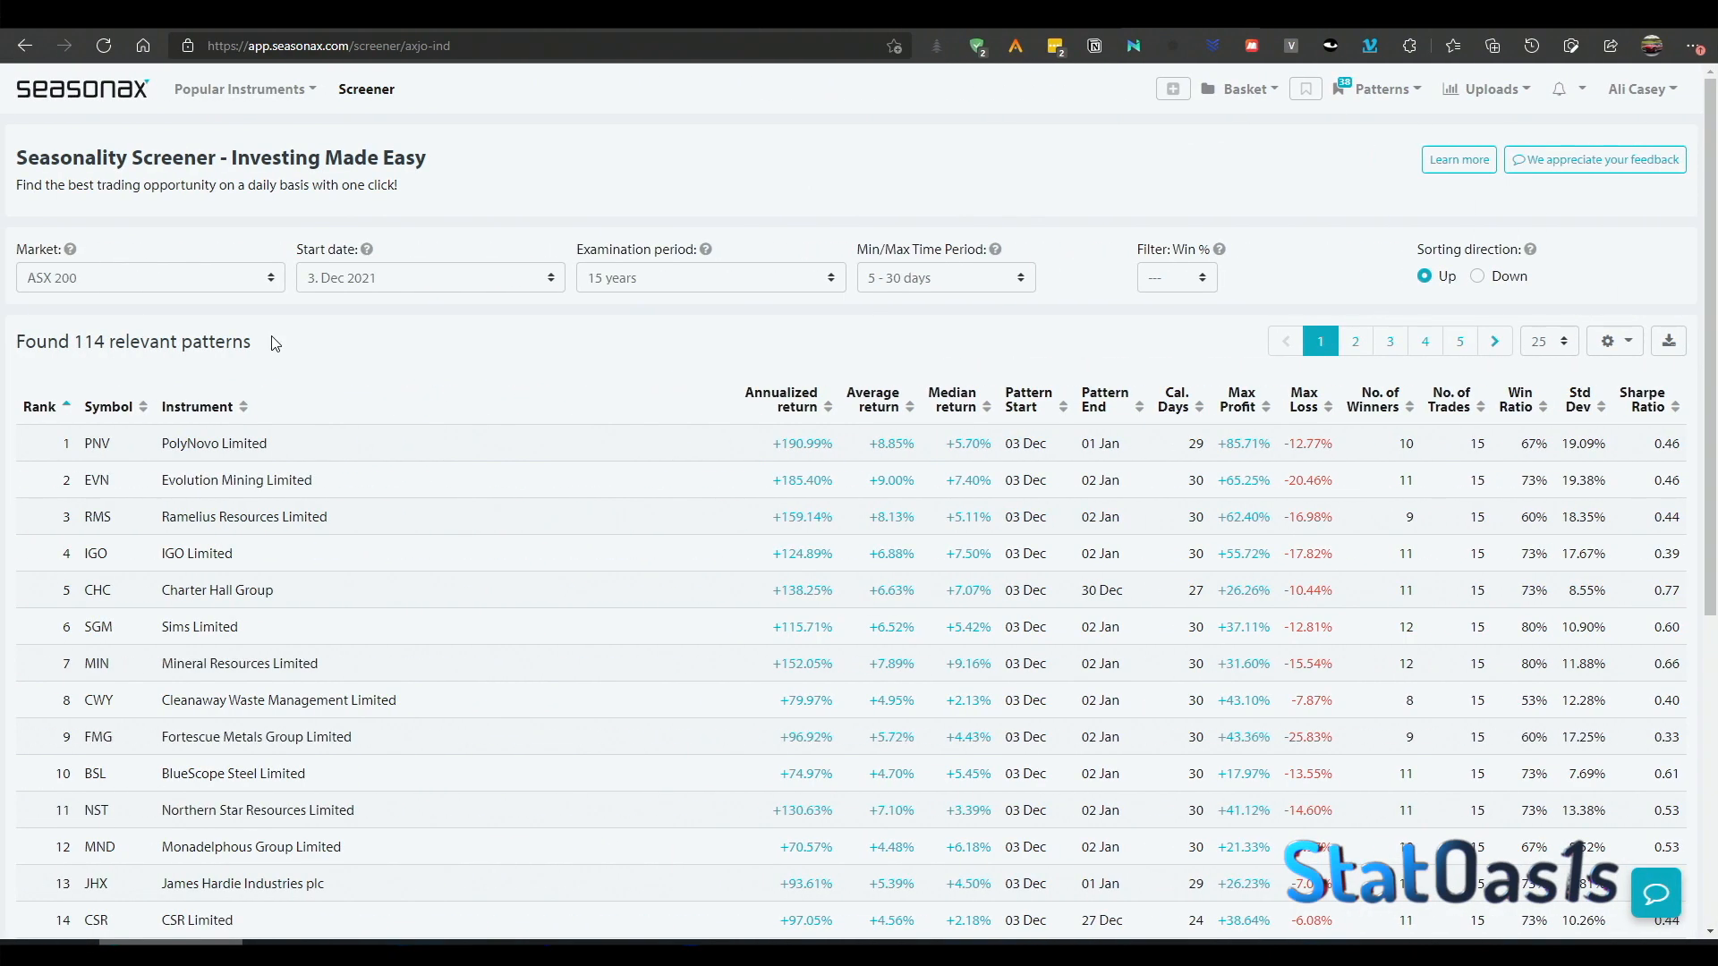
pyautogui.moveTo(396, 350)
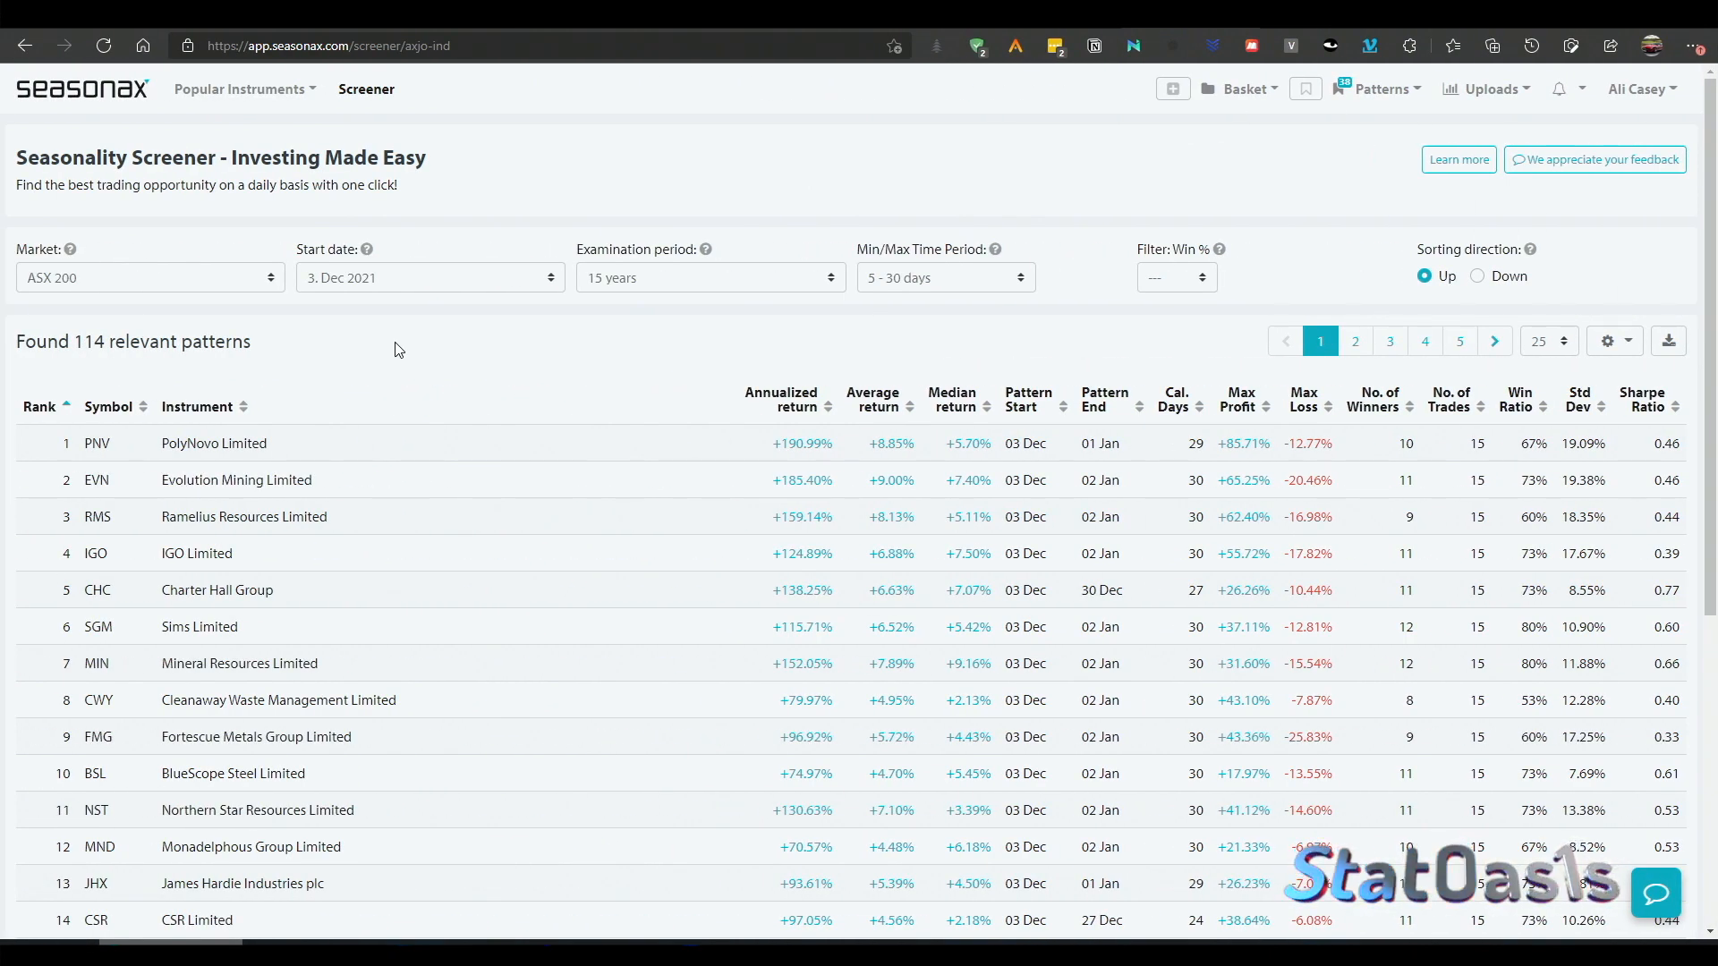
pyautogui.moveTo(340, 516)
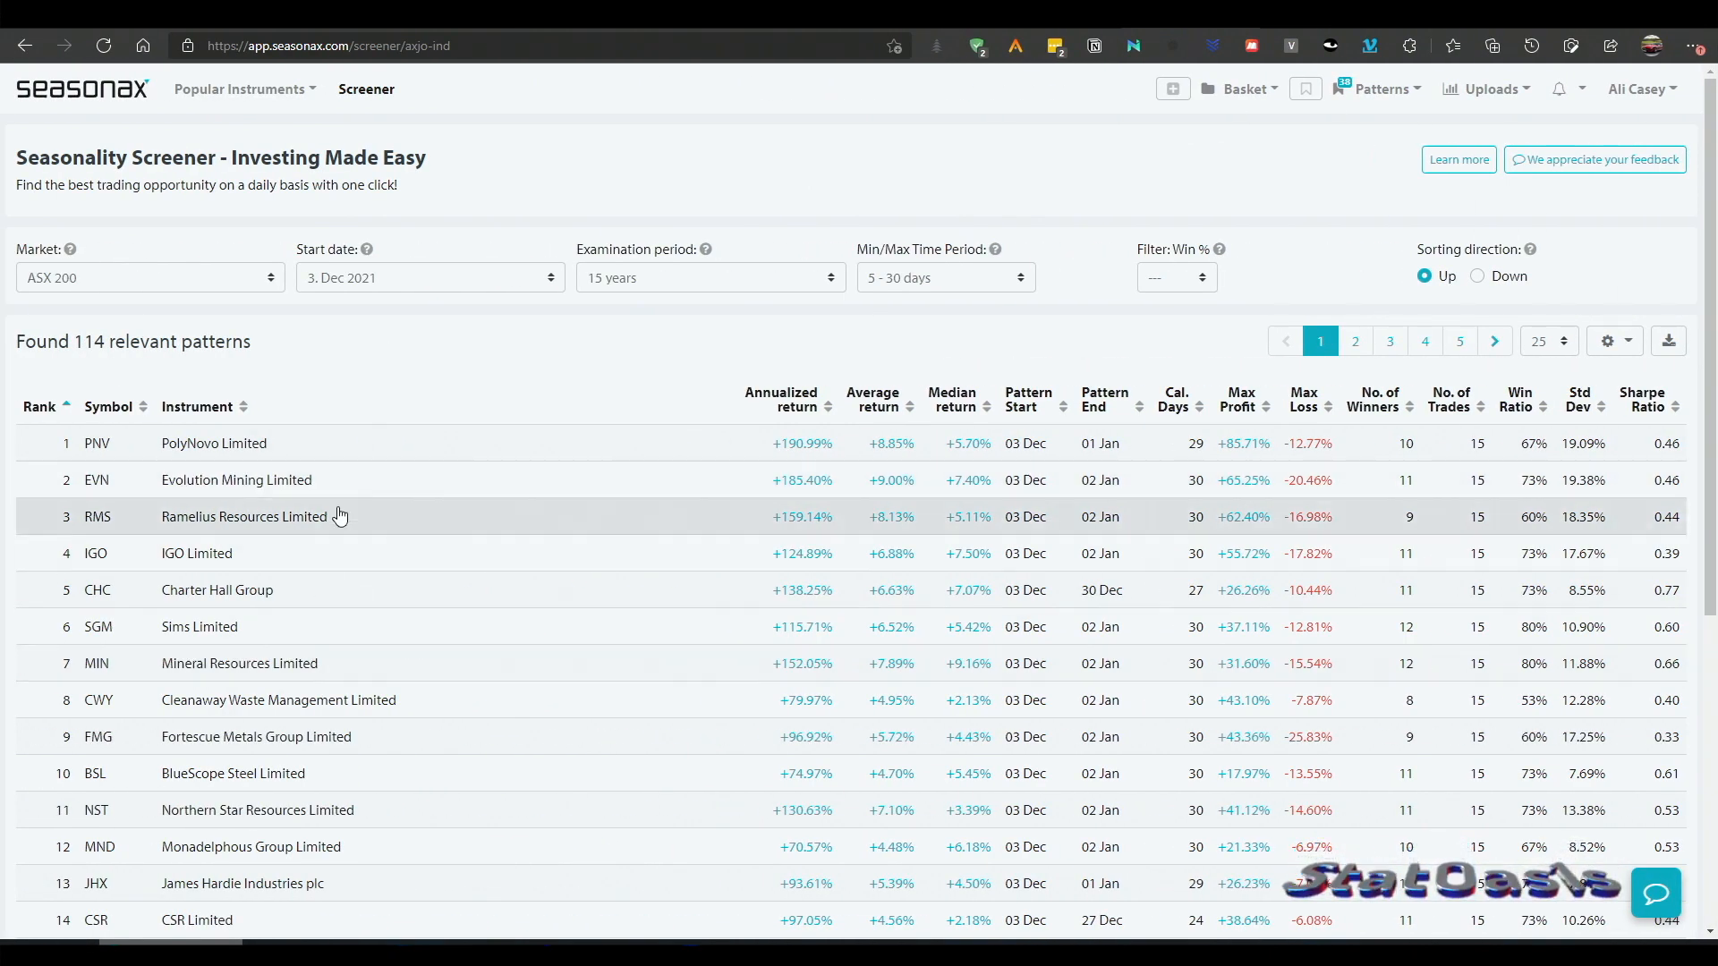
pyautogui.moveTo(414, 377)
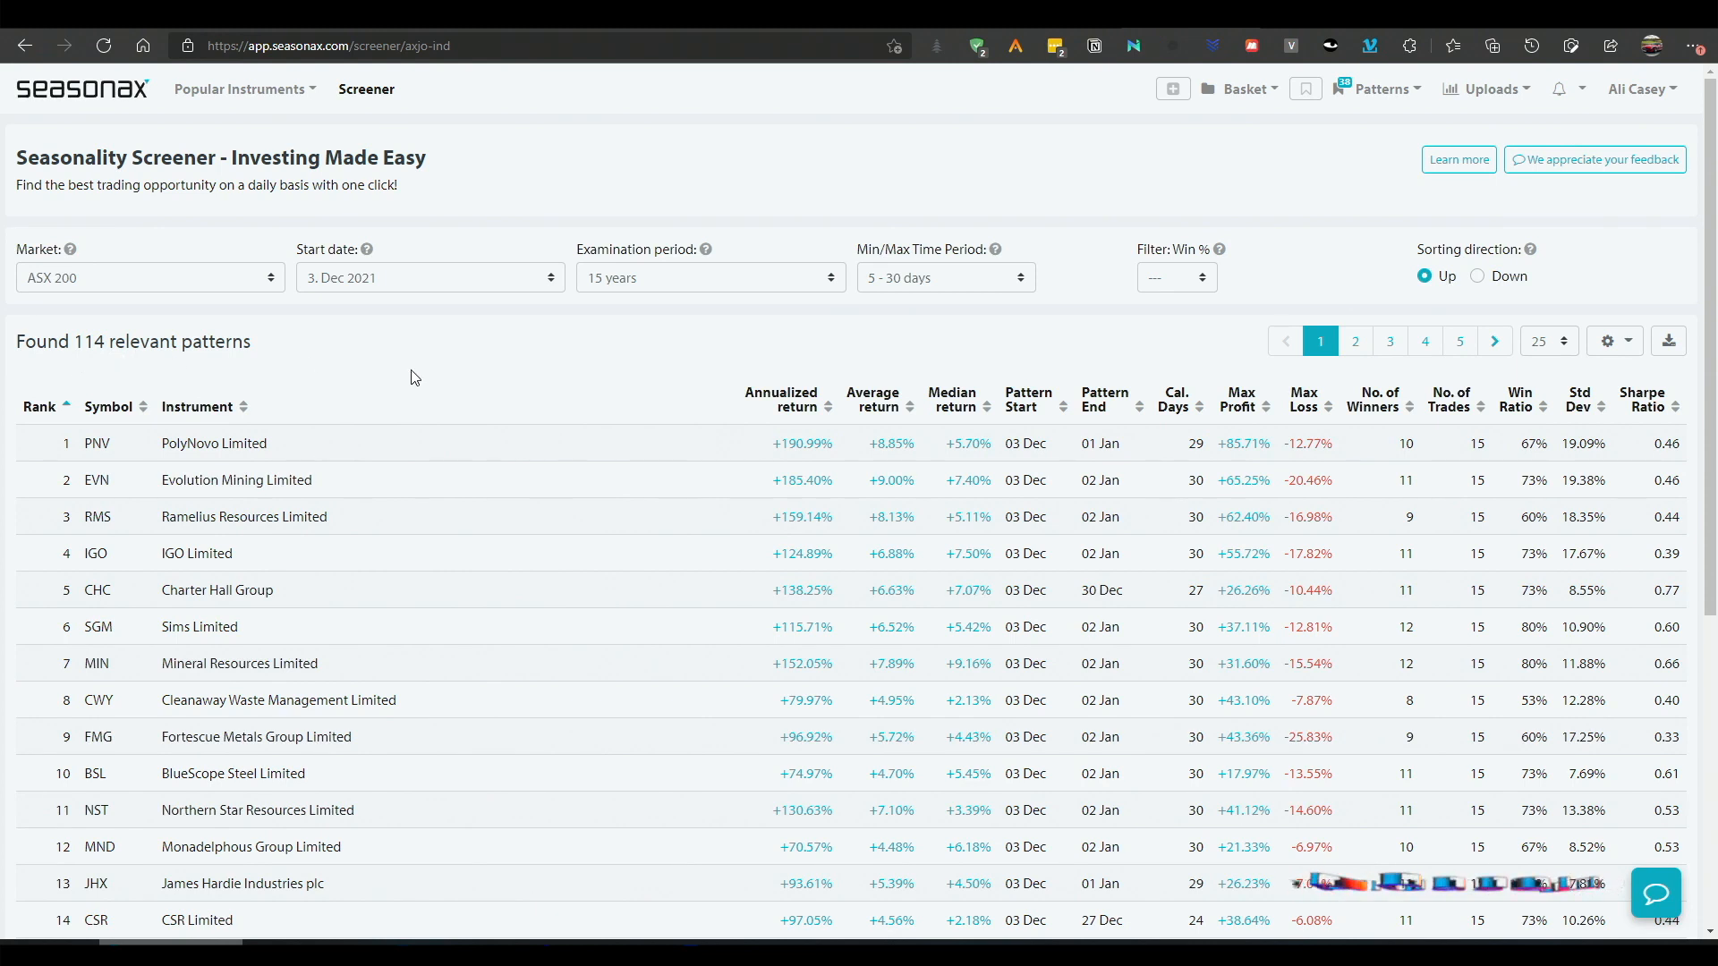
pyautogui.moveTo(1163, 298)
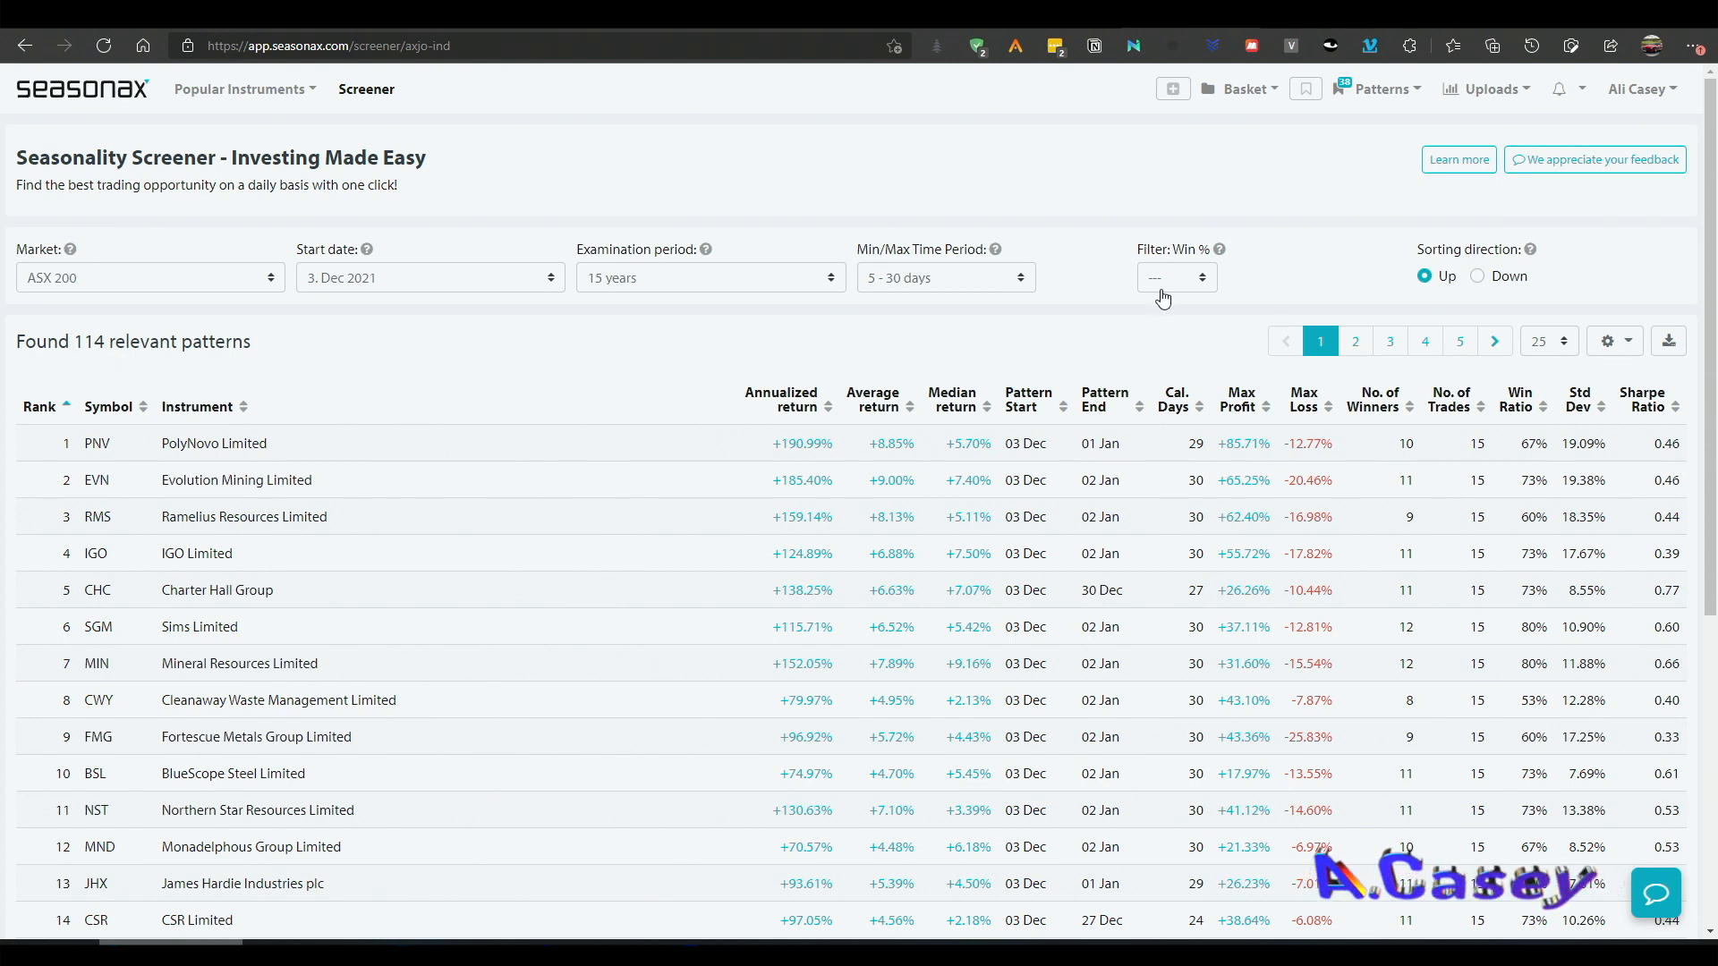
# Step: Filter ASX 200 patterns to 80% win rate, rank by median return, open Mineral Resources
pyautogui.click(1175, 277)
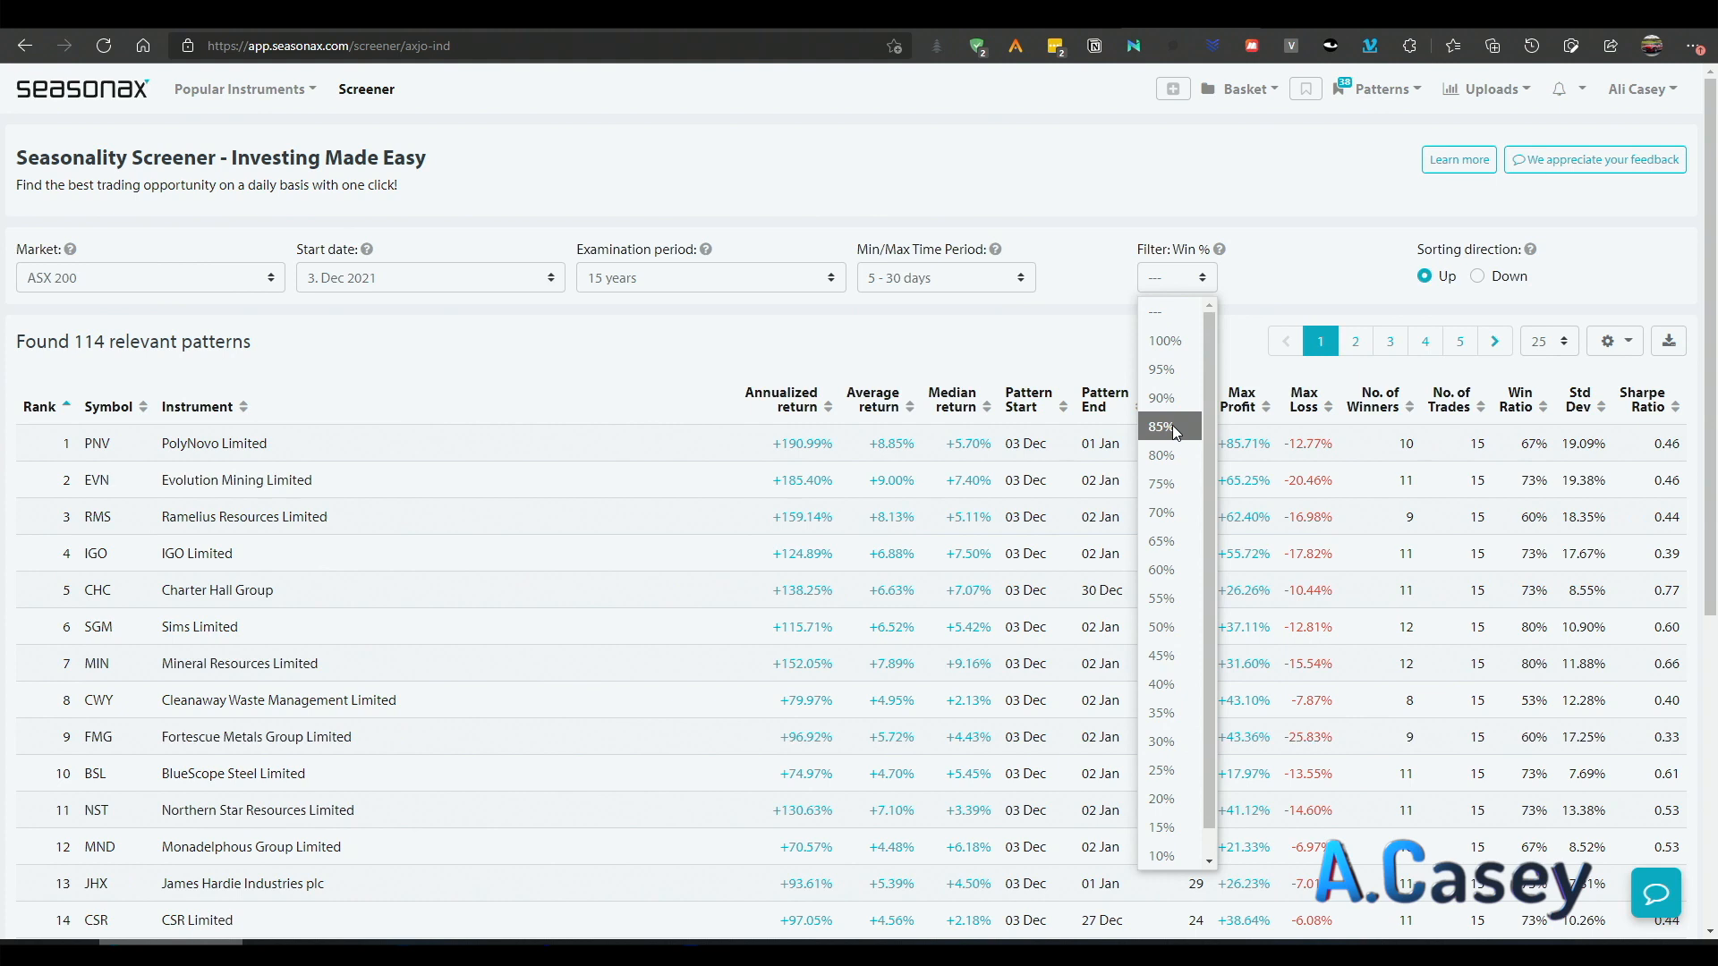
pyautogui.click(1161, 455)
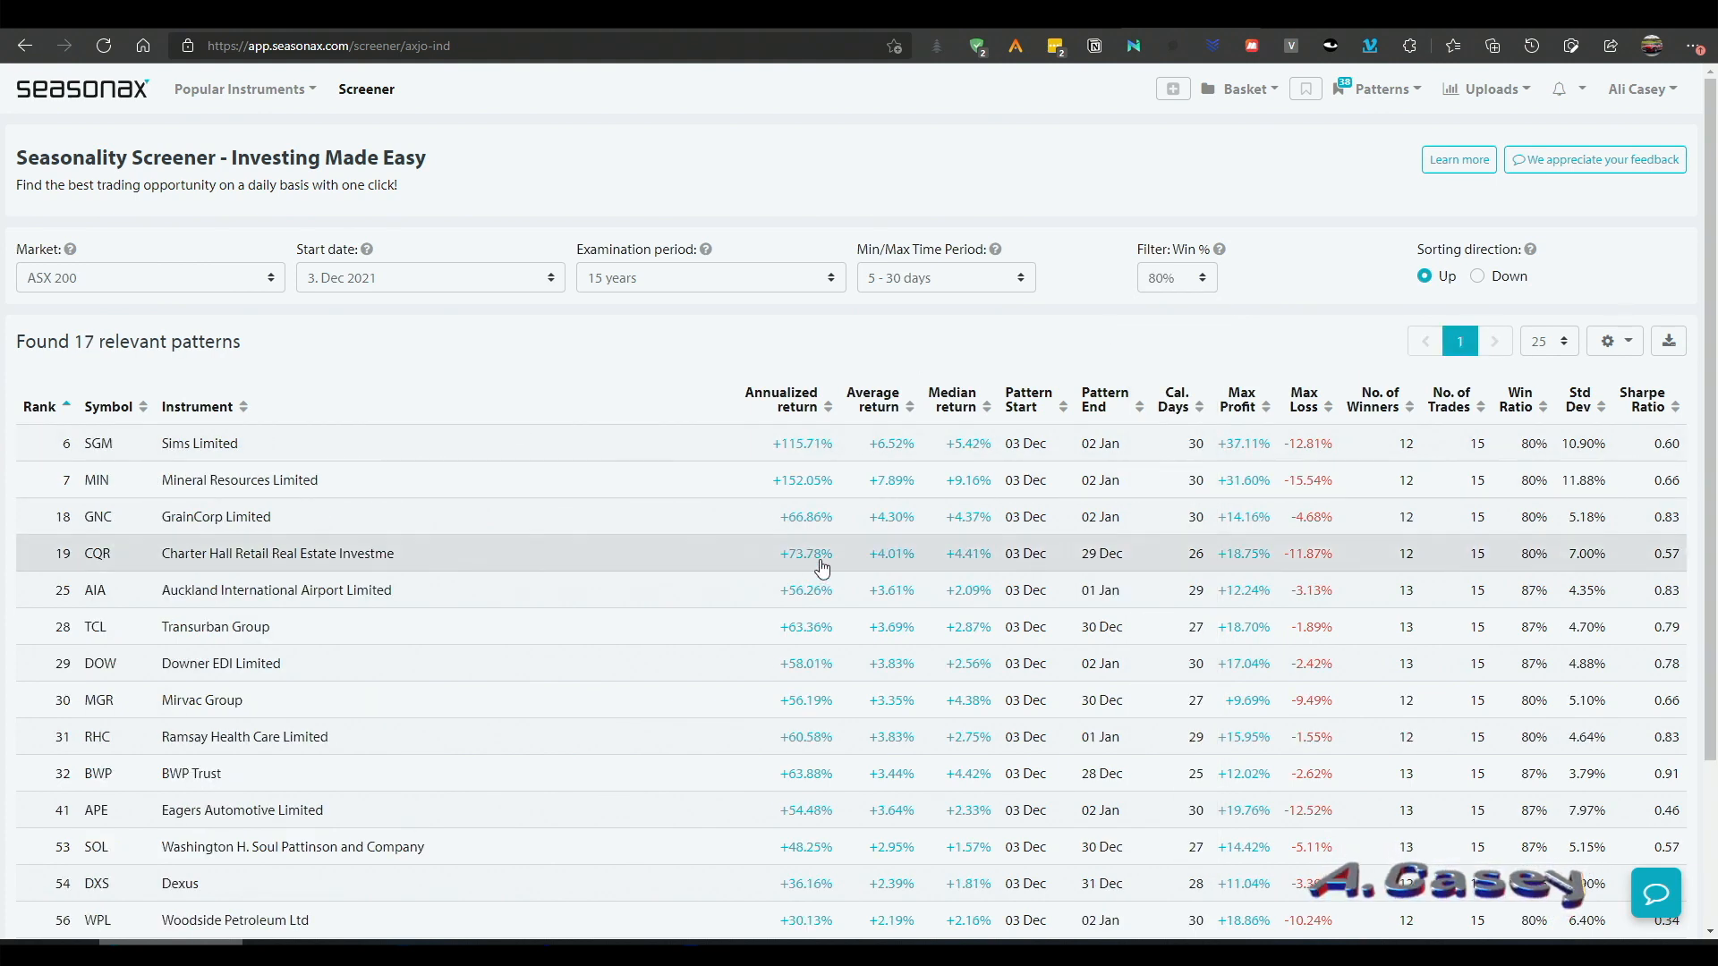
pyautogui.click(951, 399)
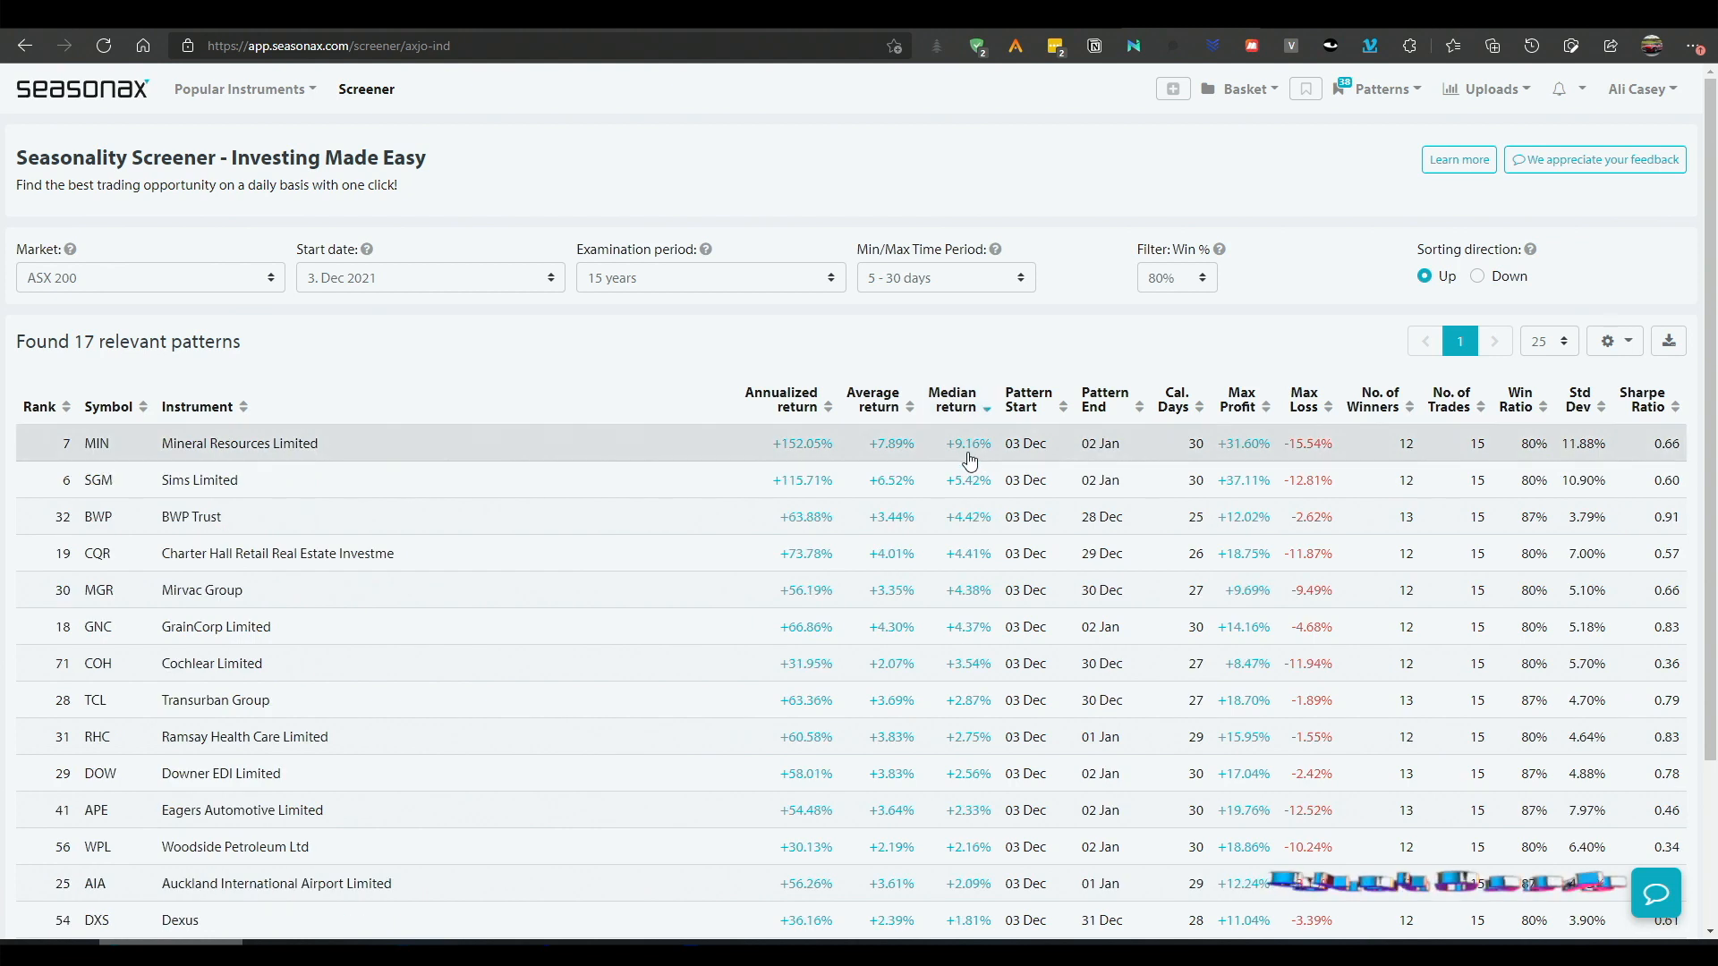
pyautogui.moveTo(973, 575)
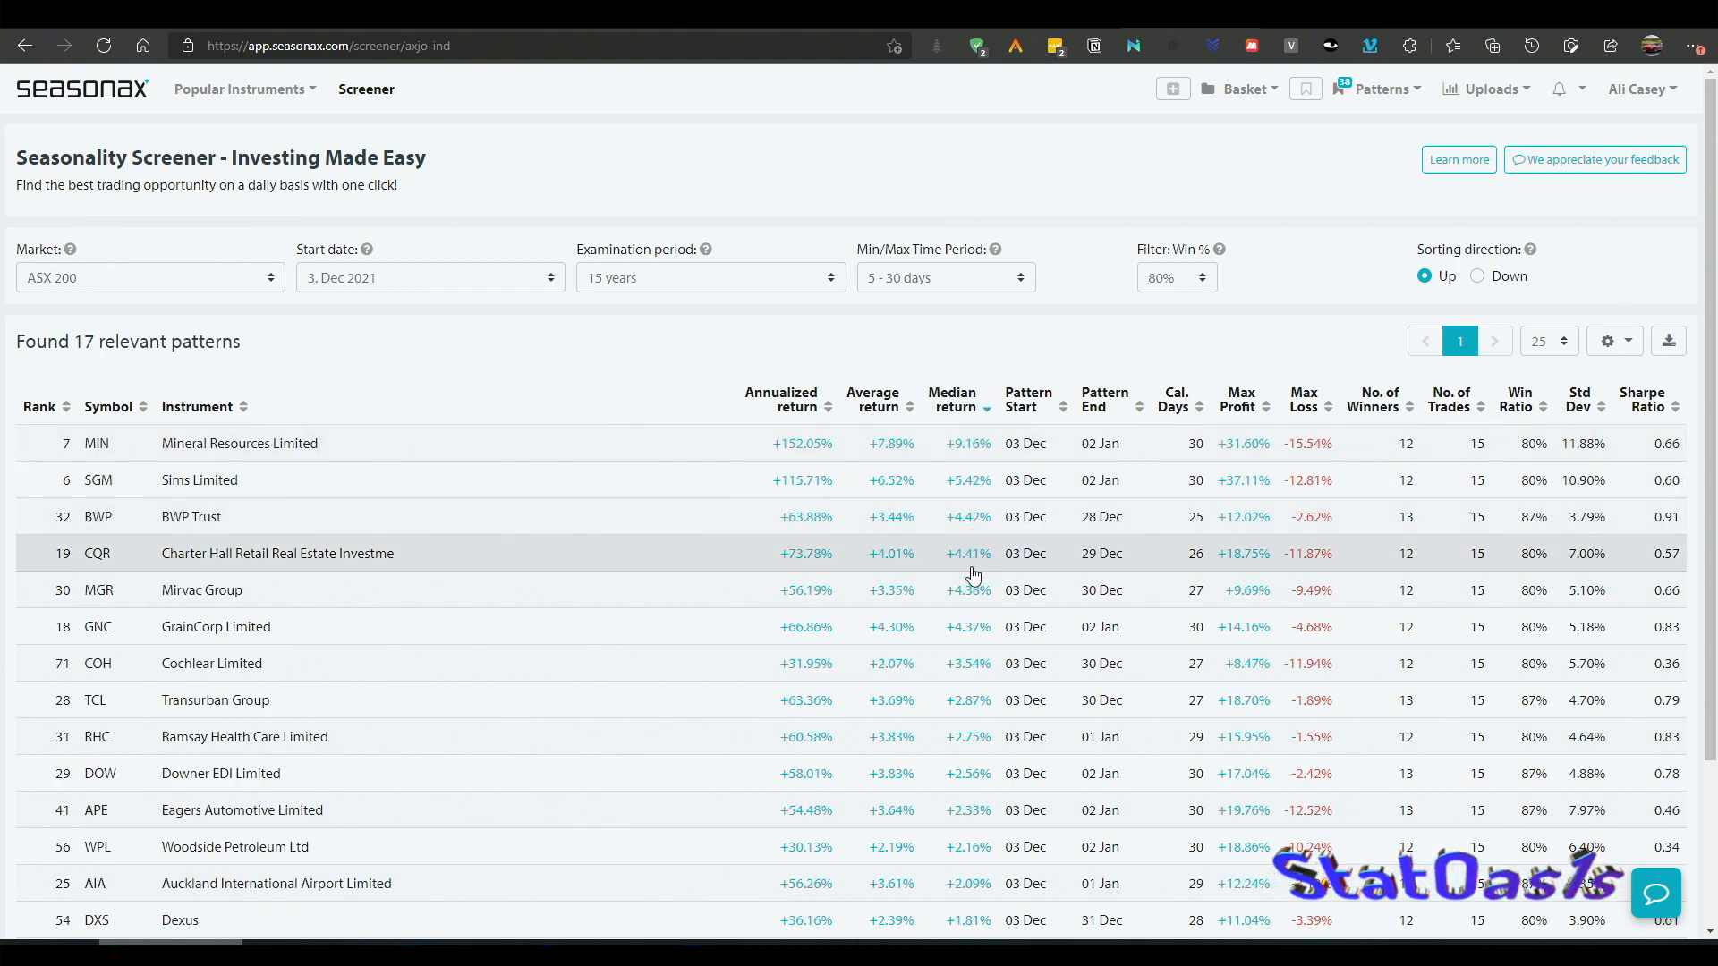
pyautogui.moveTo(975, 444)
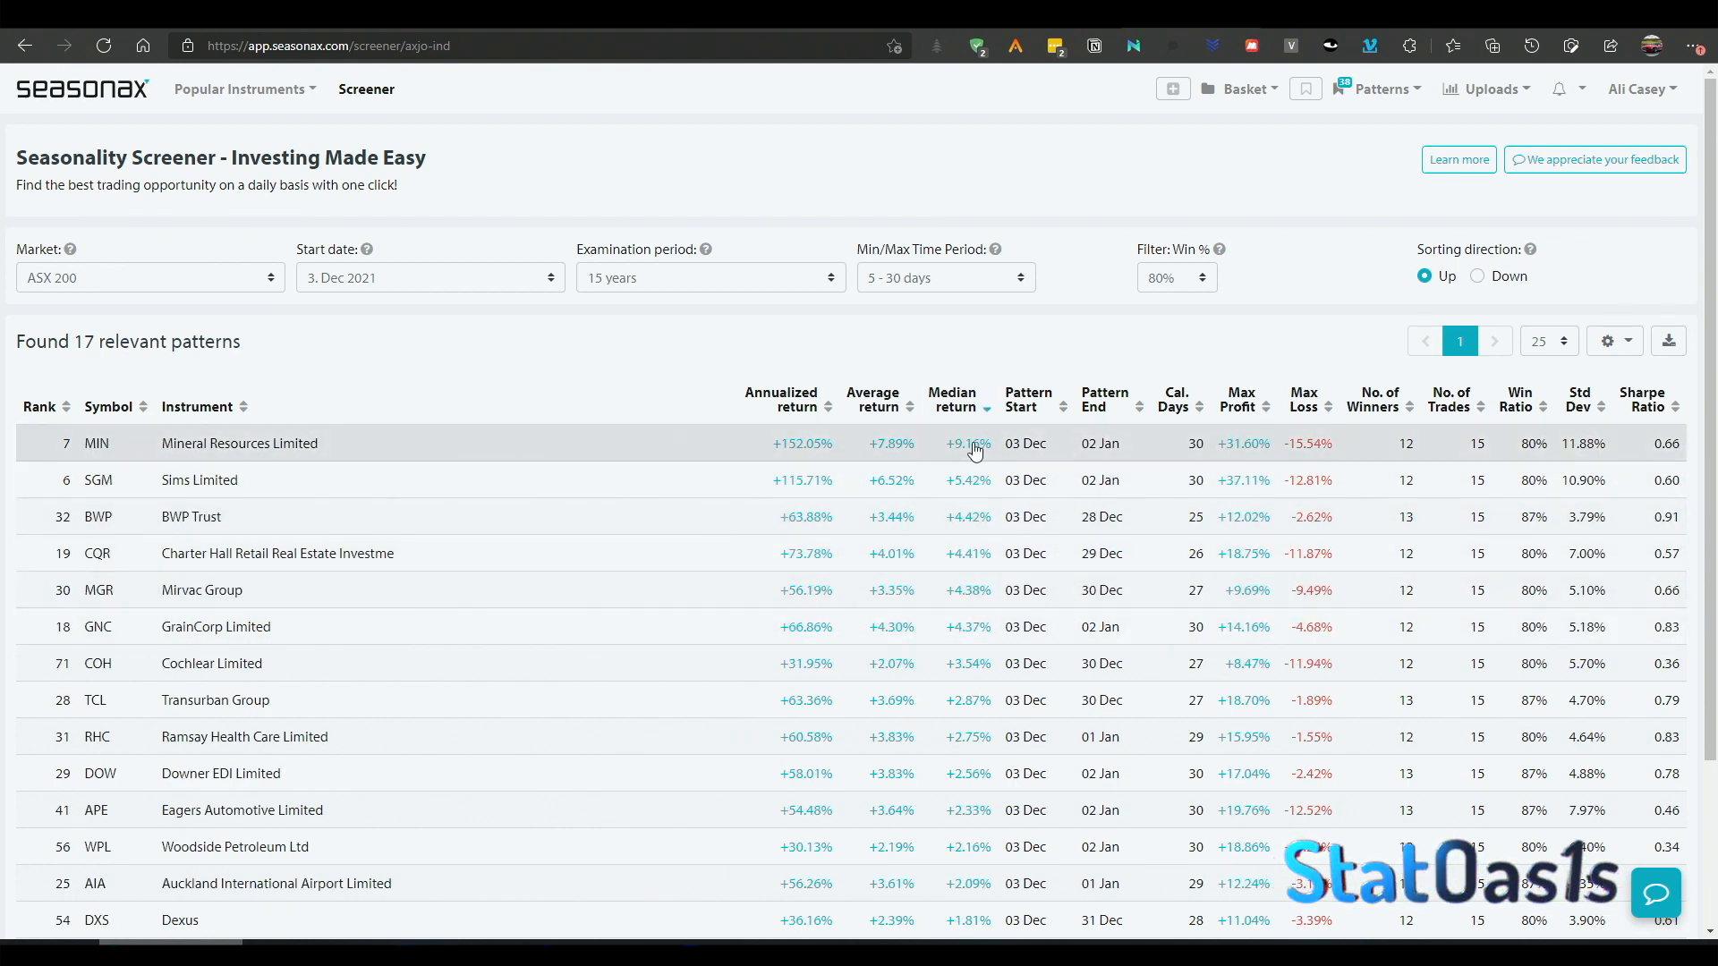
pyautogui.moveTo(980, 597)
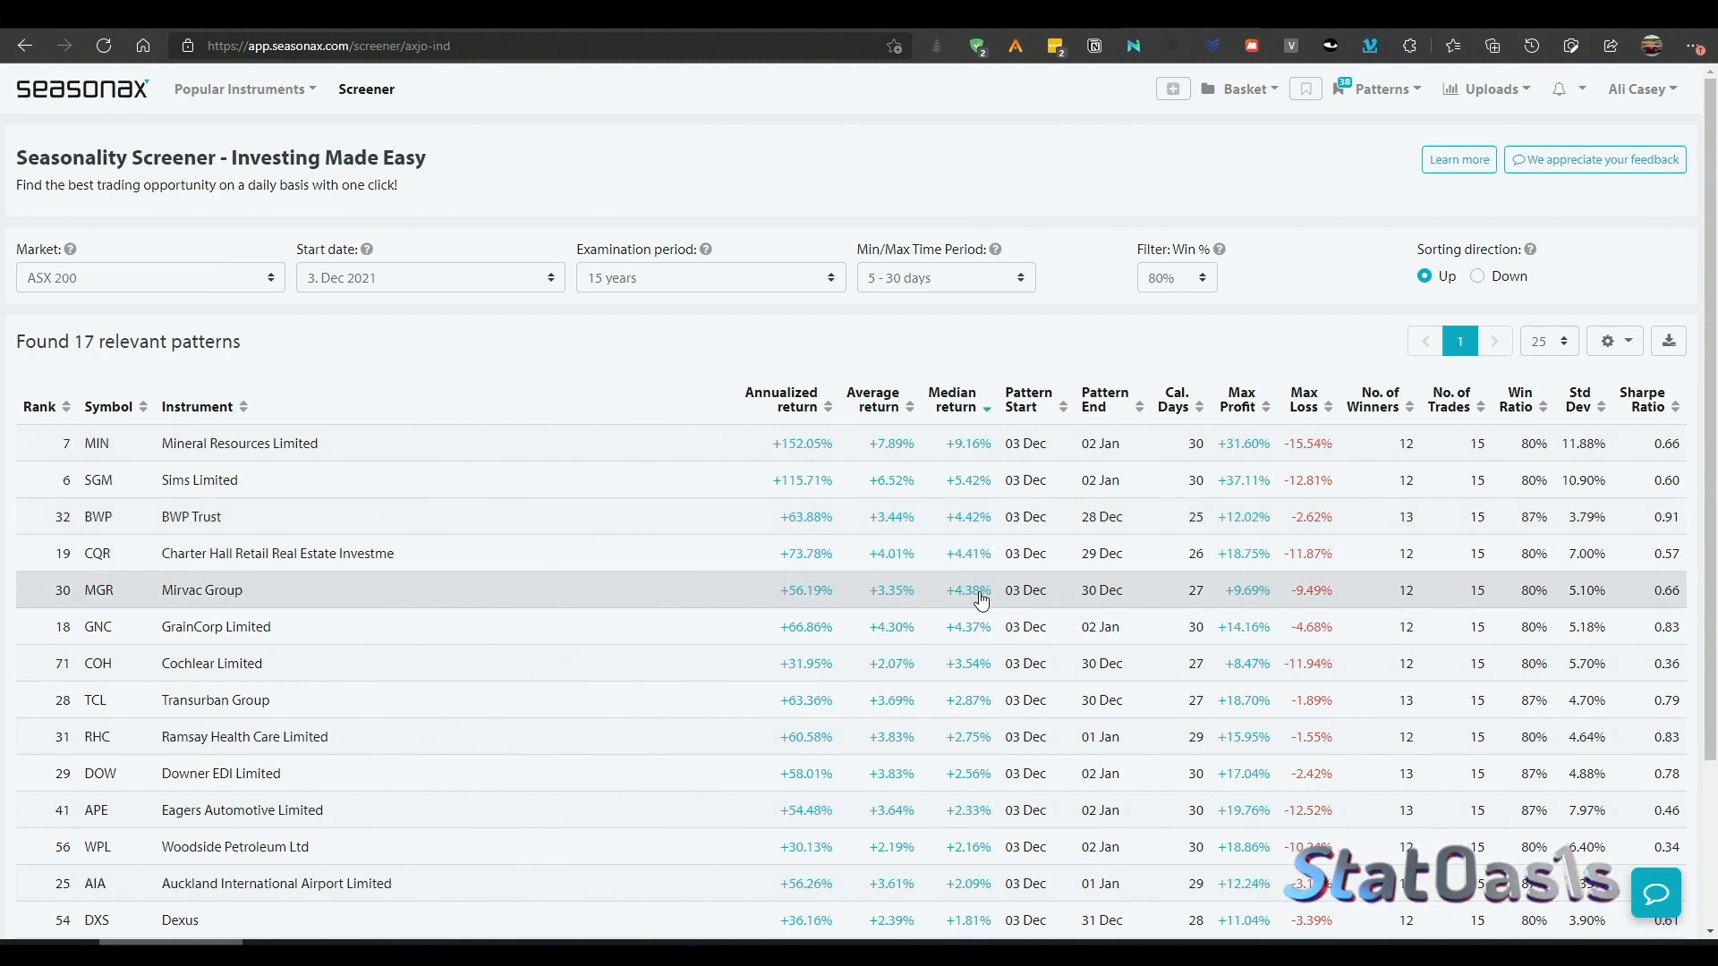
pyautogui.moveTo(481, 451)
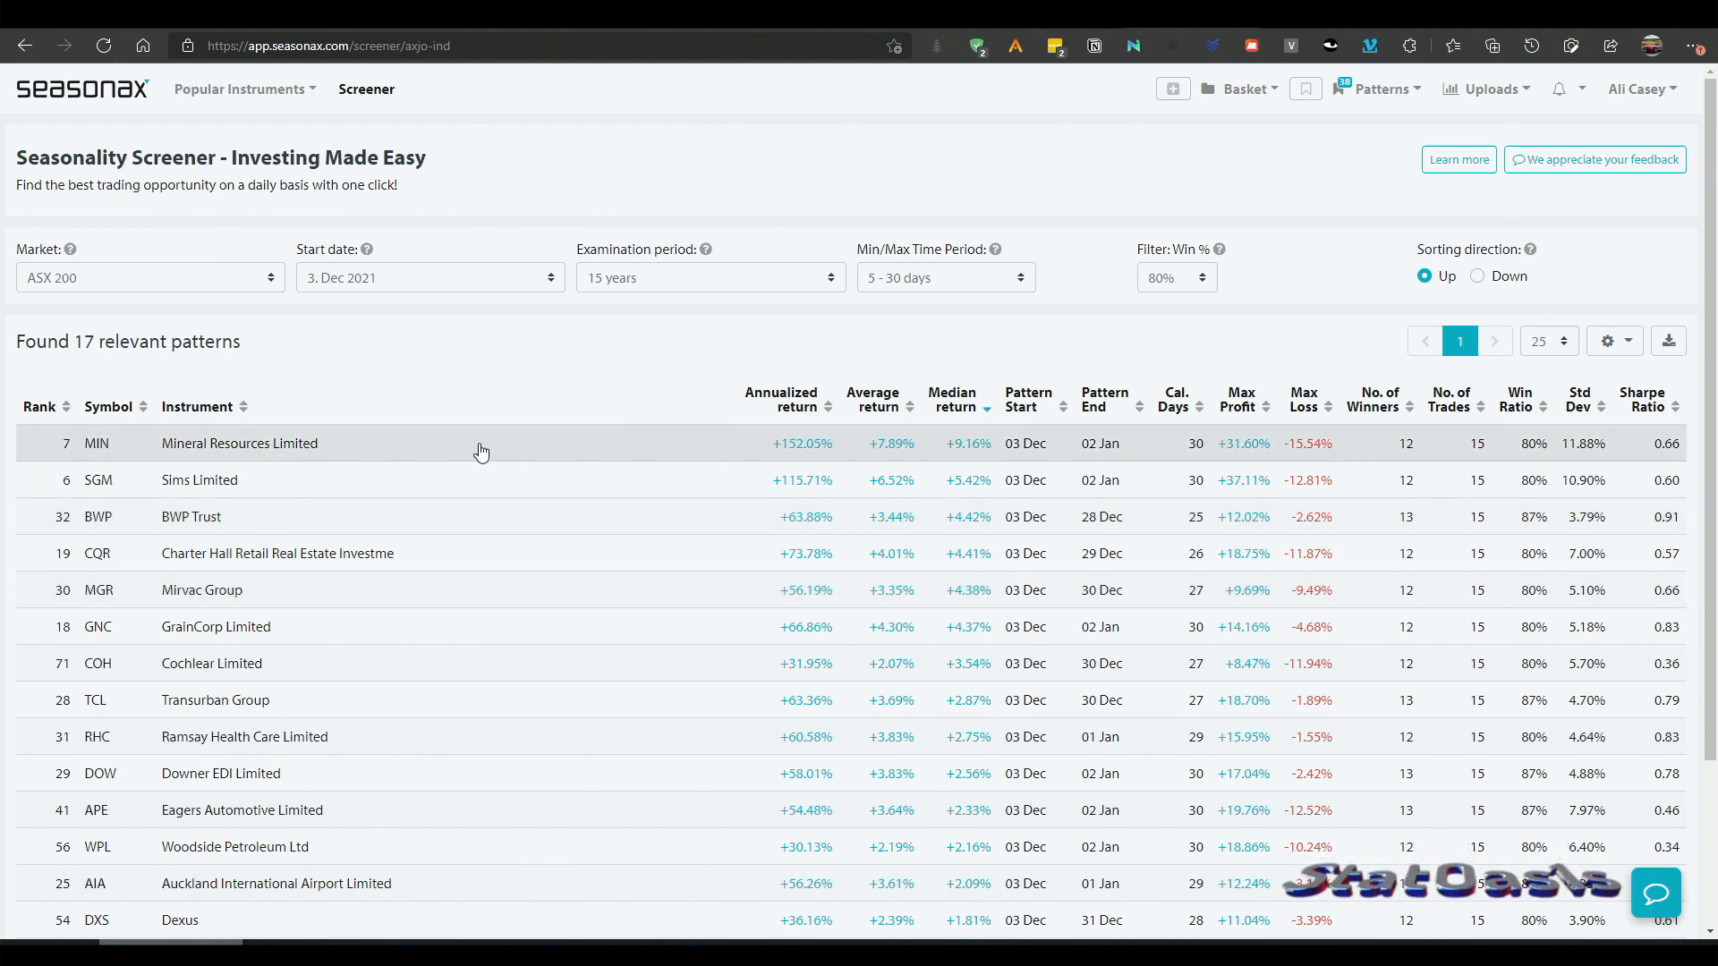
pyautogui.click(239, 443)
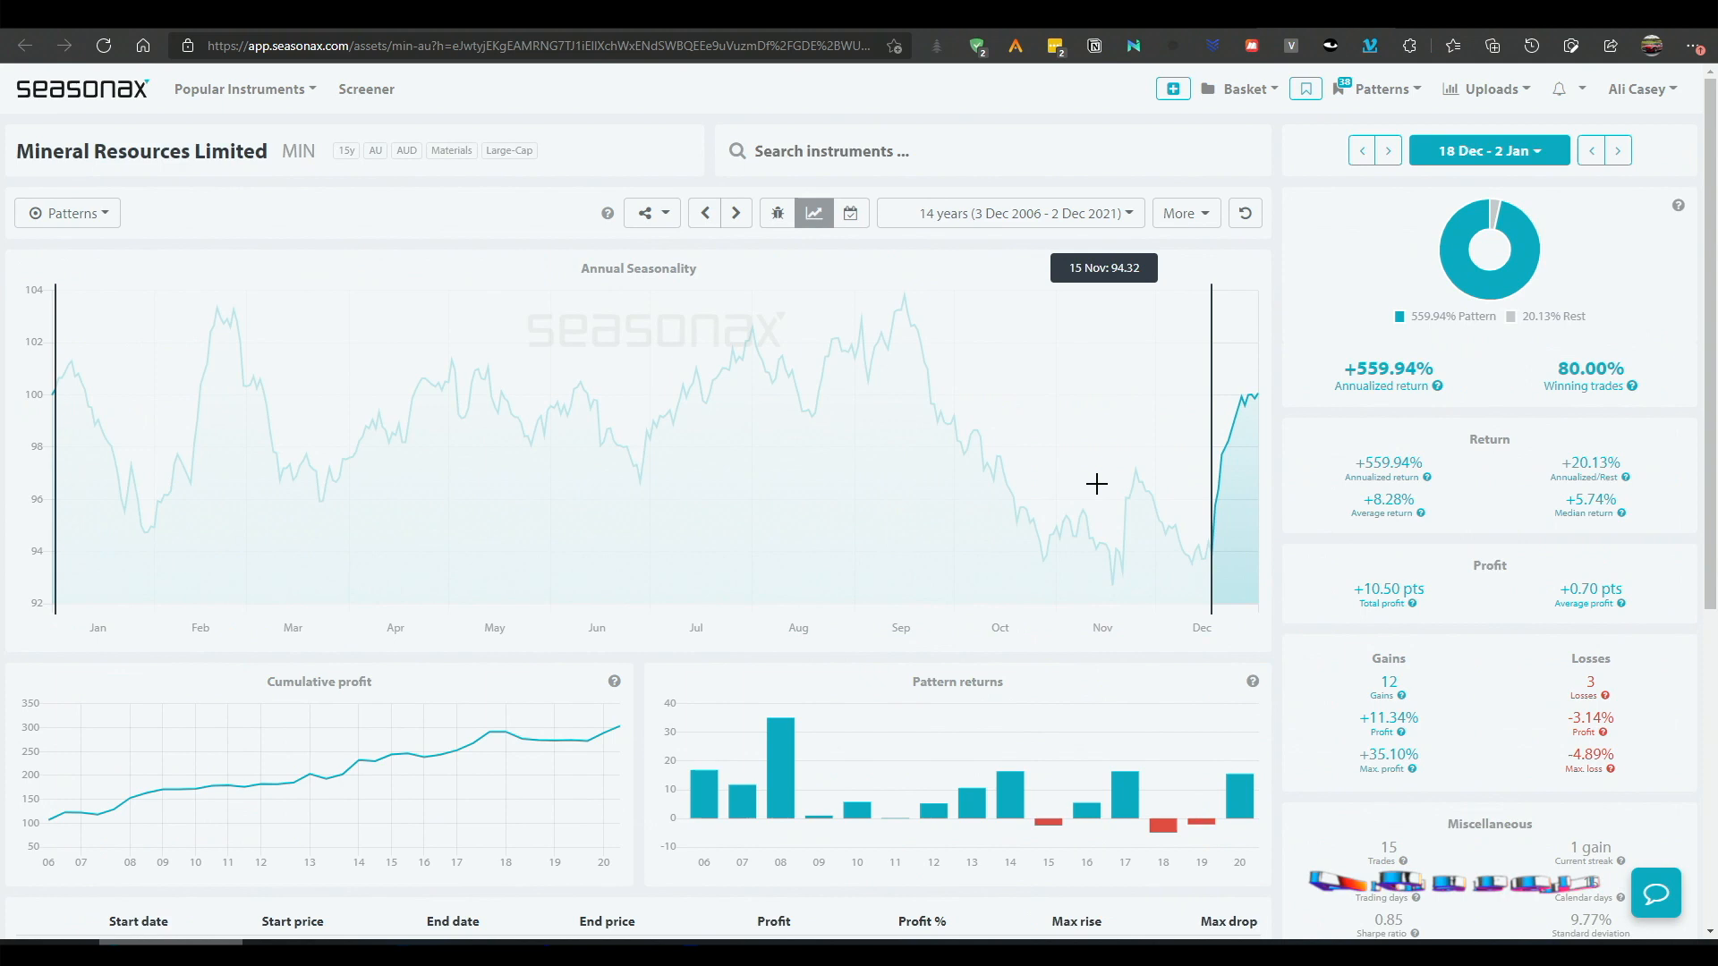
pyautogui.moveTo(1210, 564)
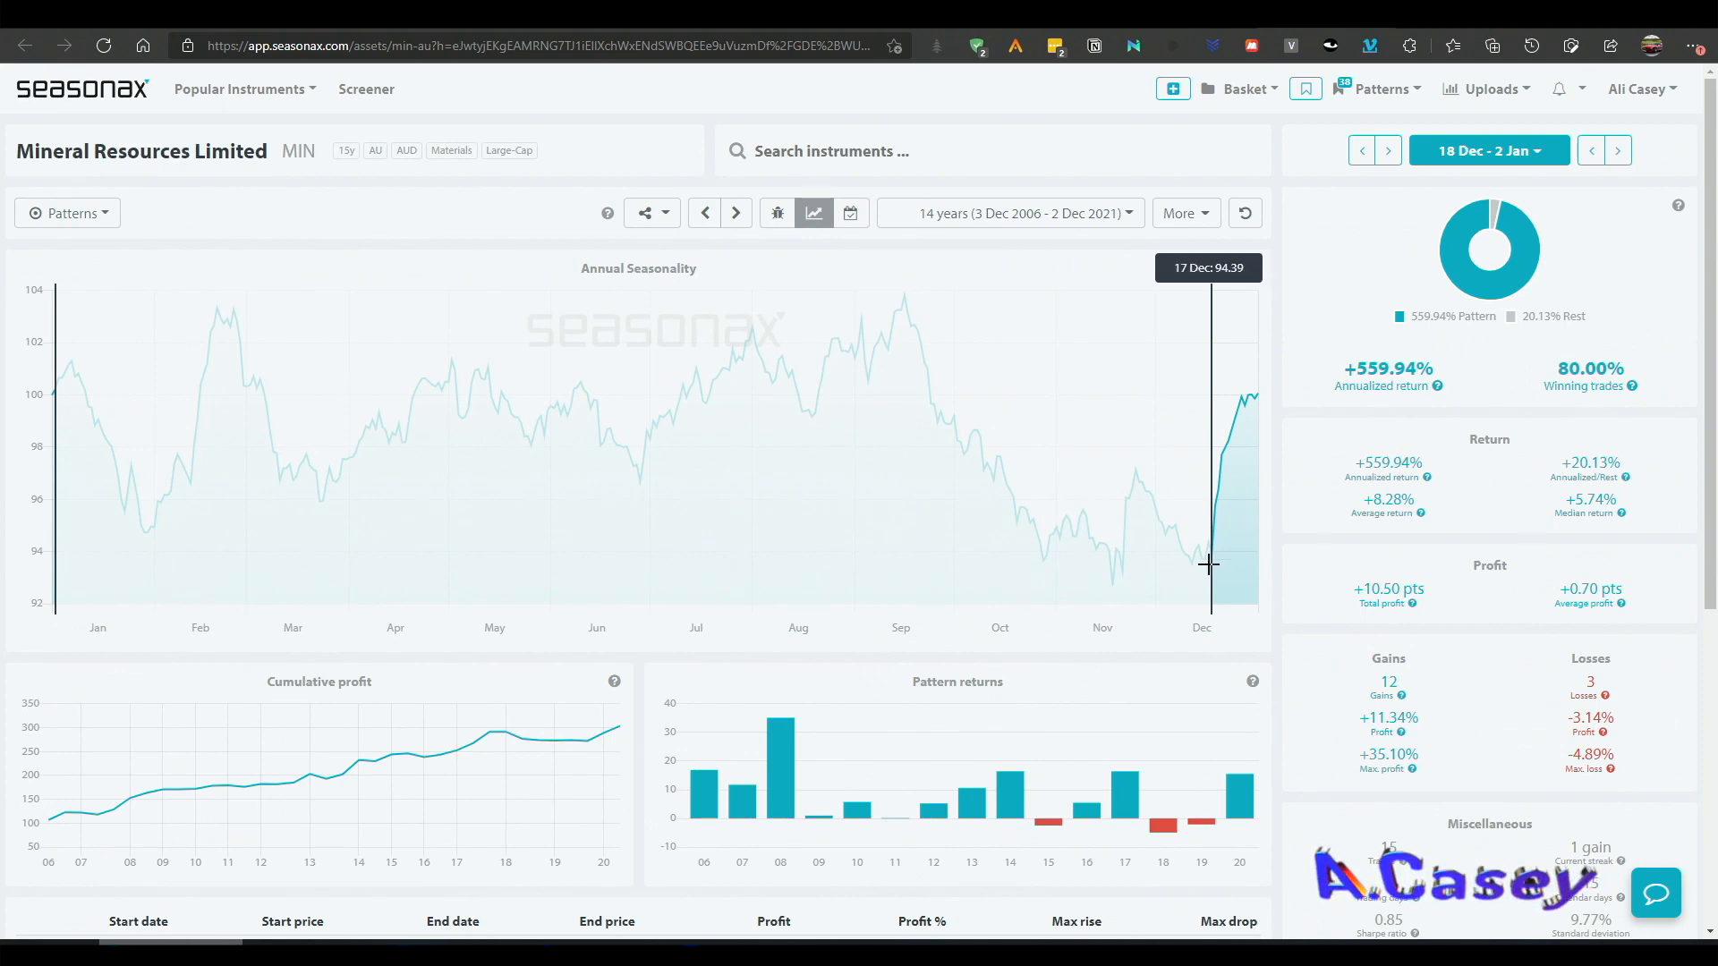
pyautogui.moveTo(1463, 175)
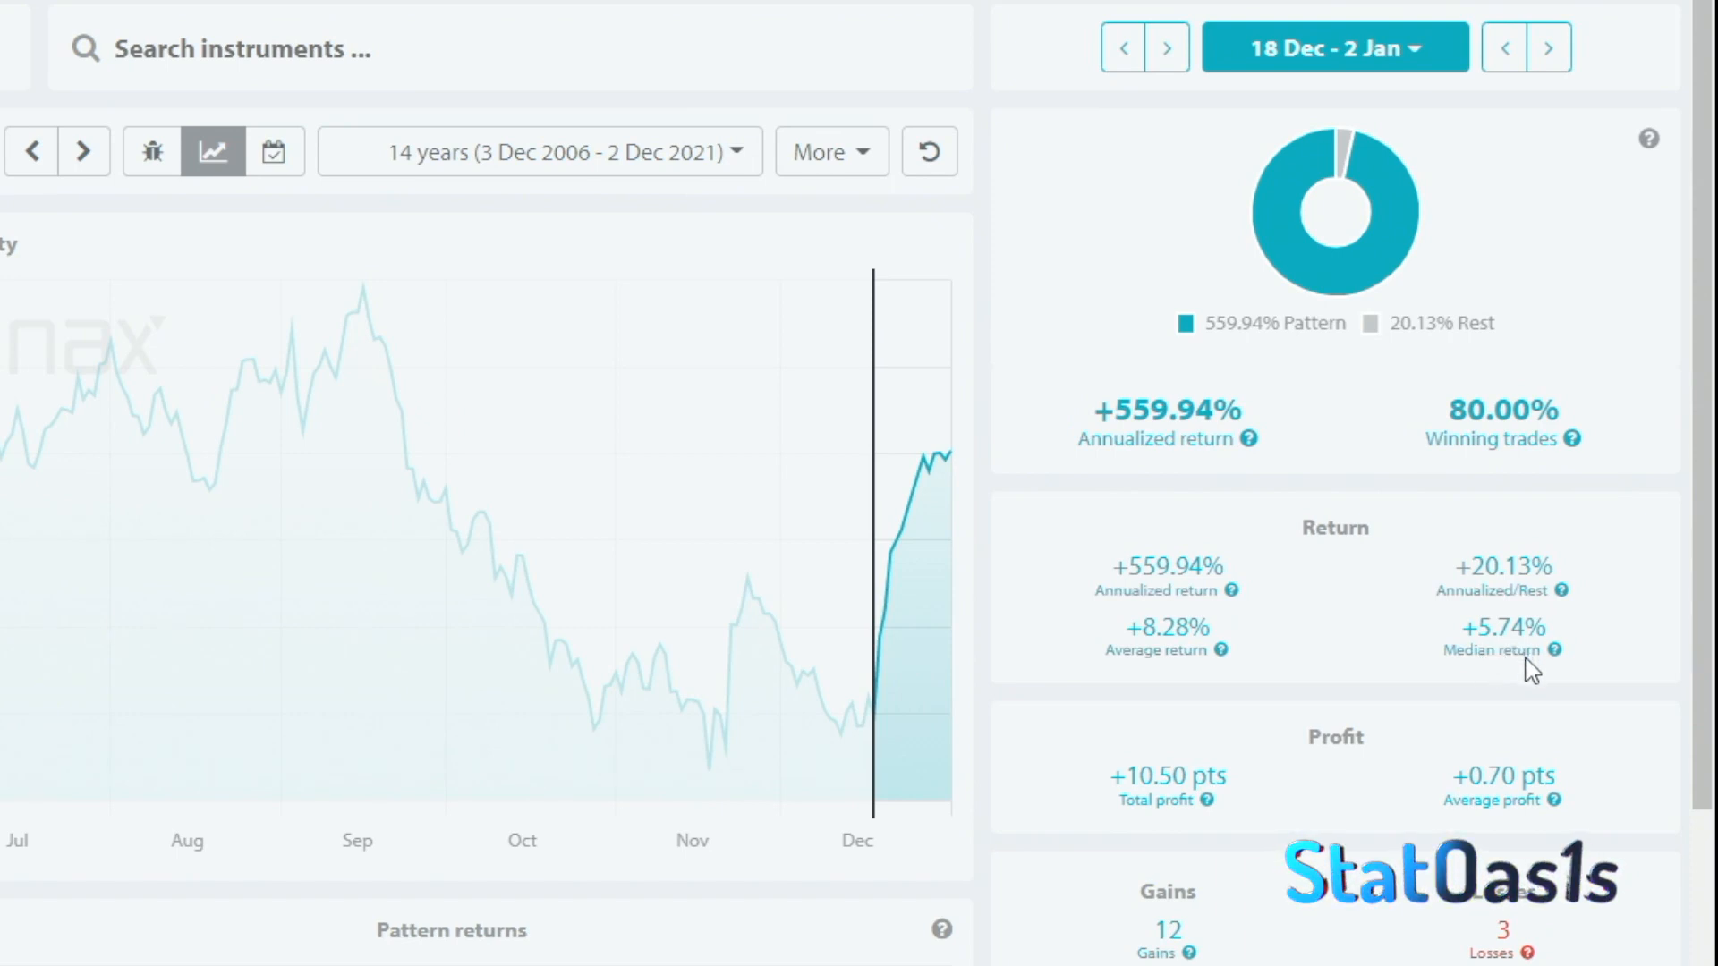
pyautogui.click(1548, 47)
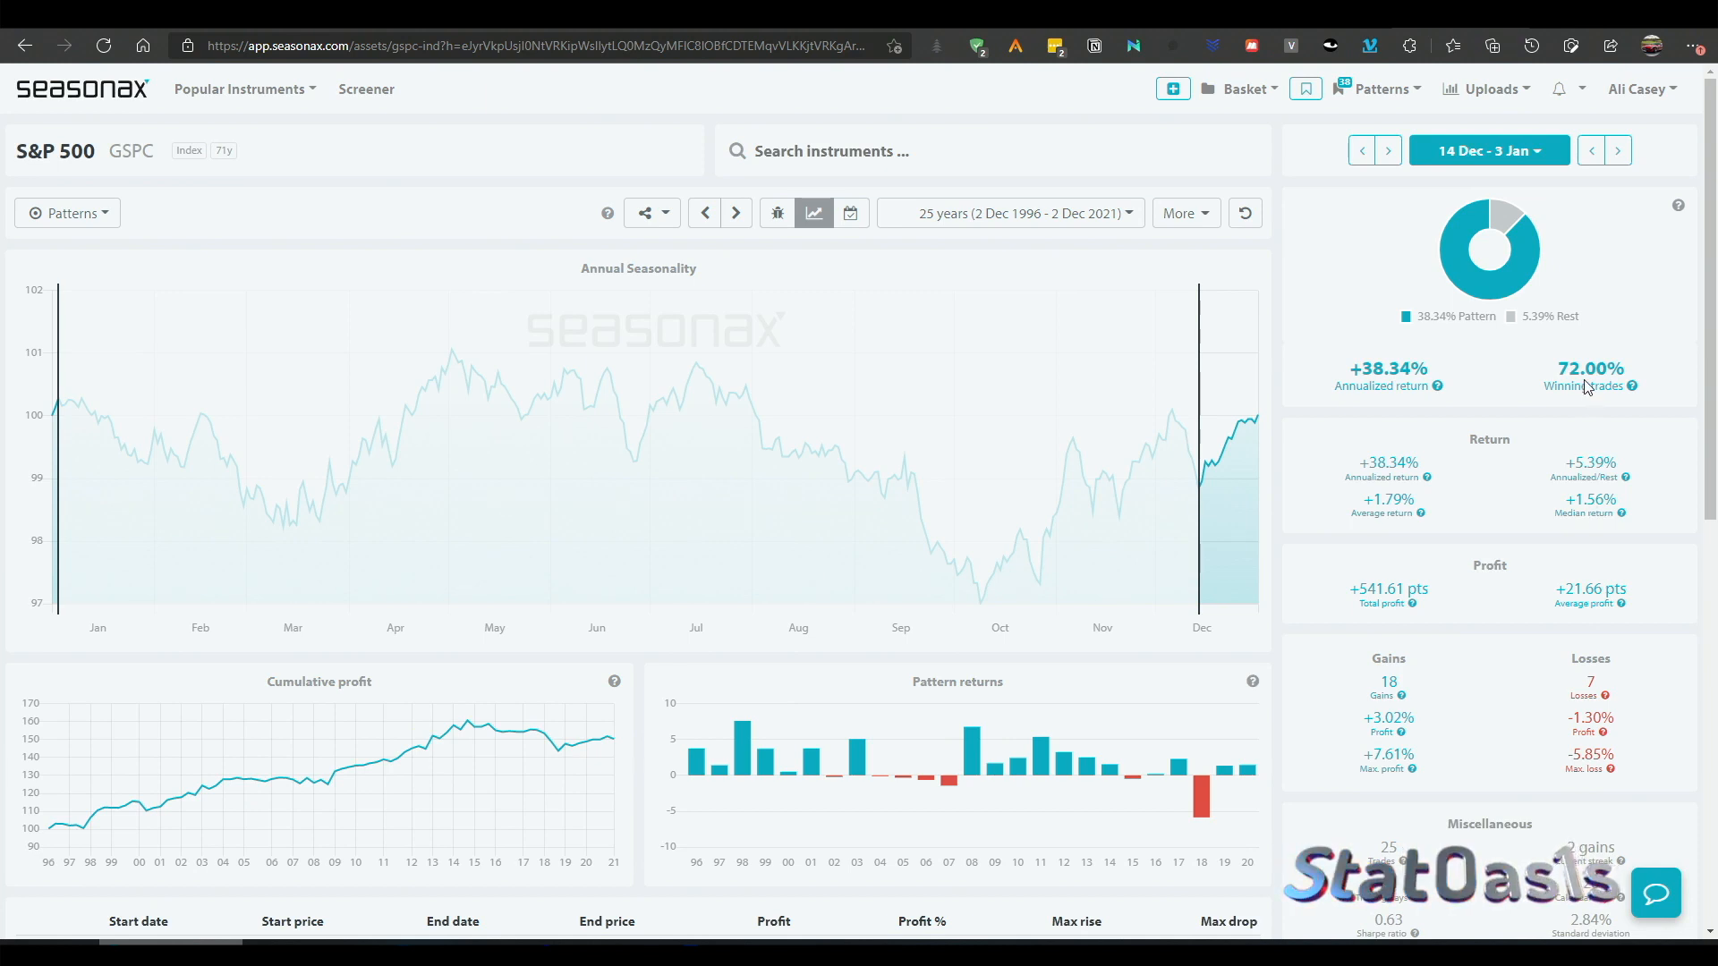
pyautogui.moveTo(934, 229)
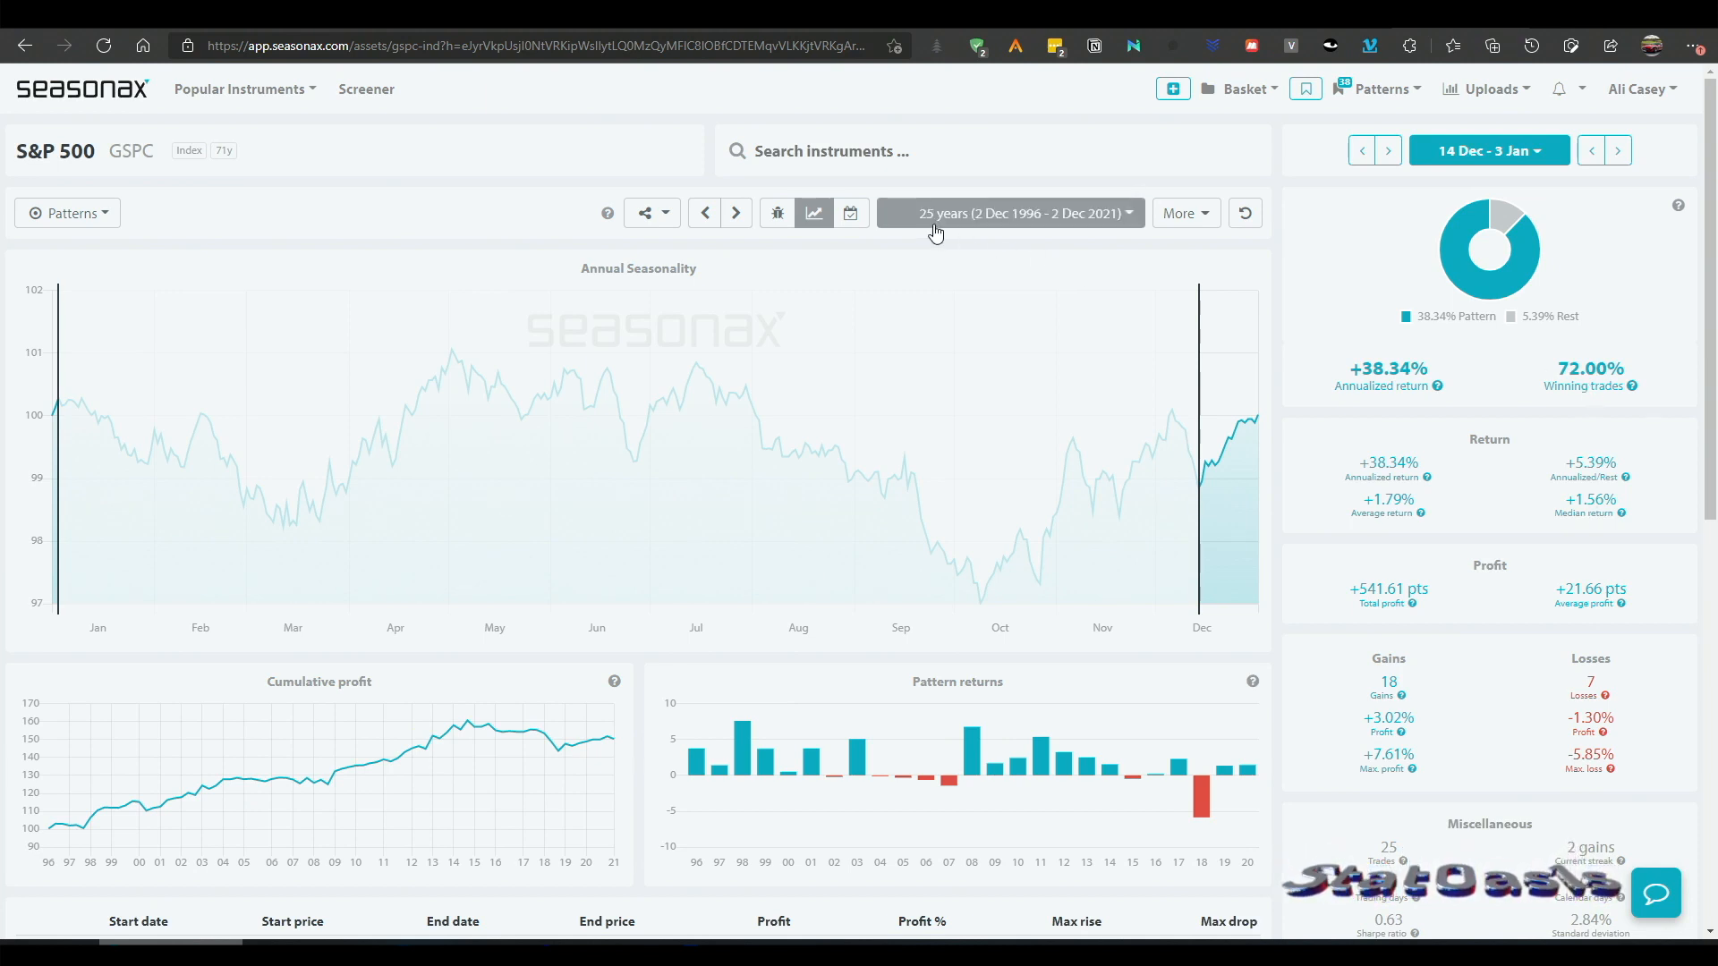
pyautogui.moveTo(1077, 213)
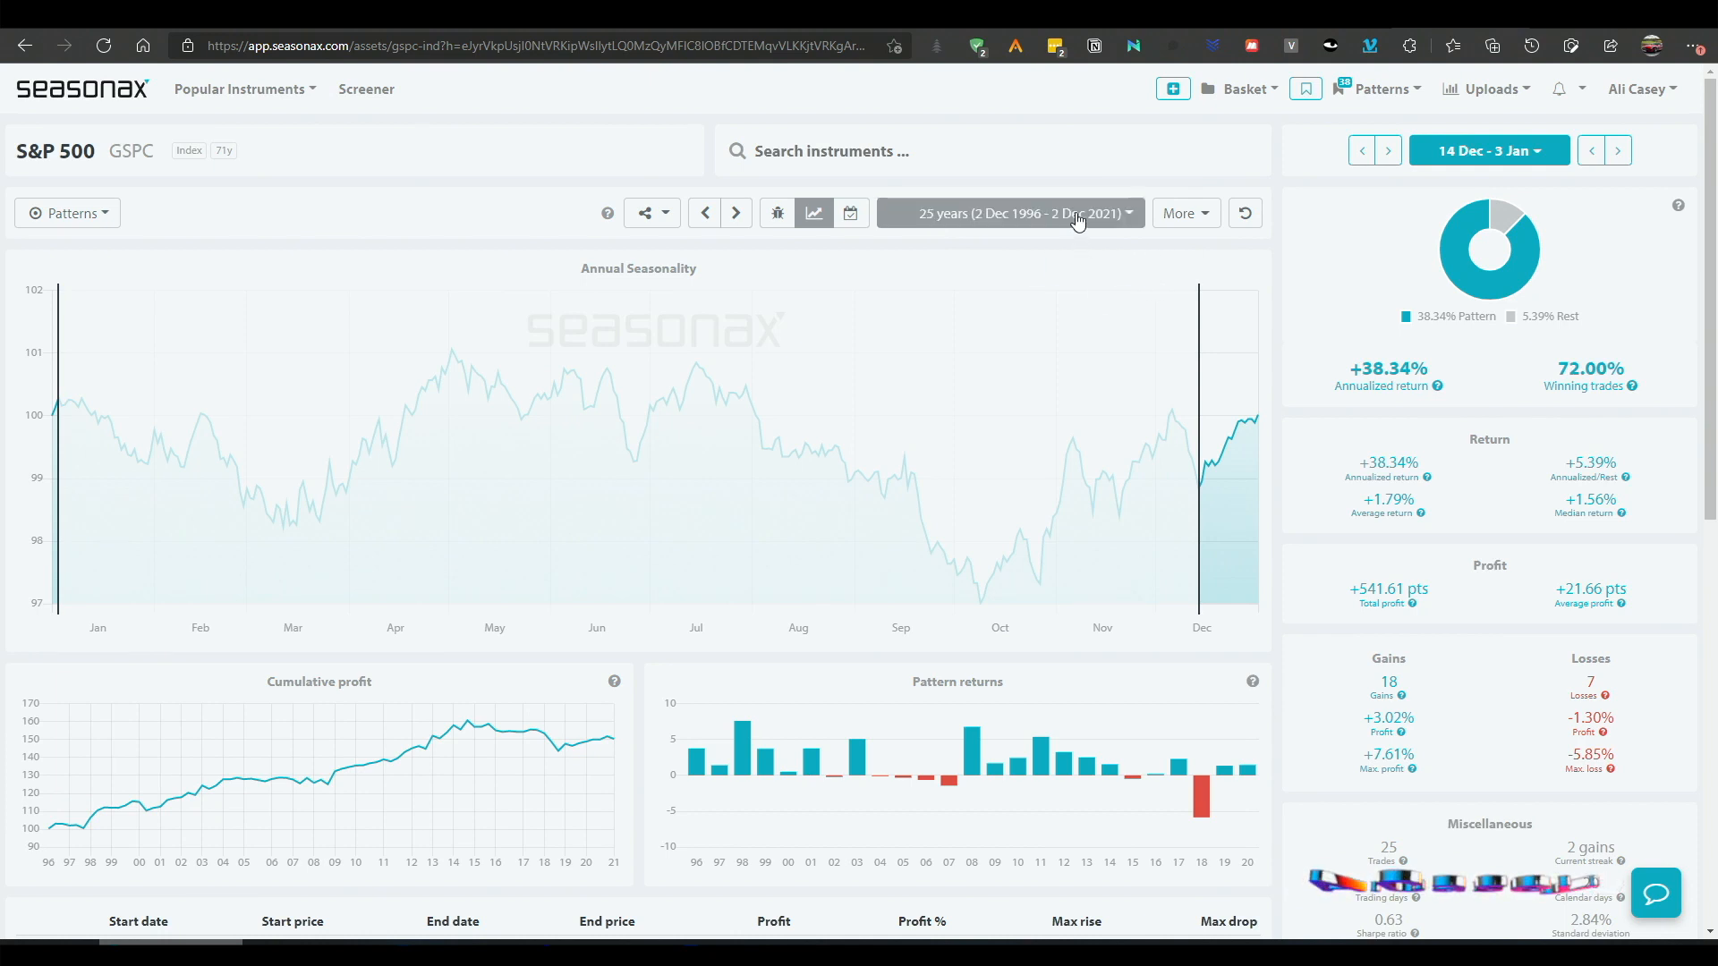
# Step: Compare 71-year and 10-year histories, then set the S&P 500 chart to 25 years
pyautogui.click(1008, 213)
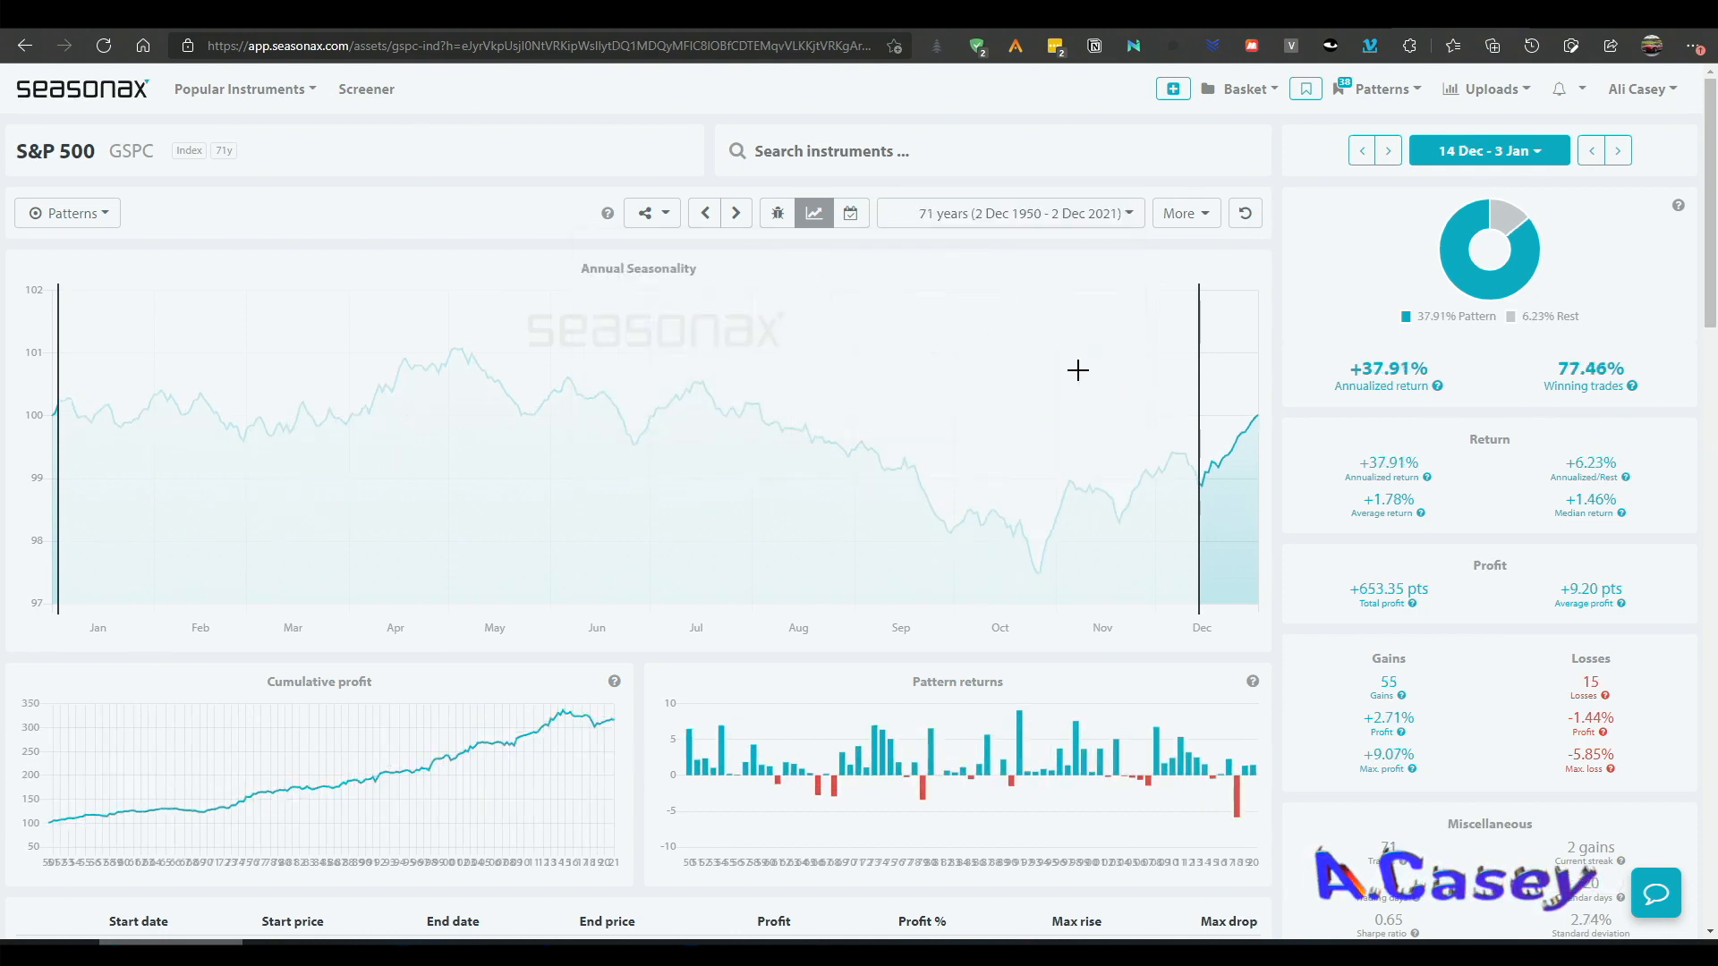
pyautogui.moveTo(1011, 238)
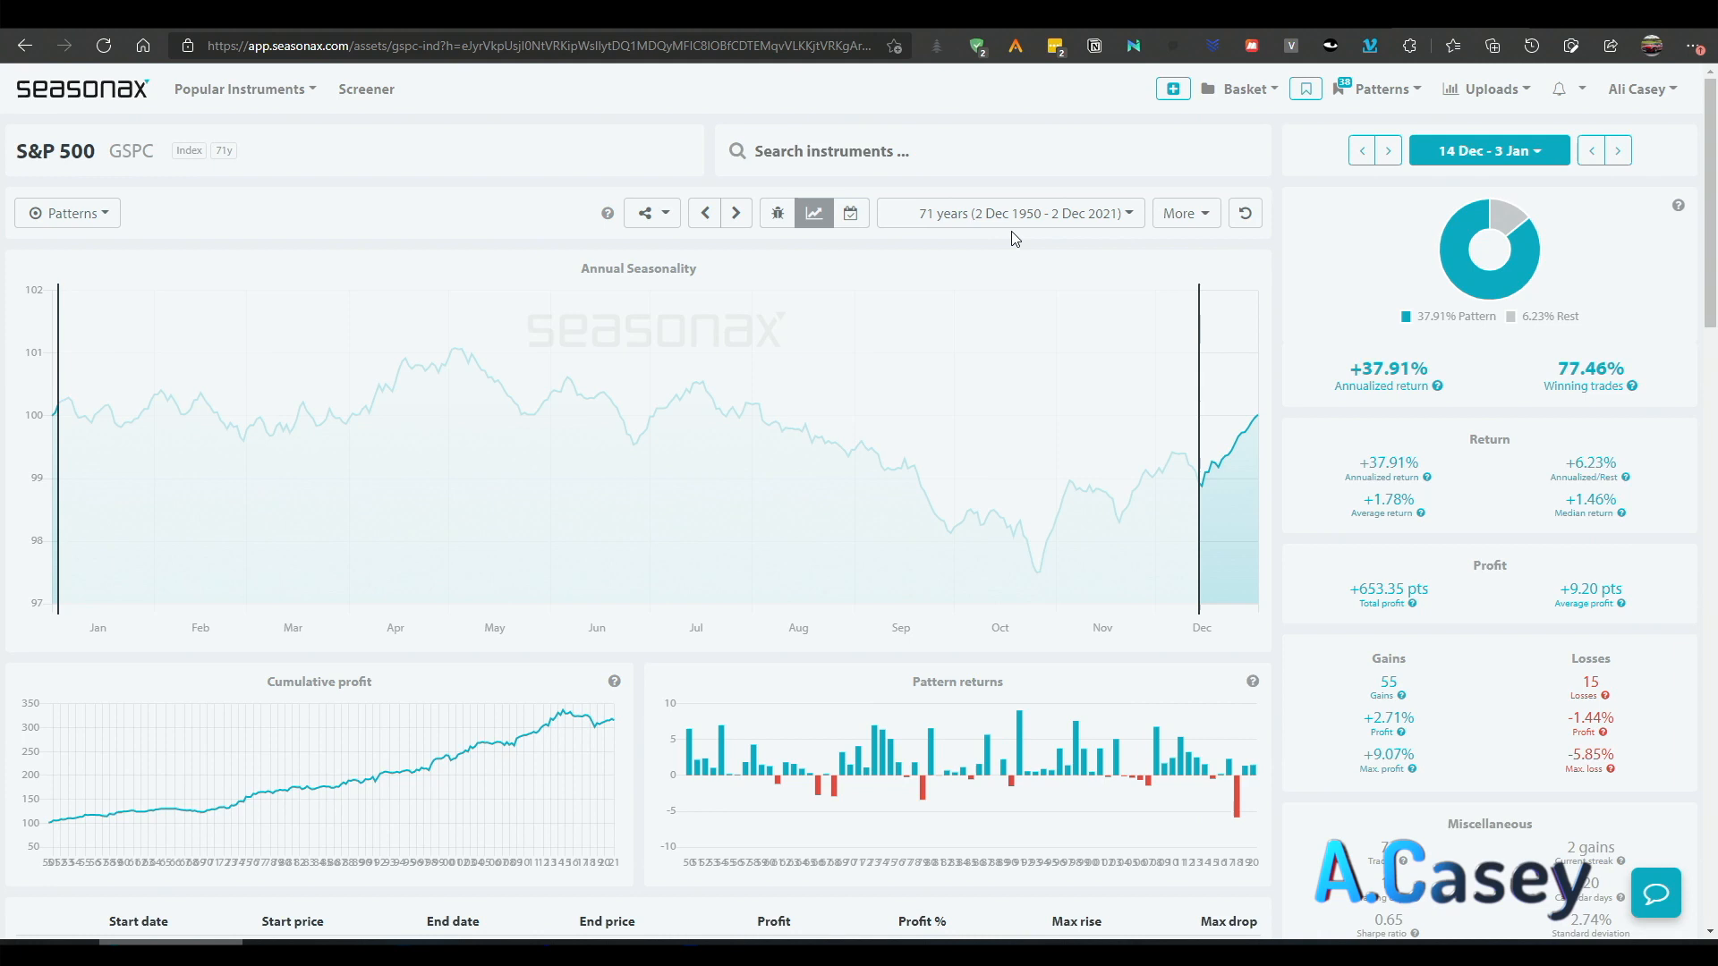
pyautogui.moveTo(1568, 382)
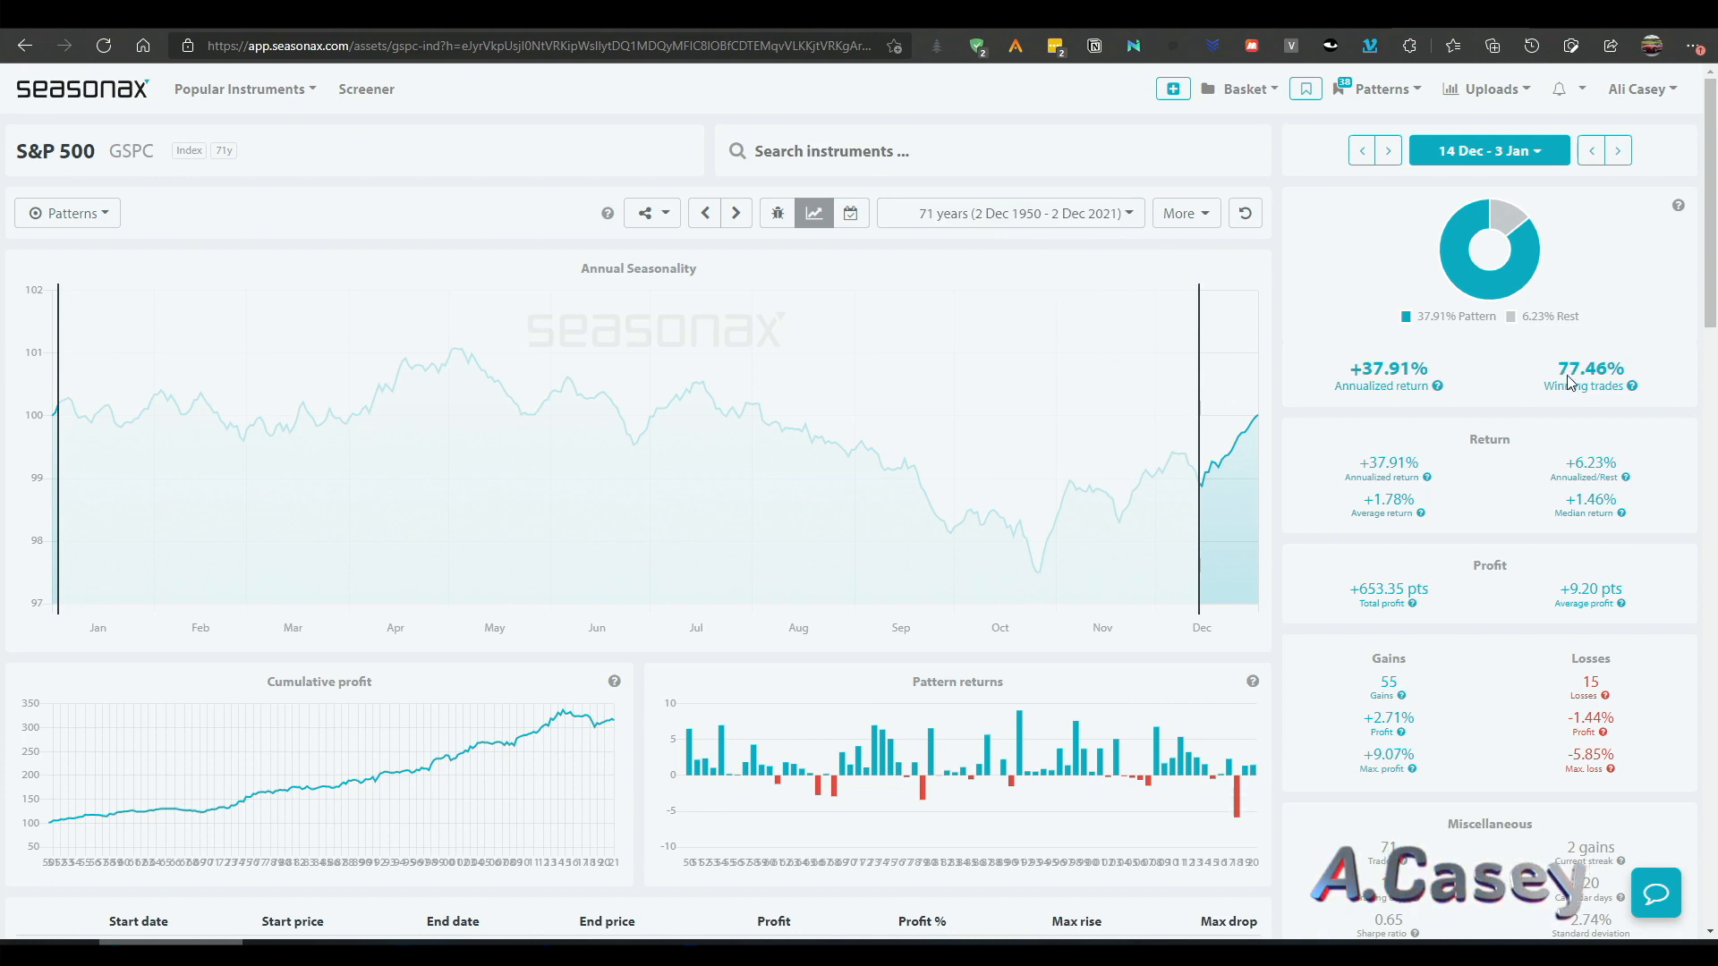
pyautogui.moveTo(1572, 389)
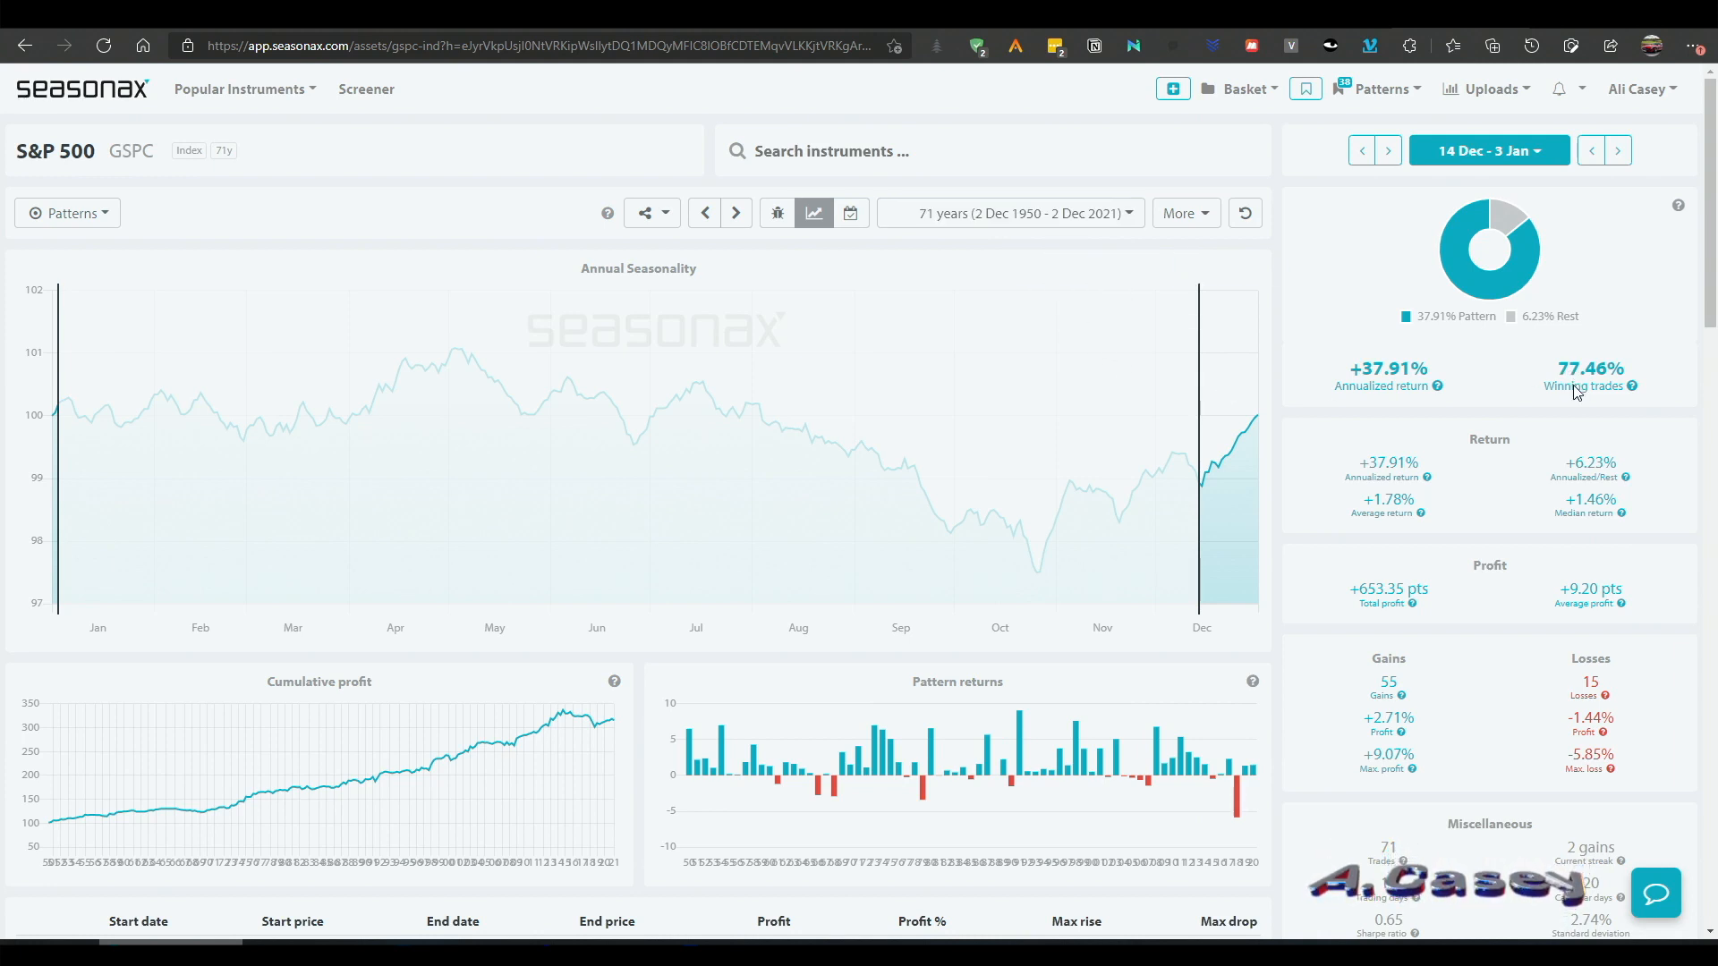
pyautogui.moveTo(1597, 516)
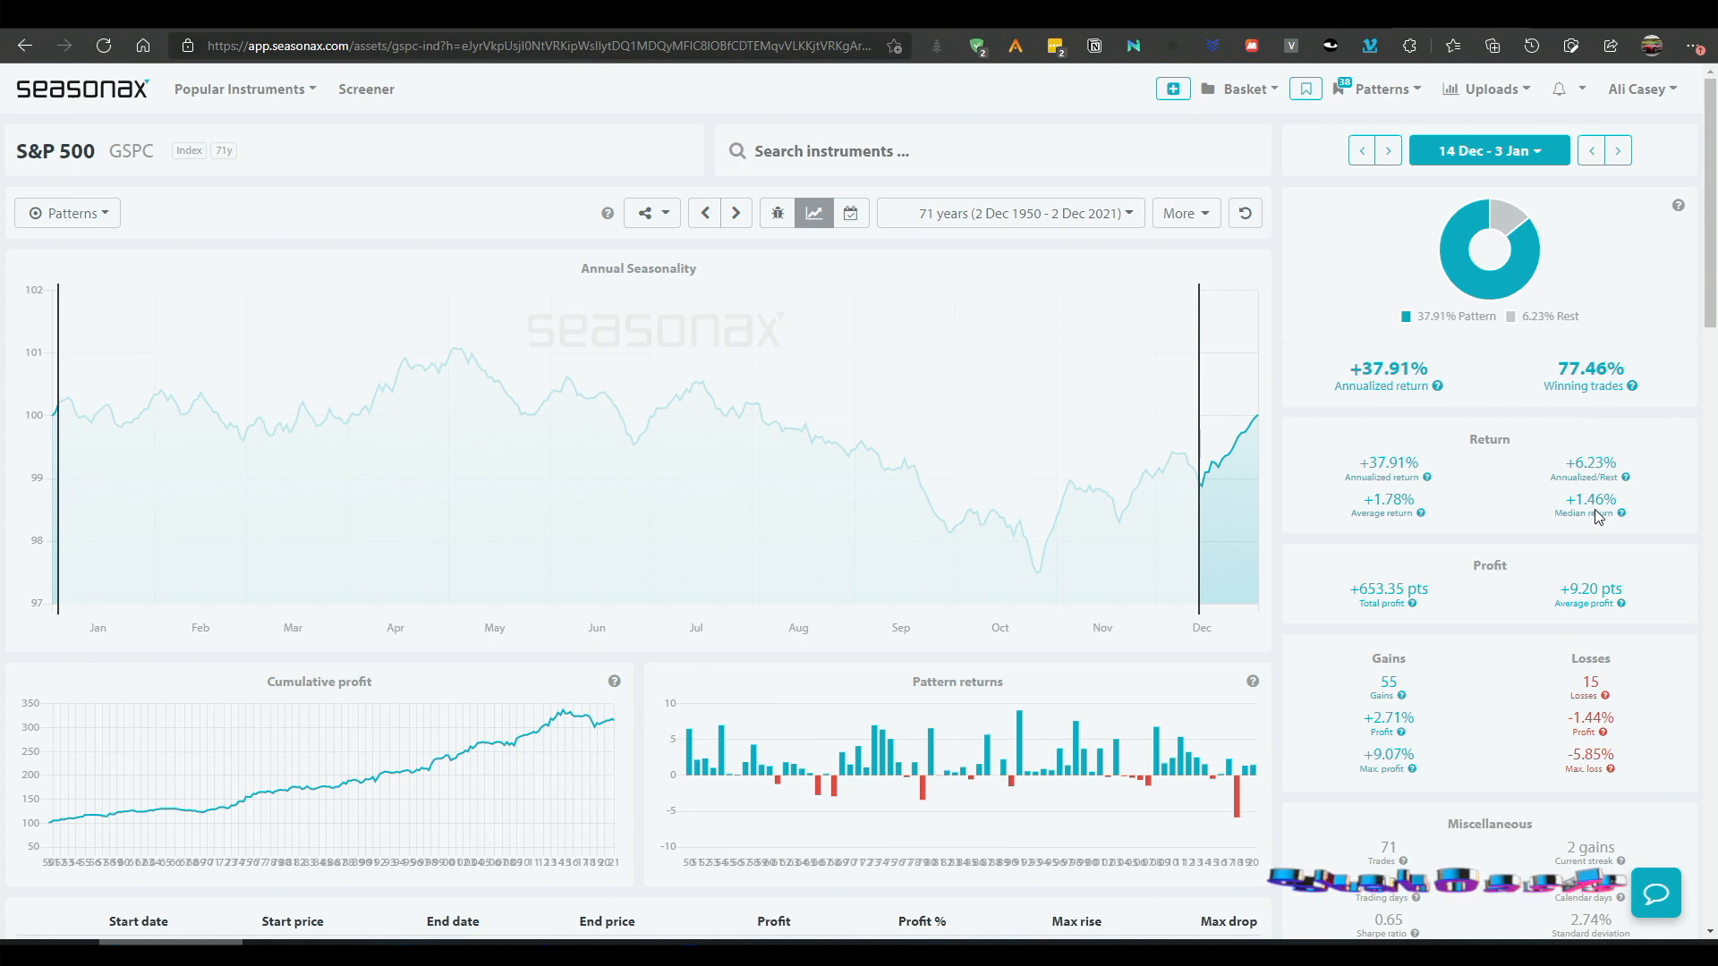
pyautogui.click(1008, 213)
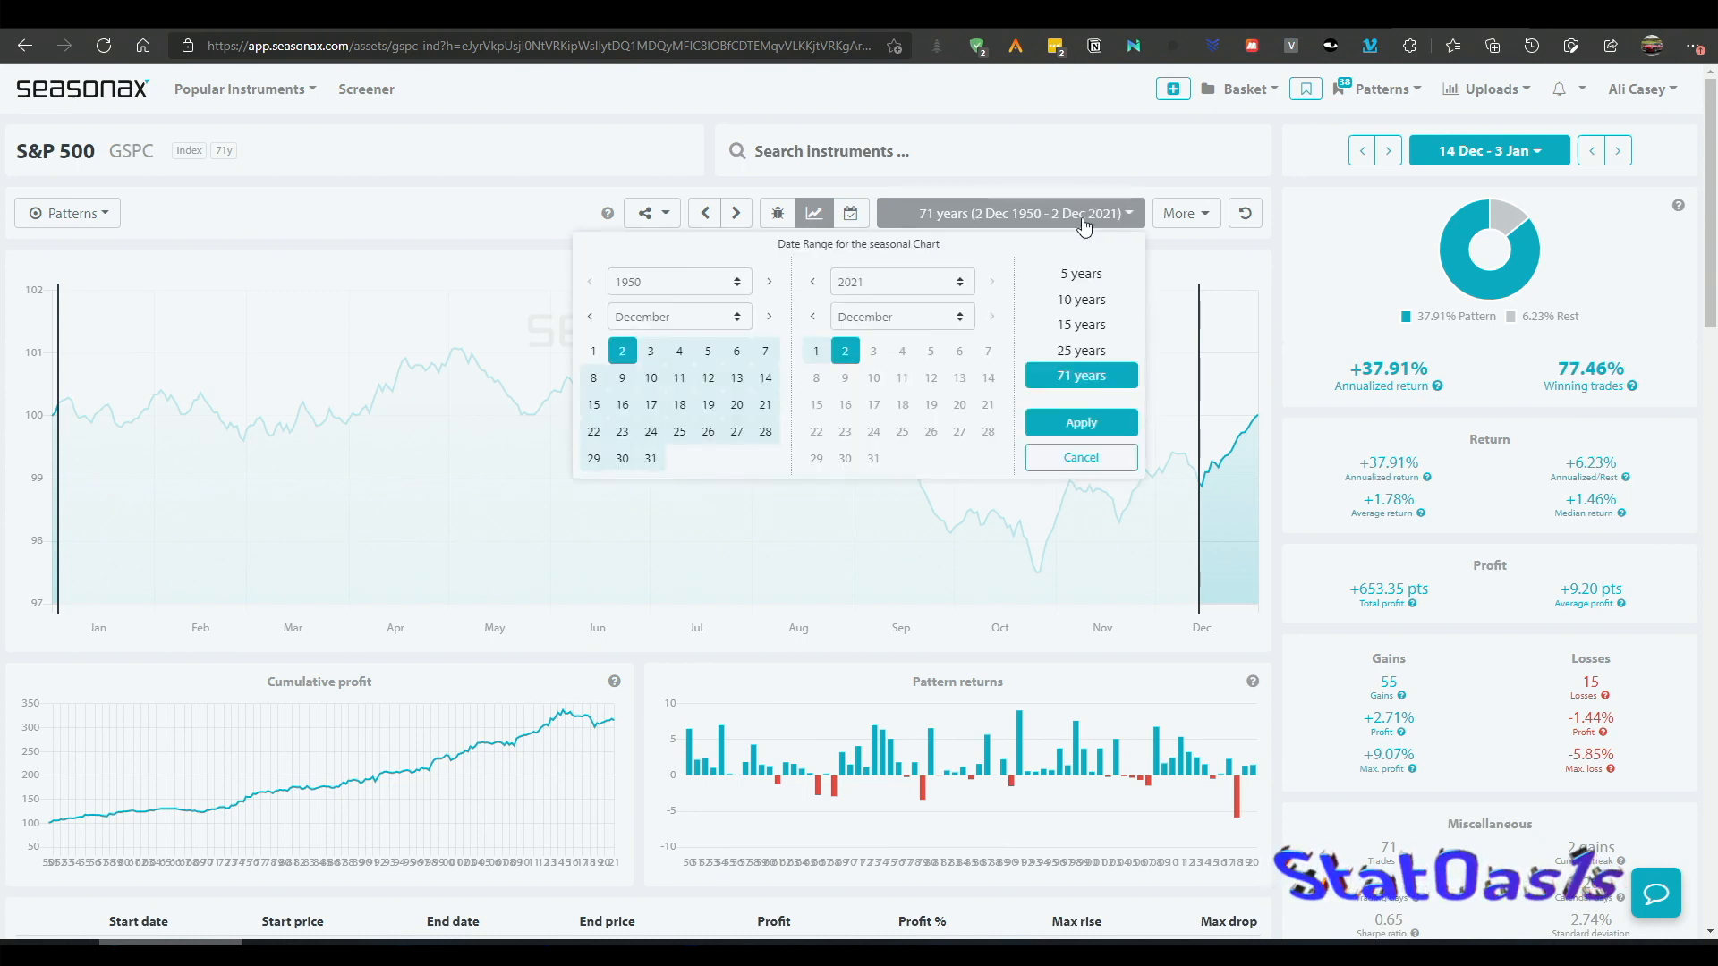
pyautogui.click(1079, 299)
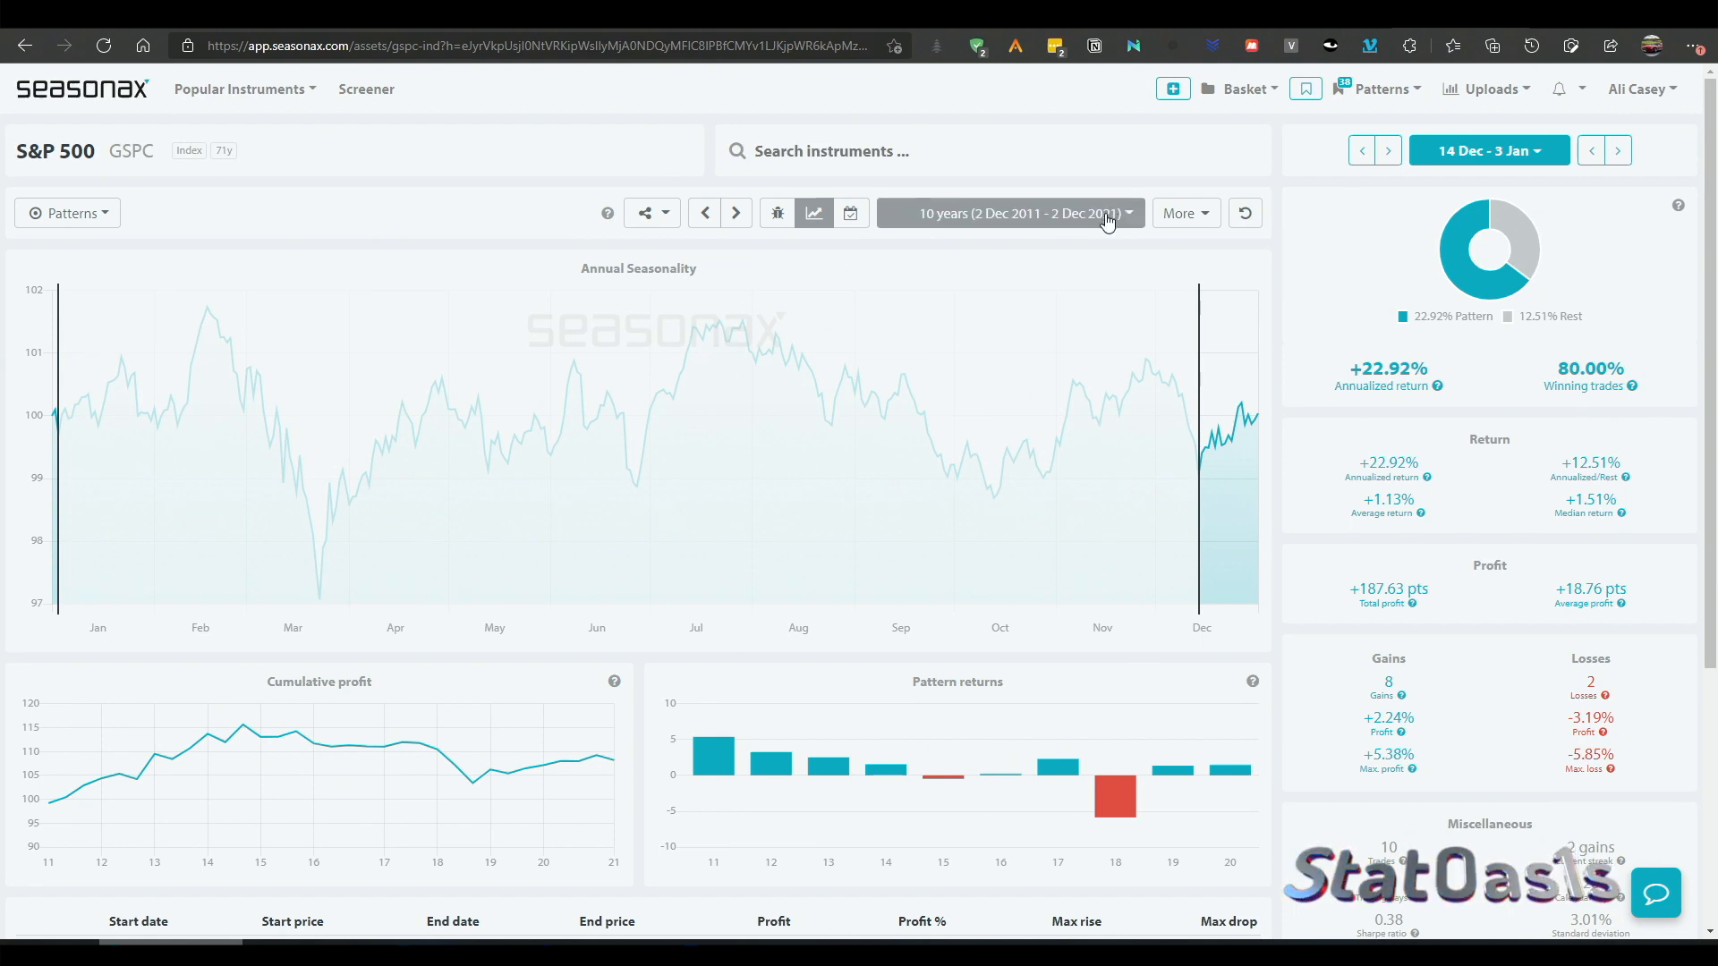
pyautogui.click(1002, 213)
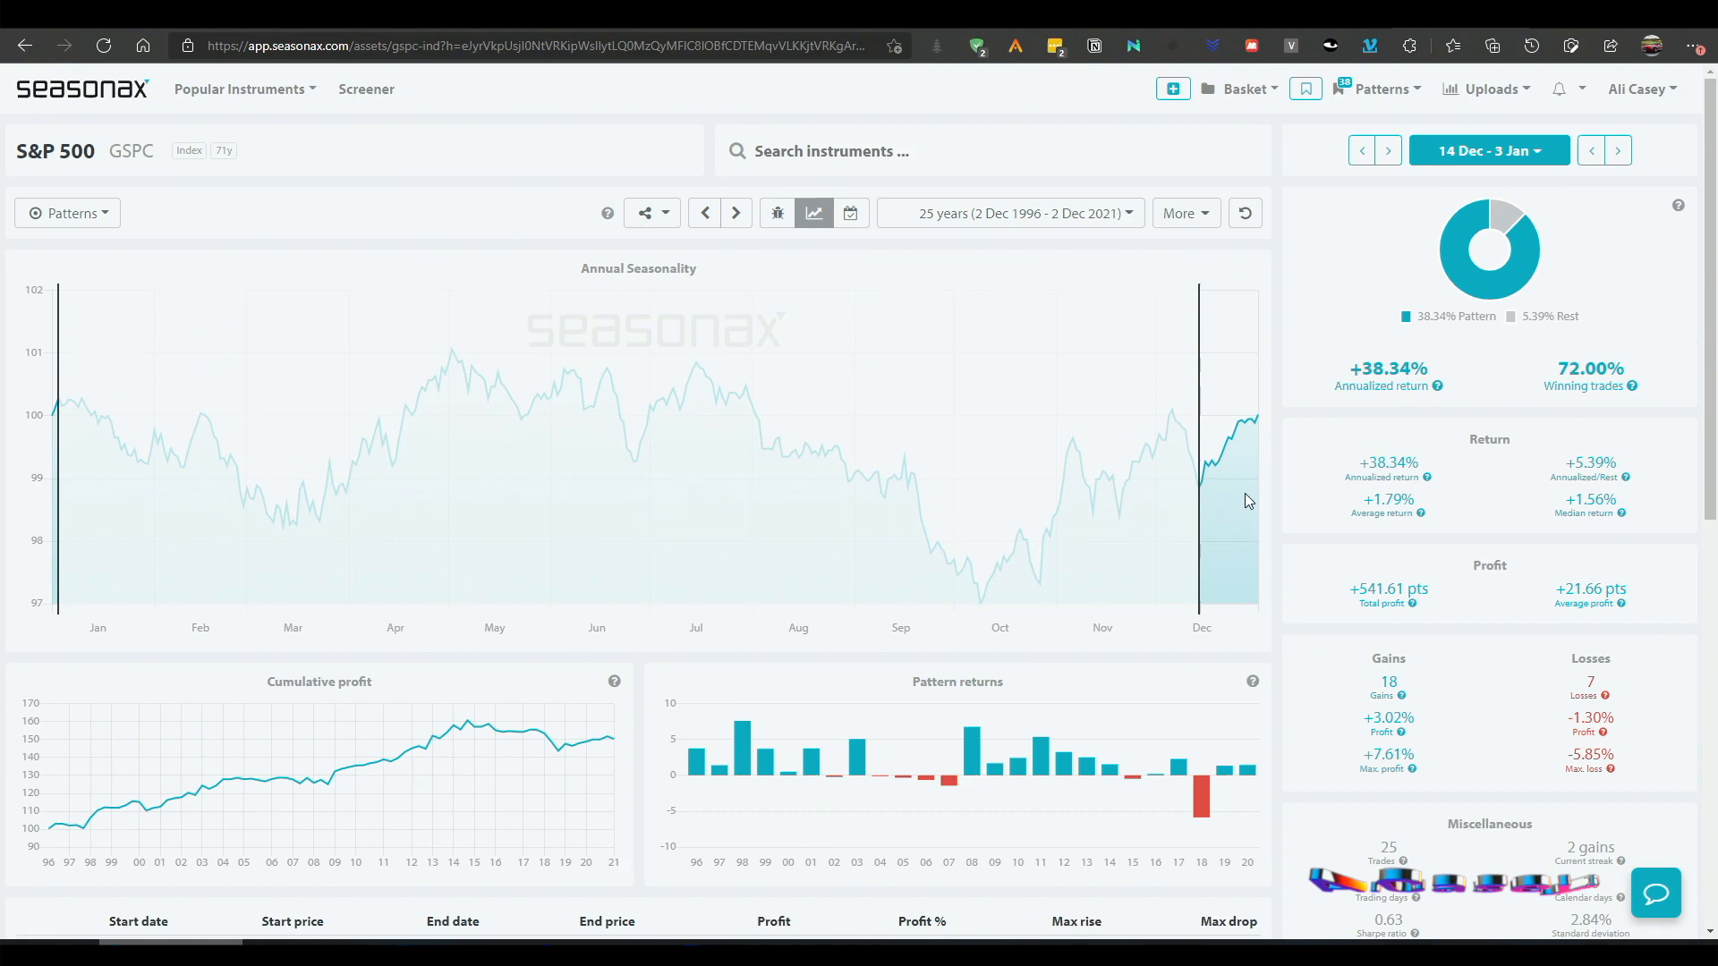
pyautogui.moveTo(1642, 528)
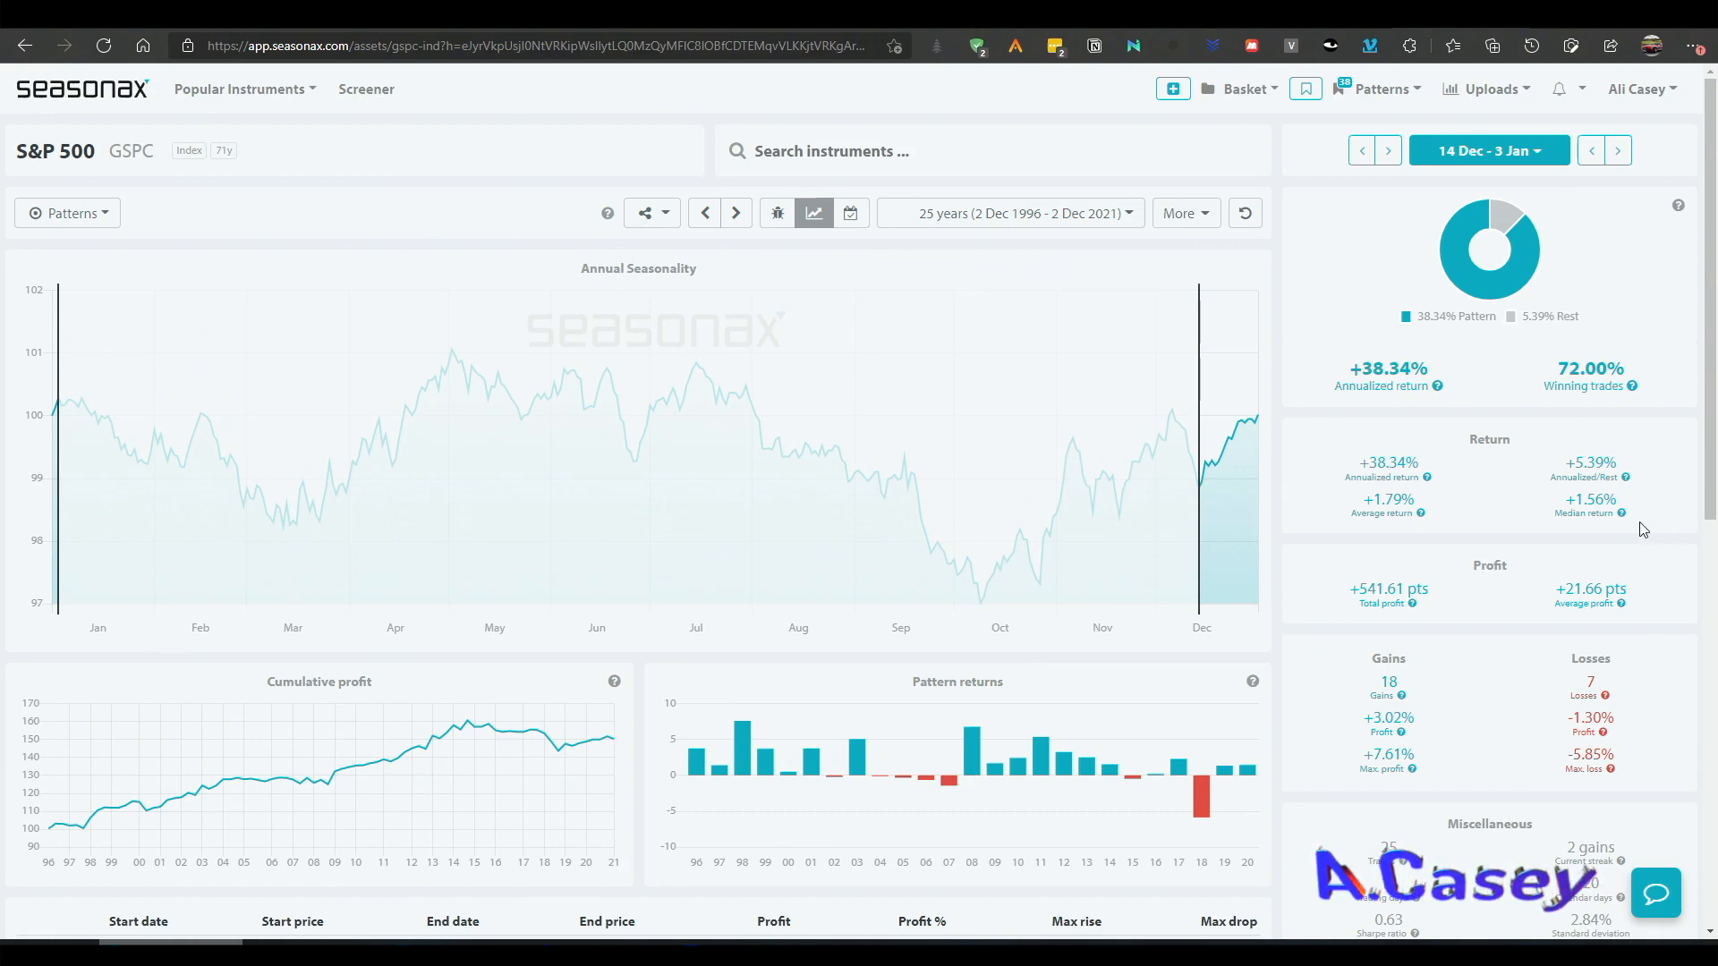
pyautogui.moveTo(1591, 506)
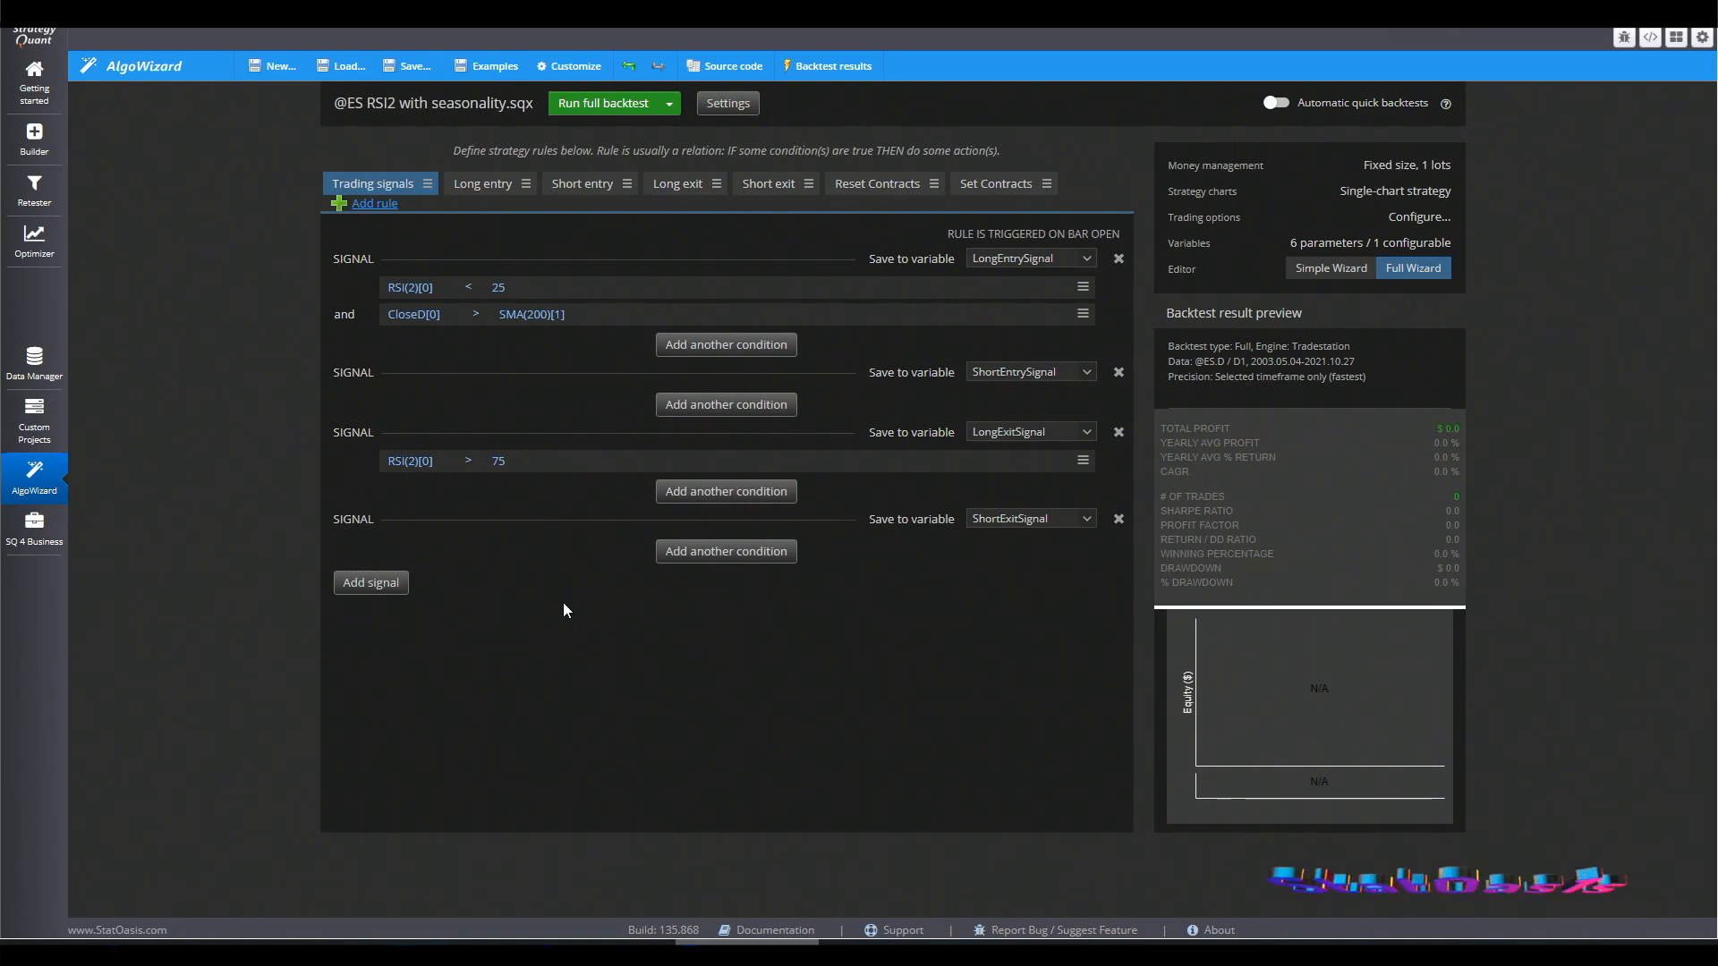
pyautogui.moveTo(530, 592)
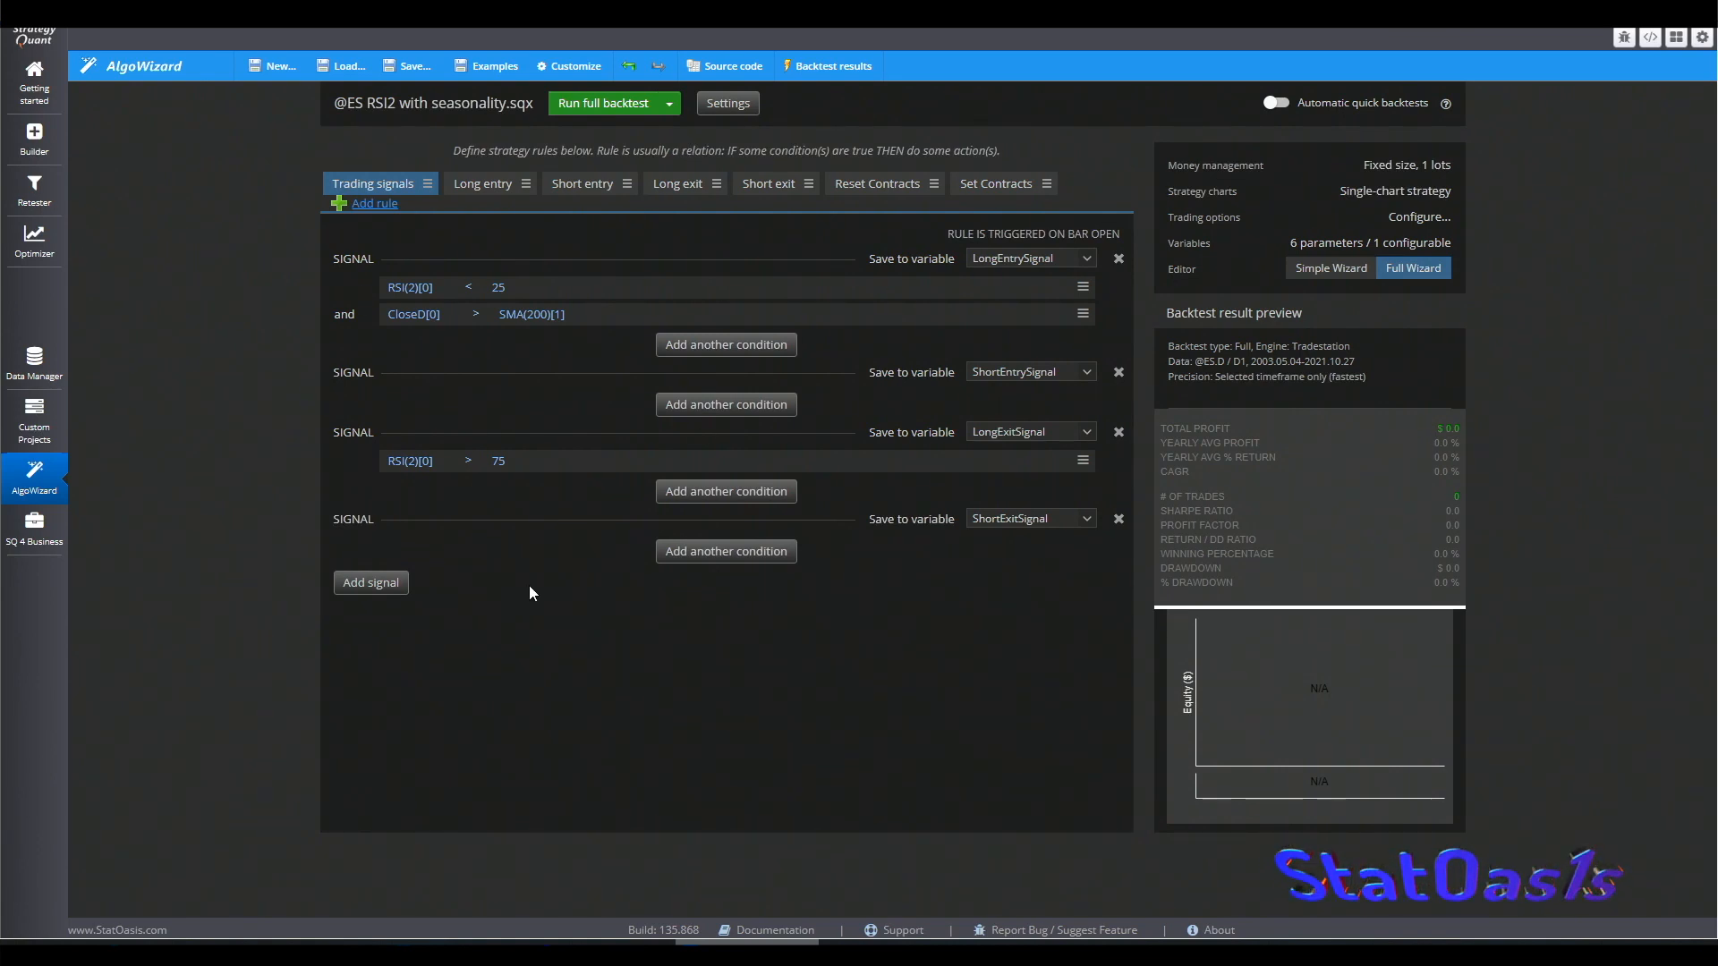
pyautogui.moveTo(547, 589)
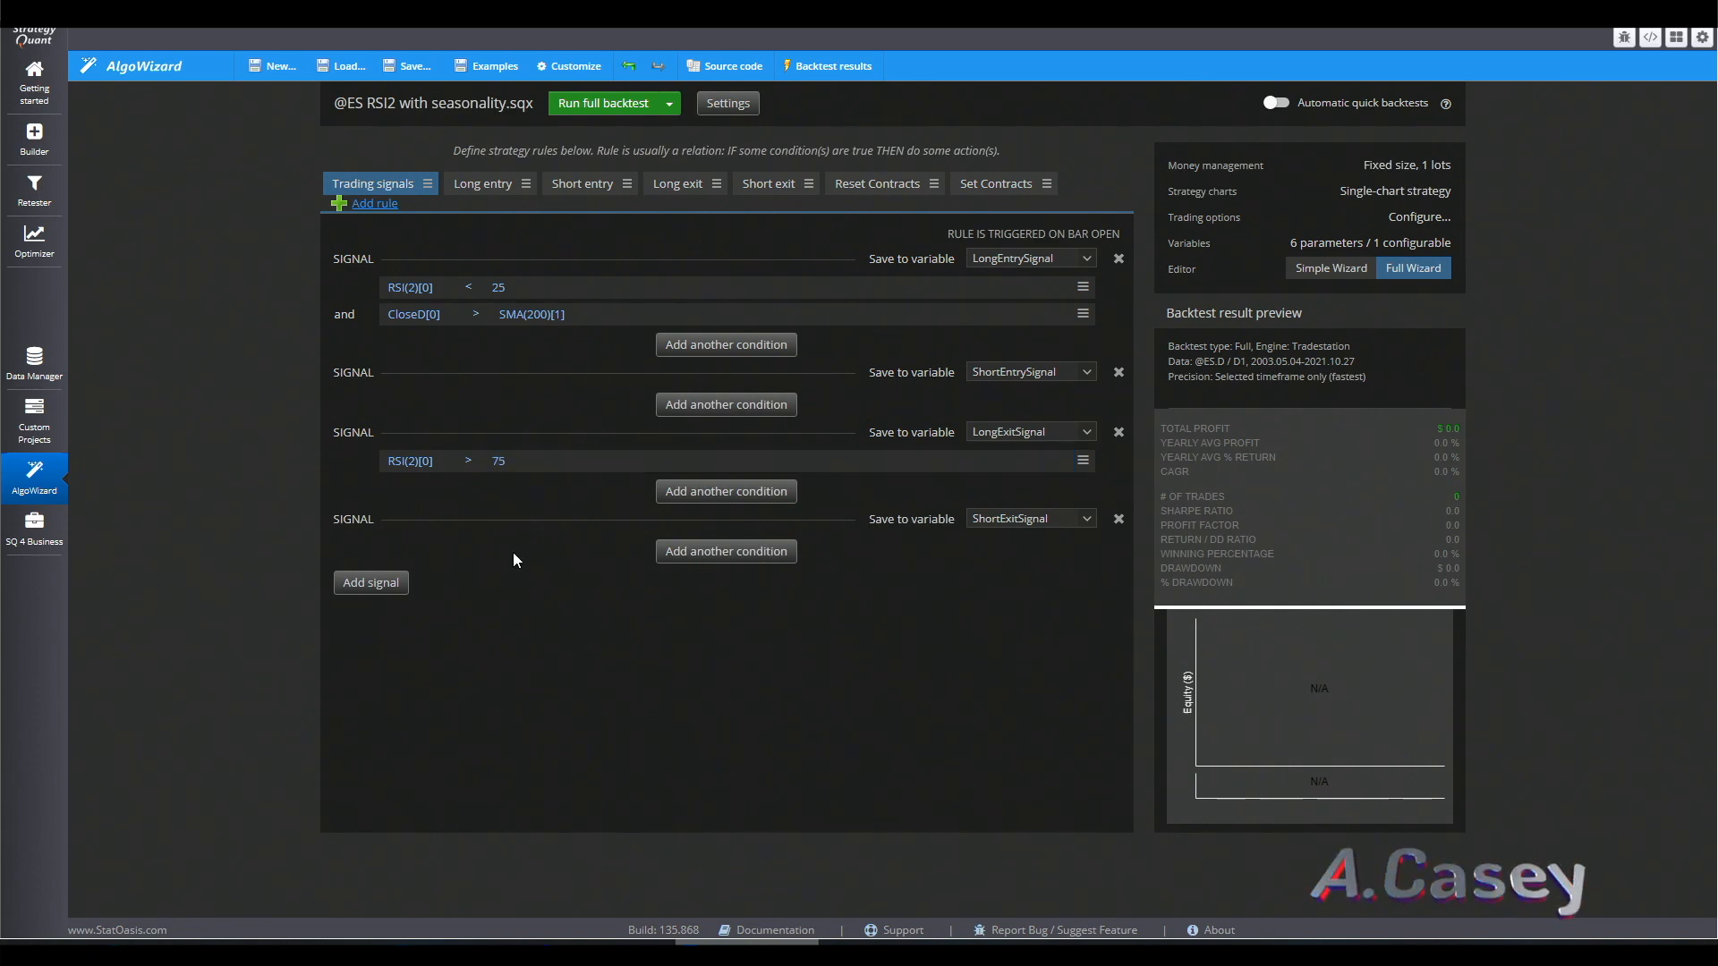
# Step: Run the full RSI2 backtest, yielding $131,050 over 279 trades, and open its detailed results
pyautogui.click(602, 103)
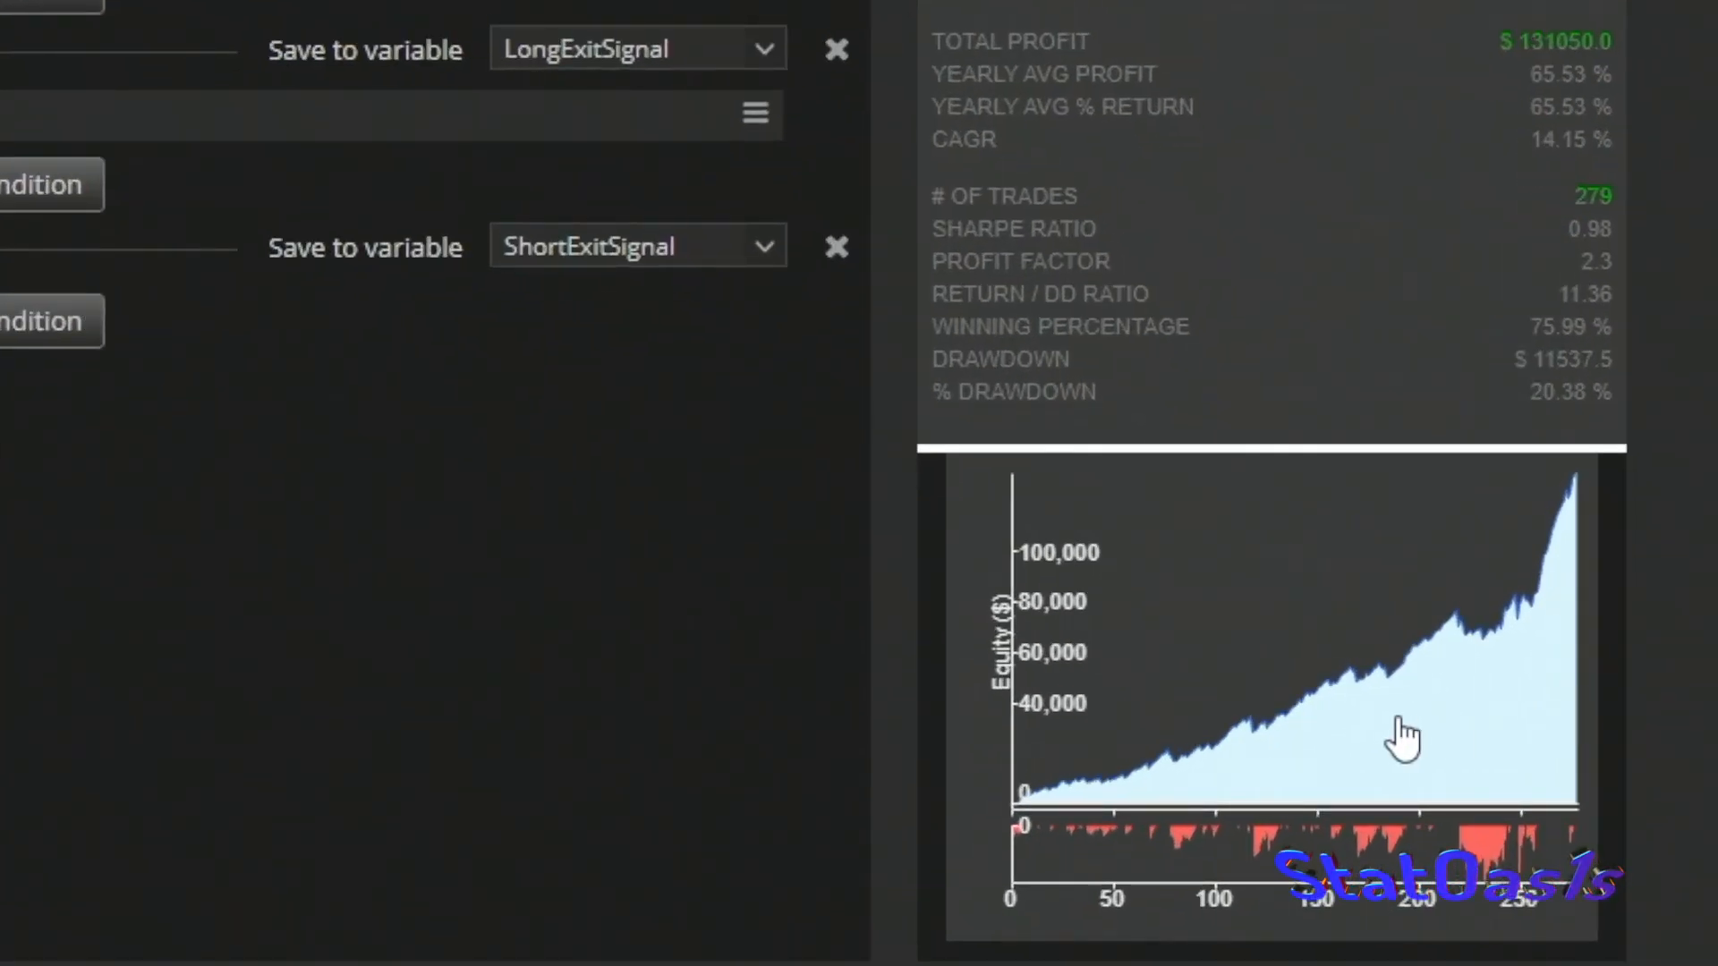
pyautogui.click(833, 65)
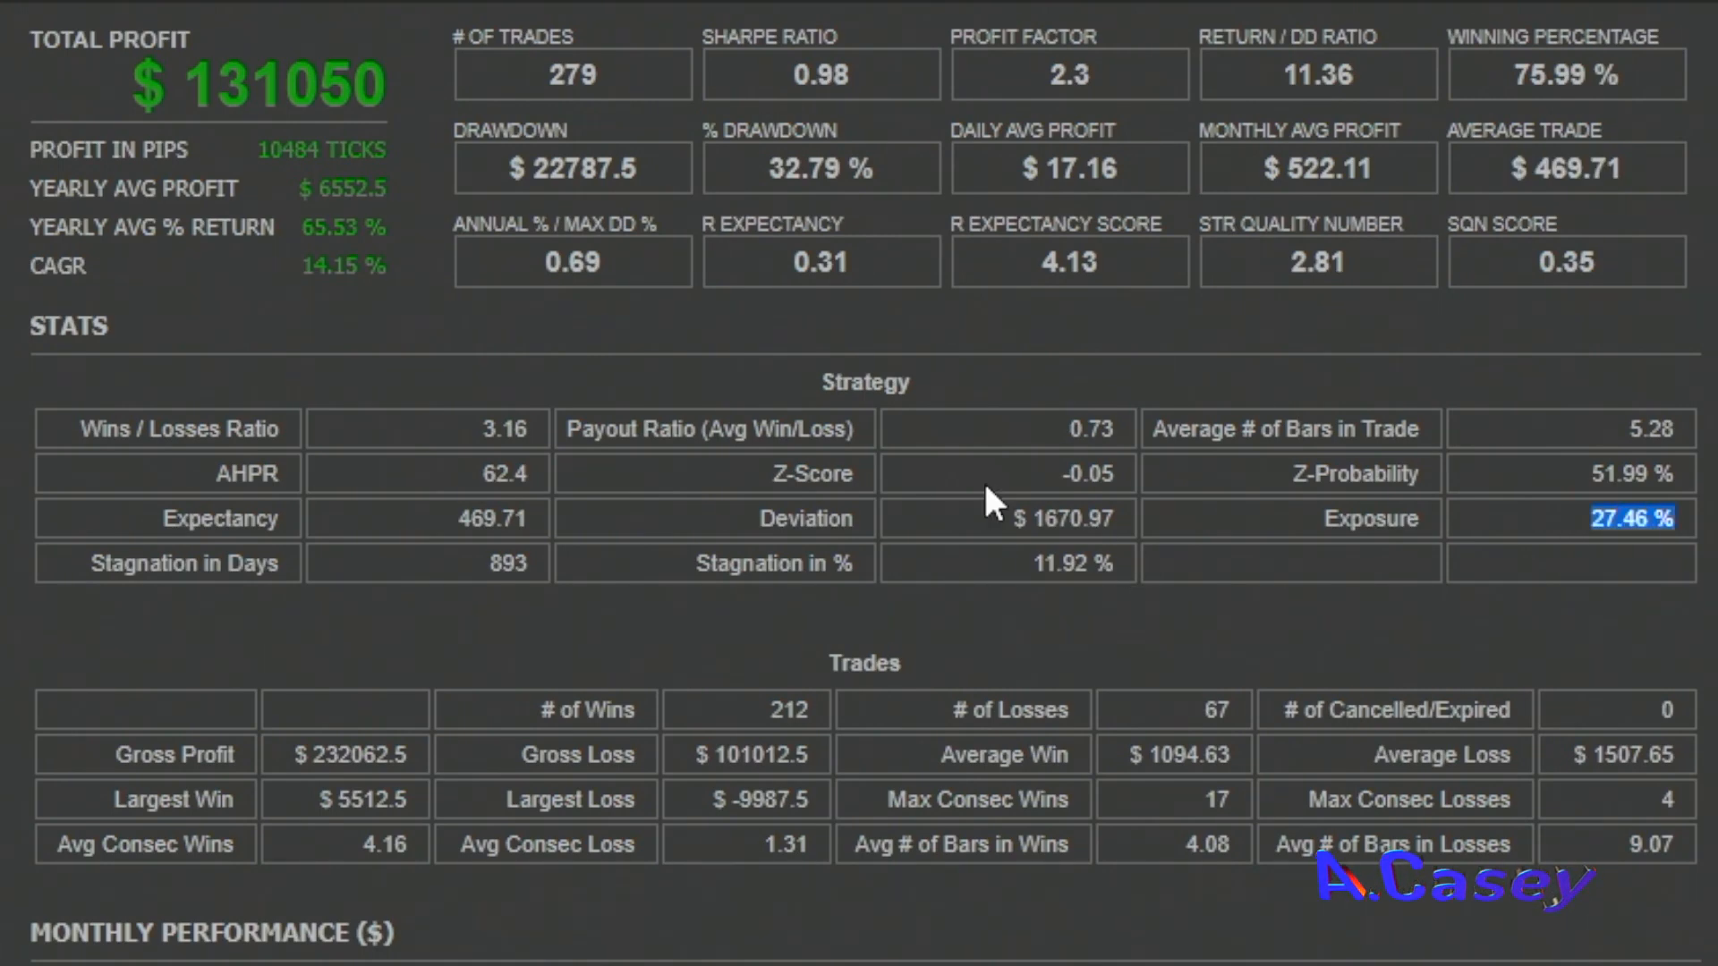
# Step: Review the backtest Overview statistics, then go back to the RSI2 strategy editor
pyautogui.click(821, 167)
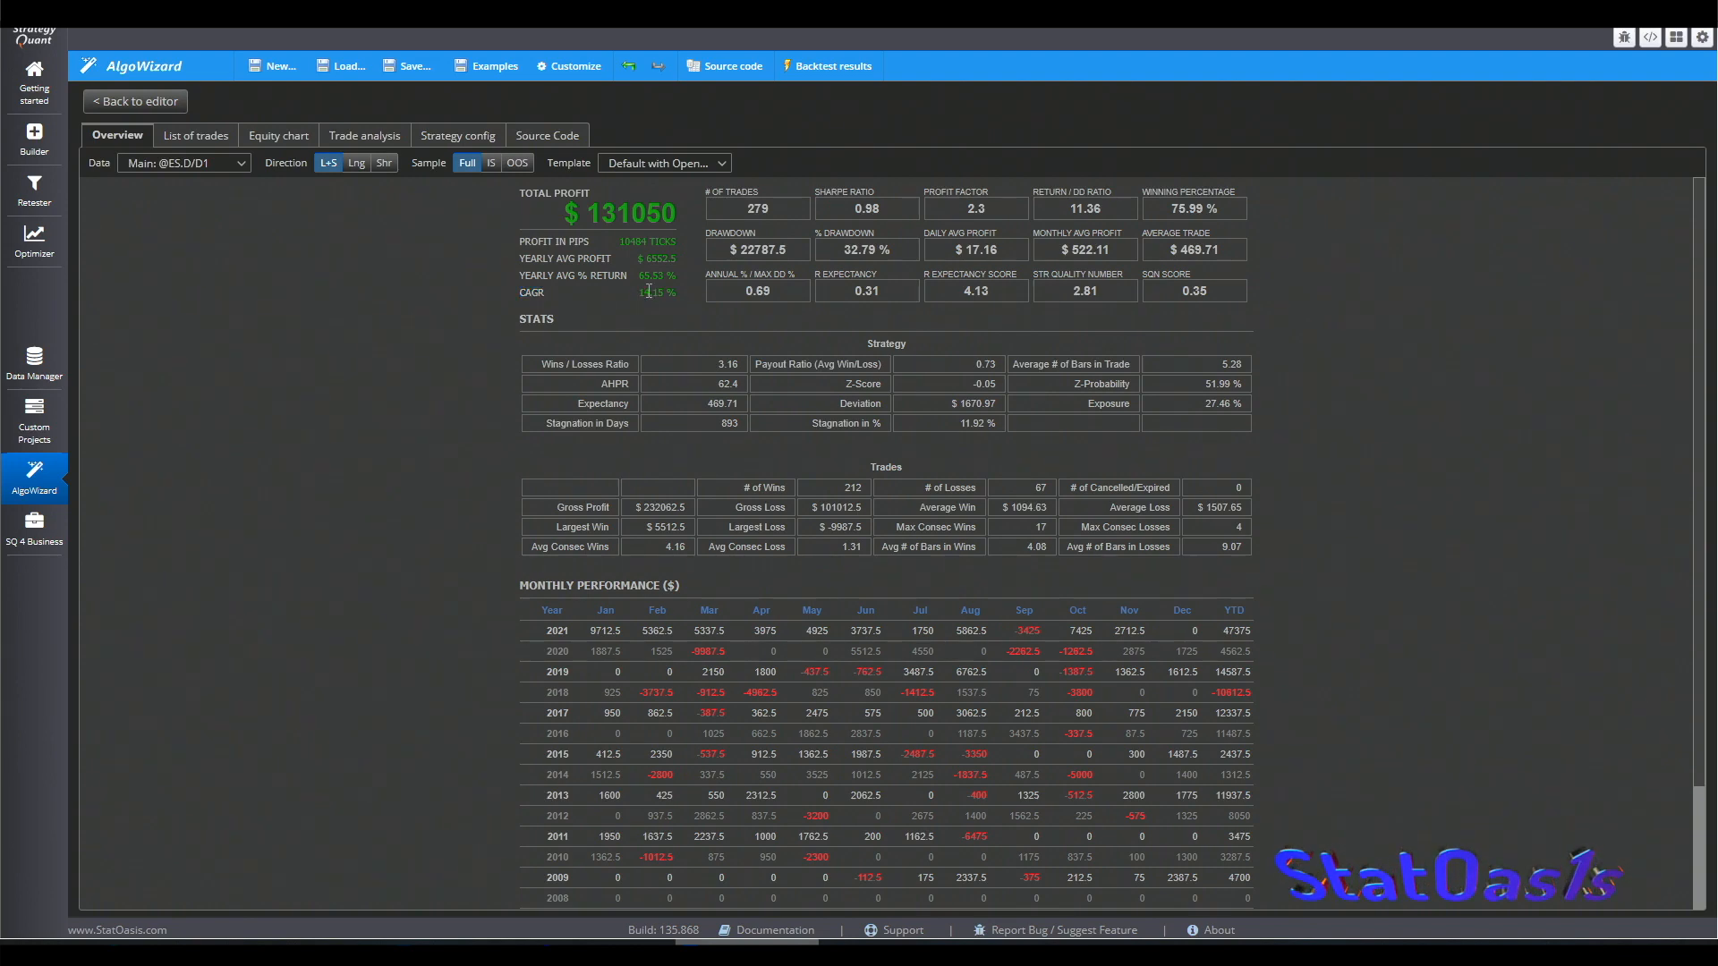
pyautogui.click(195, 135)
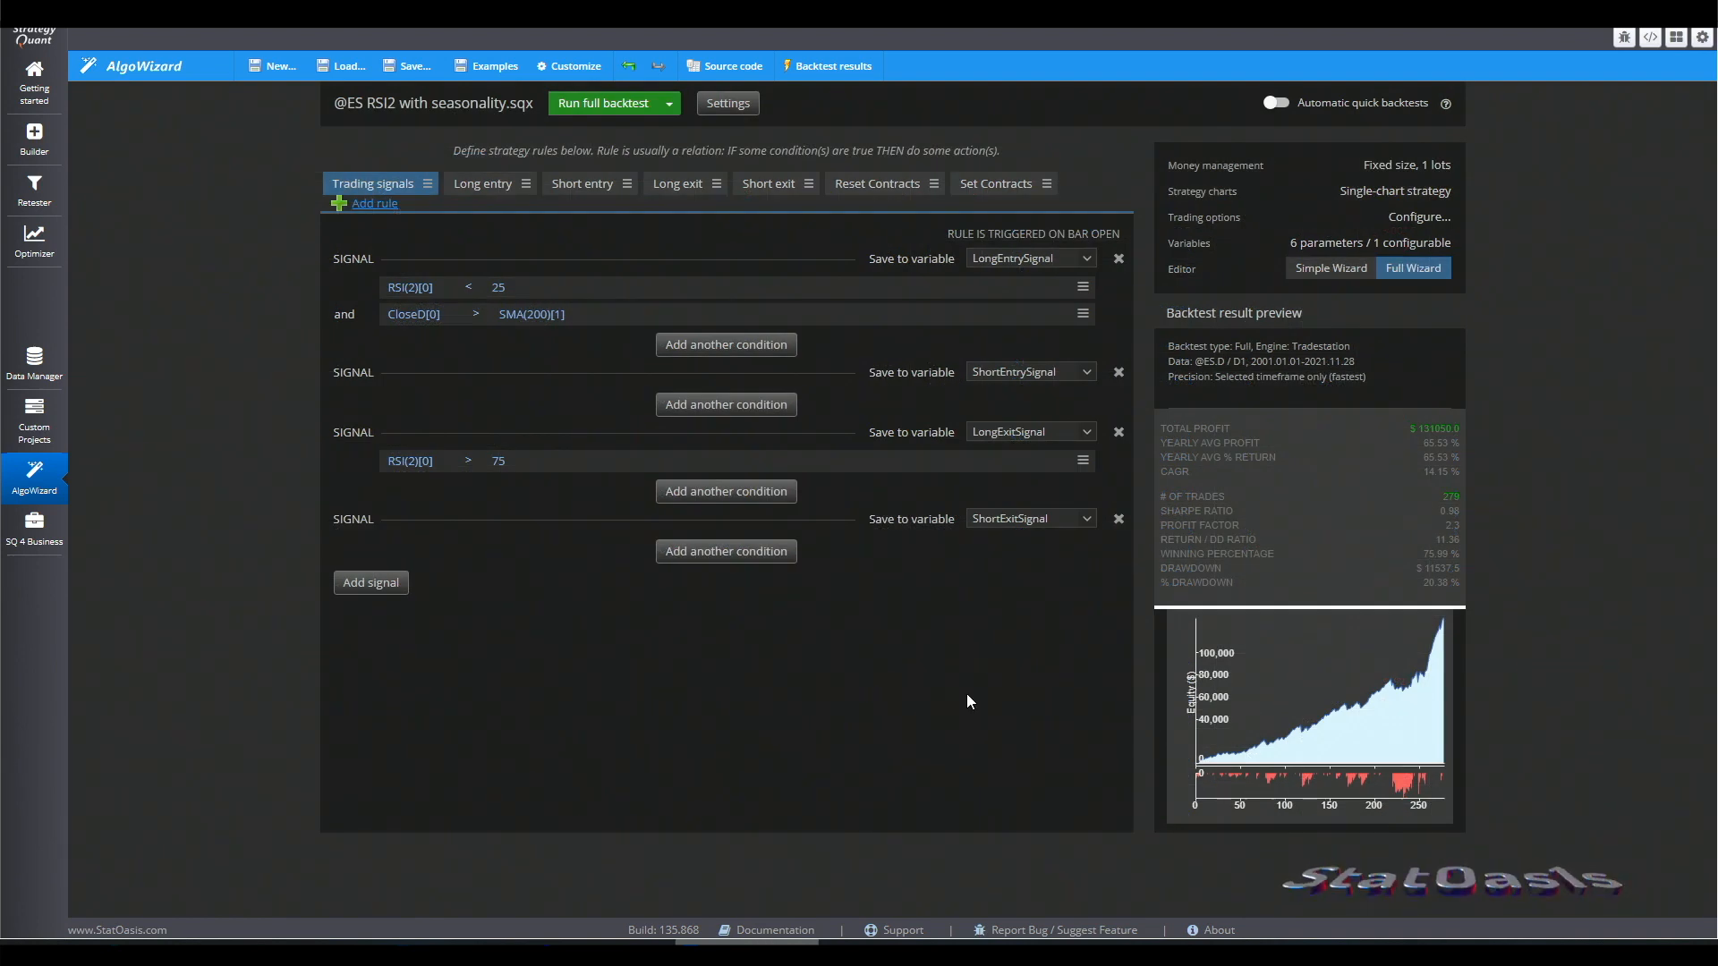
pyautogui.moveTo(888, 702)
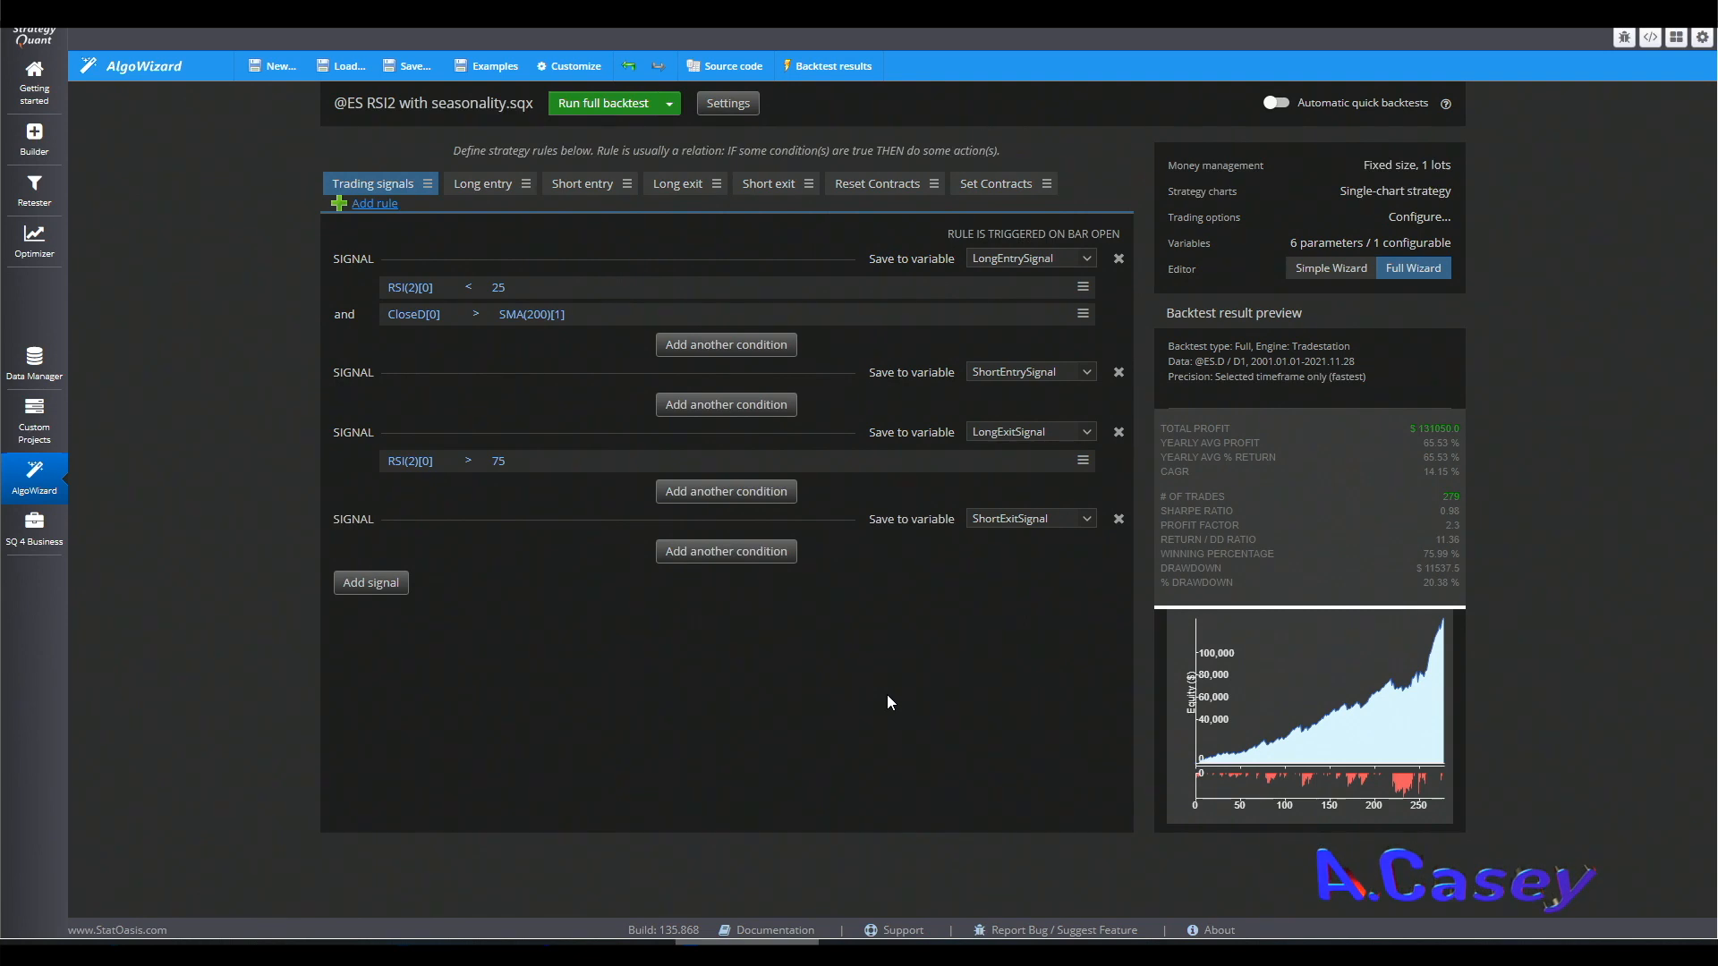
pyautogui.moveTo(1365, 694)
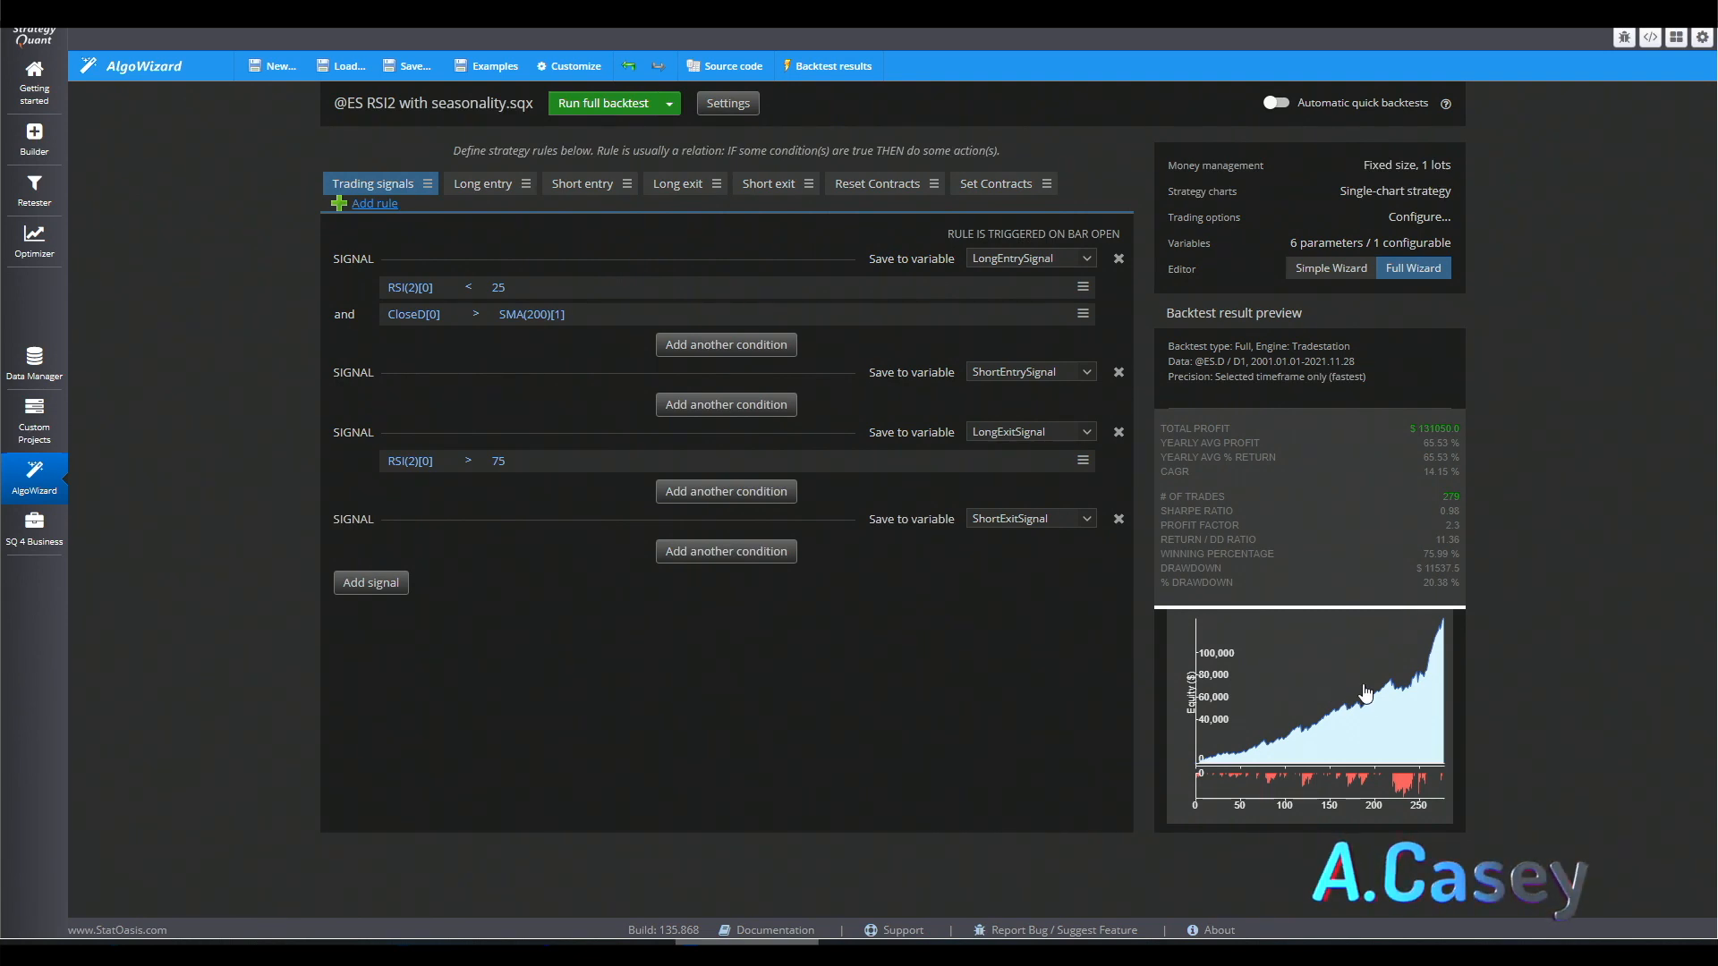
pyautogui.moveTo(897, 746)
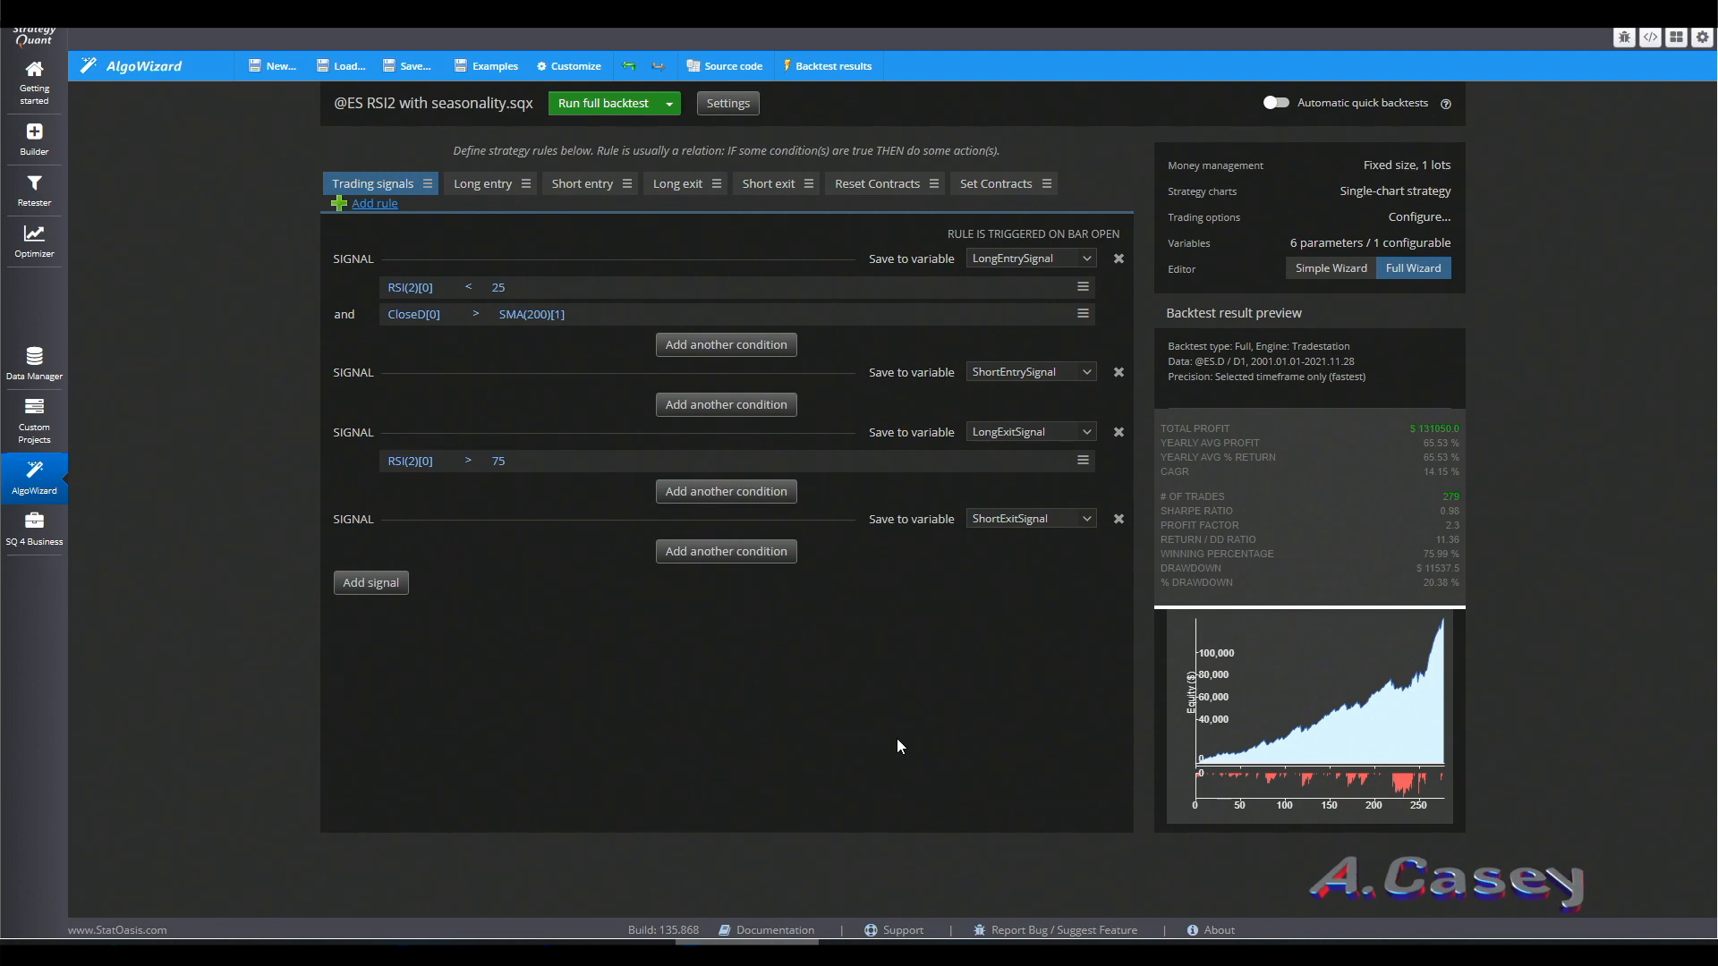
pyautogui.moveTo(923, 612)
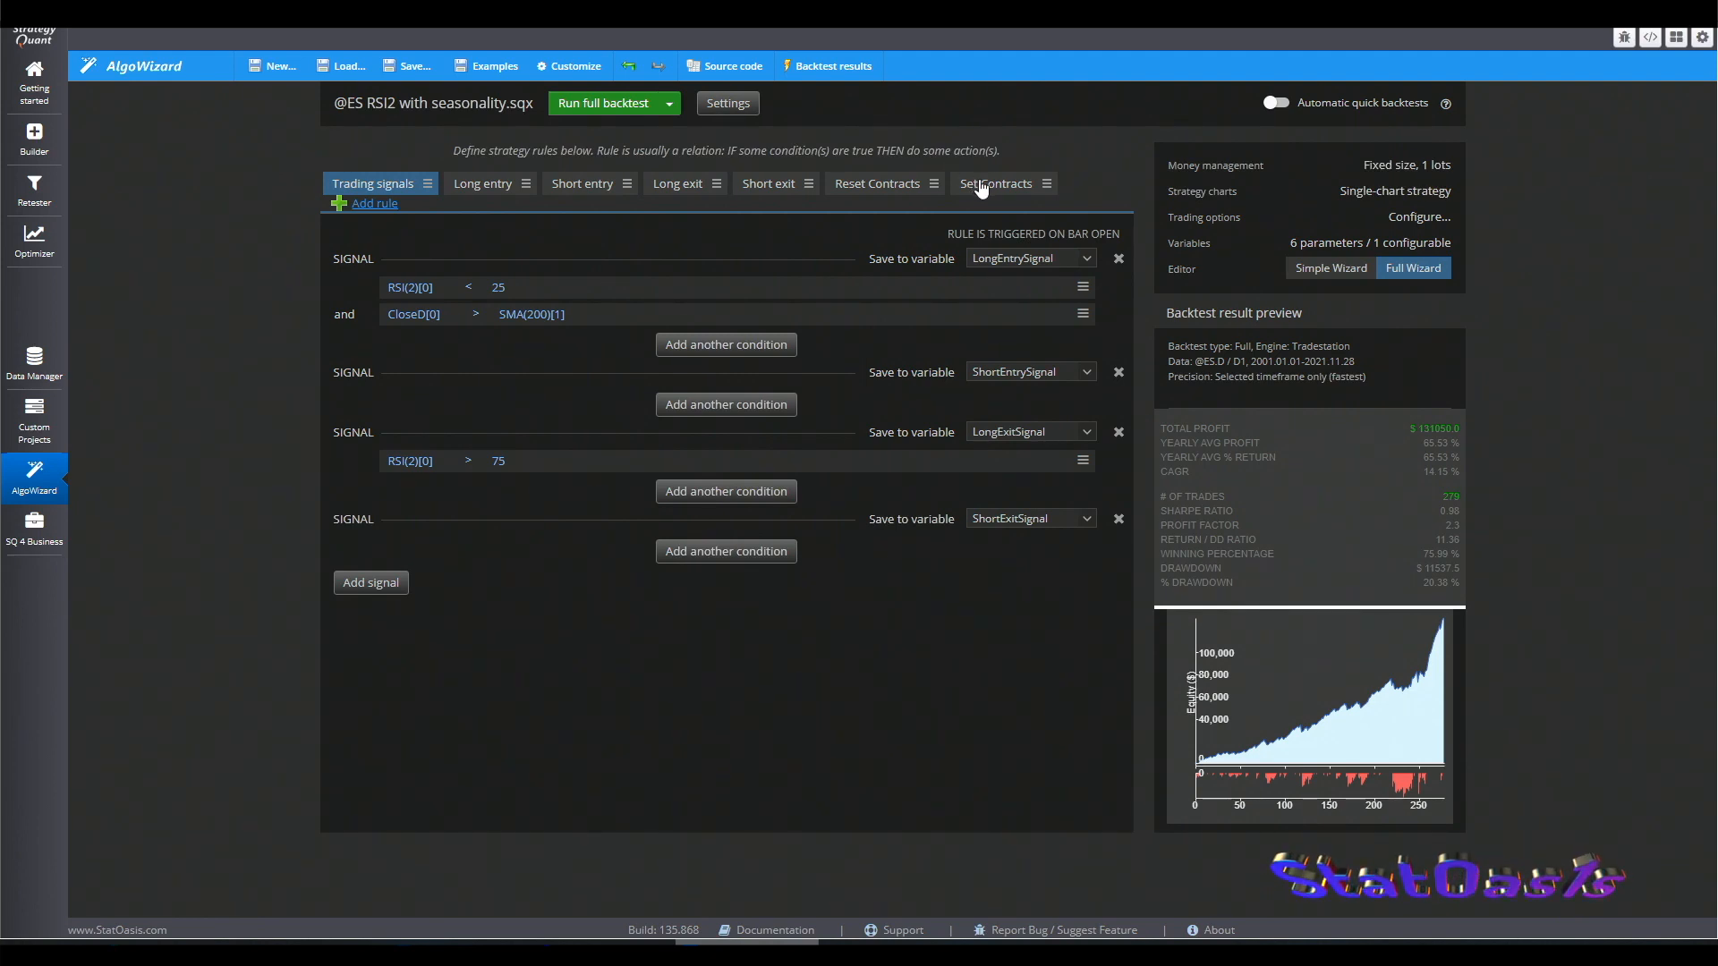
# Step: Check the nContracts variable, then review the December 3-contract rule and the Reset Contracts rule
pyautogui.click(1189, 242)
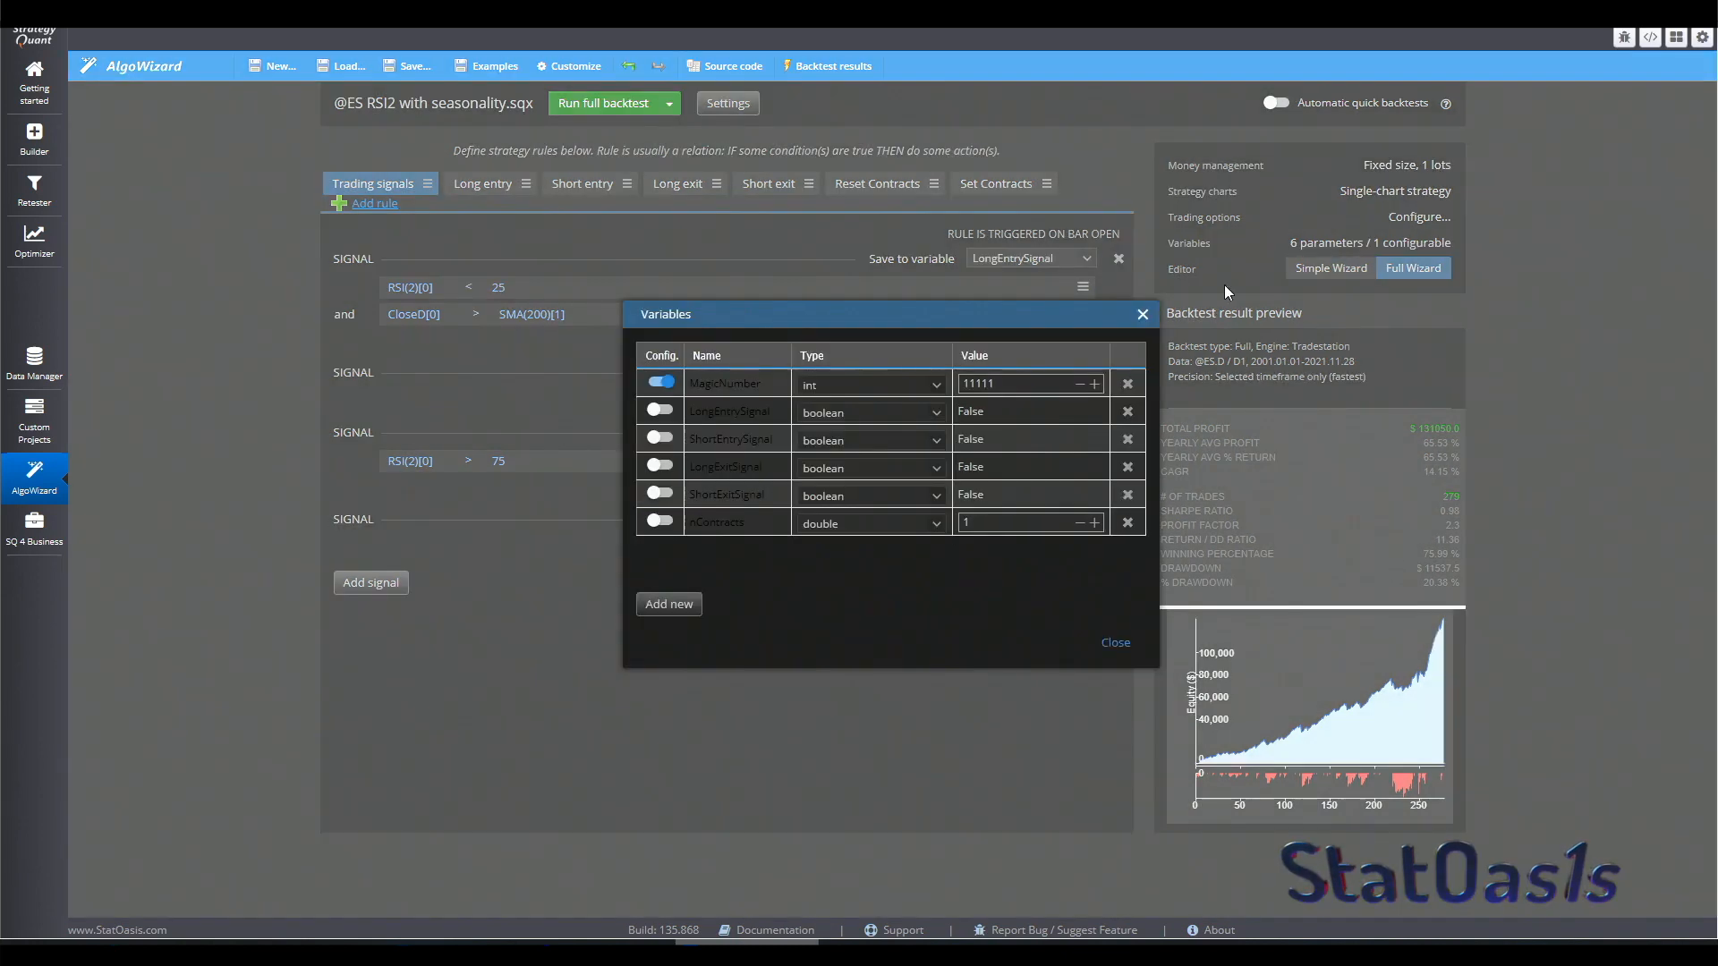
pyautogui.doubleClick(733, 522)
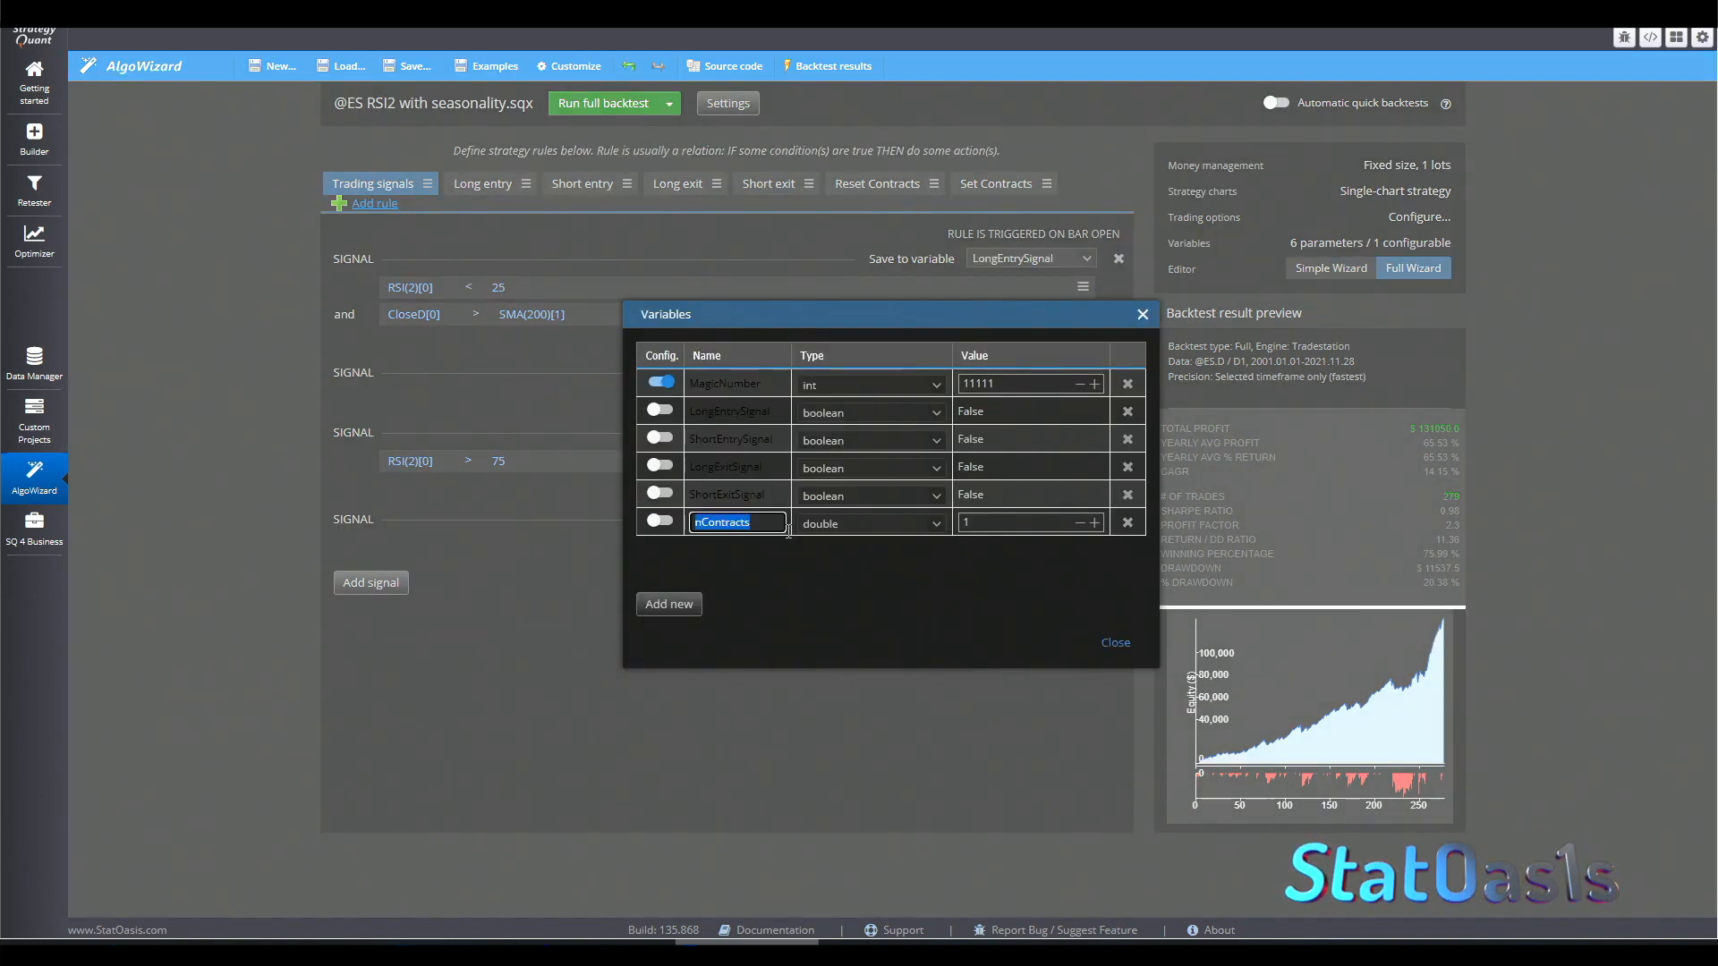
pyautogui.click(1114, 643)
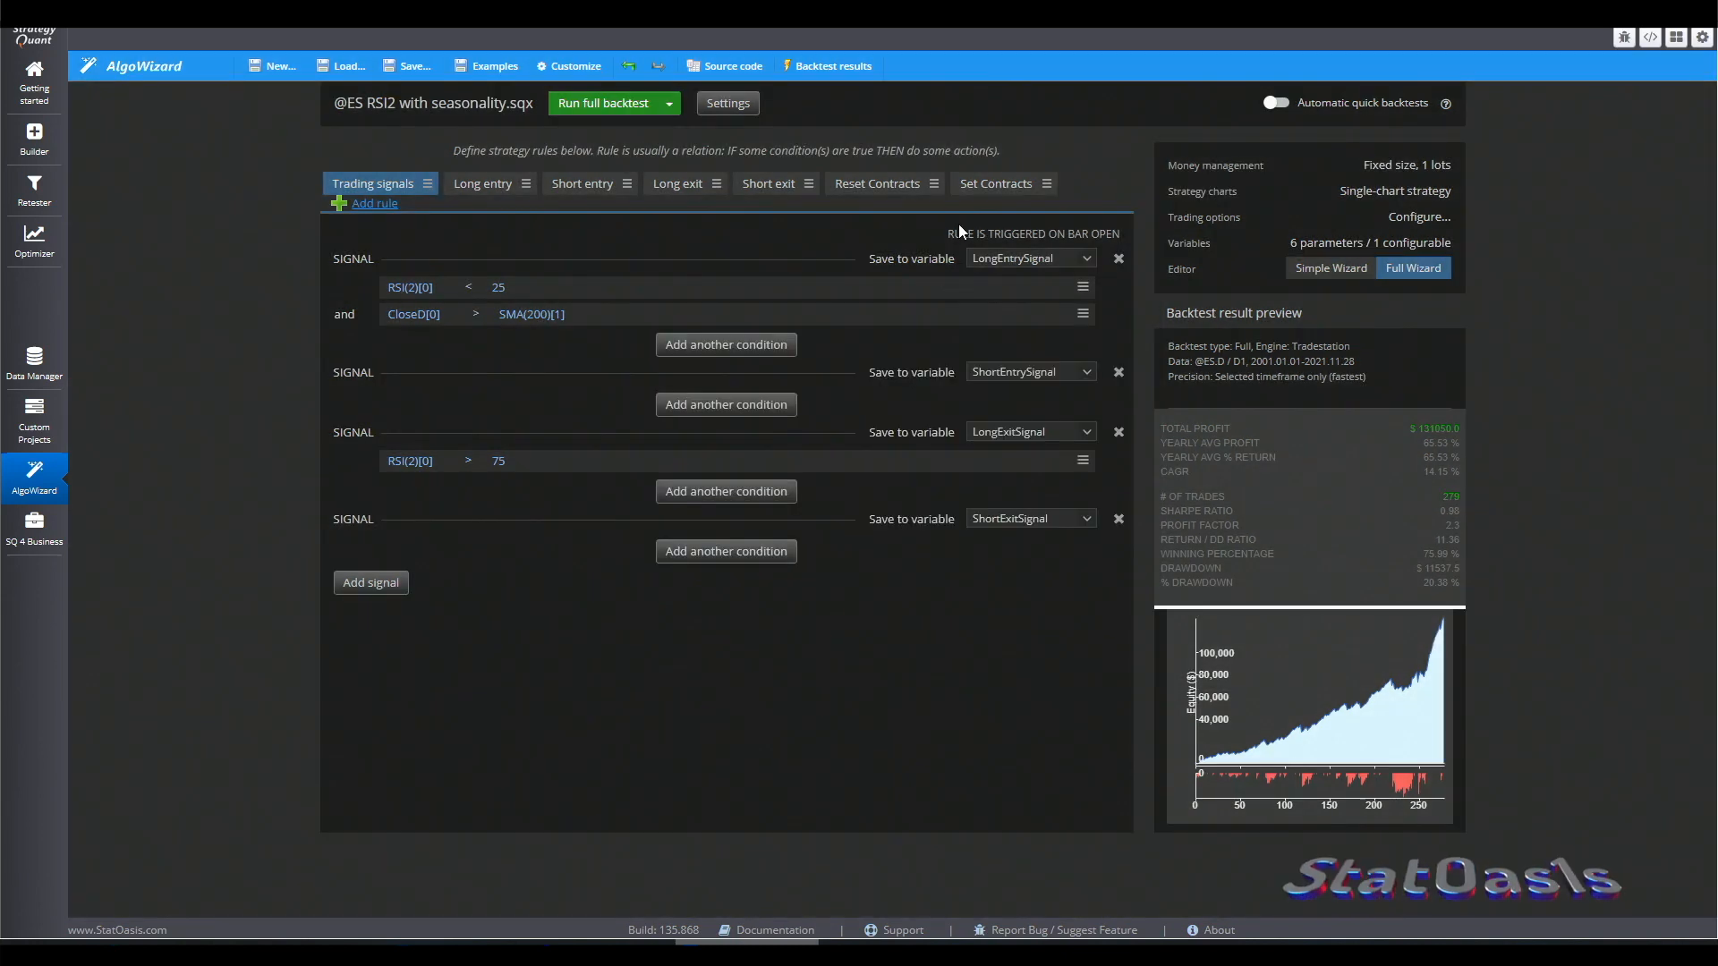
pyautogui.click(995, 183)
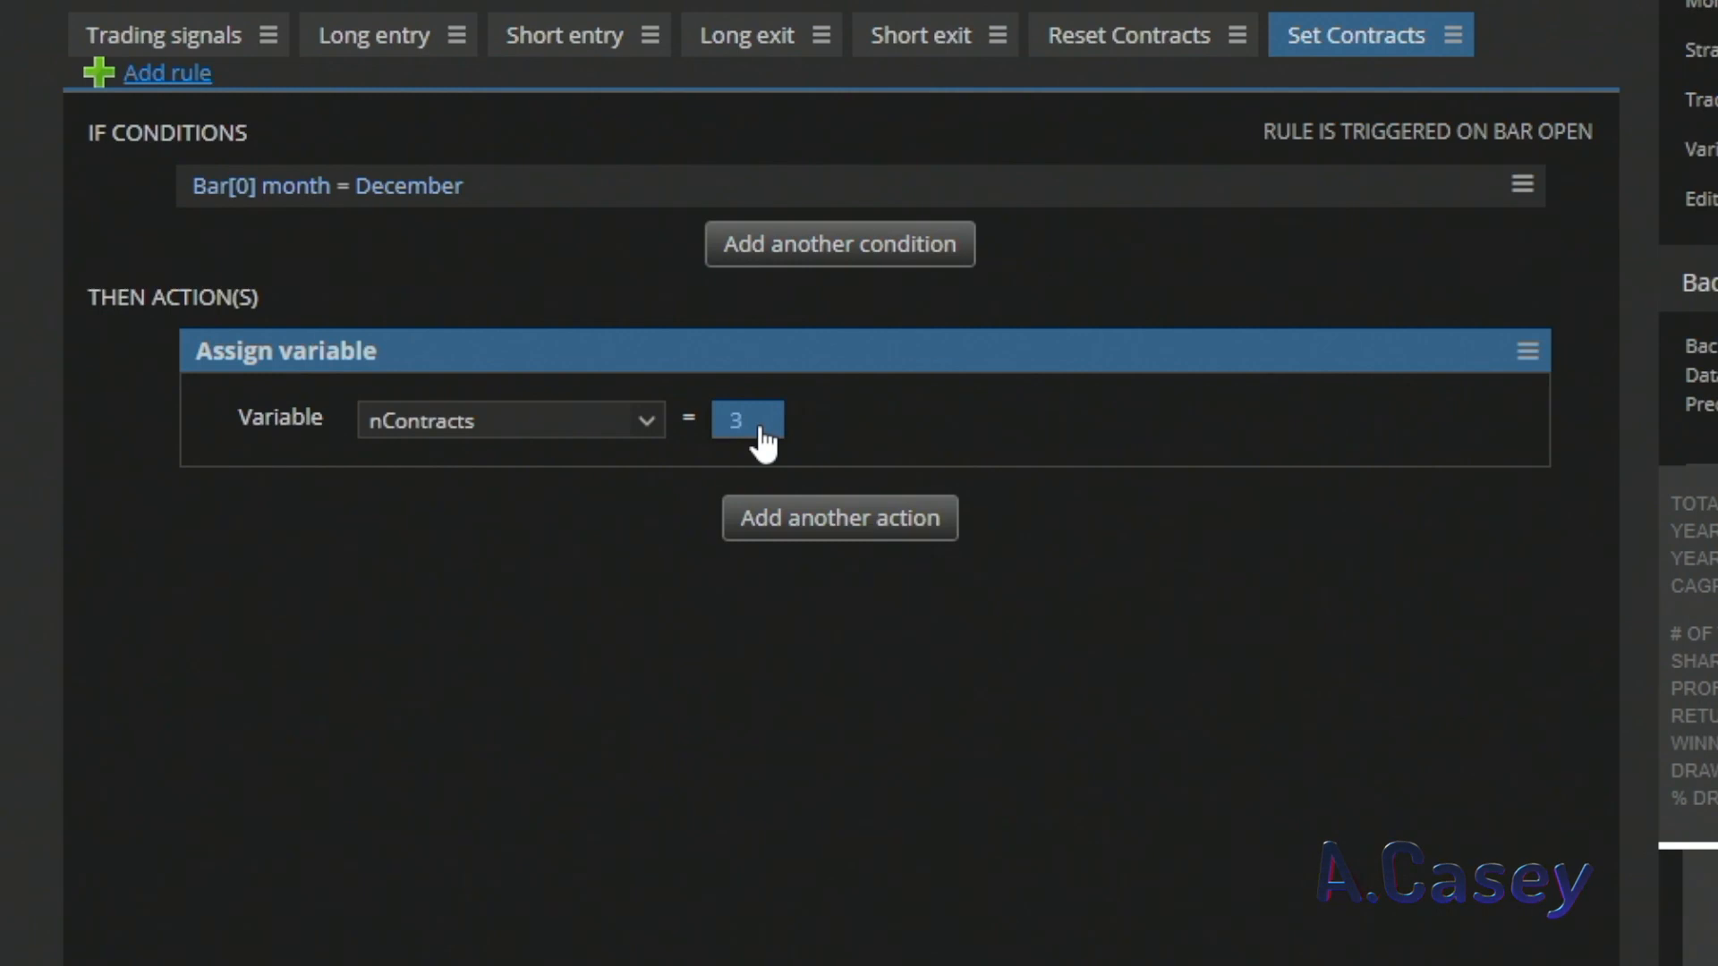
pyautogui.click(1128, 34)
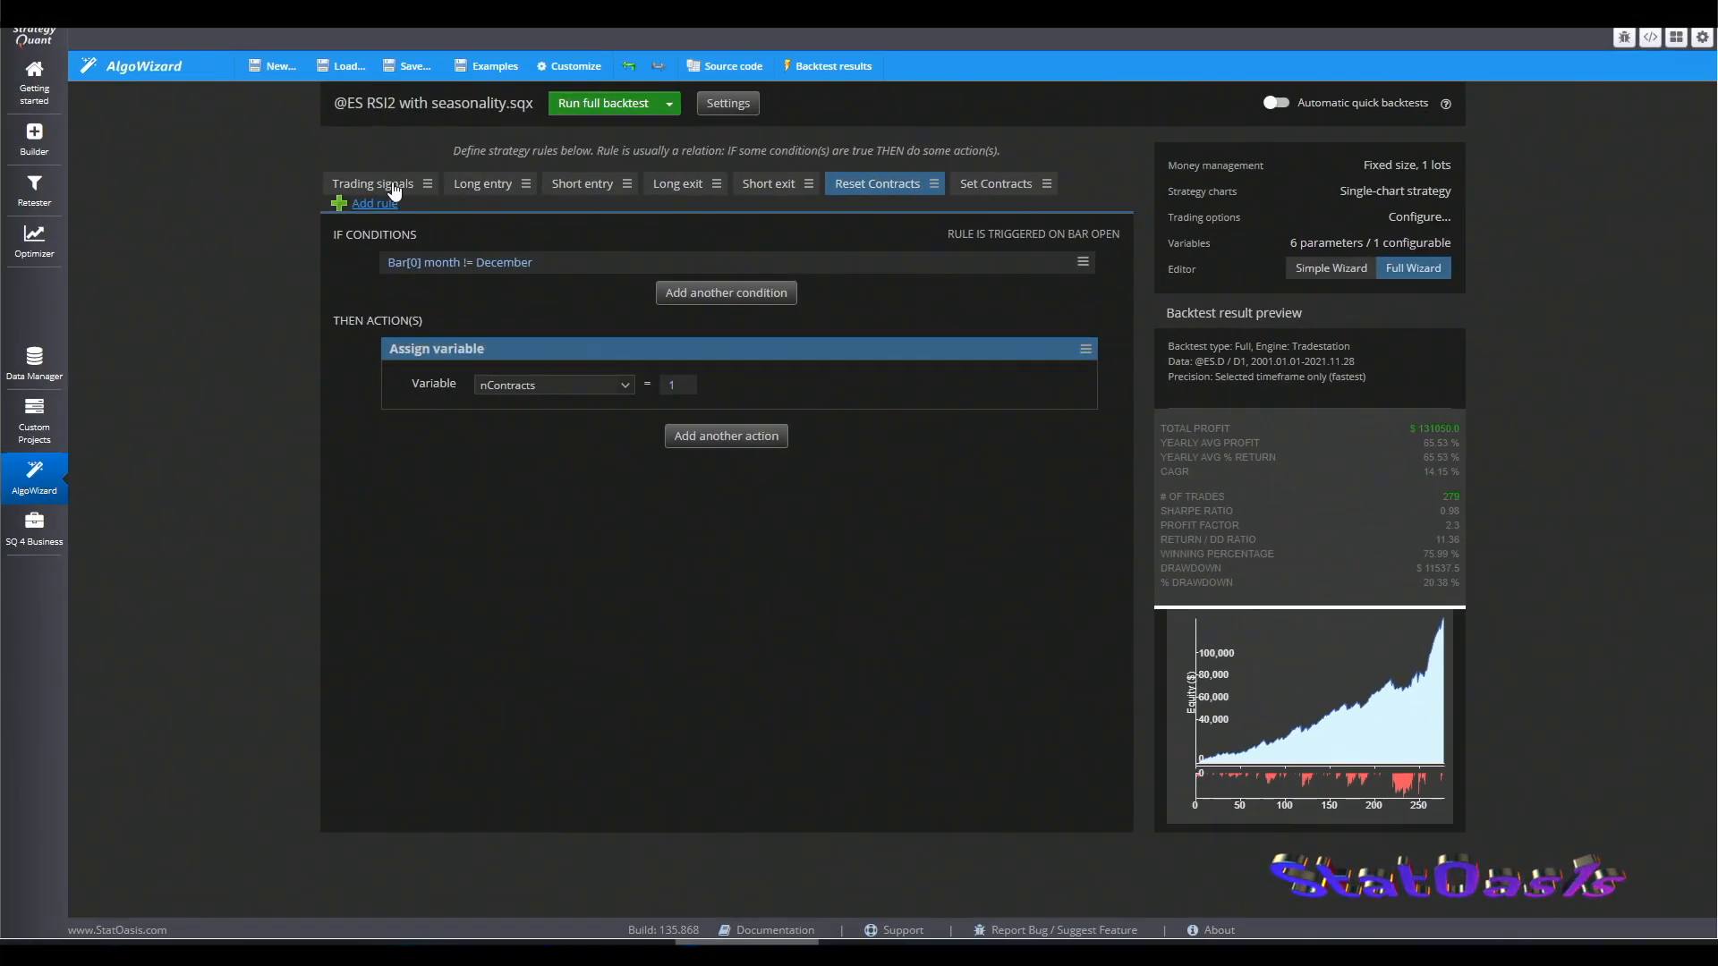
# Step: Set the Long entry order Size to Define own size using the nContracts variable
pyautogui.click(482, 182)
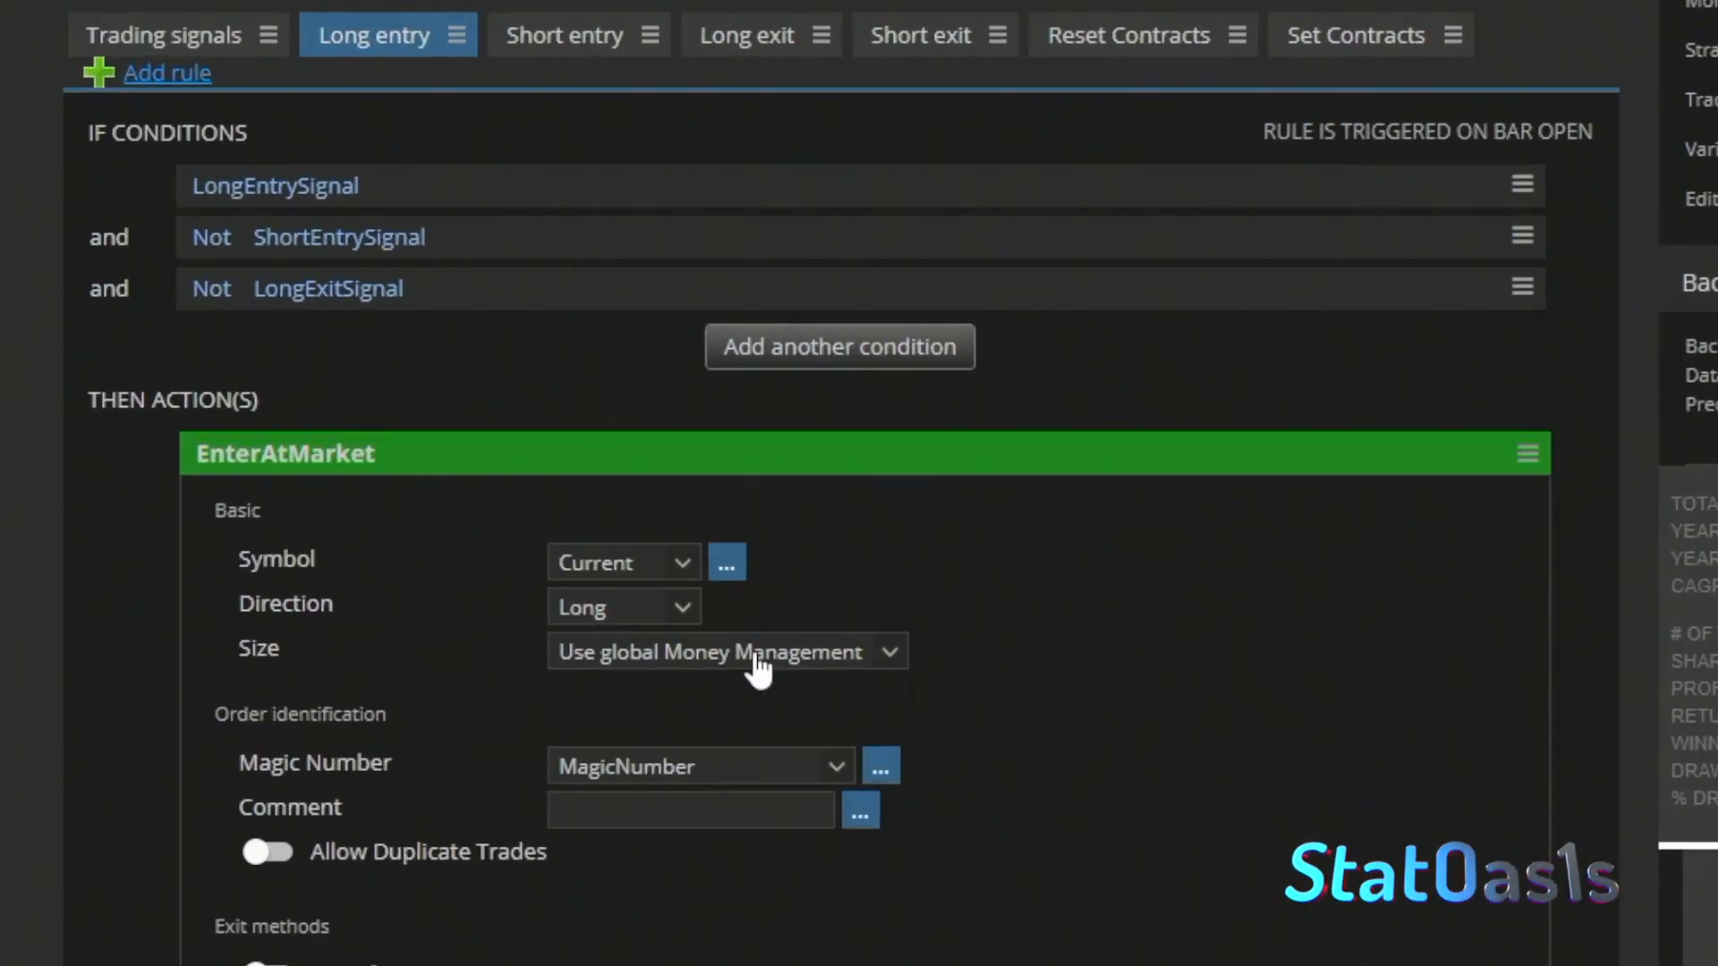
pyautogui.click(726, 653)
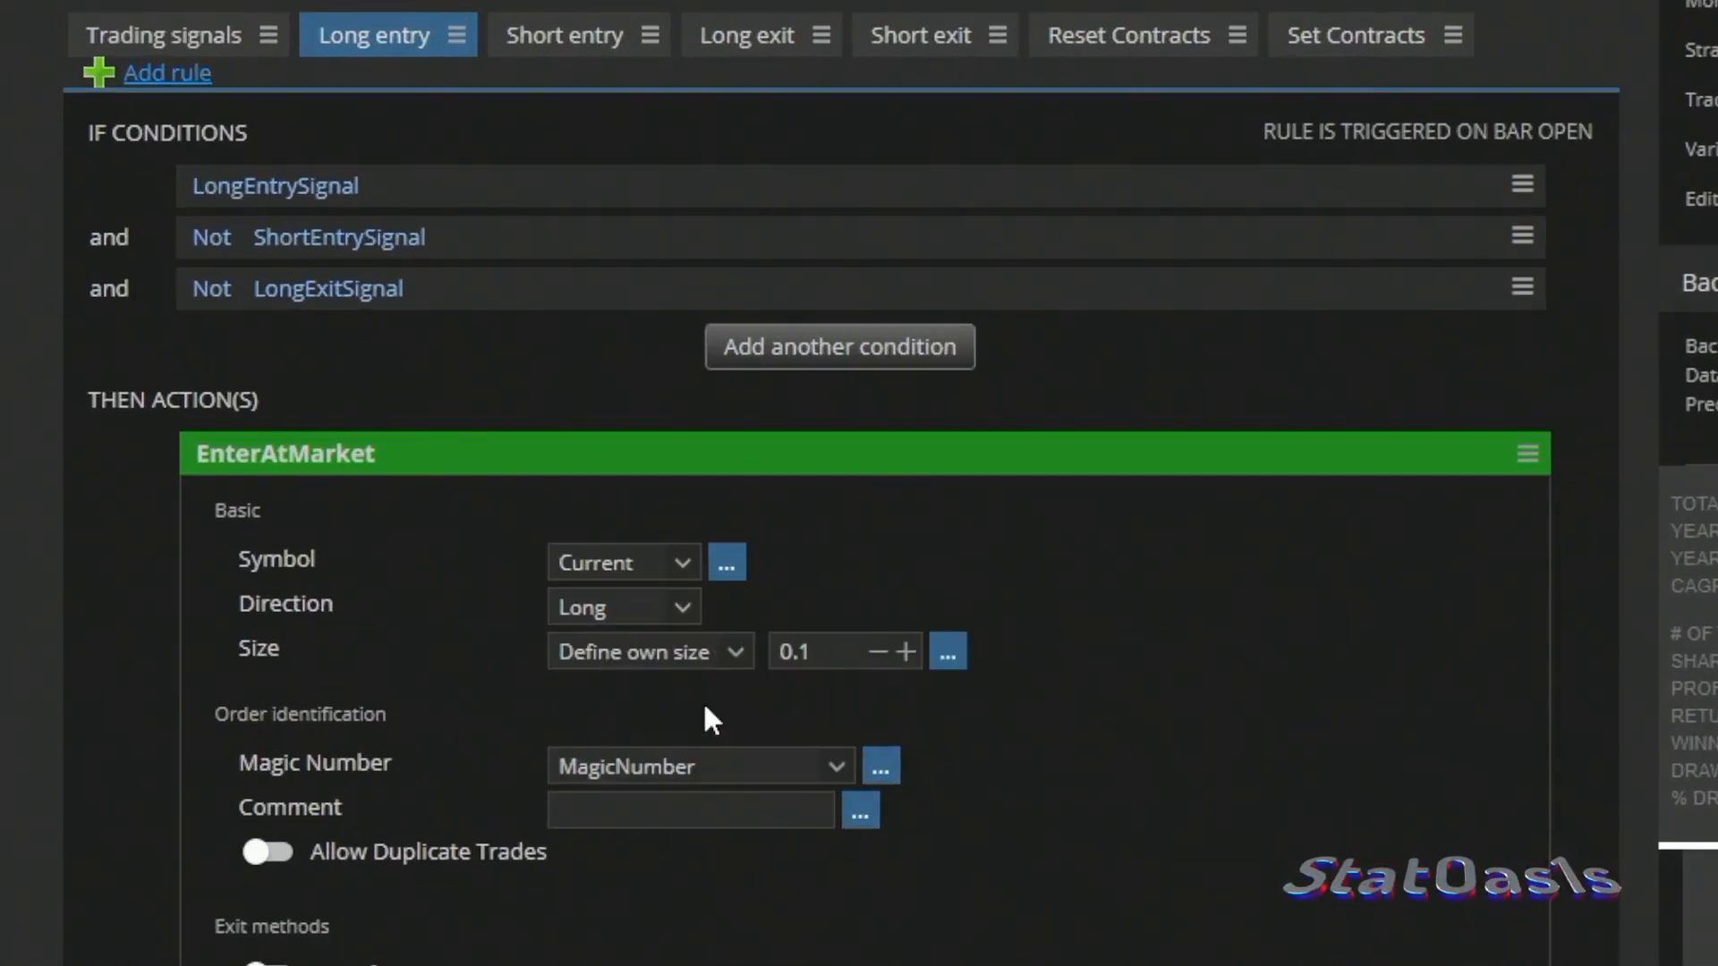
pyautogui.click(947, 651)
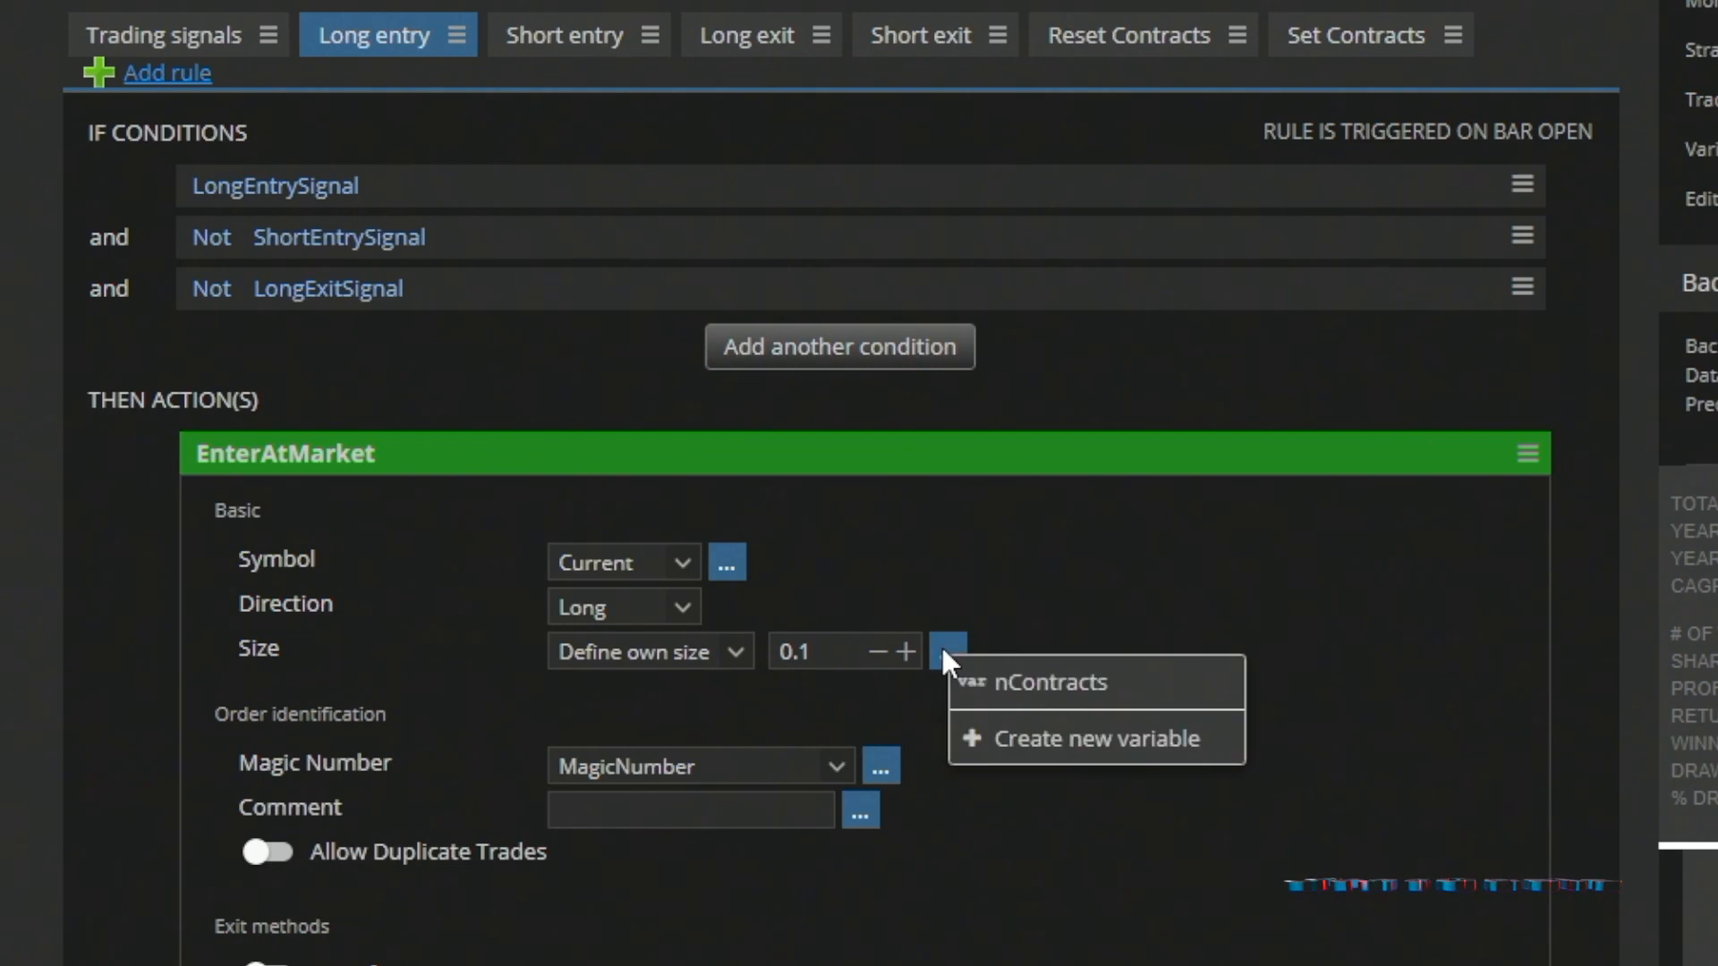
pyautogui.click(1039, 681)
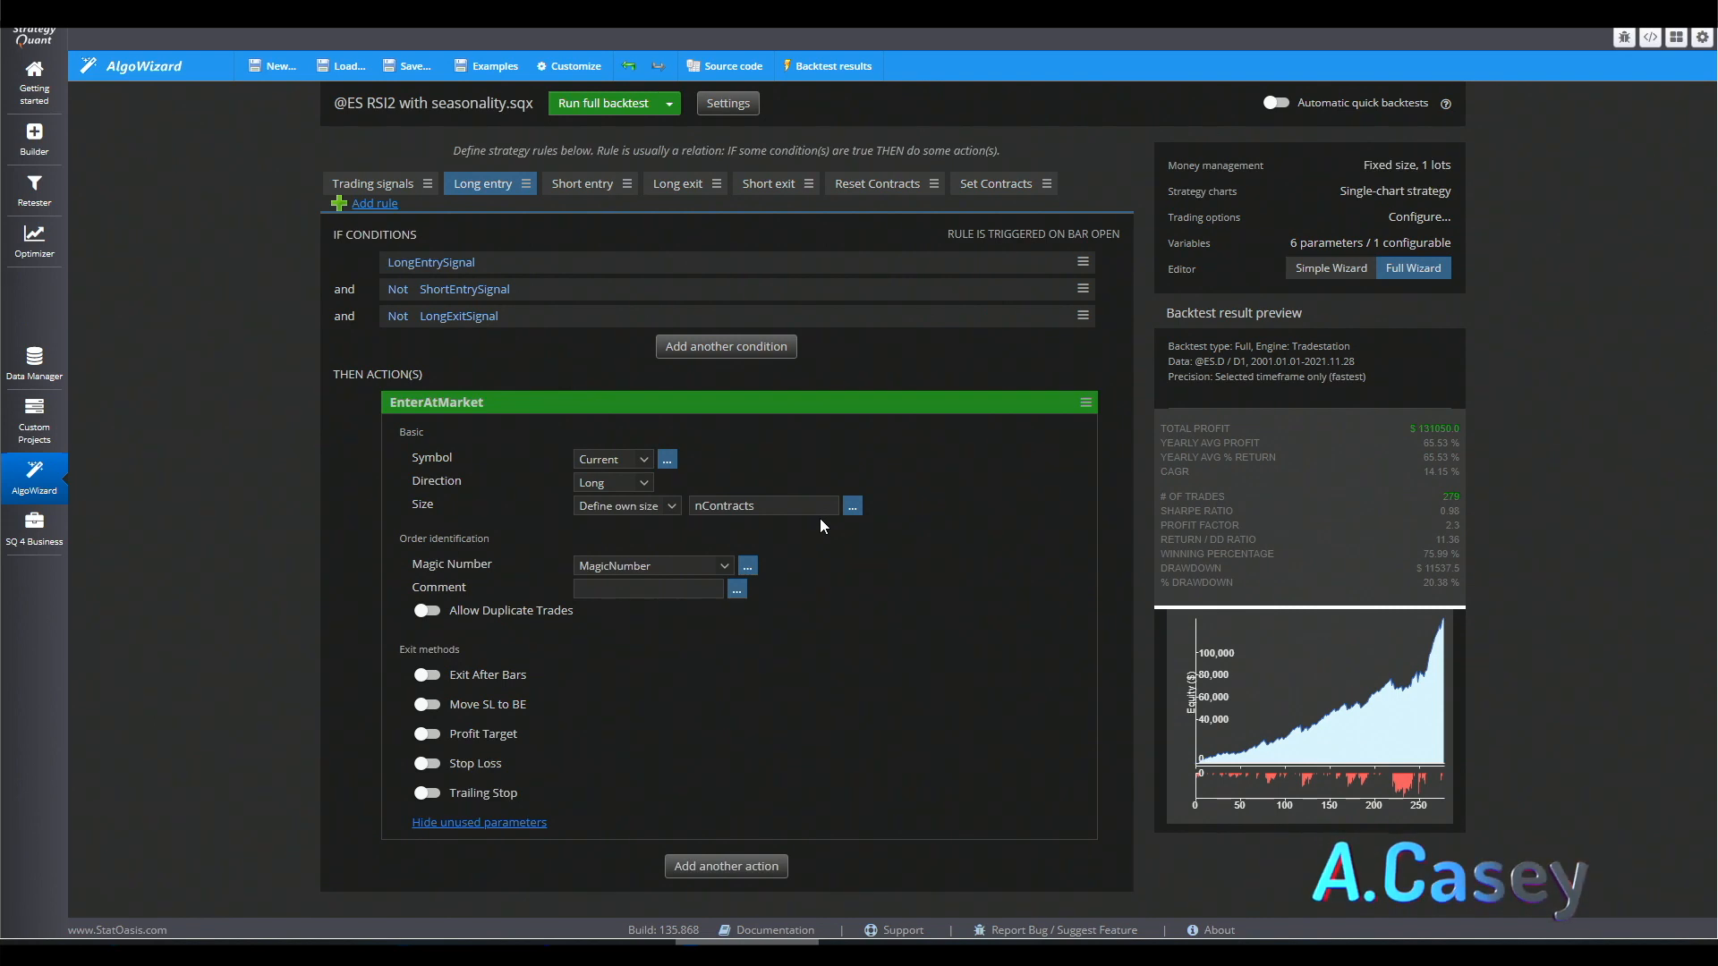
pyautogui.moveTo(441, 344)
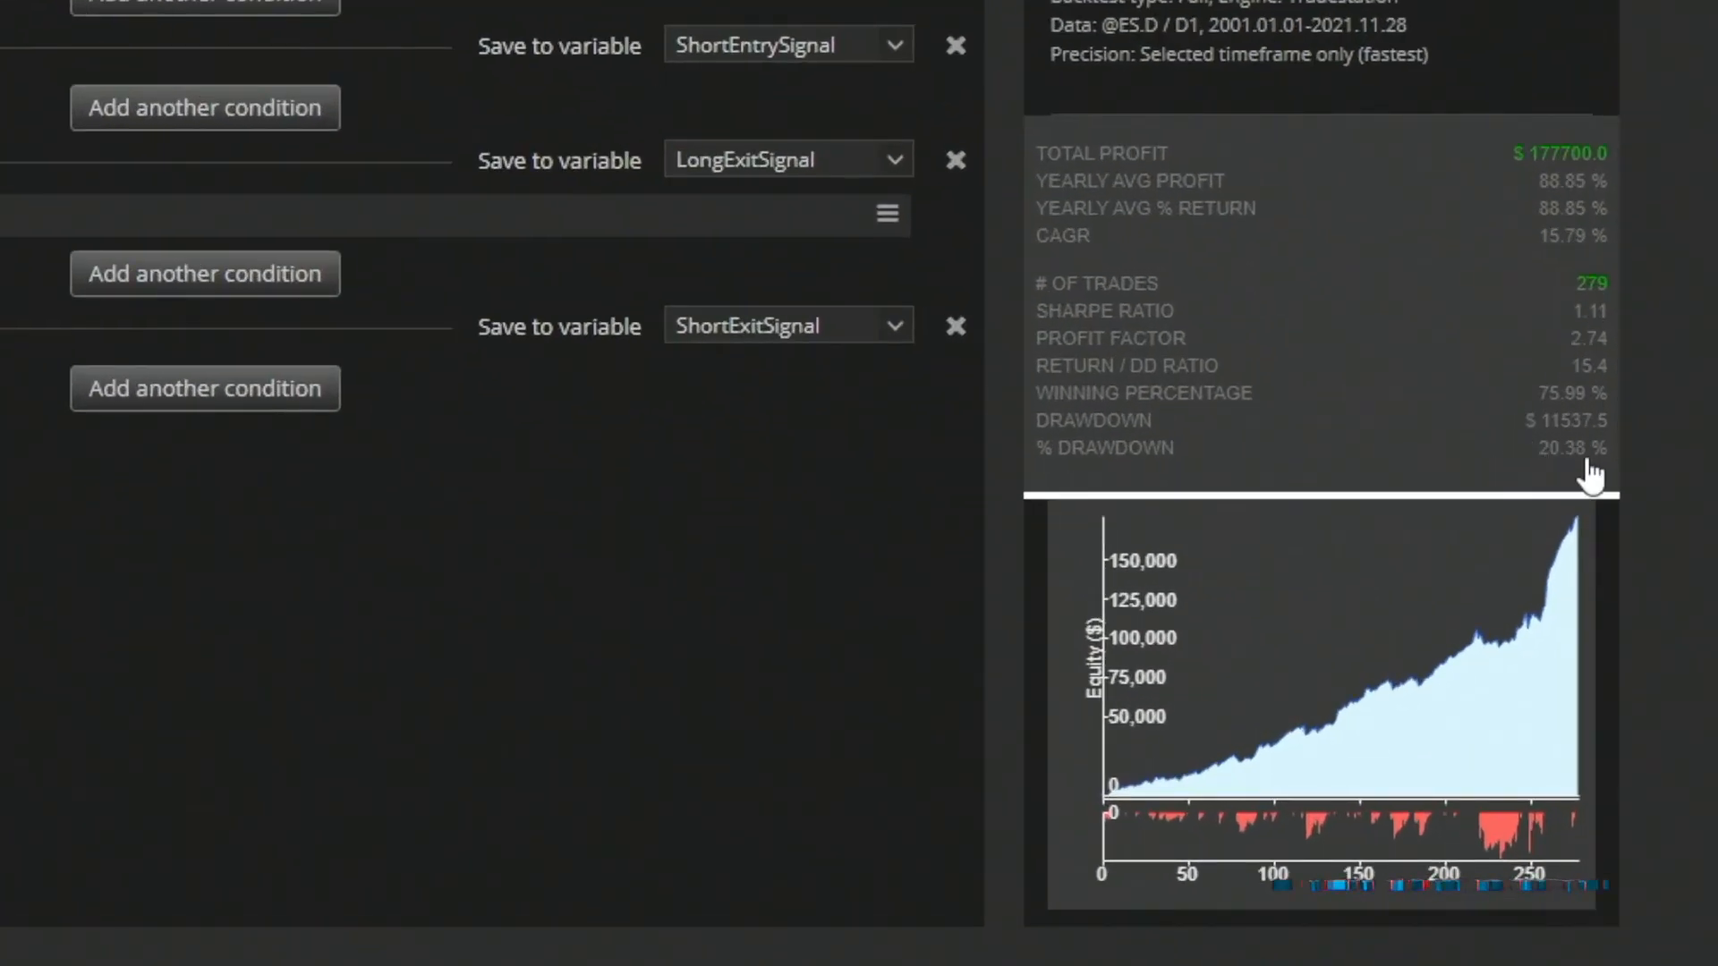
pyautogui.moveTo(1586, 176)
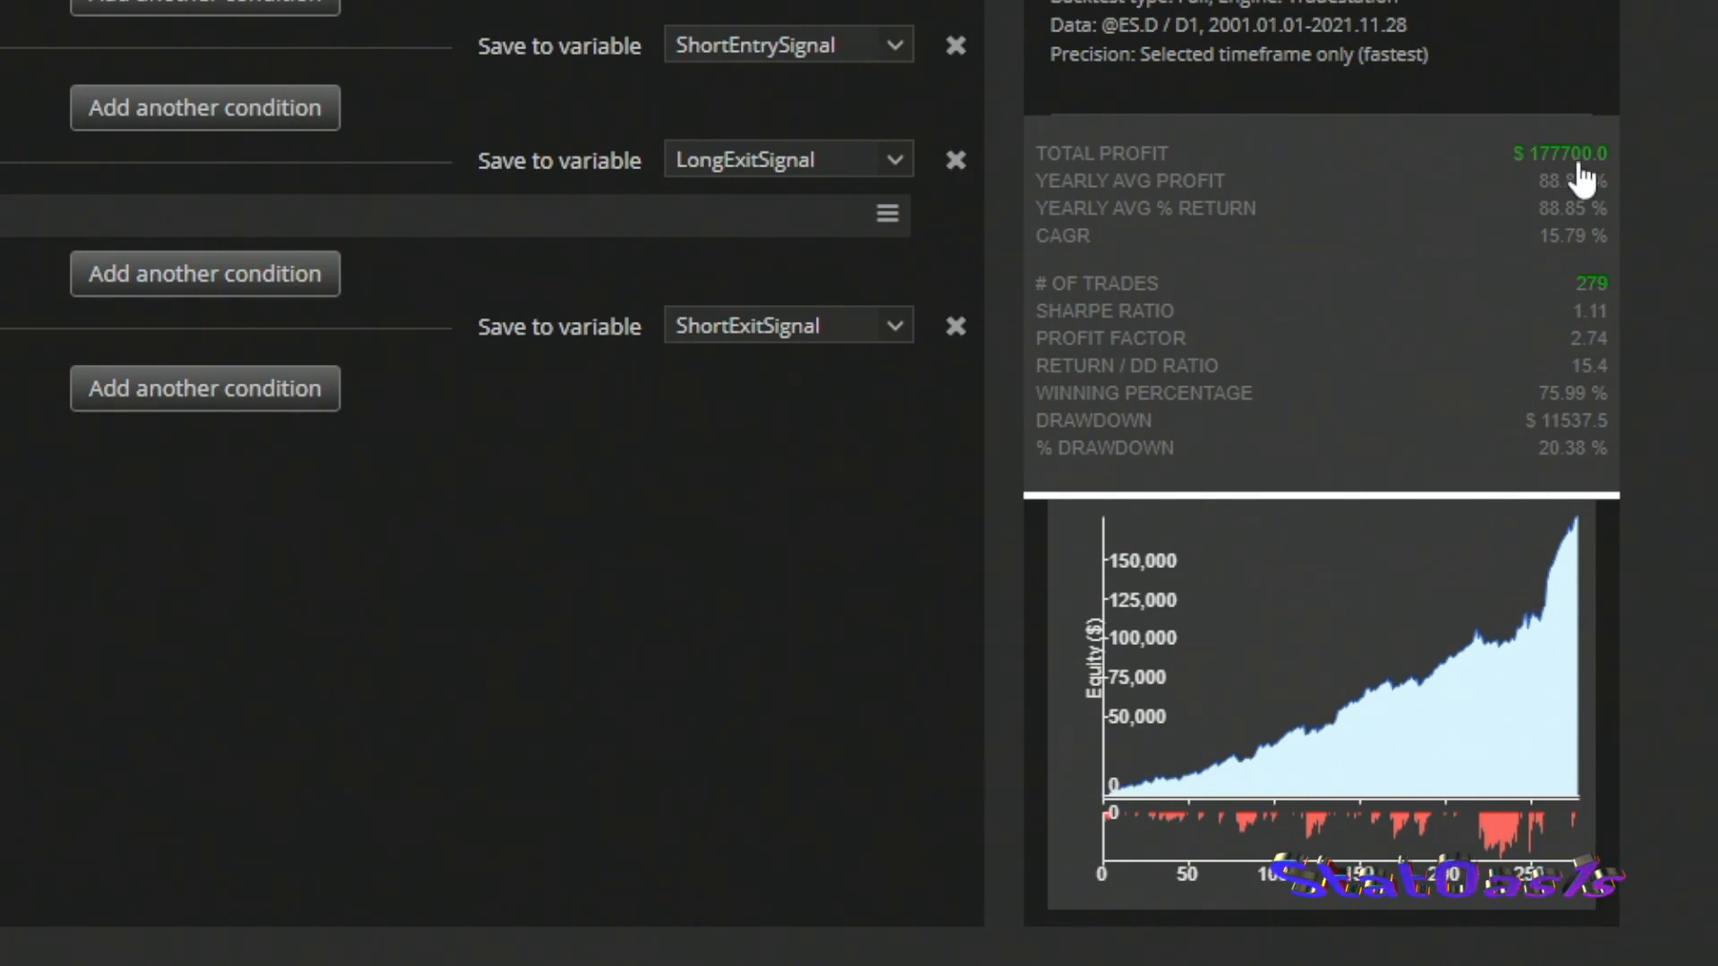
pyautogui.moveTo(1589, 179)
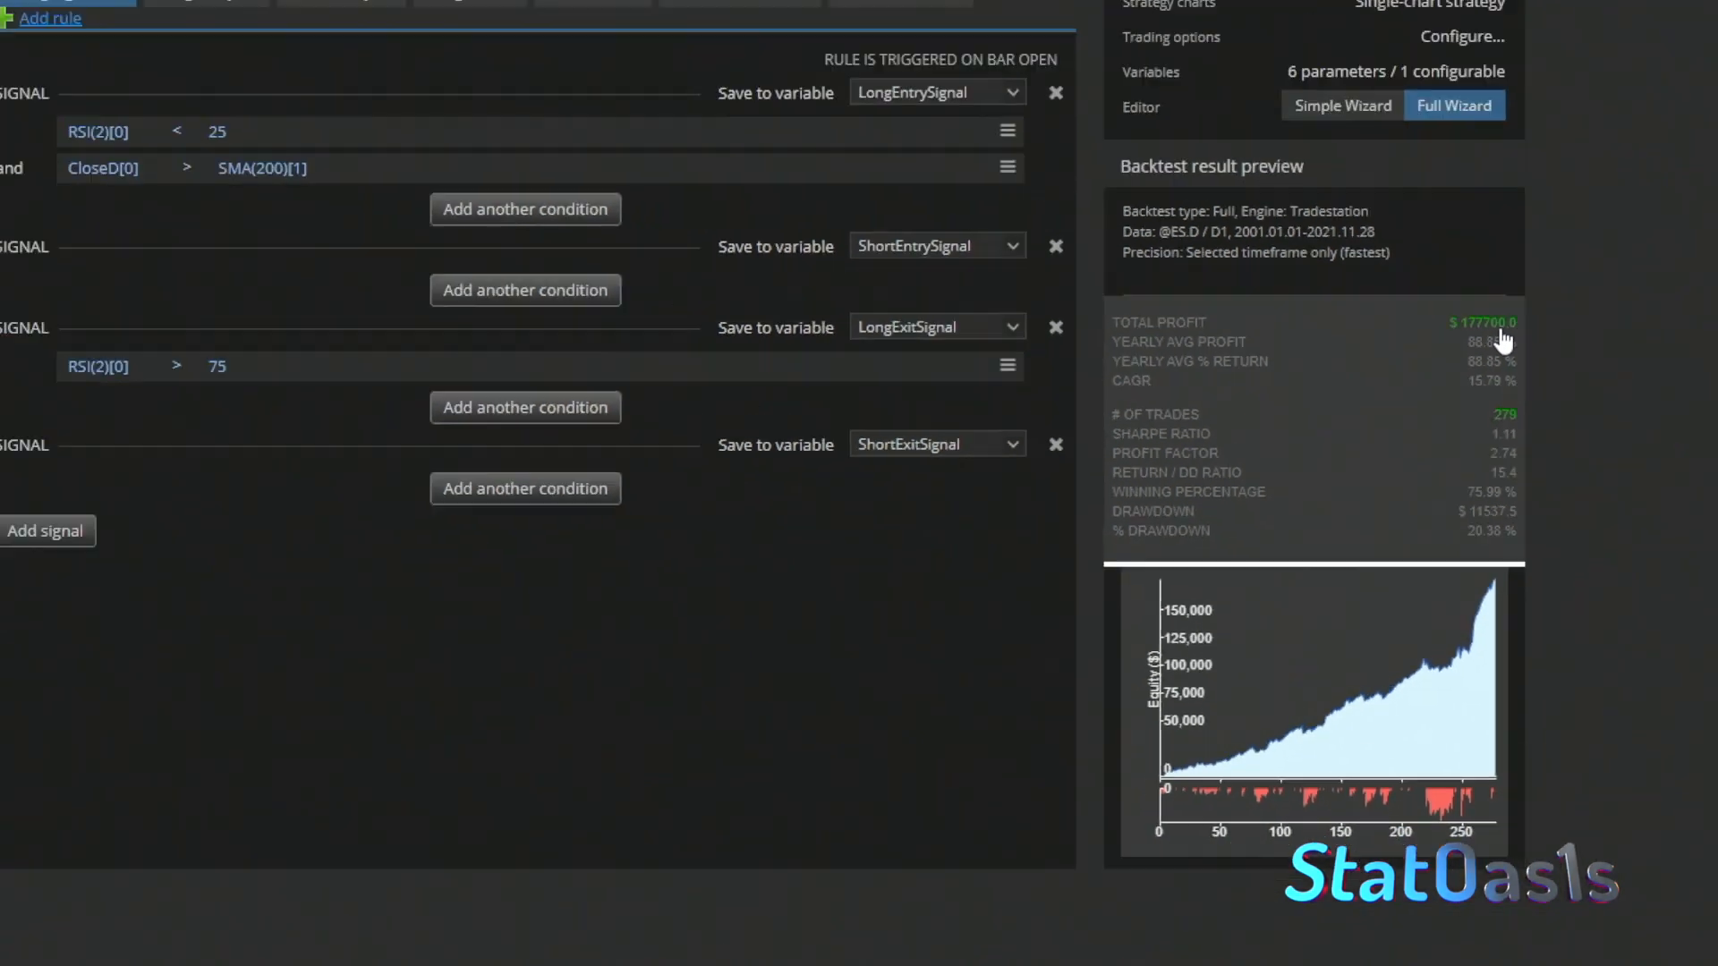
# Step: Open the updated backtest's full results showing $177,700 profit over 279 trades
pyautogui.click(833, 65)
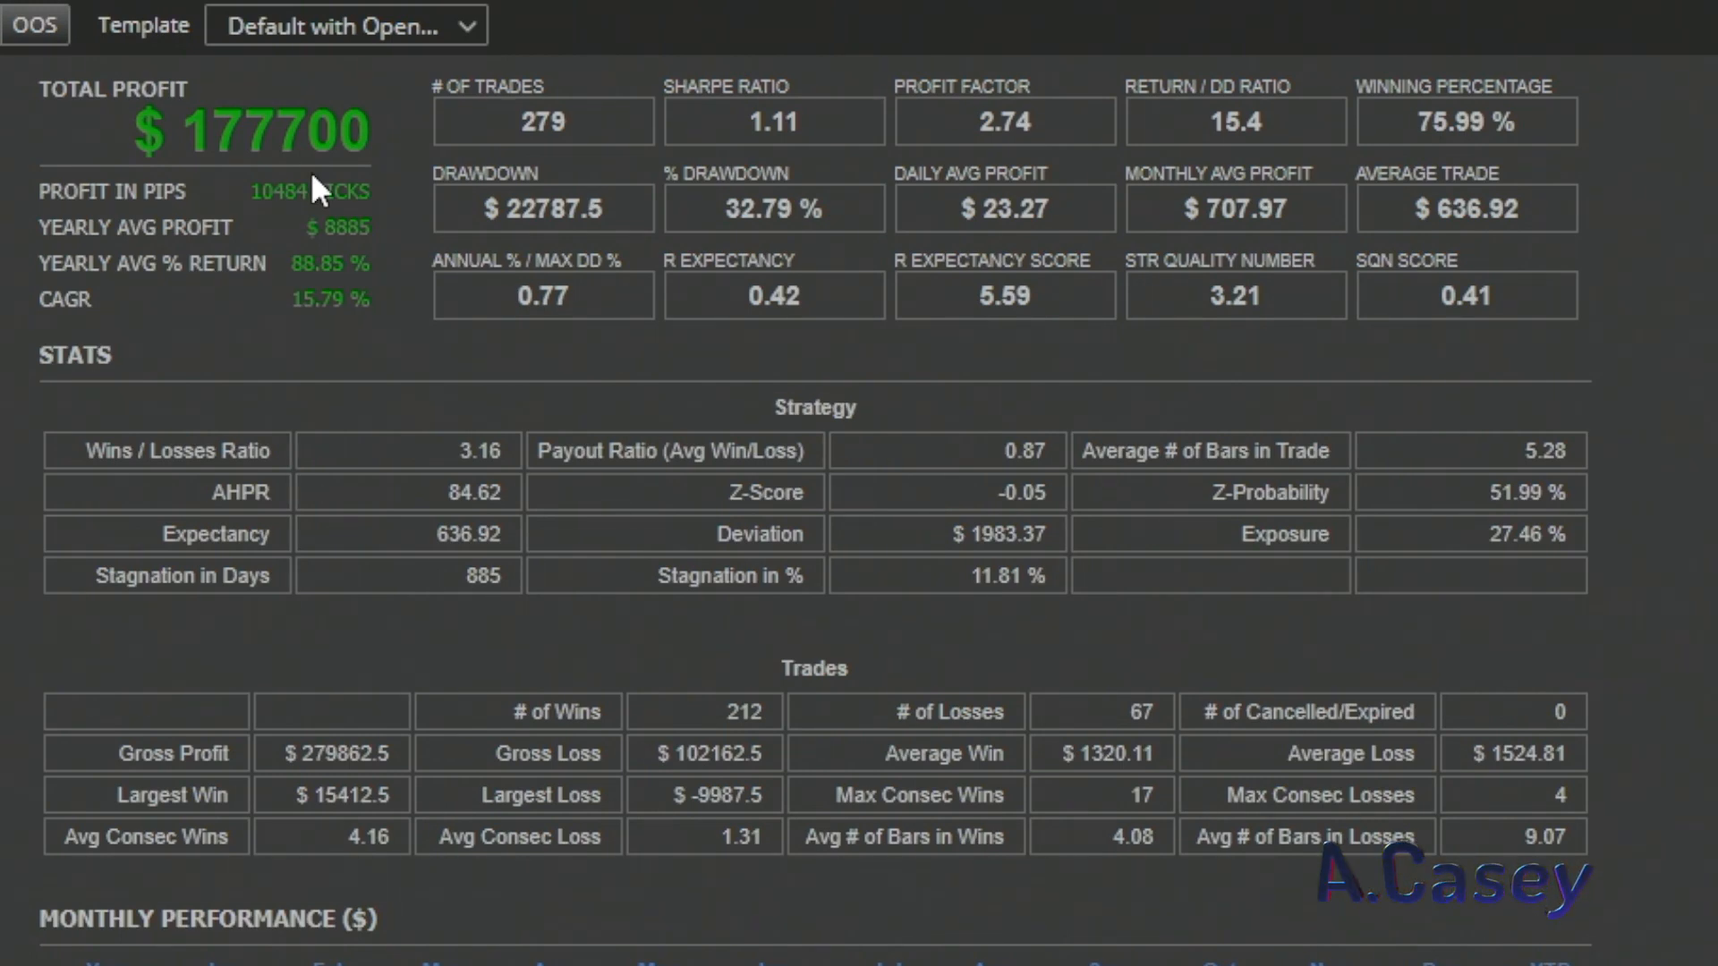
pyautogui.moveTo(713, 212)
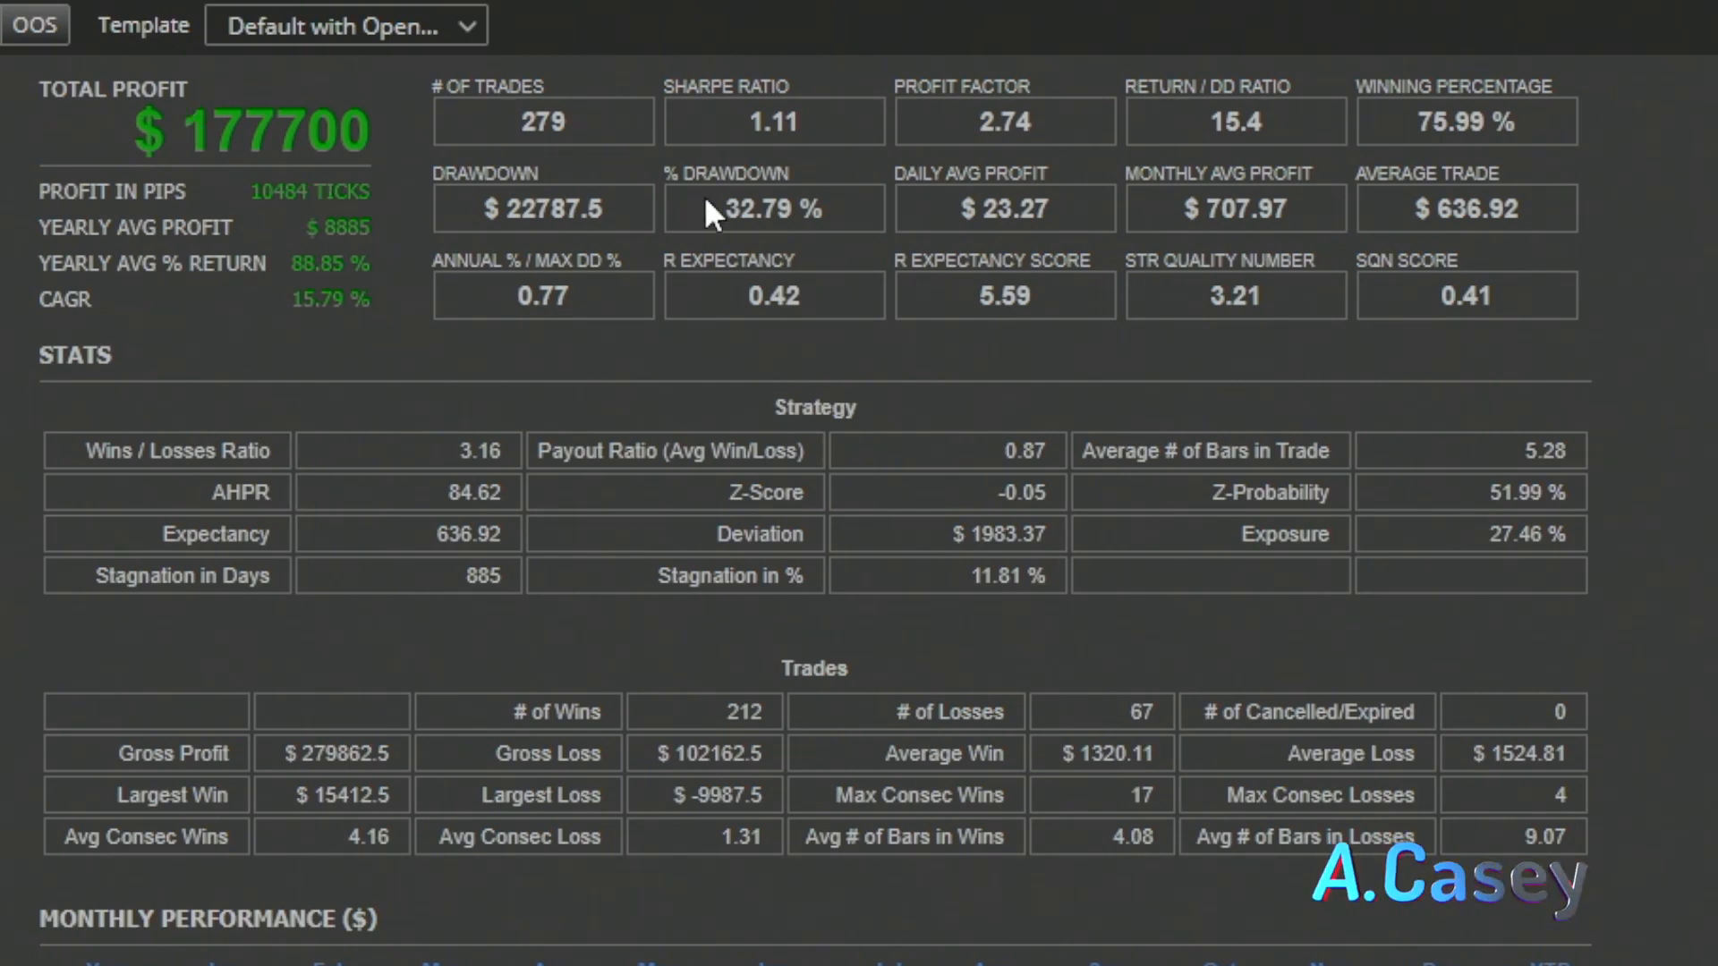